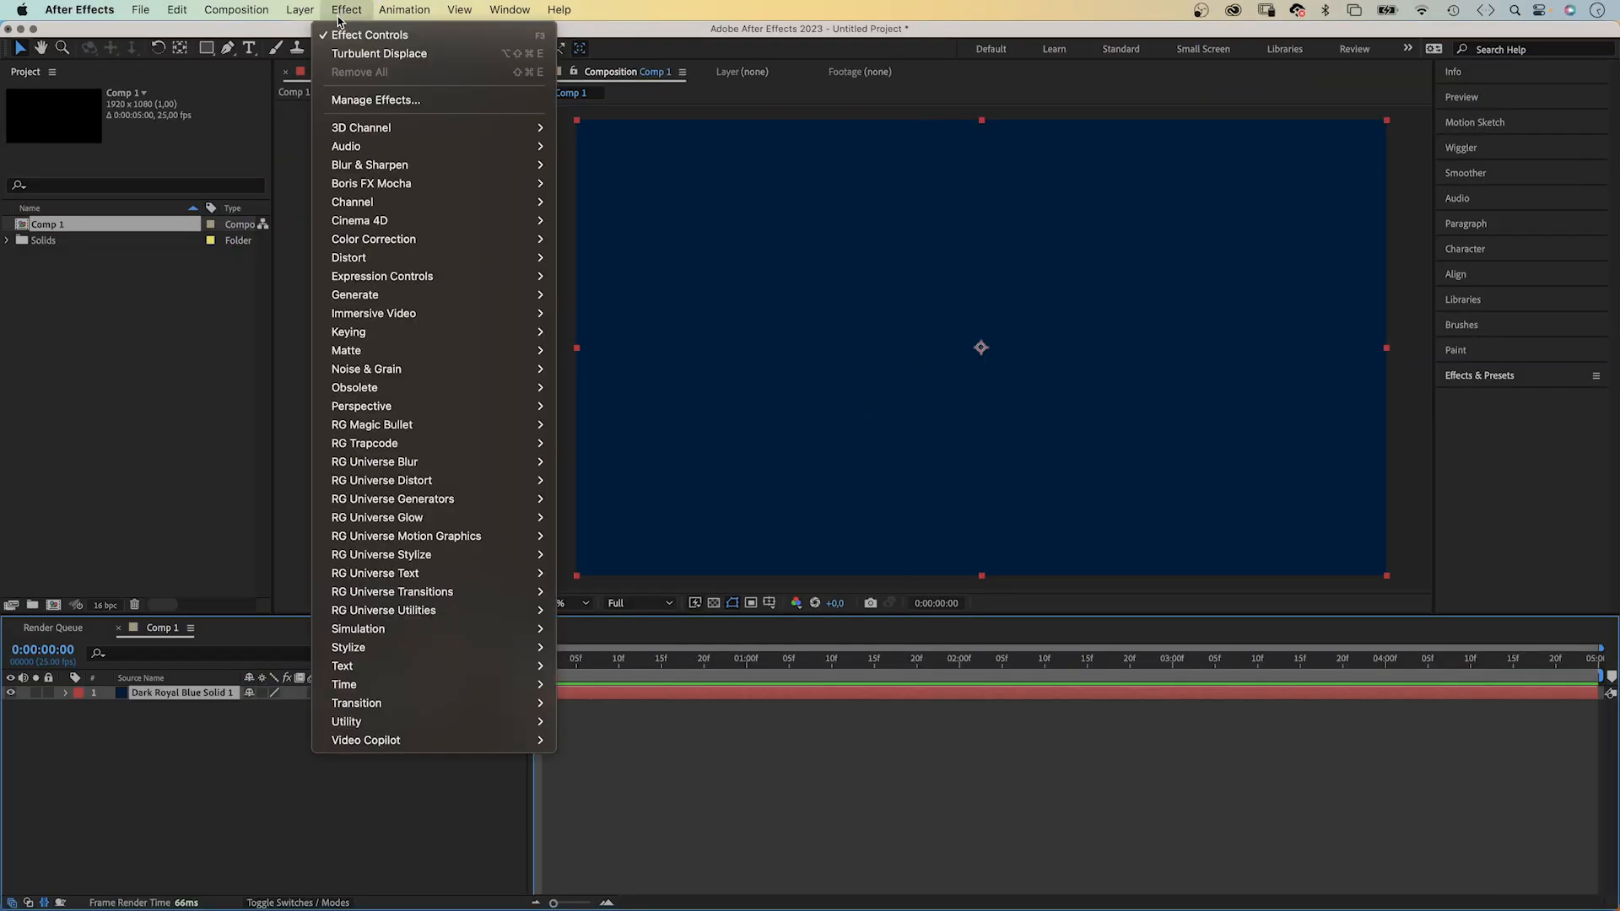
pyautogui.moveTo(349, 257)
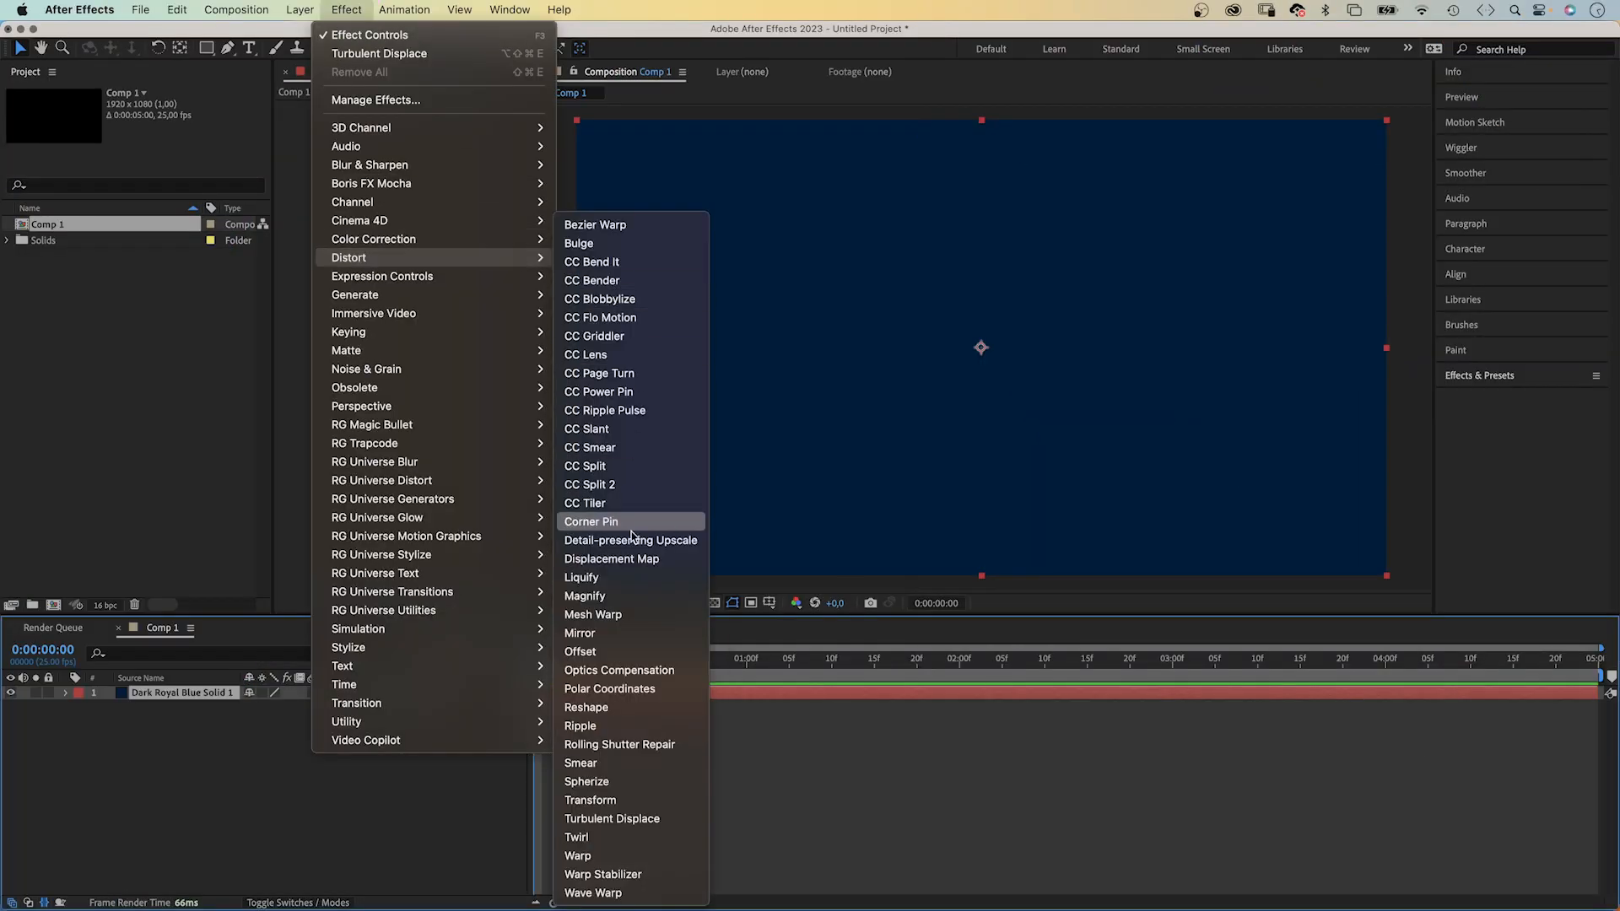
pyautogui.moveTo(620, 818)
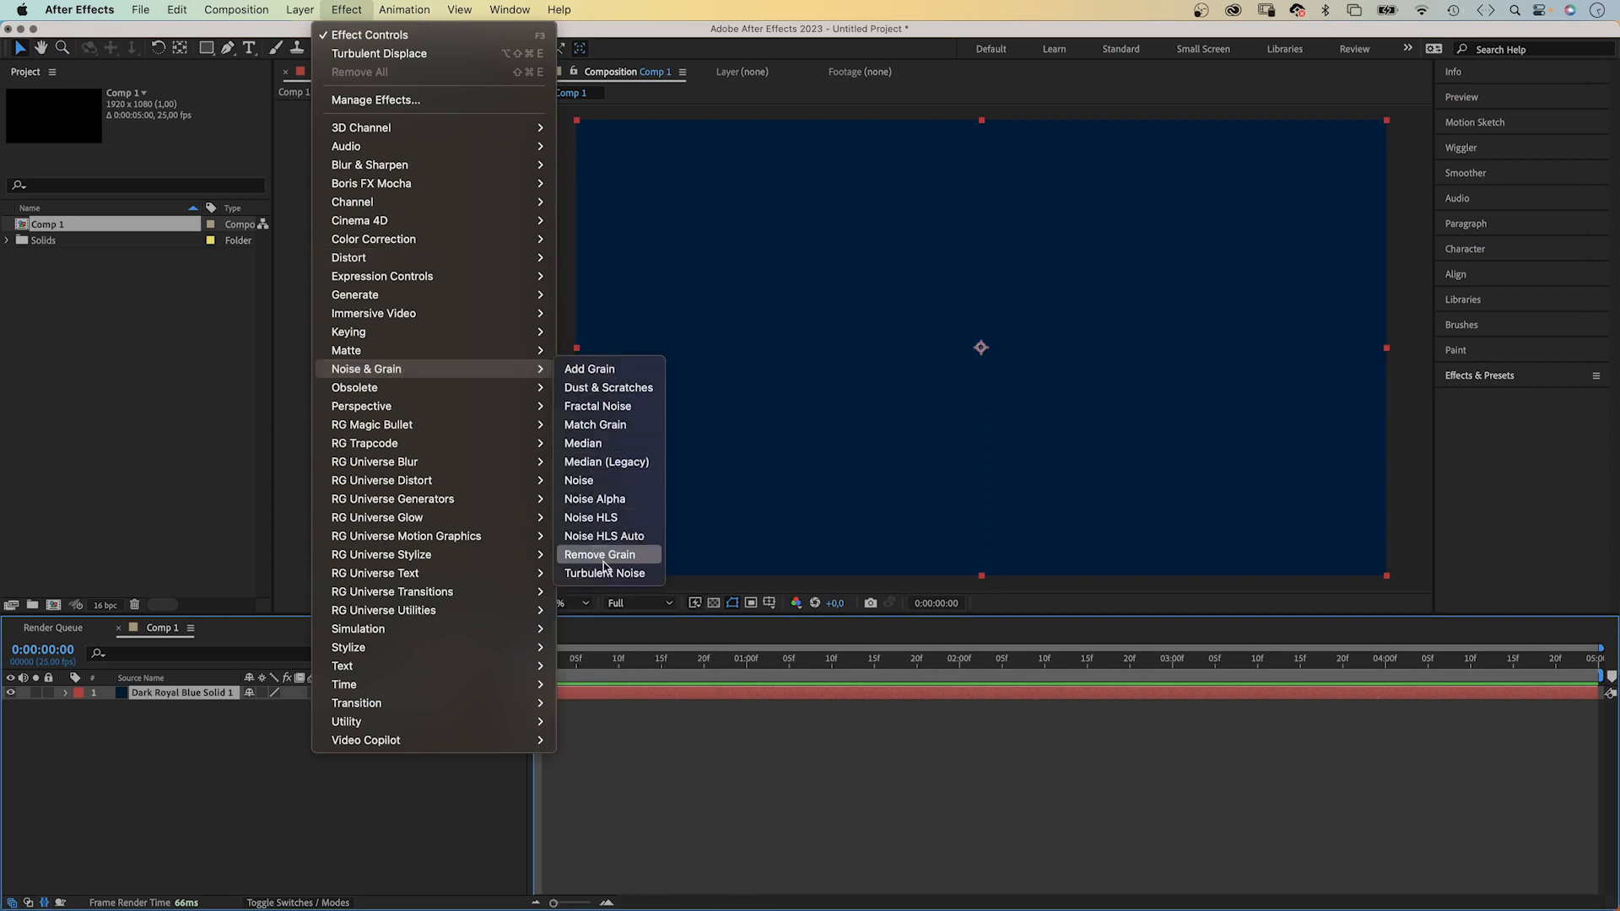
# Step: Apply Distort > Turbulent Displace to Shape Layer 1's four-colour gradient
pyautogui.click(607, 573)
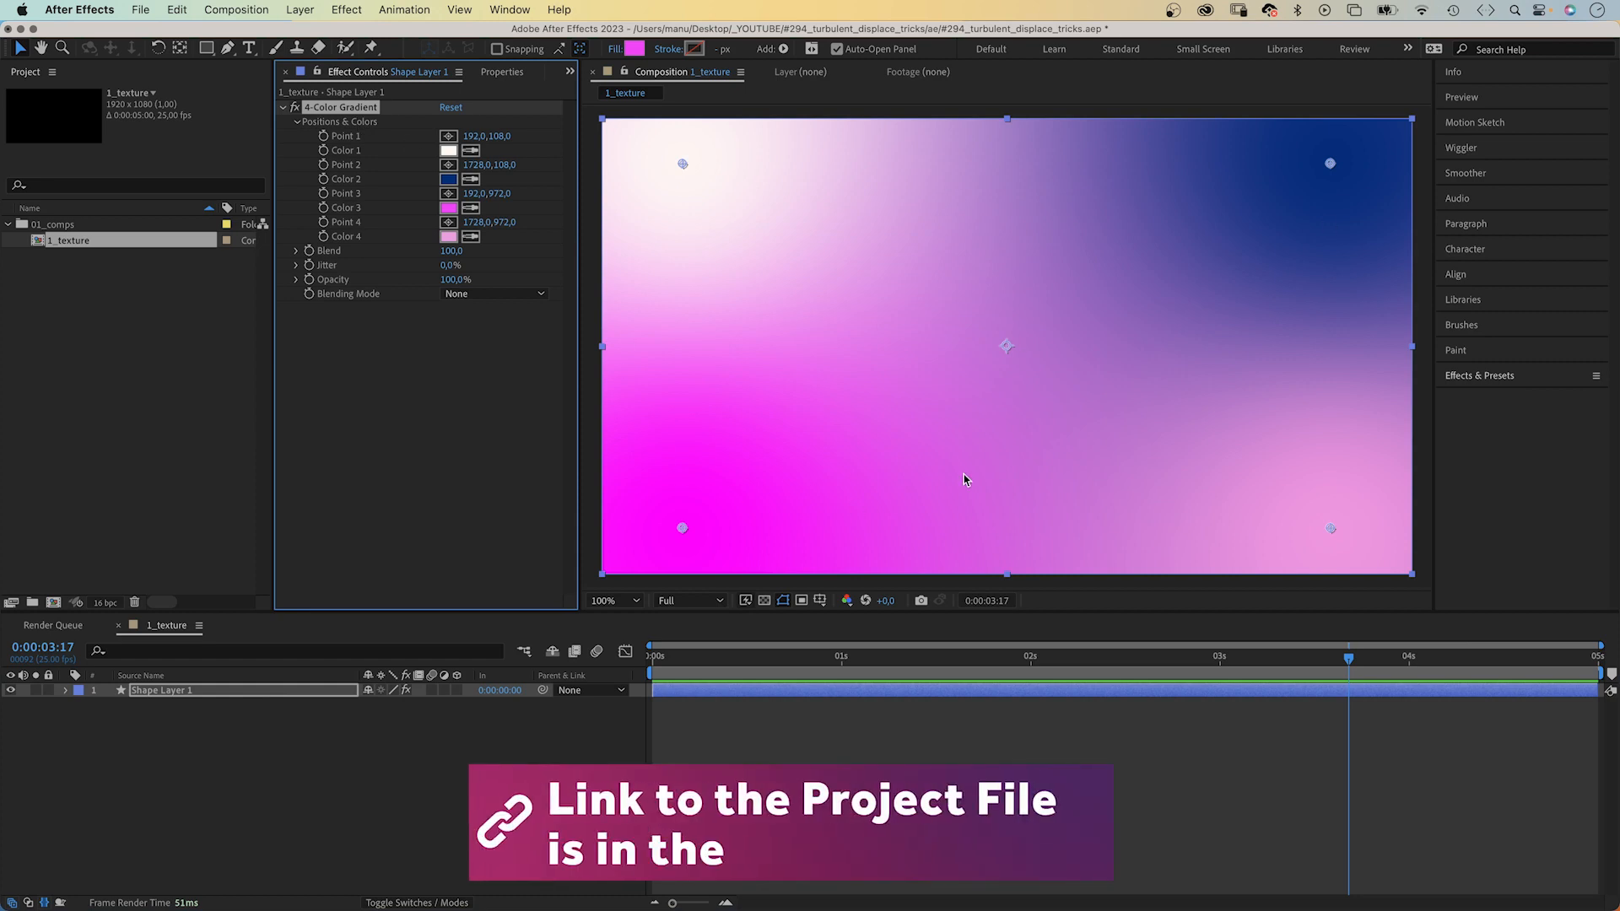
pyautogui.moveTo(1054, 323)
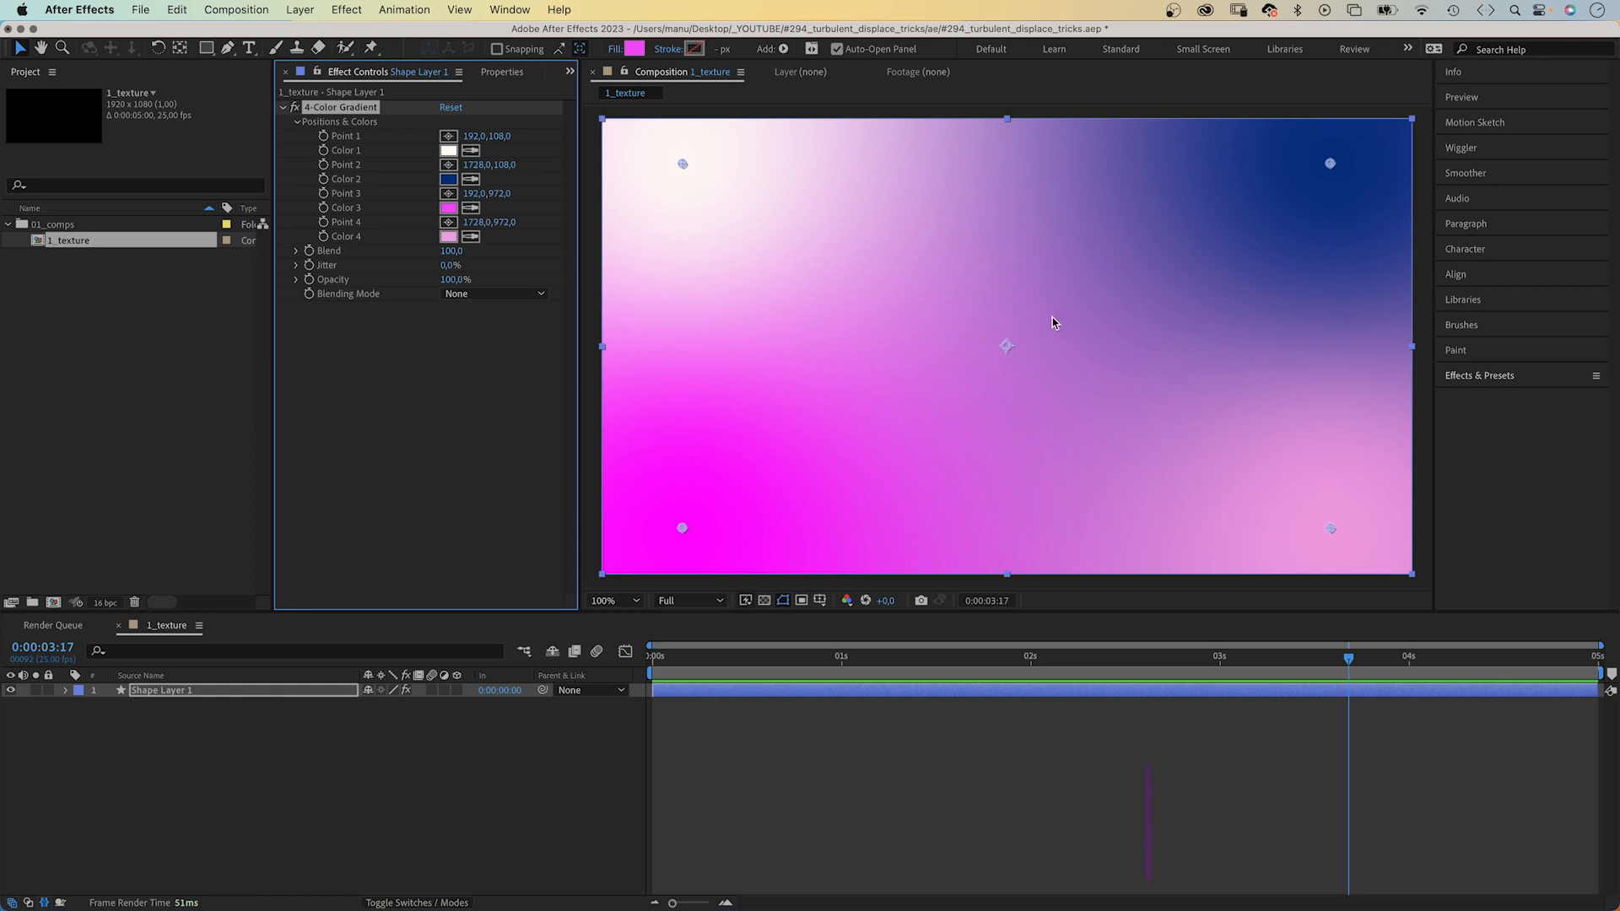
pyautogui.click(345, 10)
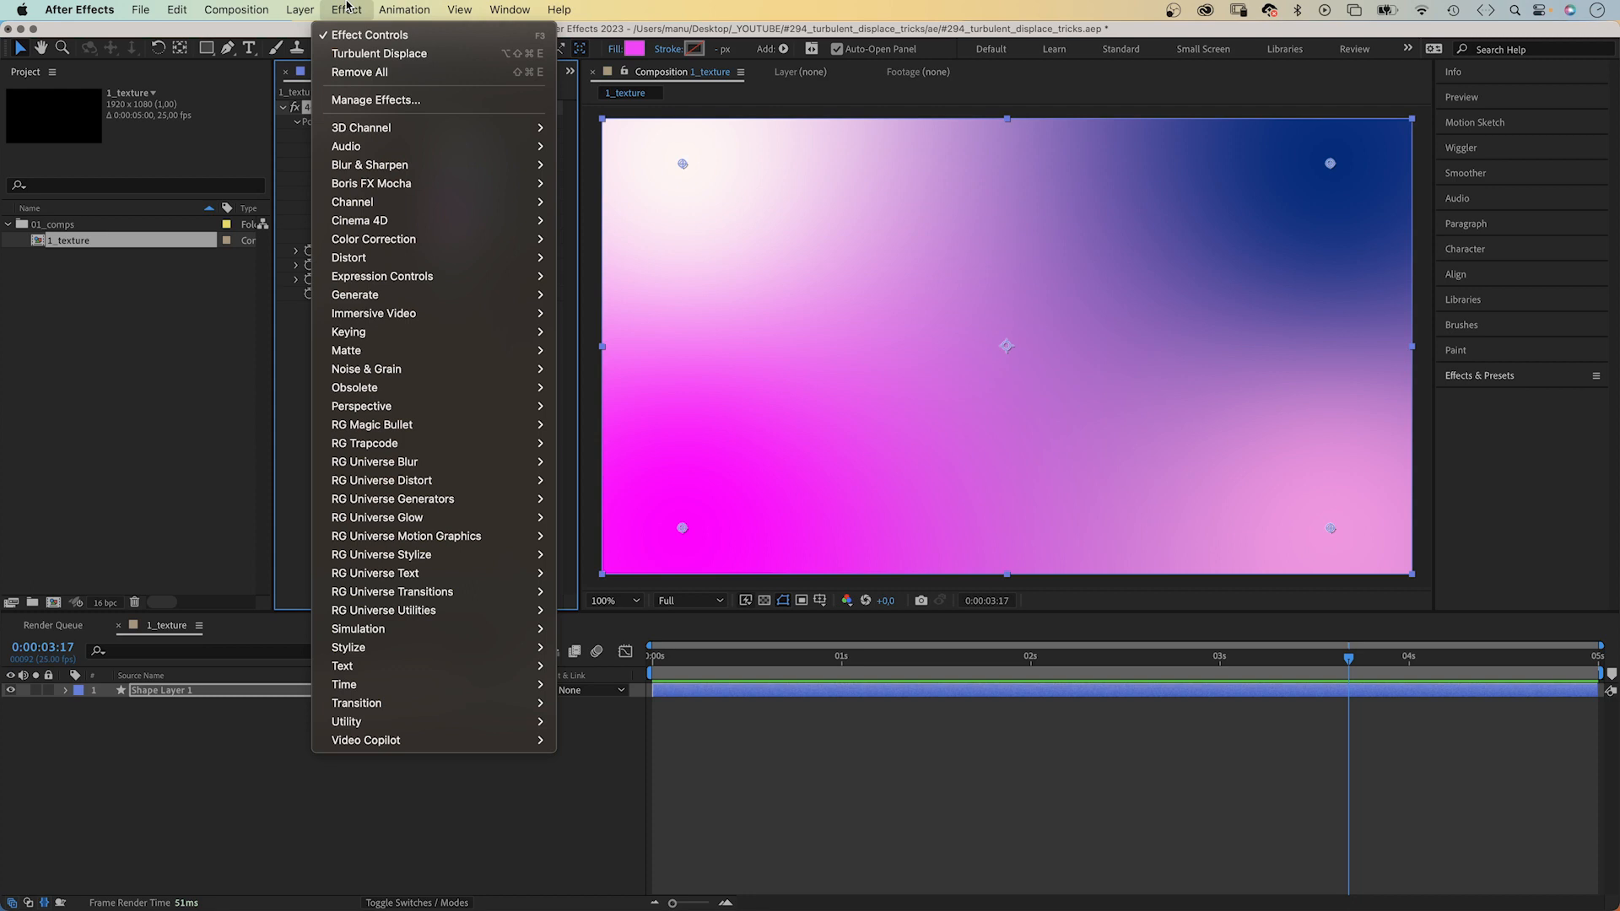
pyautogui.moveTo(349, 258)
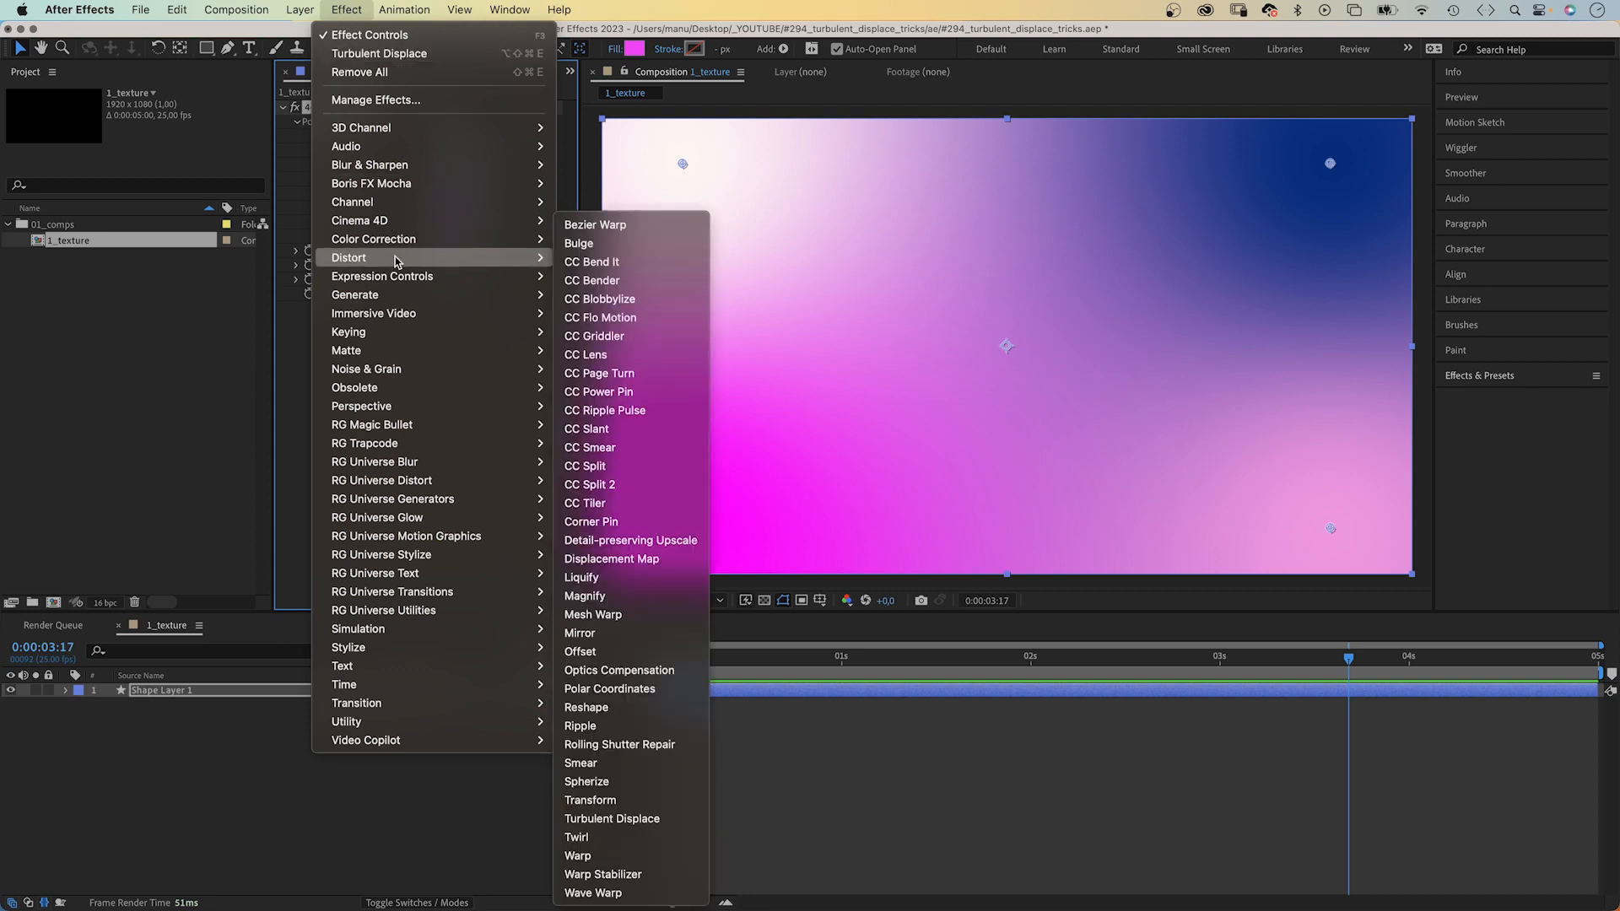
pyautogui.moveTo(612, 818)
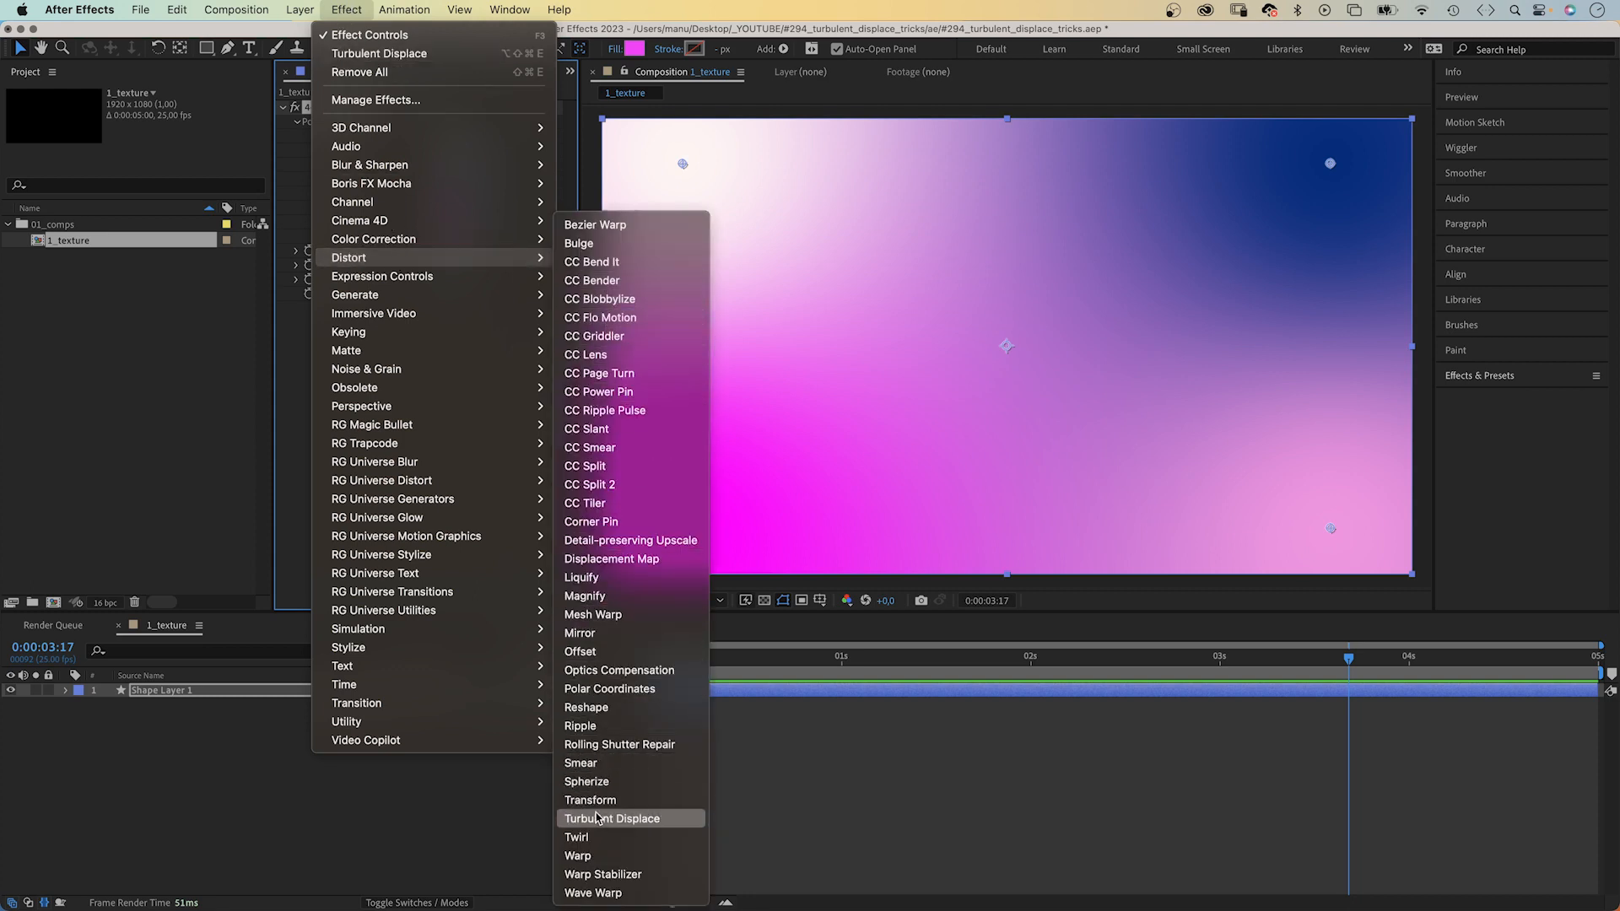
pyautogui.click(612, 818)
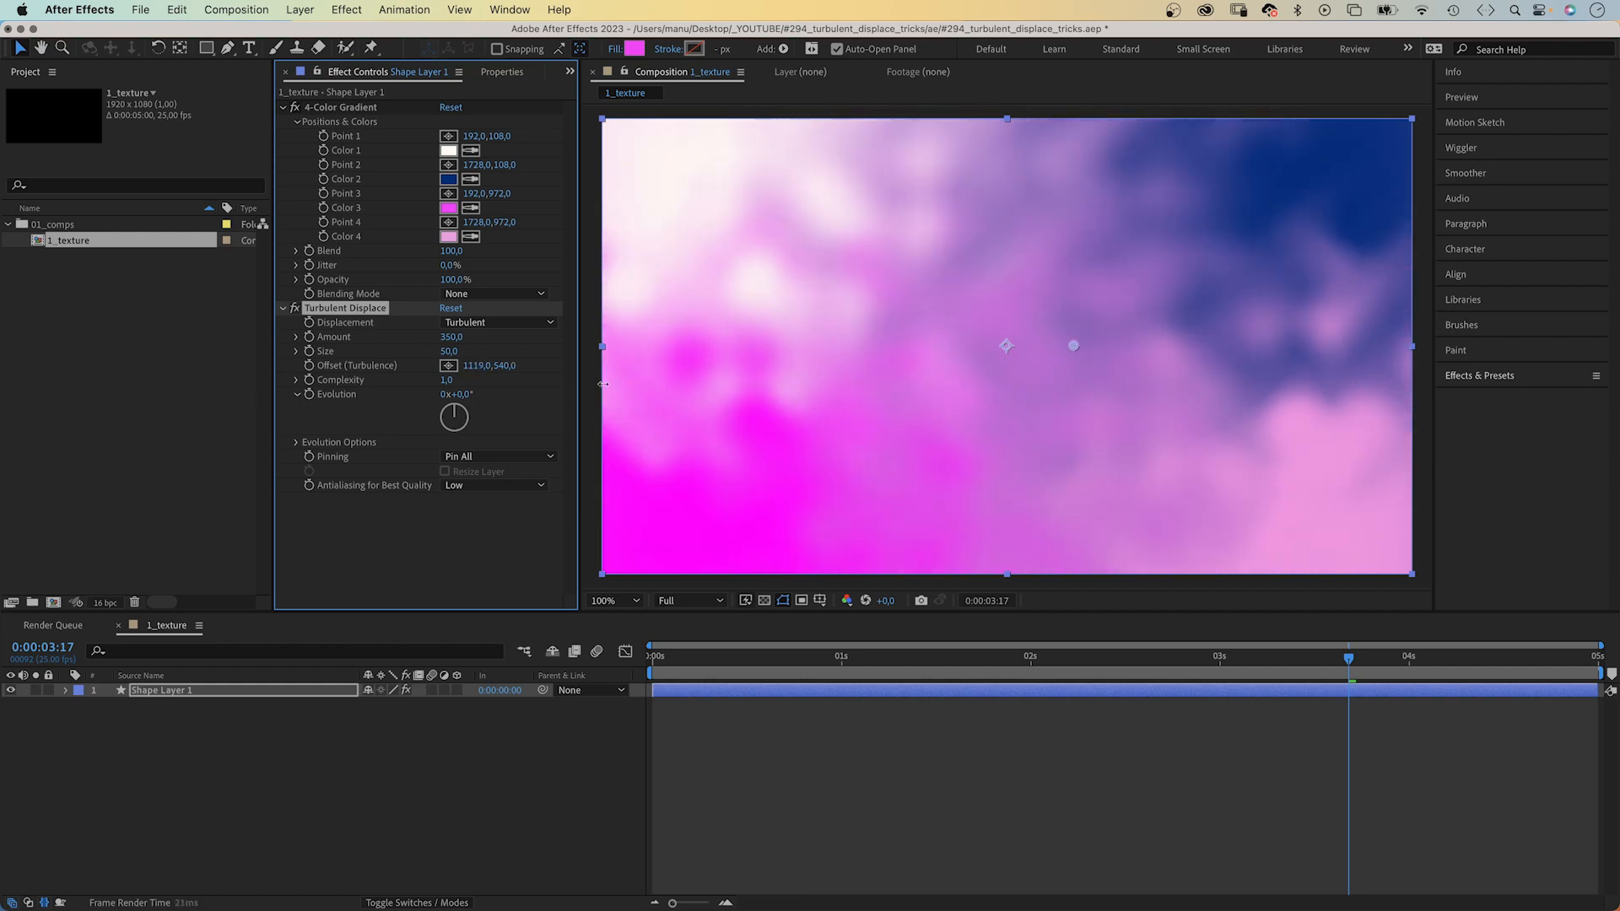
# Step: Set Turbulent Displace Complexity to 10 and Offset (Turbulence) to 960,540
pyautogui.click(479, 364)
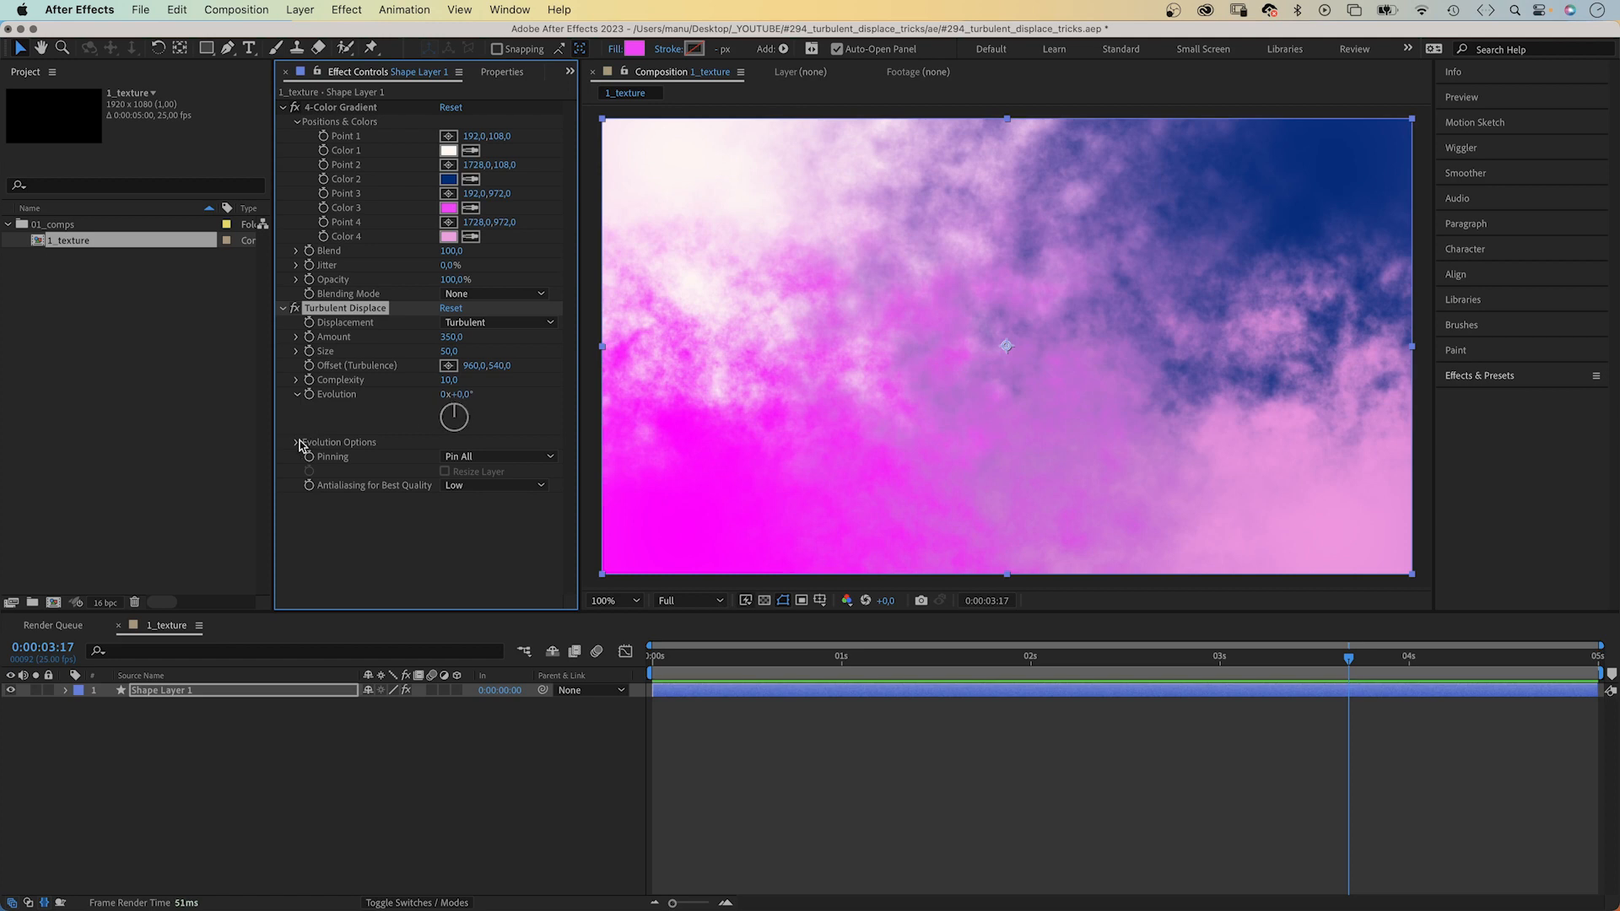
# Step: Turn on Cycle Evolution with Cycle (in Revolutions) set to 3
pyautogui.click(298, 442)
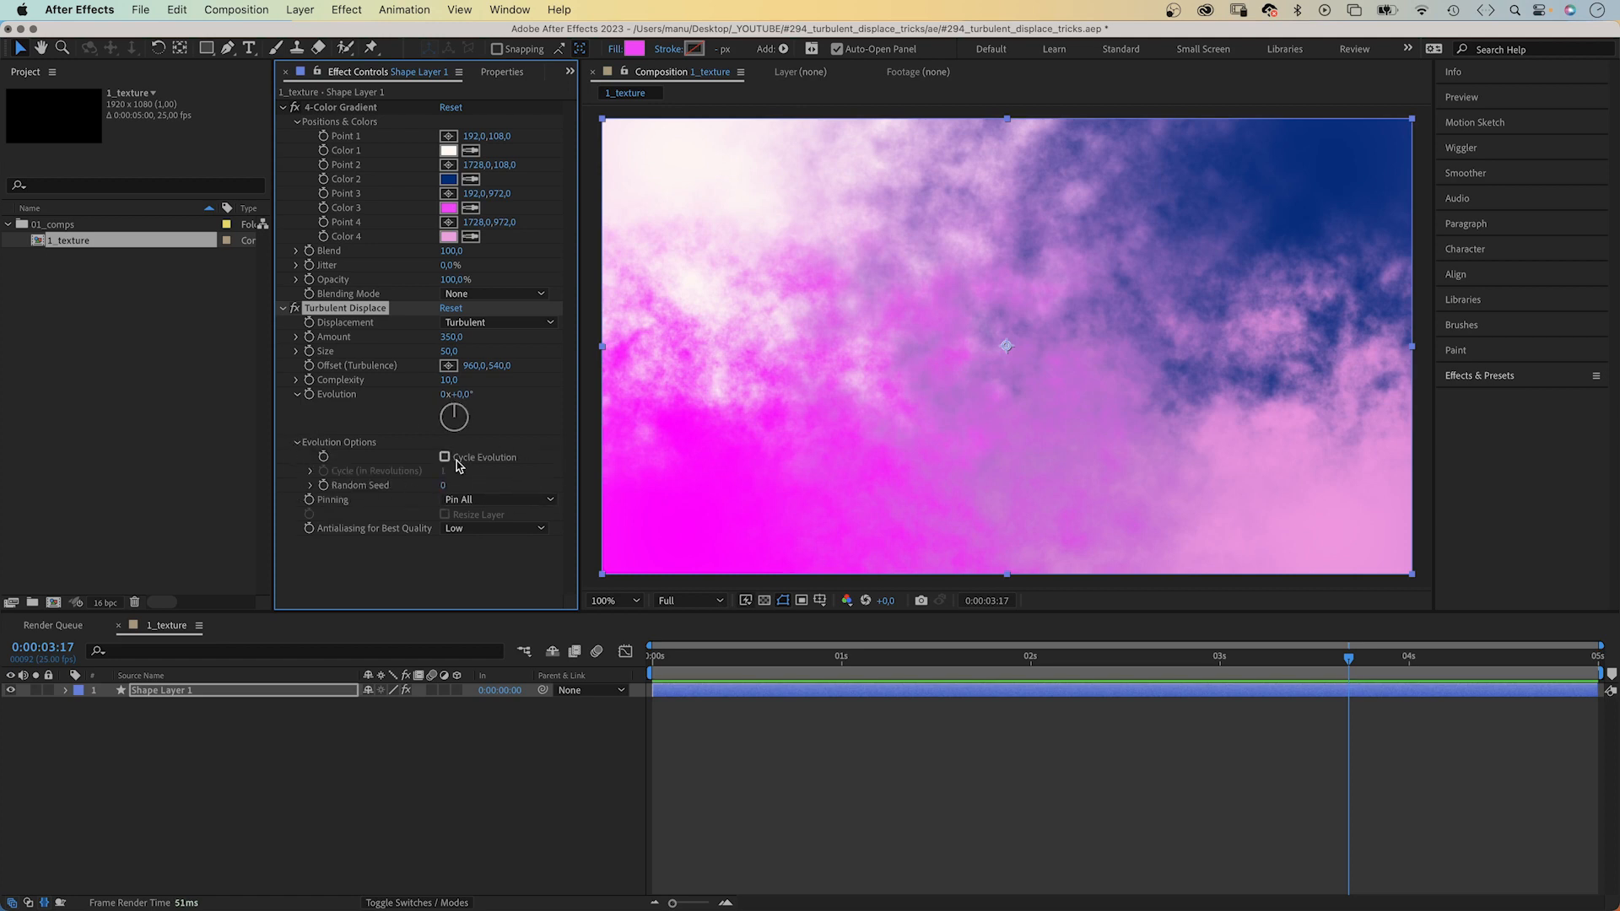
pyautogui.click(445, 457)
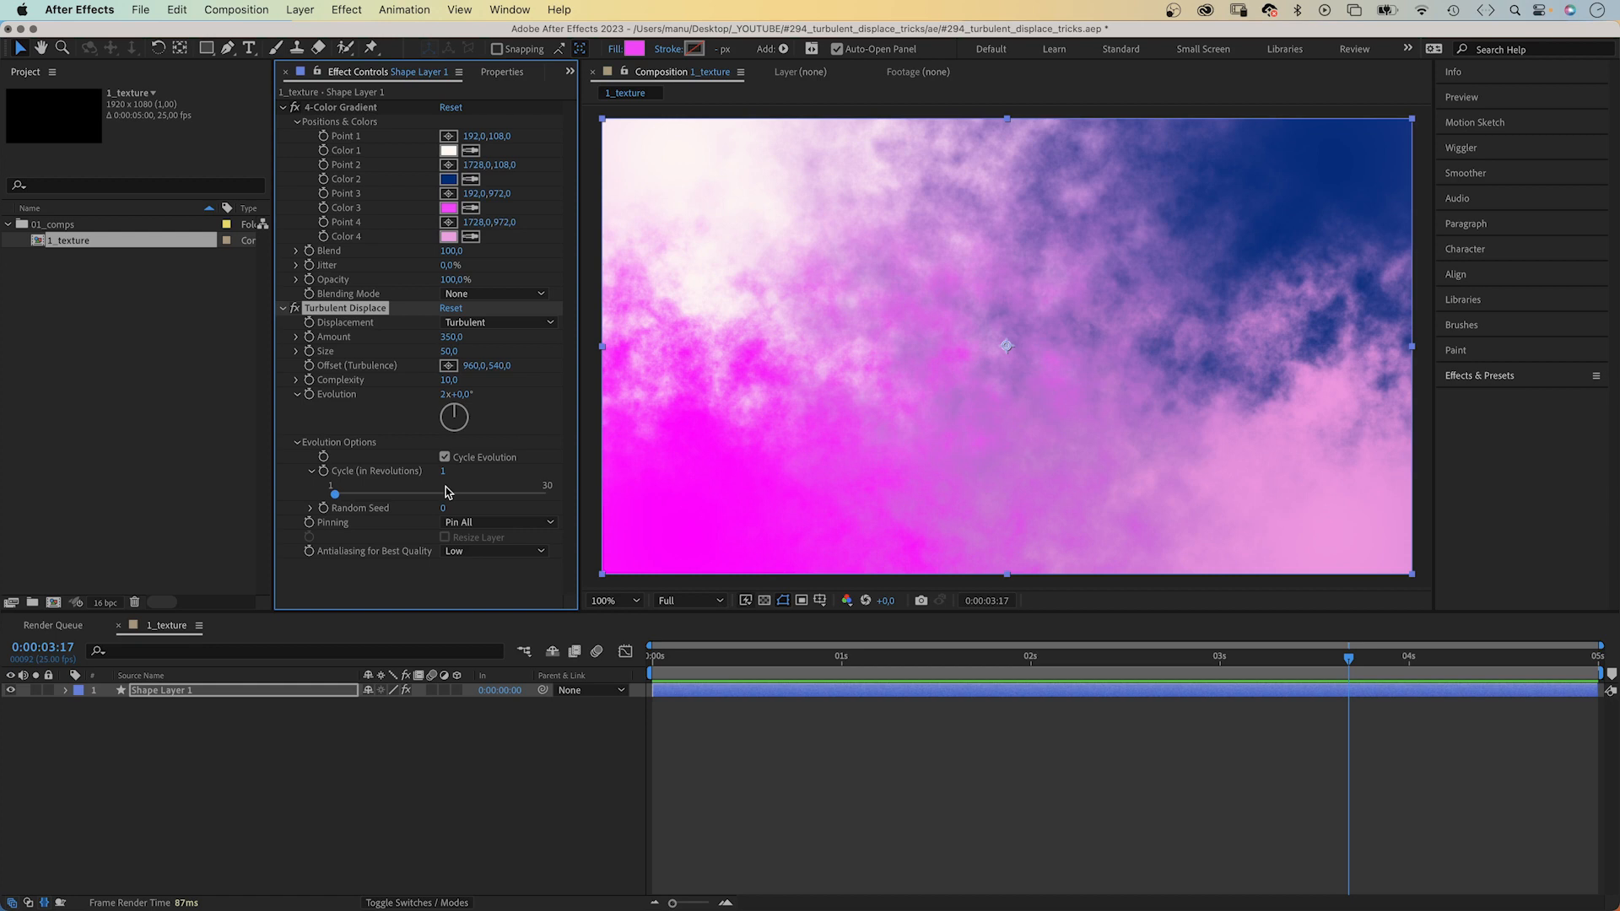
pyautogui.click(456, 471)
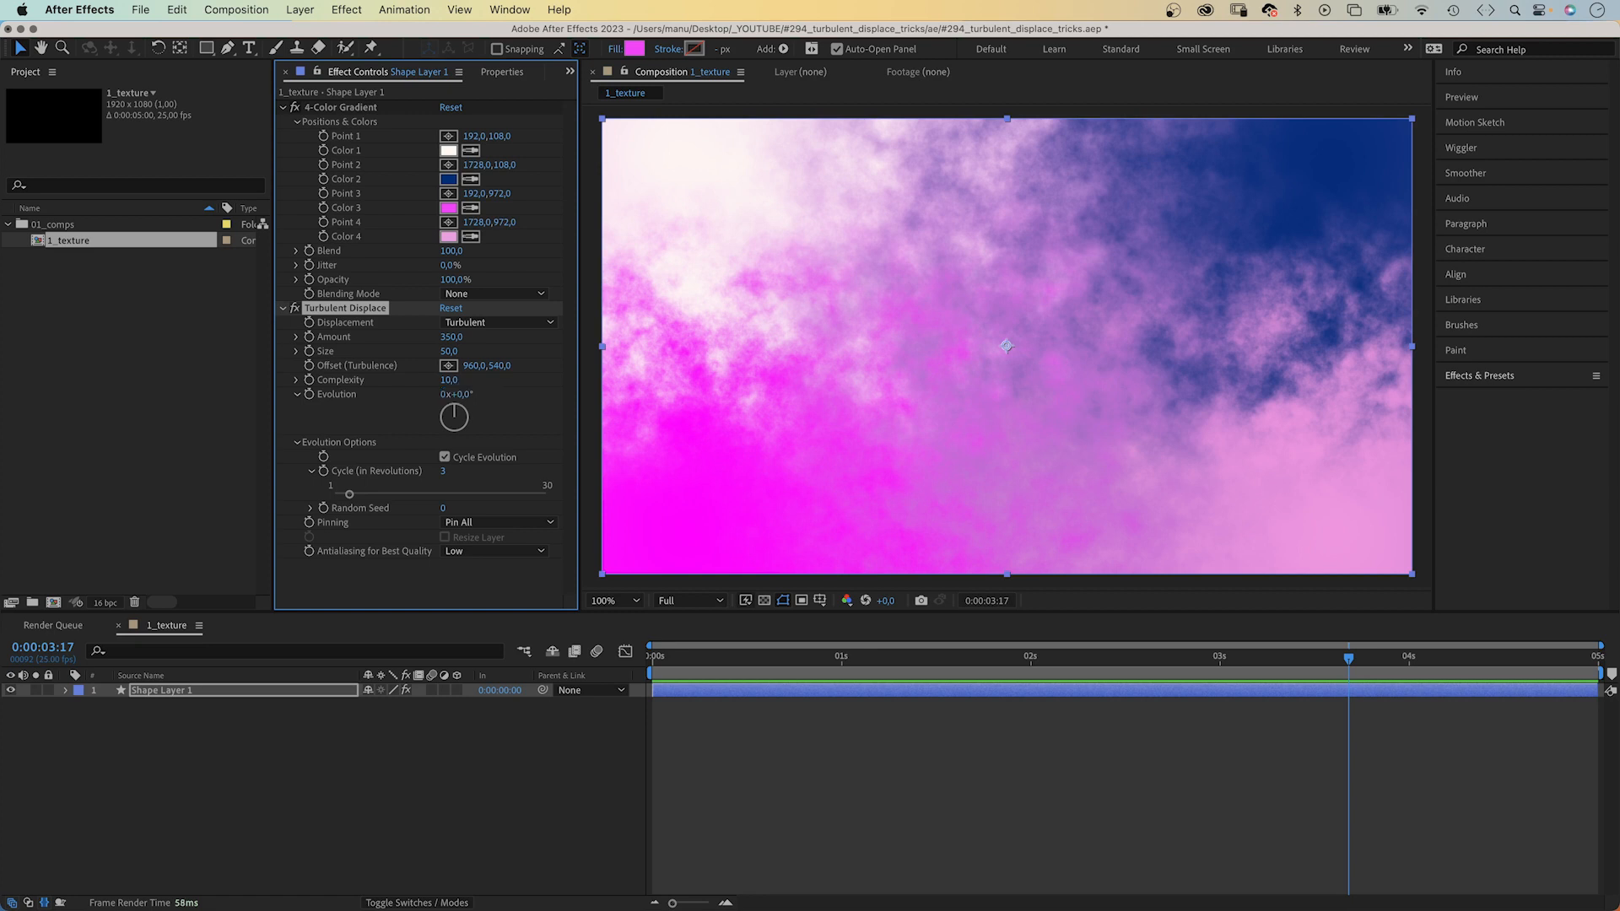
pyautogui.click(308, 507)
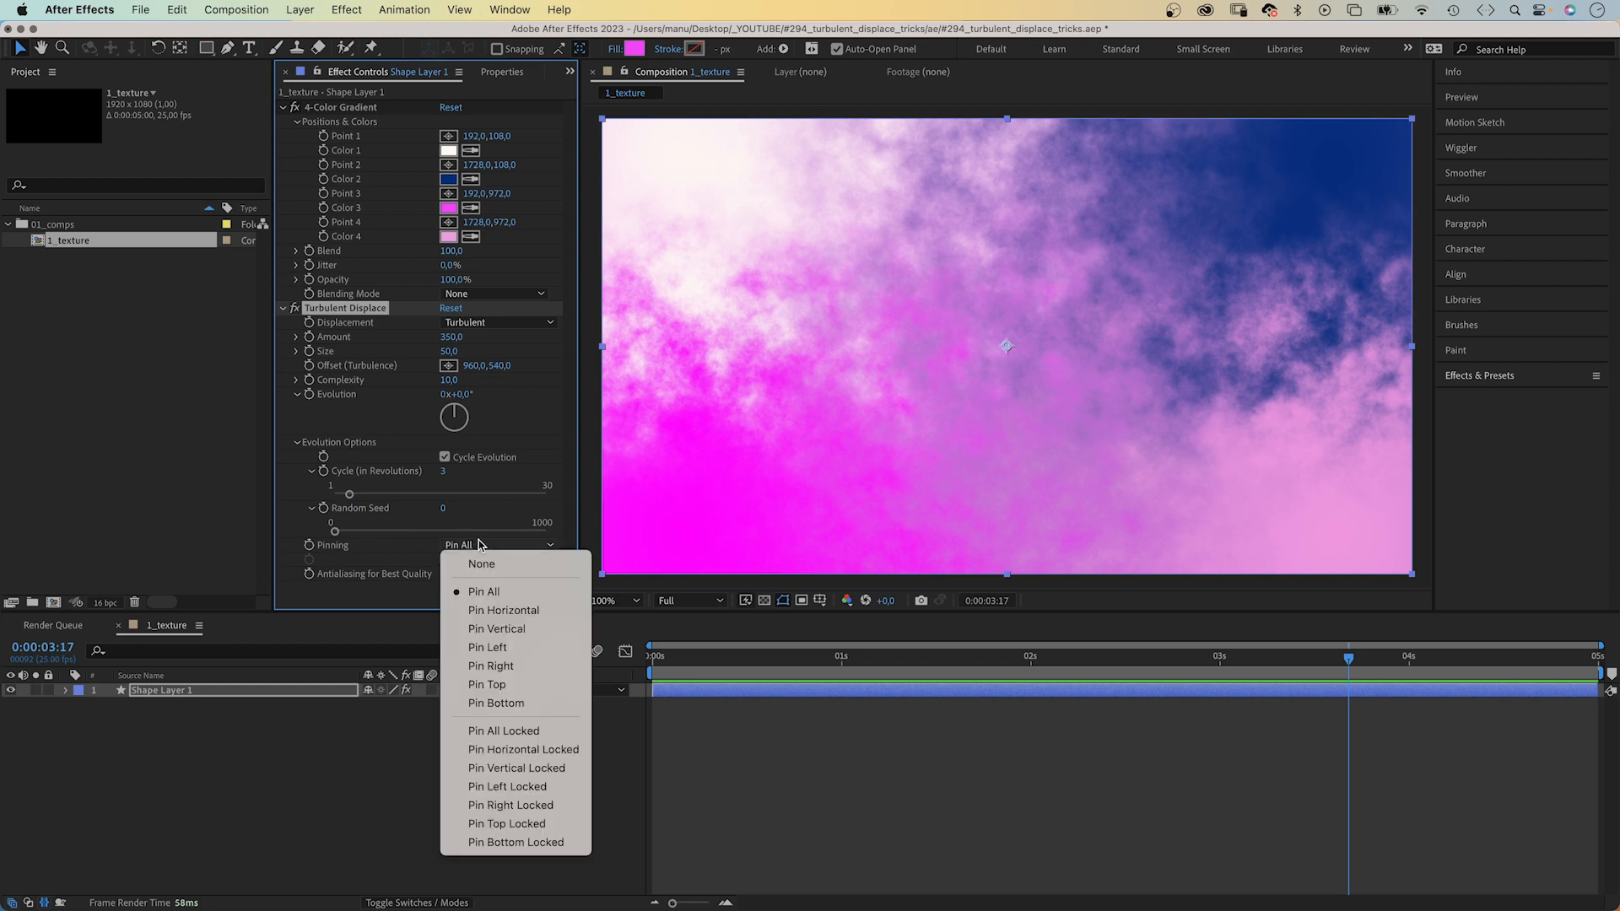
pyautogui.moveTo(504, 609)
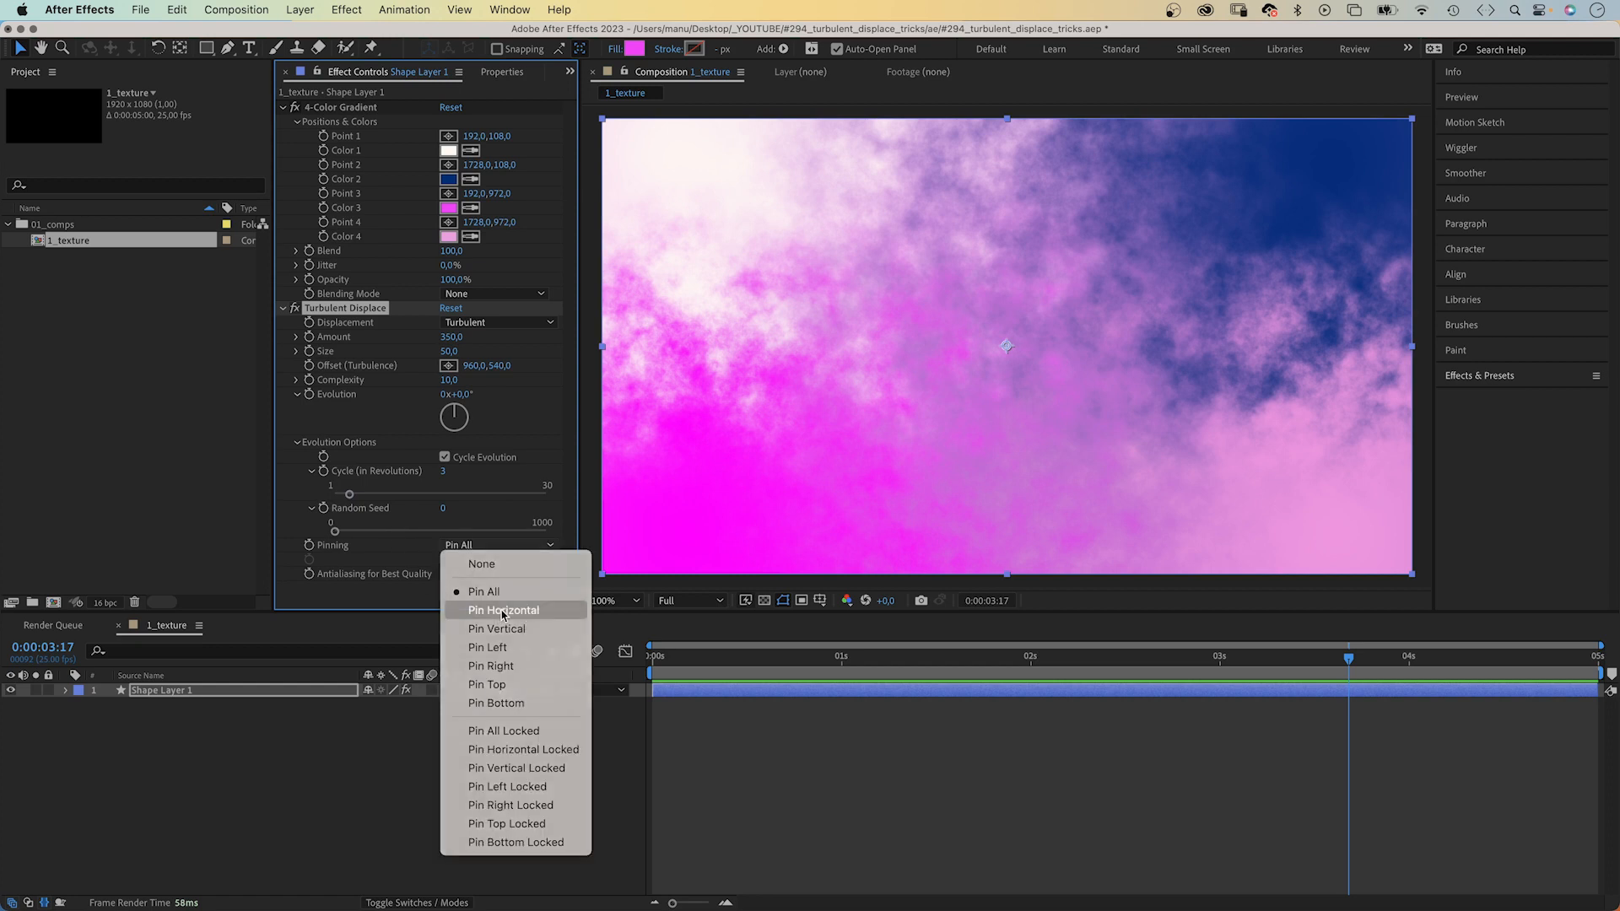
pyautogui.click(504, 609)
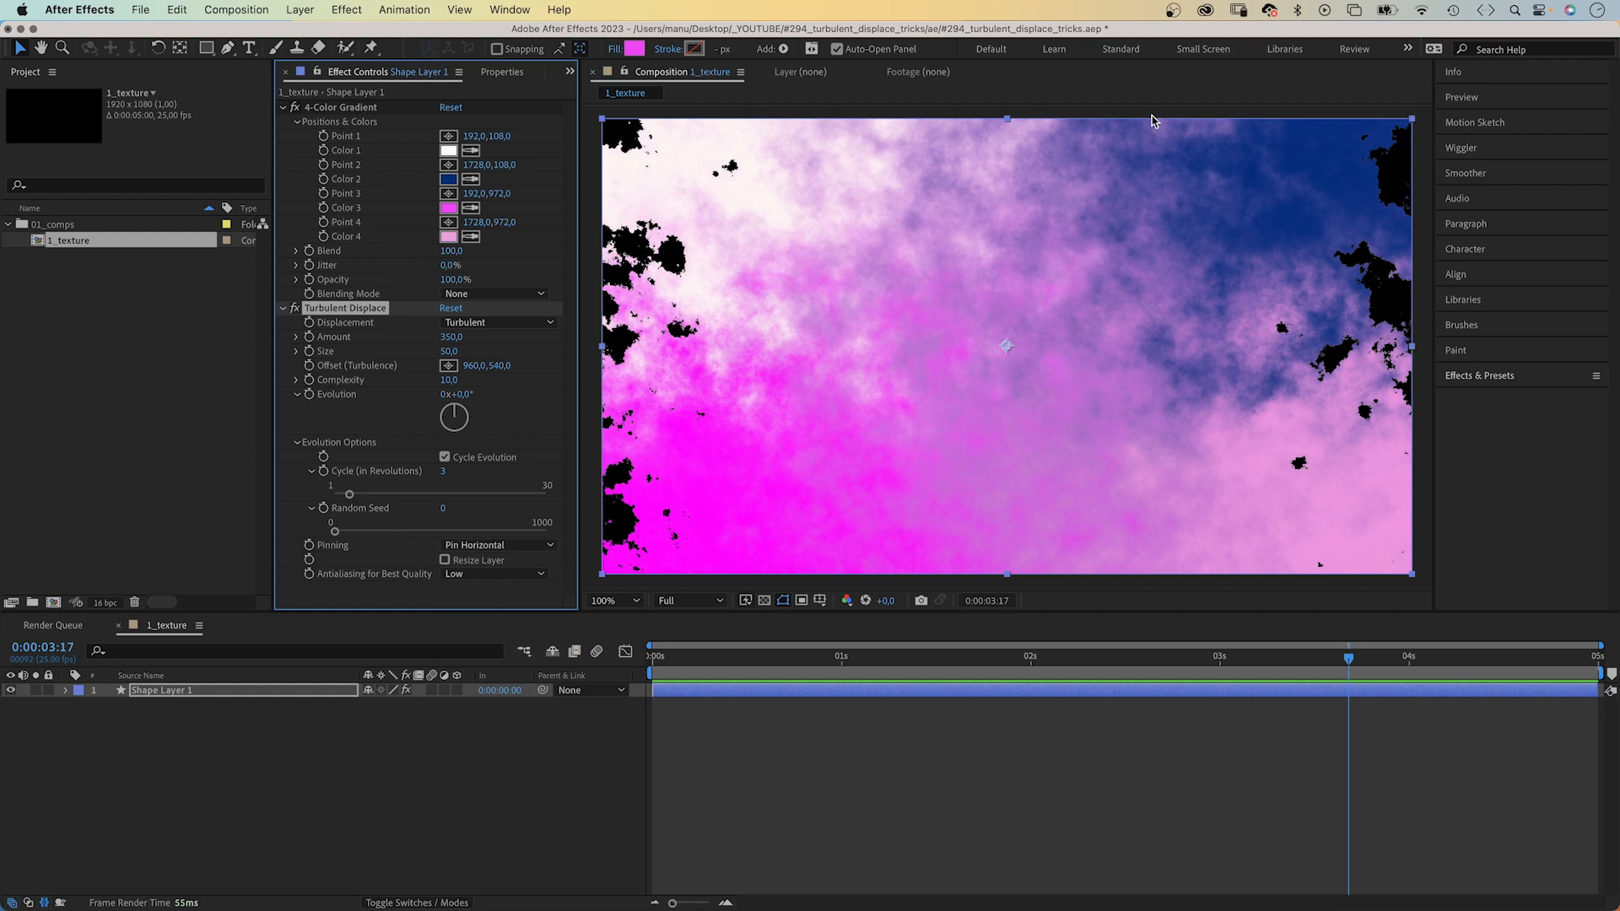
pyautogui.moveTo(525, 486)
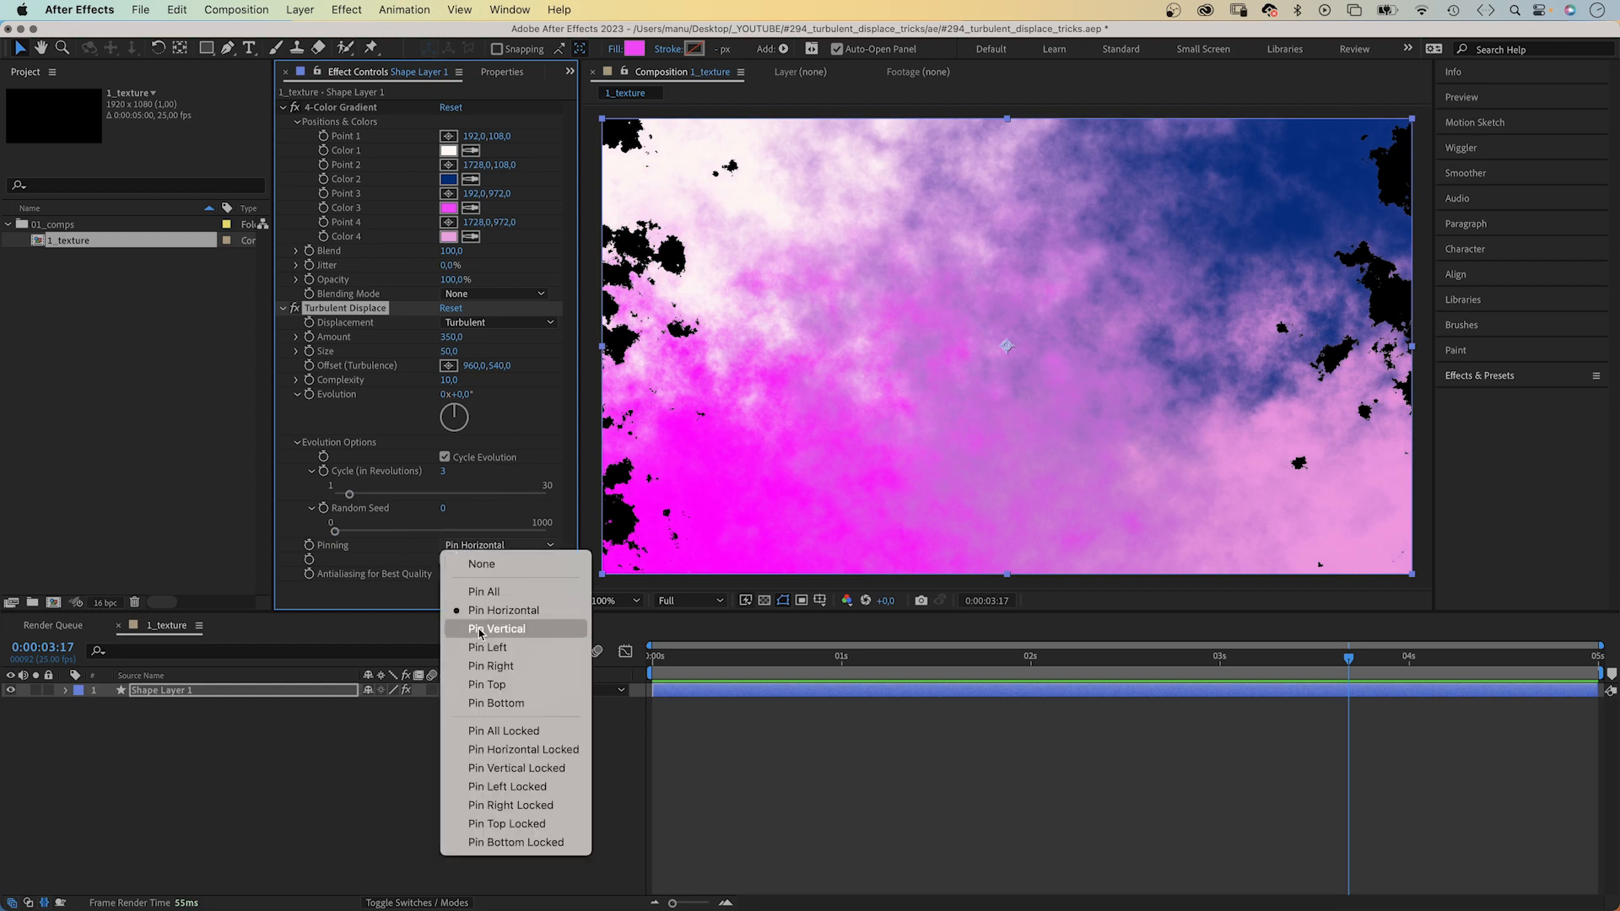
pyautogui.click(497, 628)
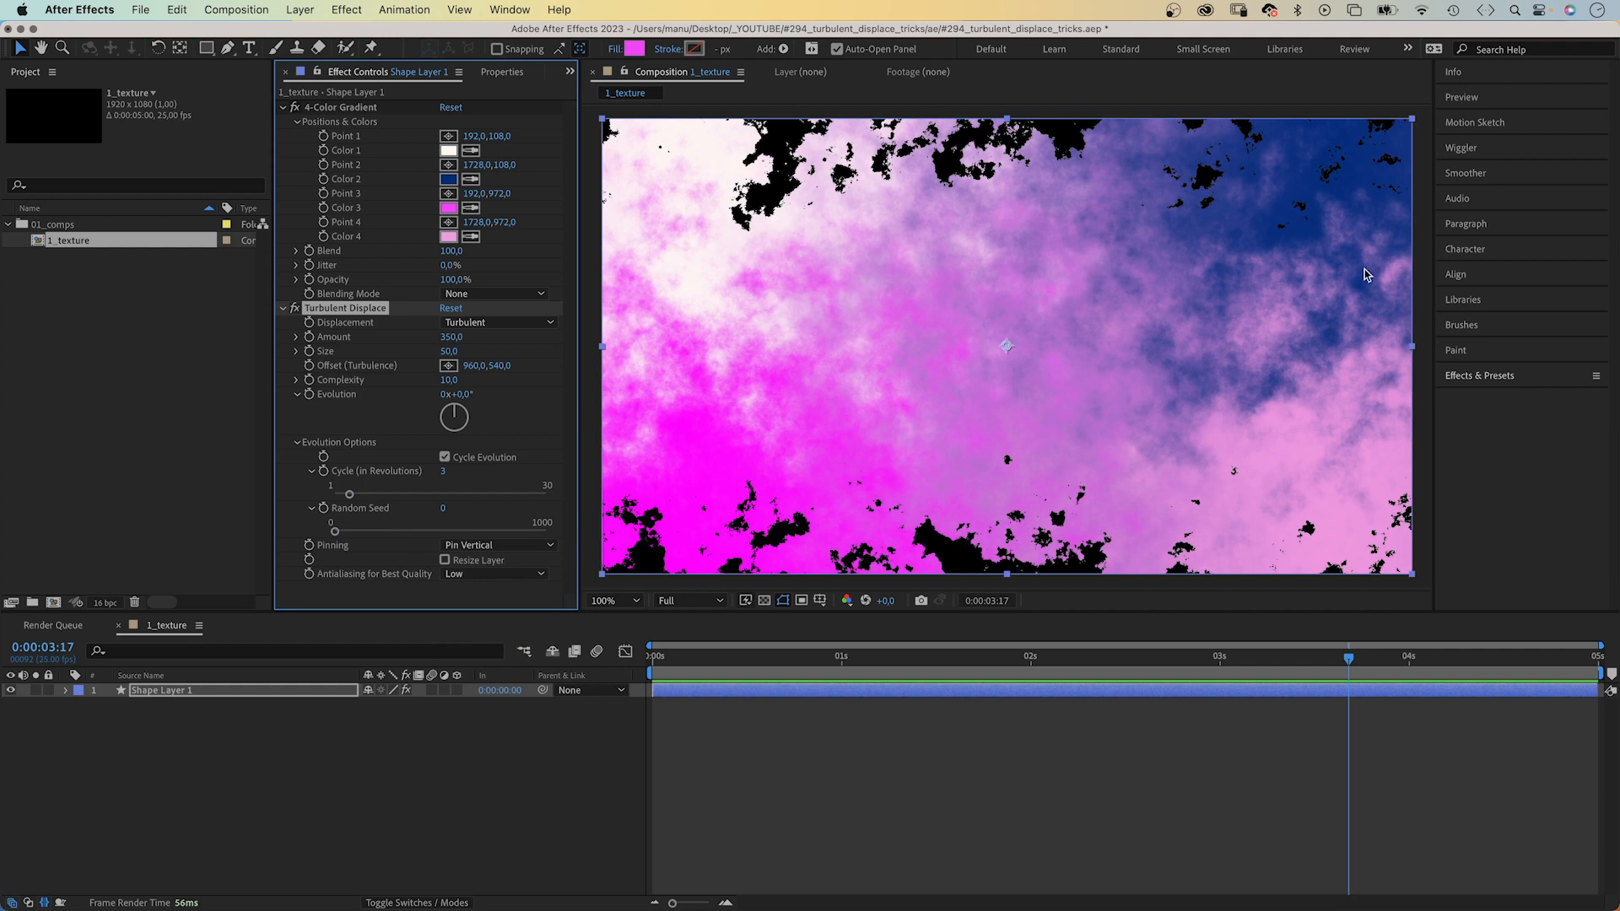
pyautogui.click(502, 544)
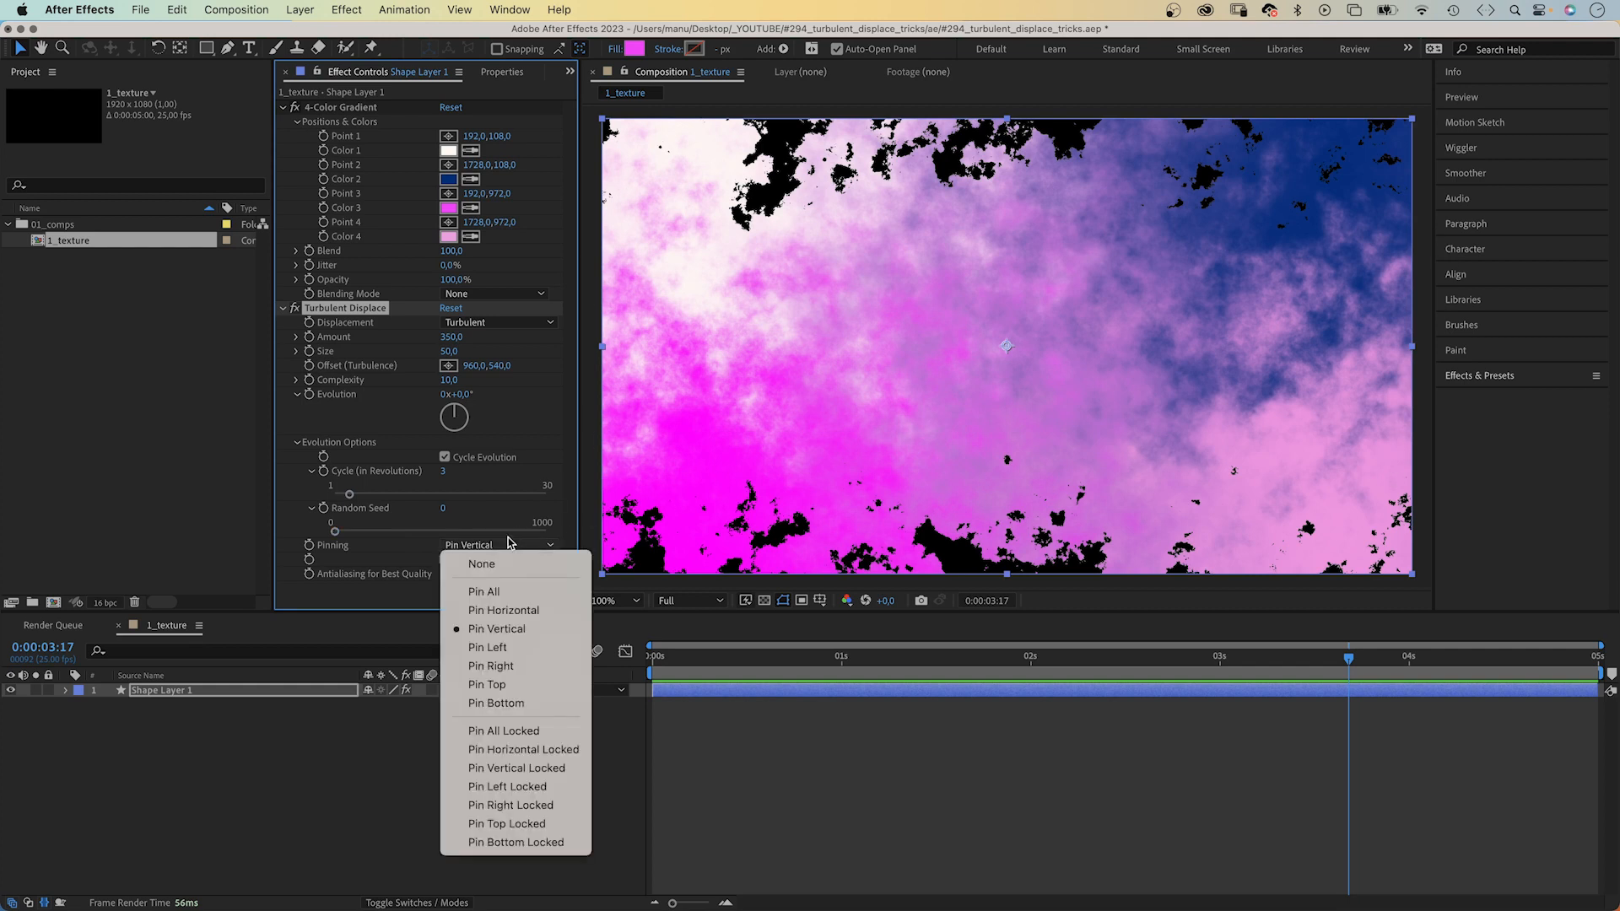
pyautogui.click(483, 590)
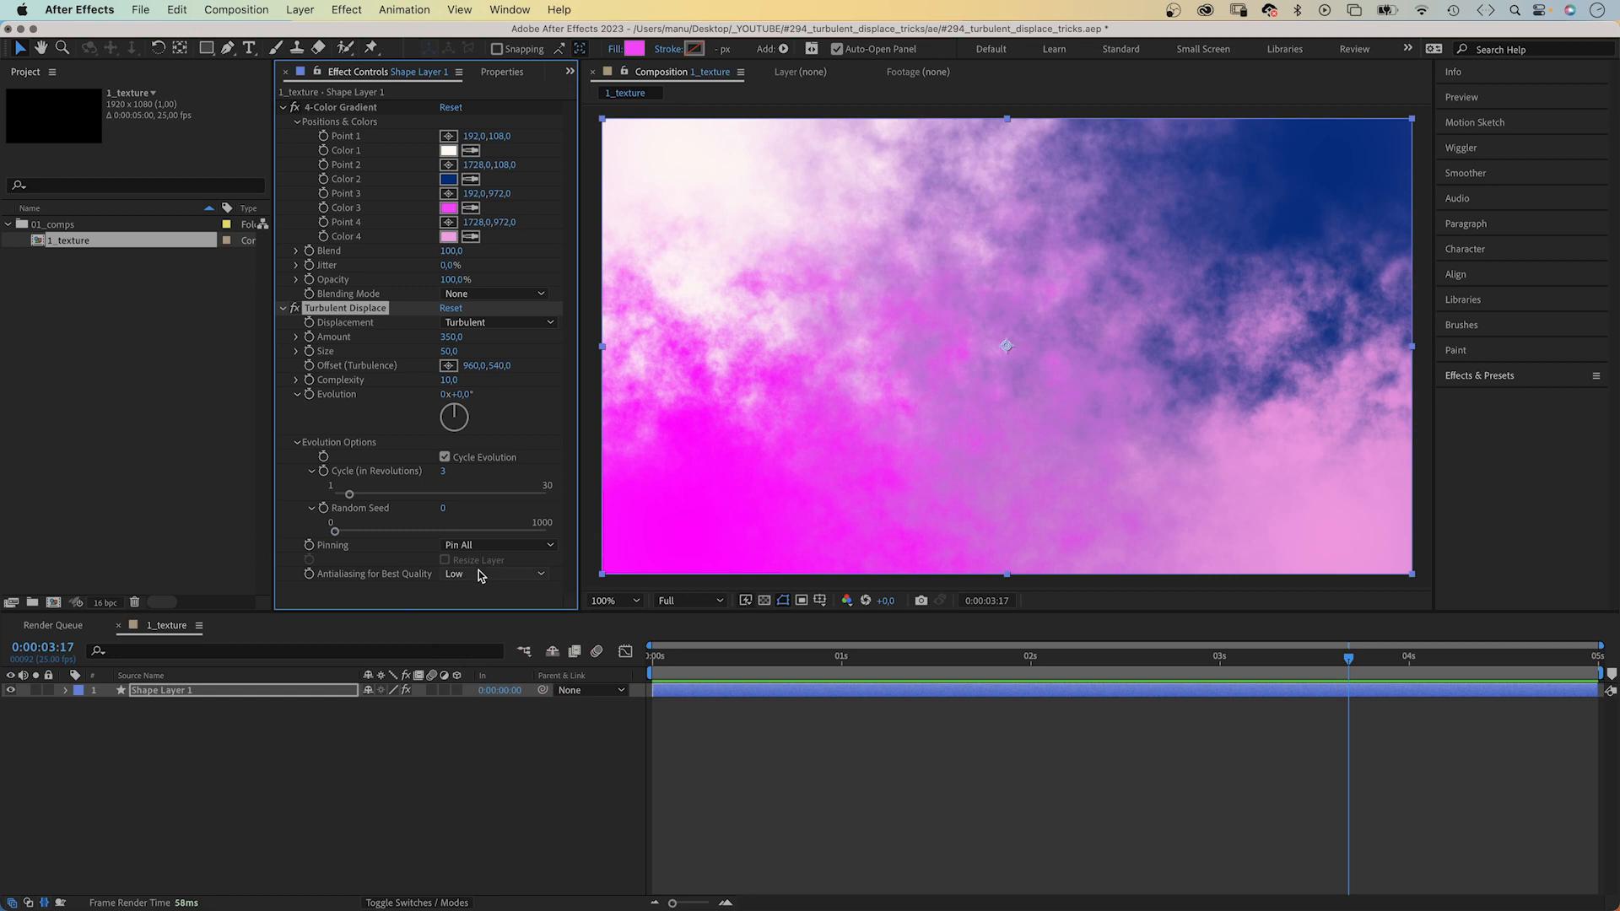
pyautogui.click(493, 574)
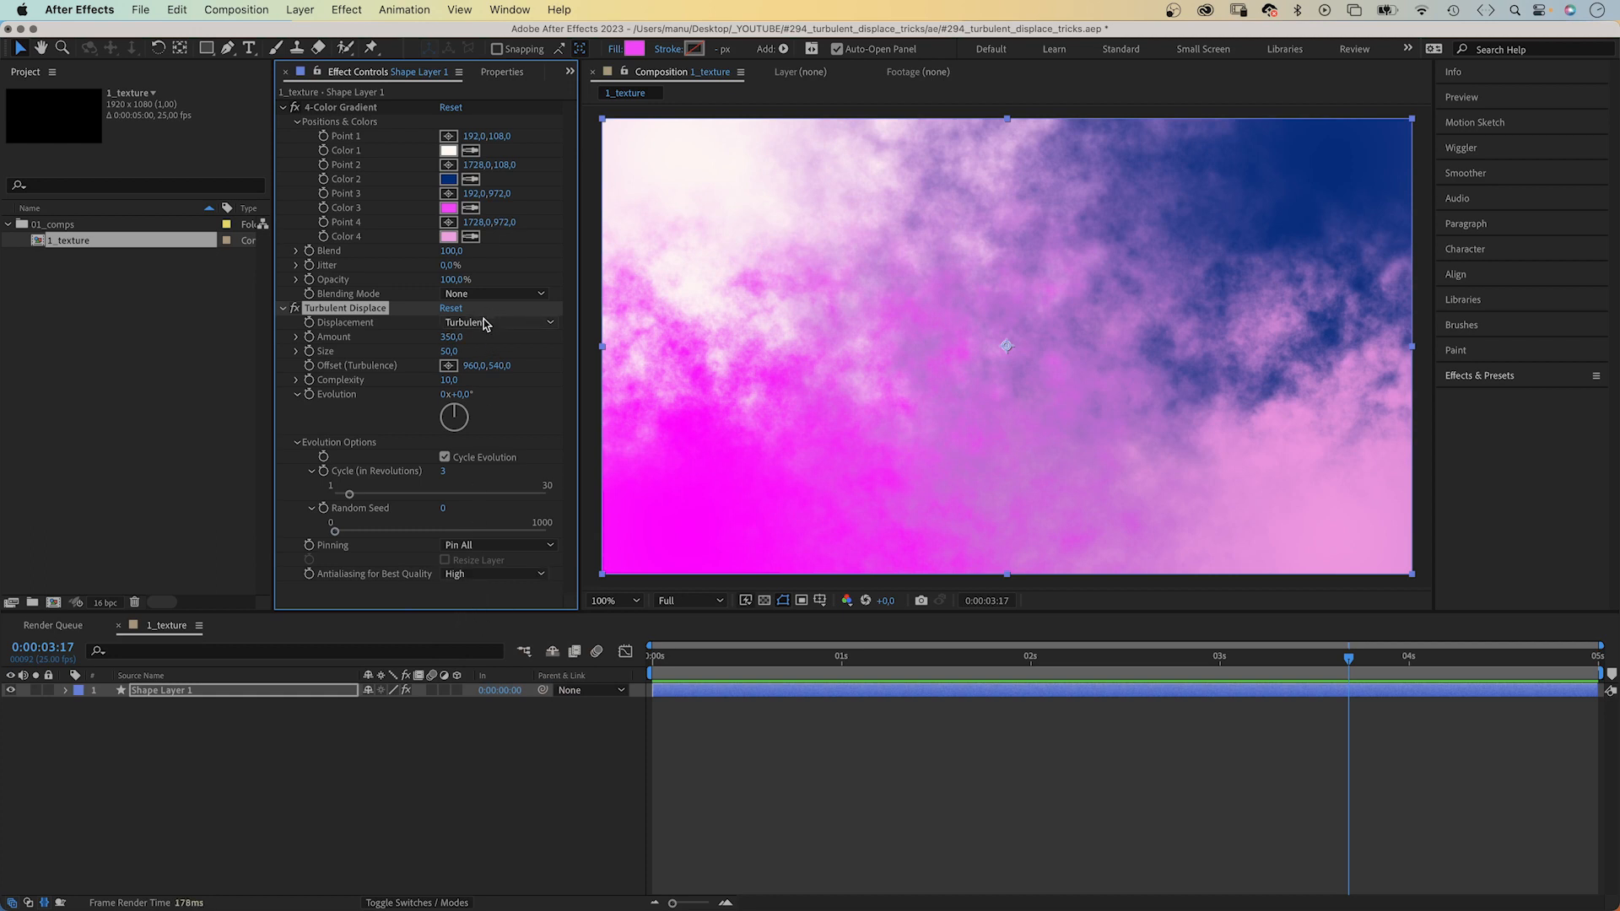
# Step: Set Antialiasing to High and Displacement type to Vertical Displacement
pyautogui.click(496, 321)
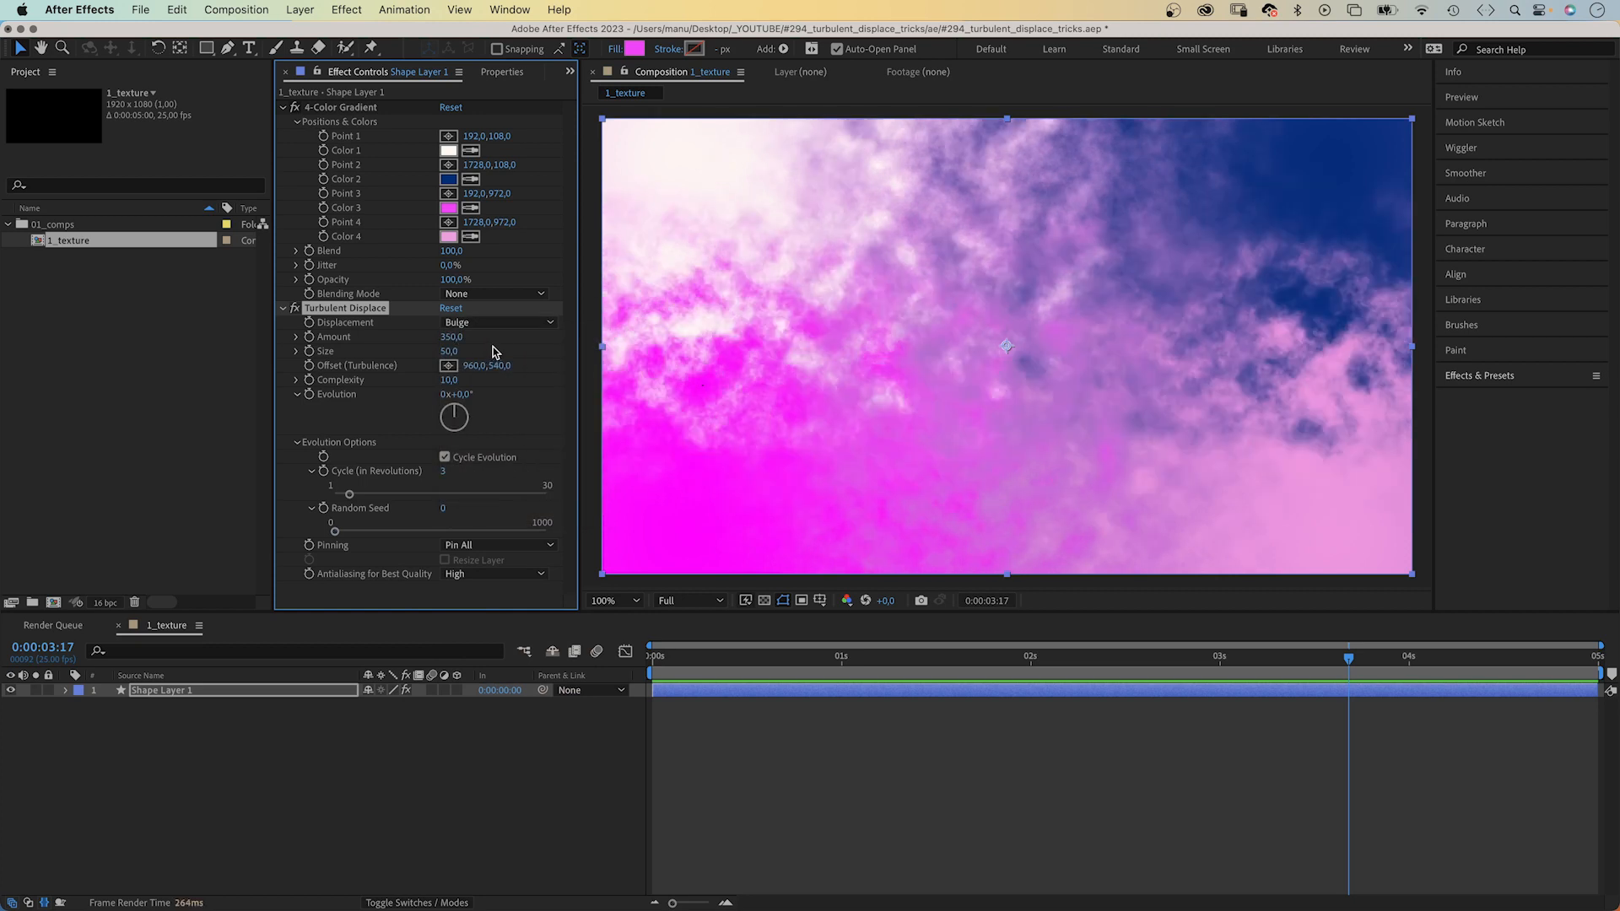
pyautogui.click(496, 321)
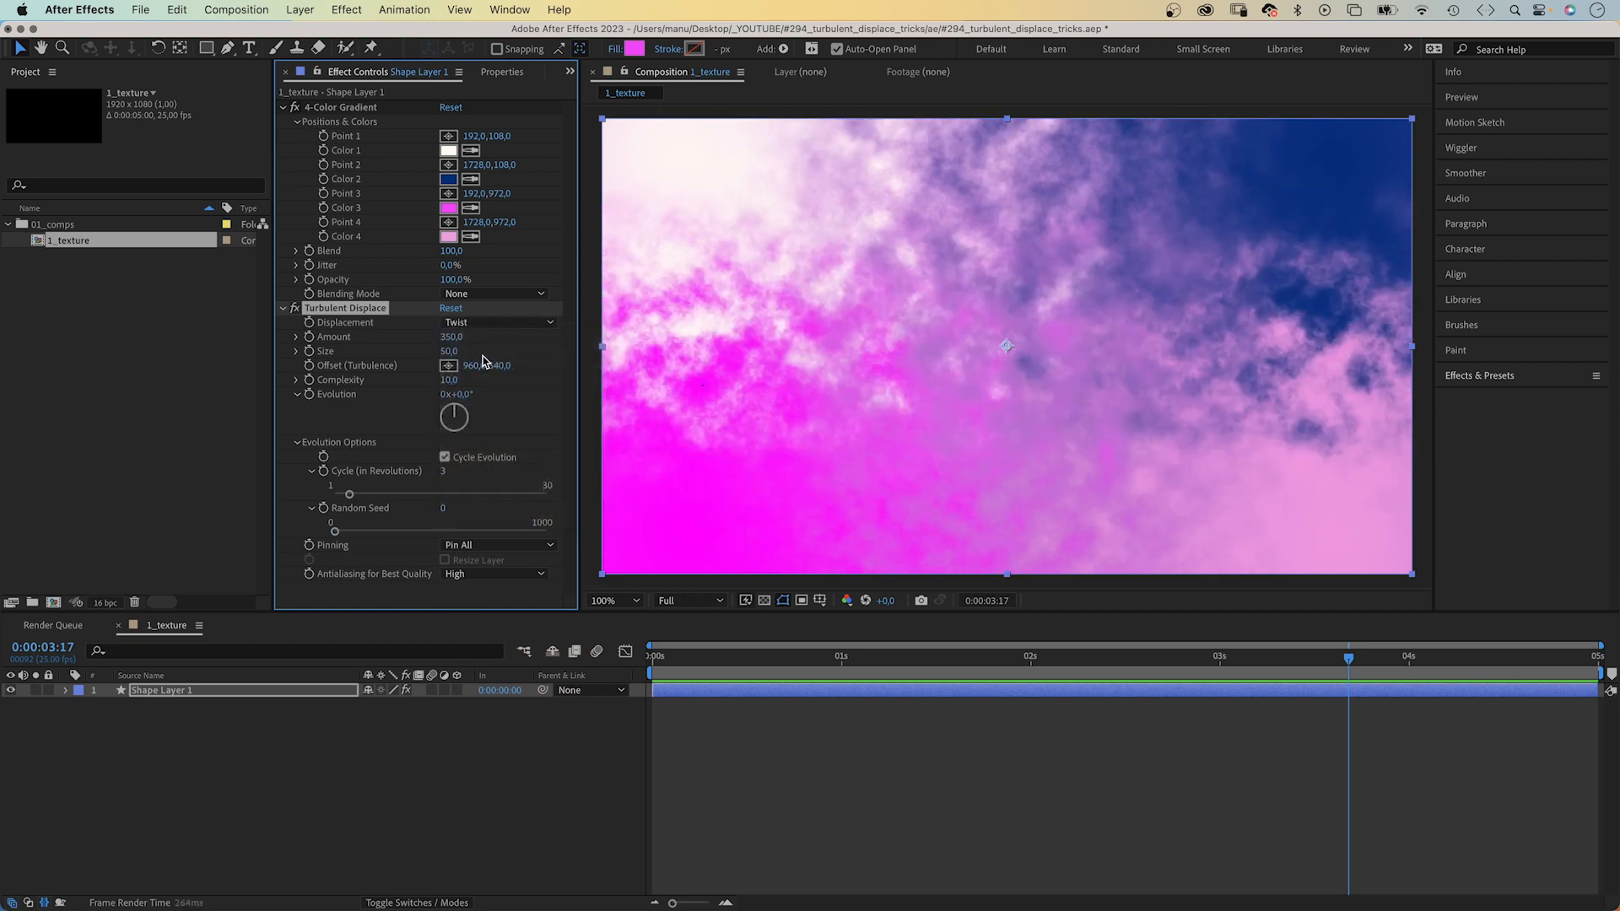
pyautogui.click(496, 322)
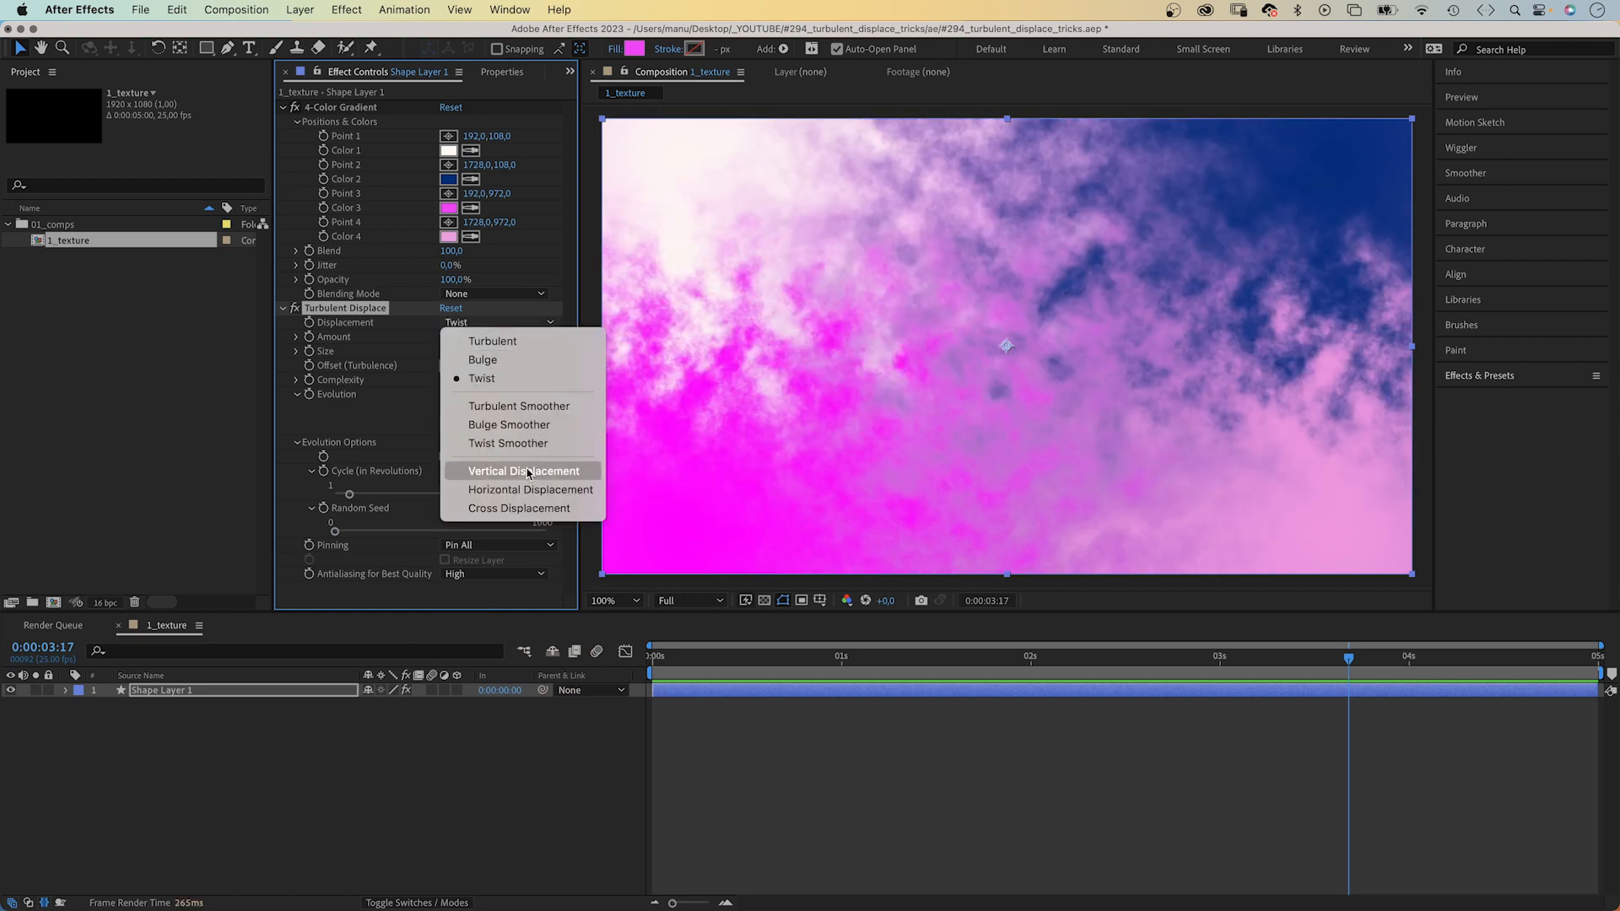
pyautogui.click(525, 470)
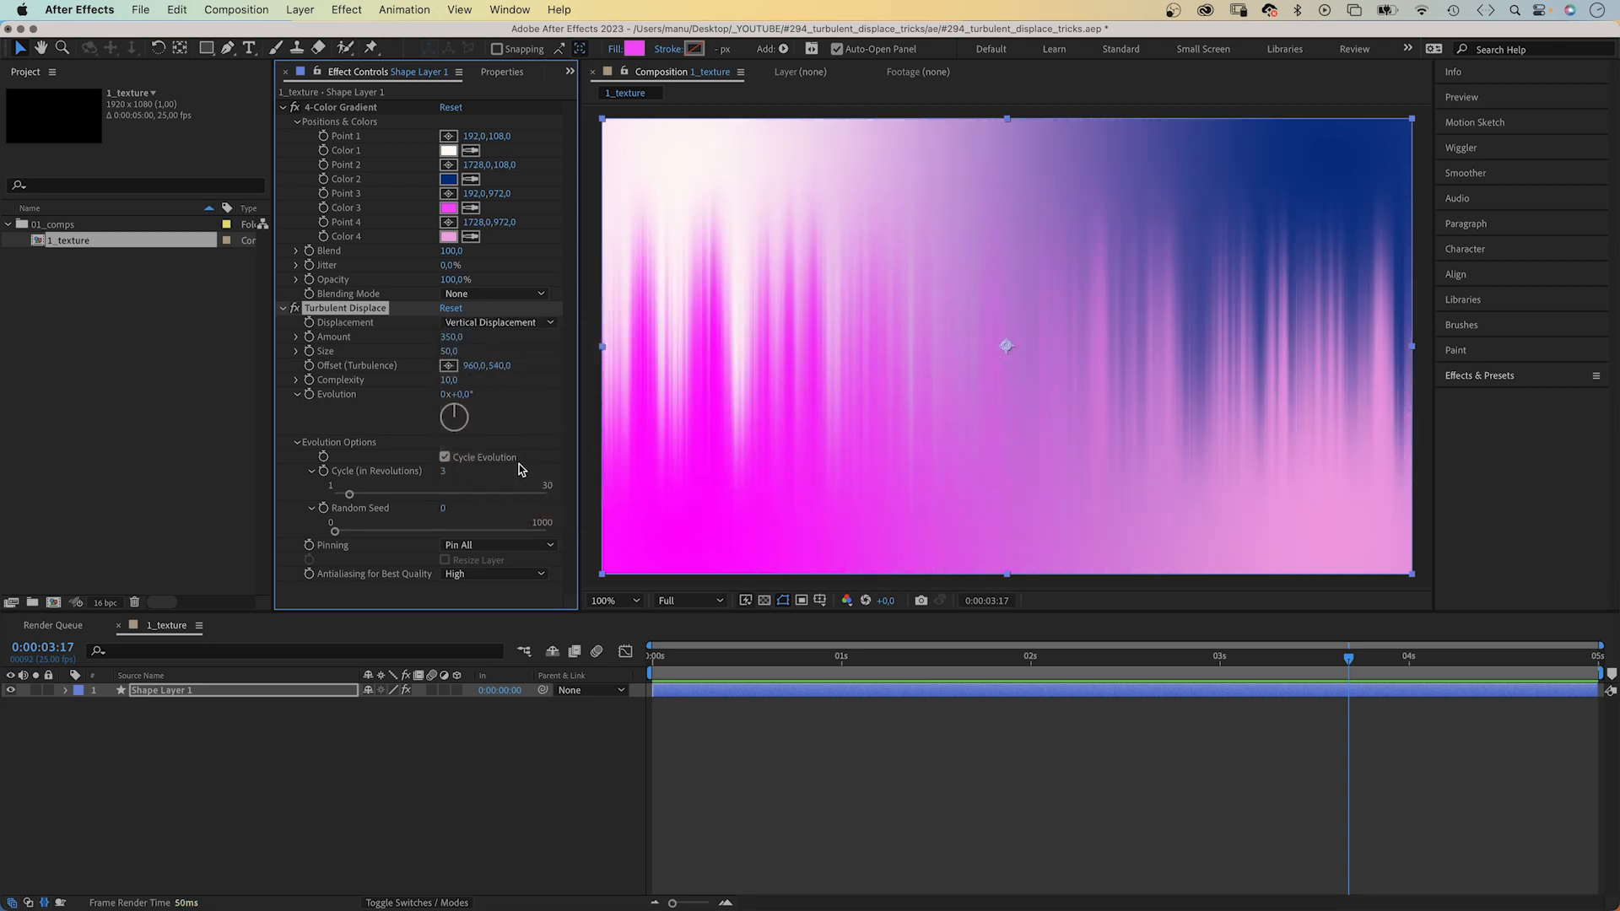
pyautogui.moveTo(1035, 428)
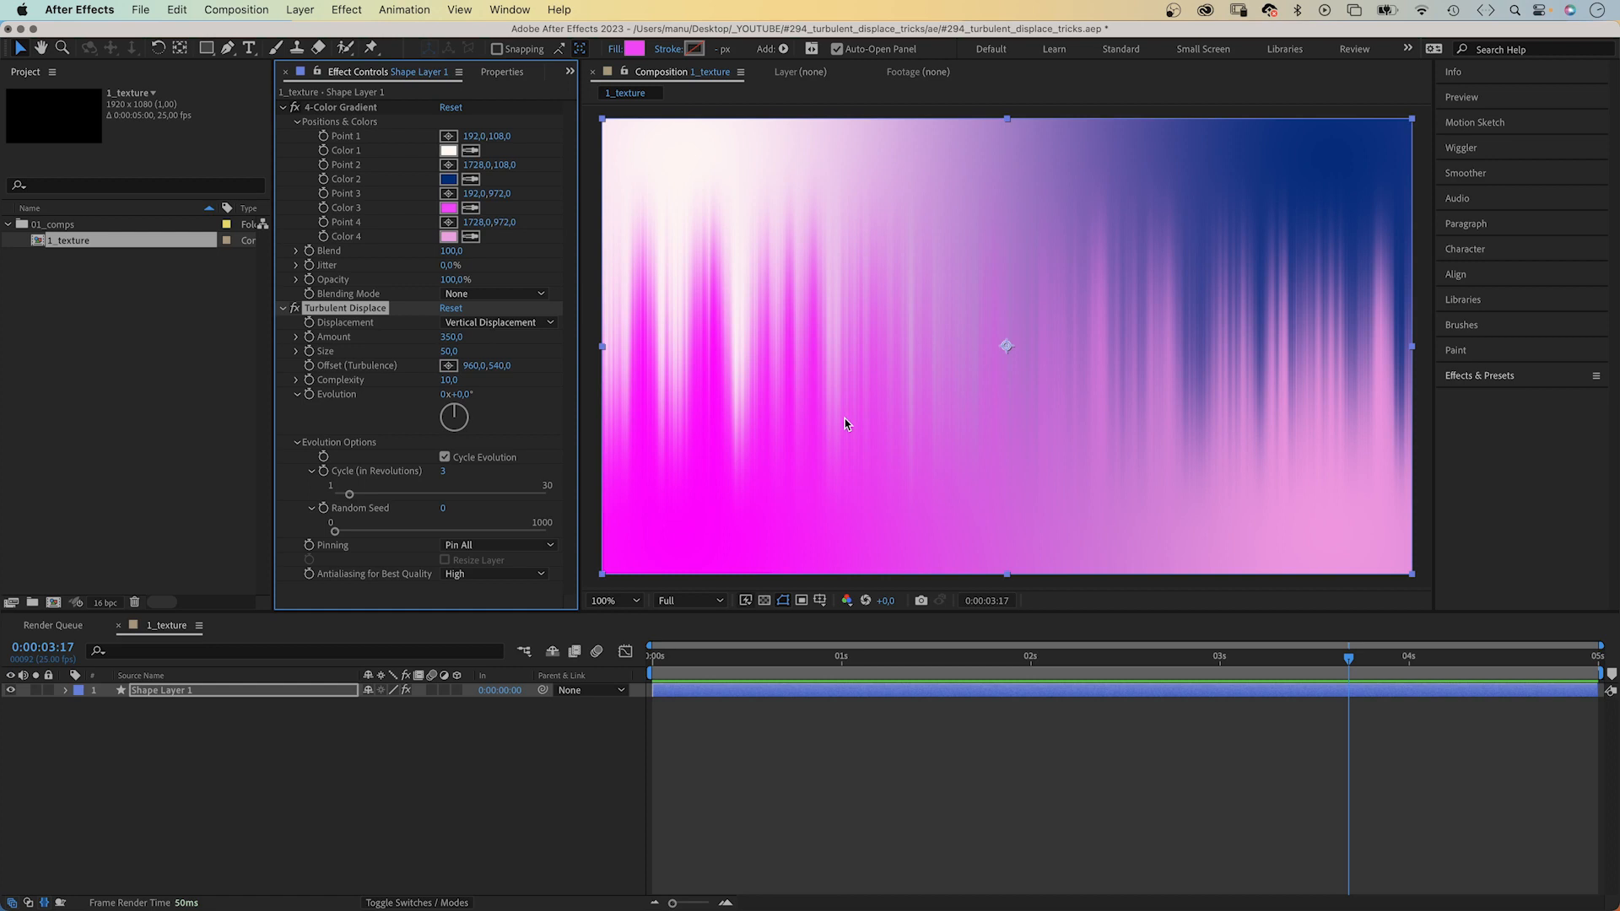
# Step: Drive the Turbulent Displace Evolution with a time*100 expression
pyautogui.click(445, 456)
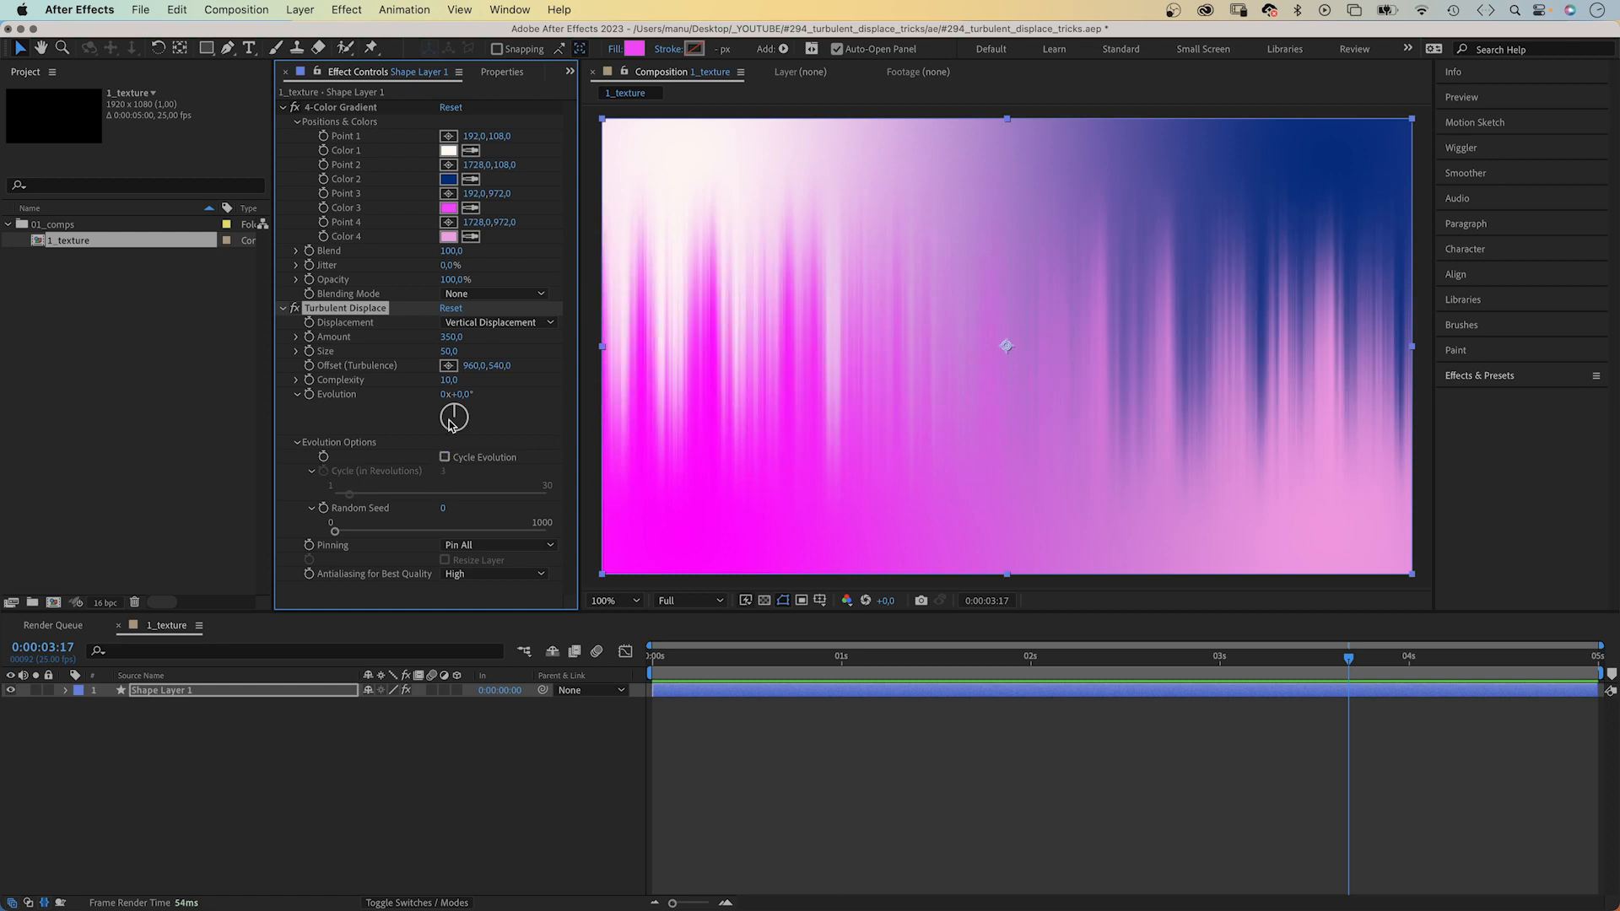
pyautogui.click(311, 395)
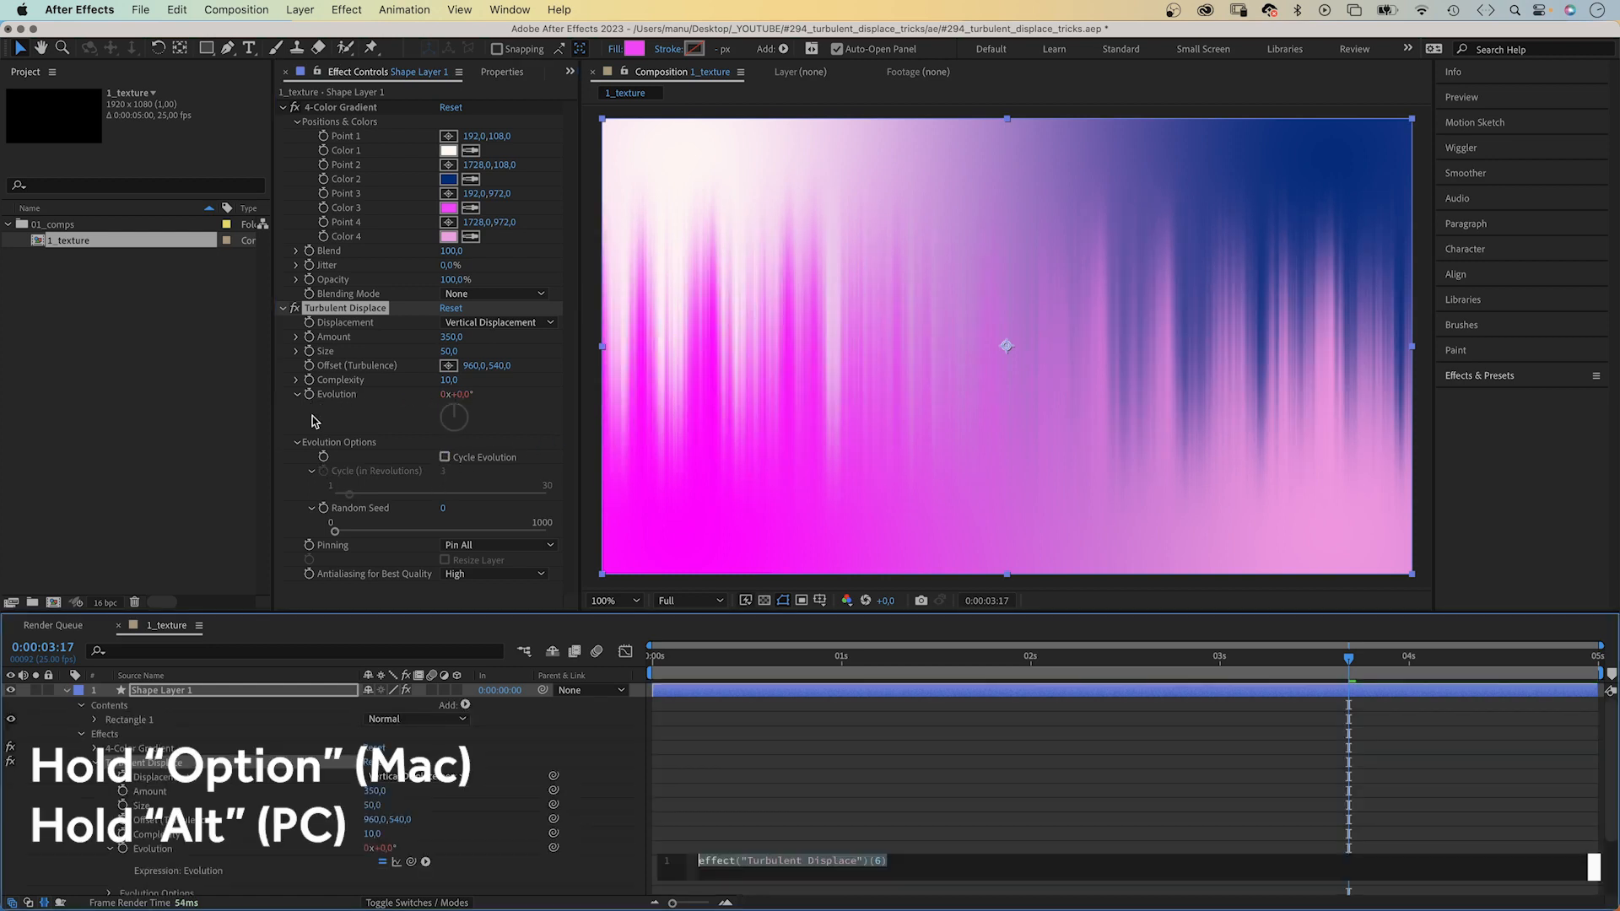
pyautogui.write('time*100')
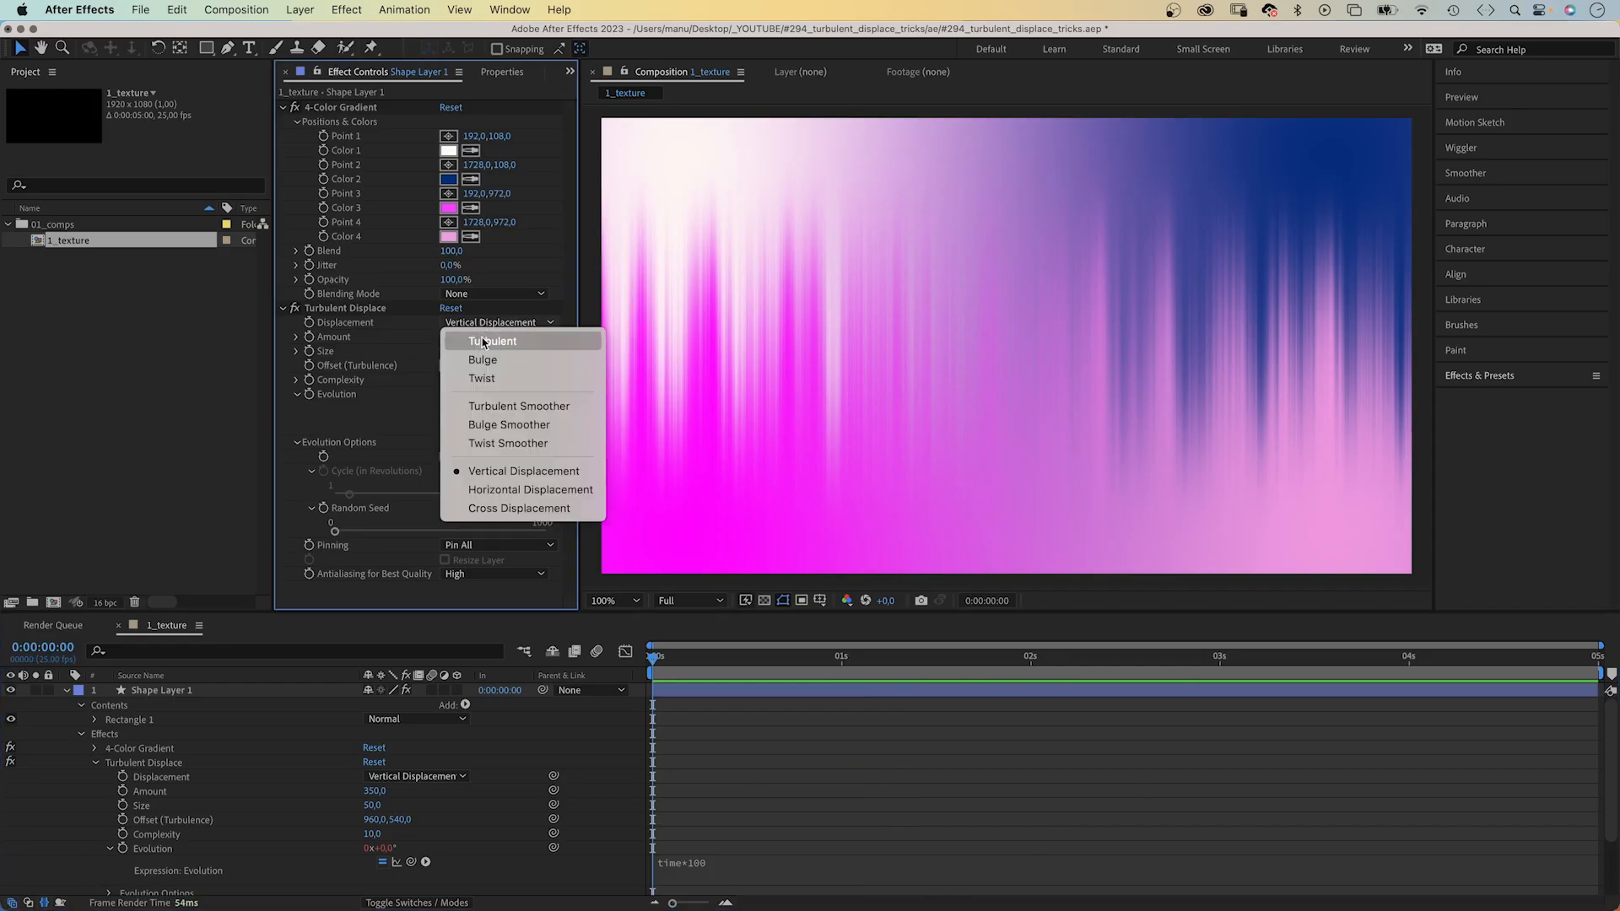
# Step: Set Displacement to Cross Displacement with Size 5 and Amount 1000
pyautogui.click(530, 489)
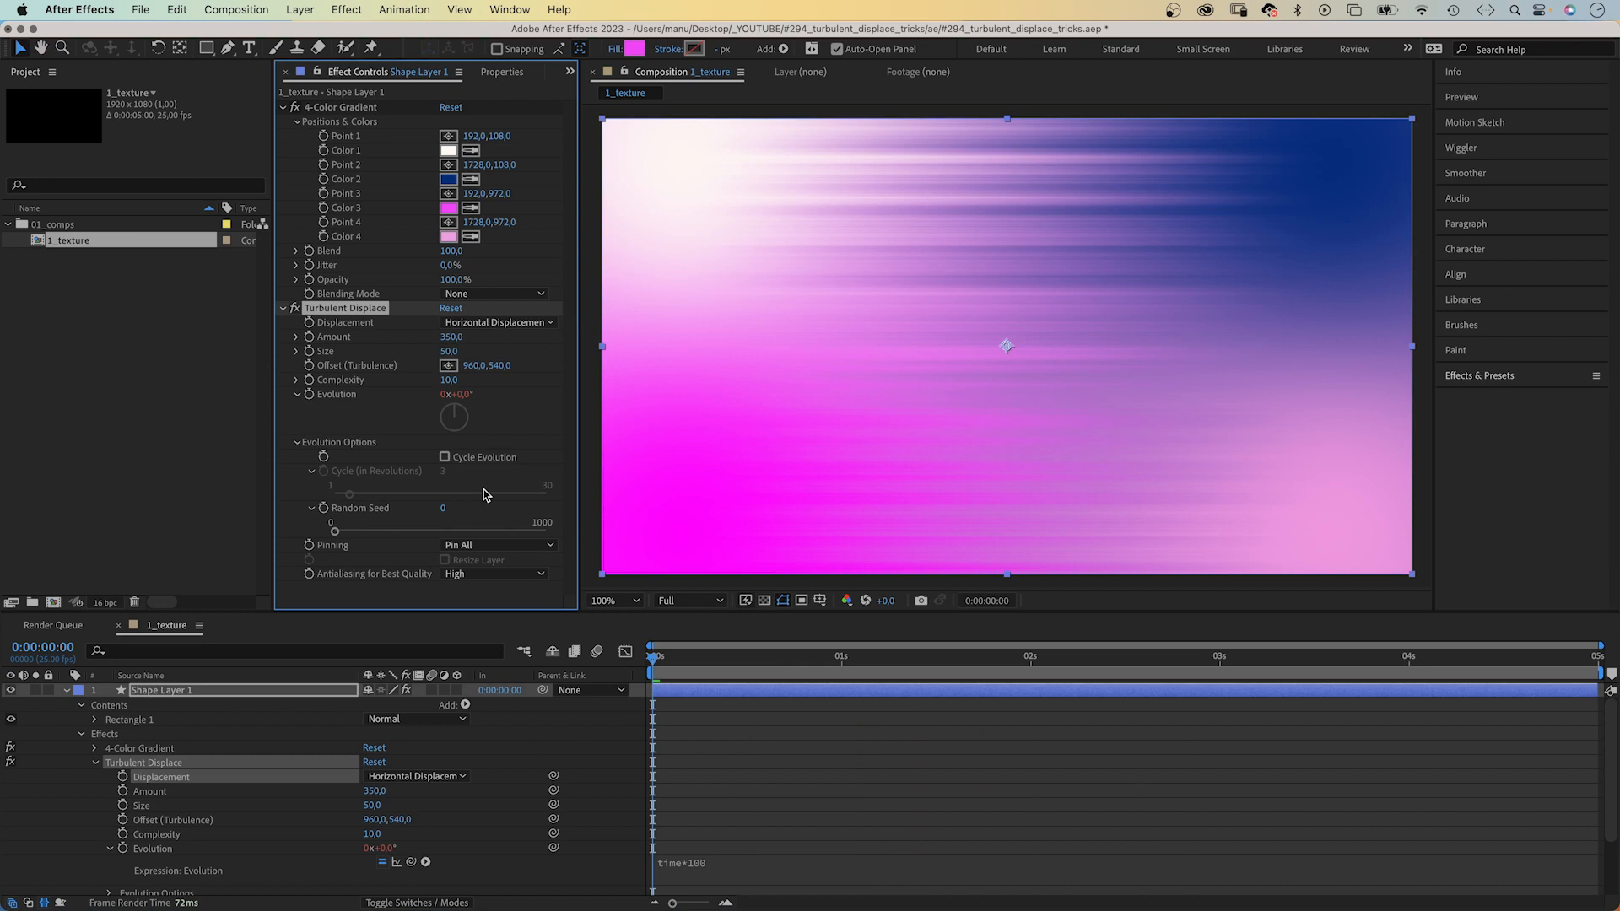
pyautogui.click(498, 322)
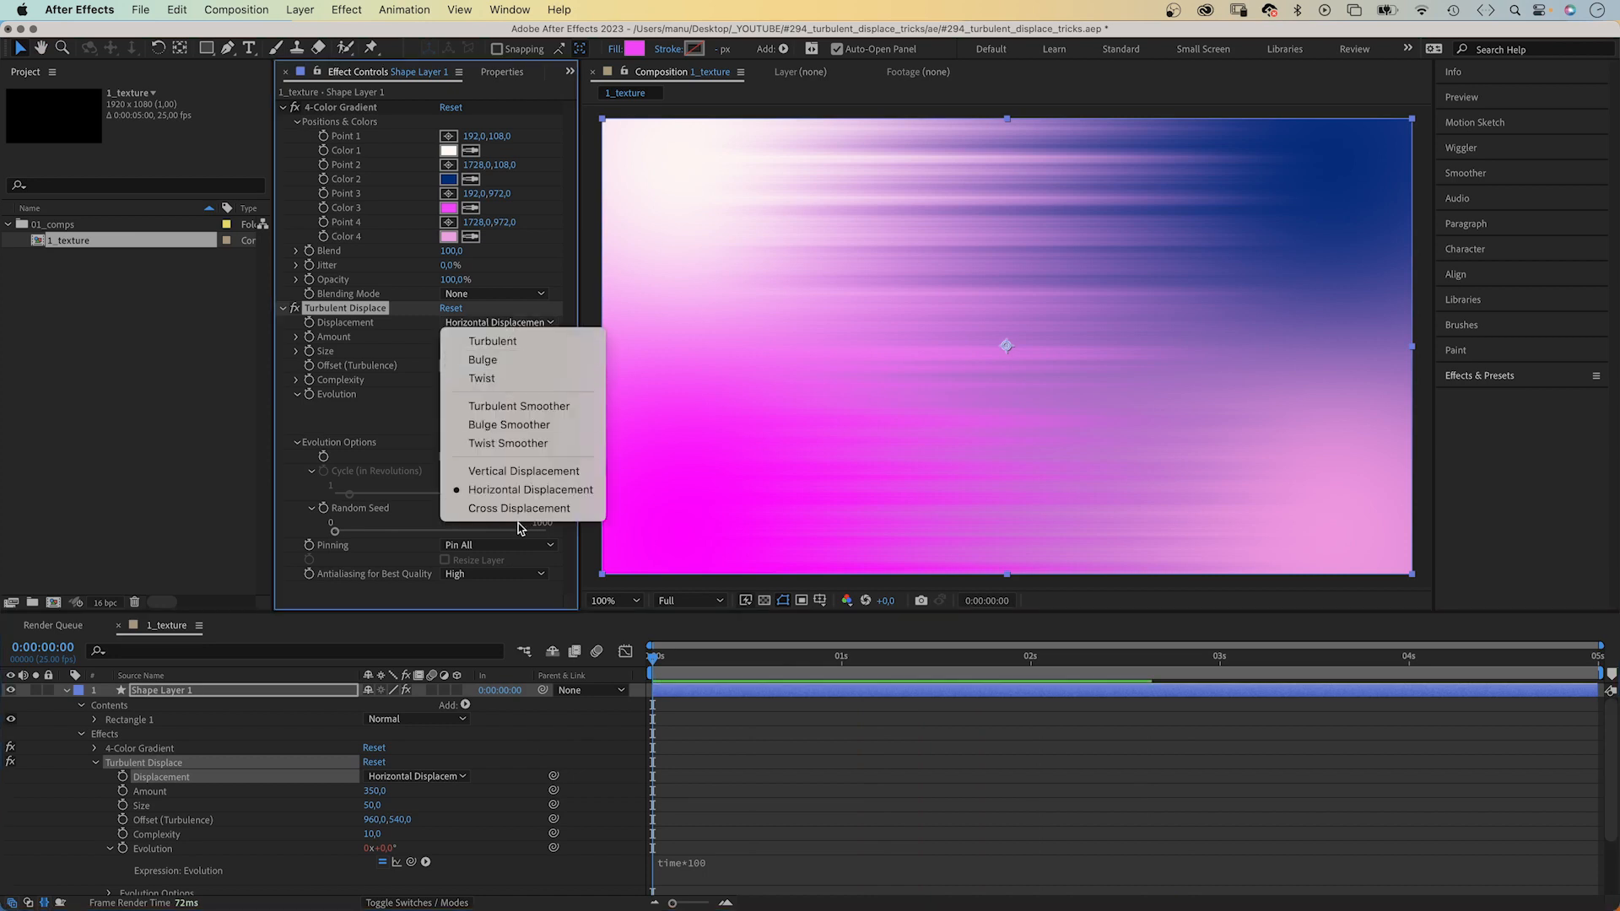
pyautogui.click(520, 507)
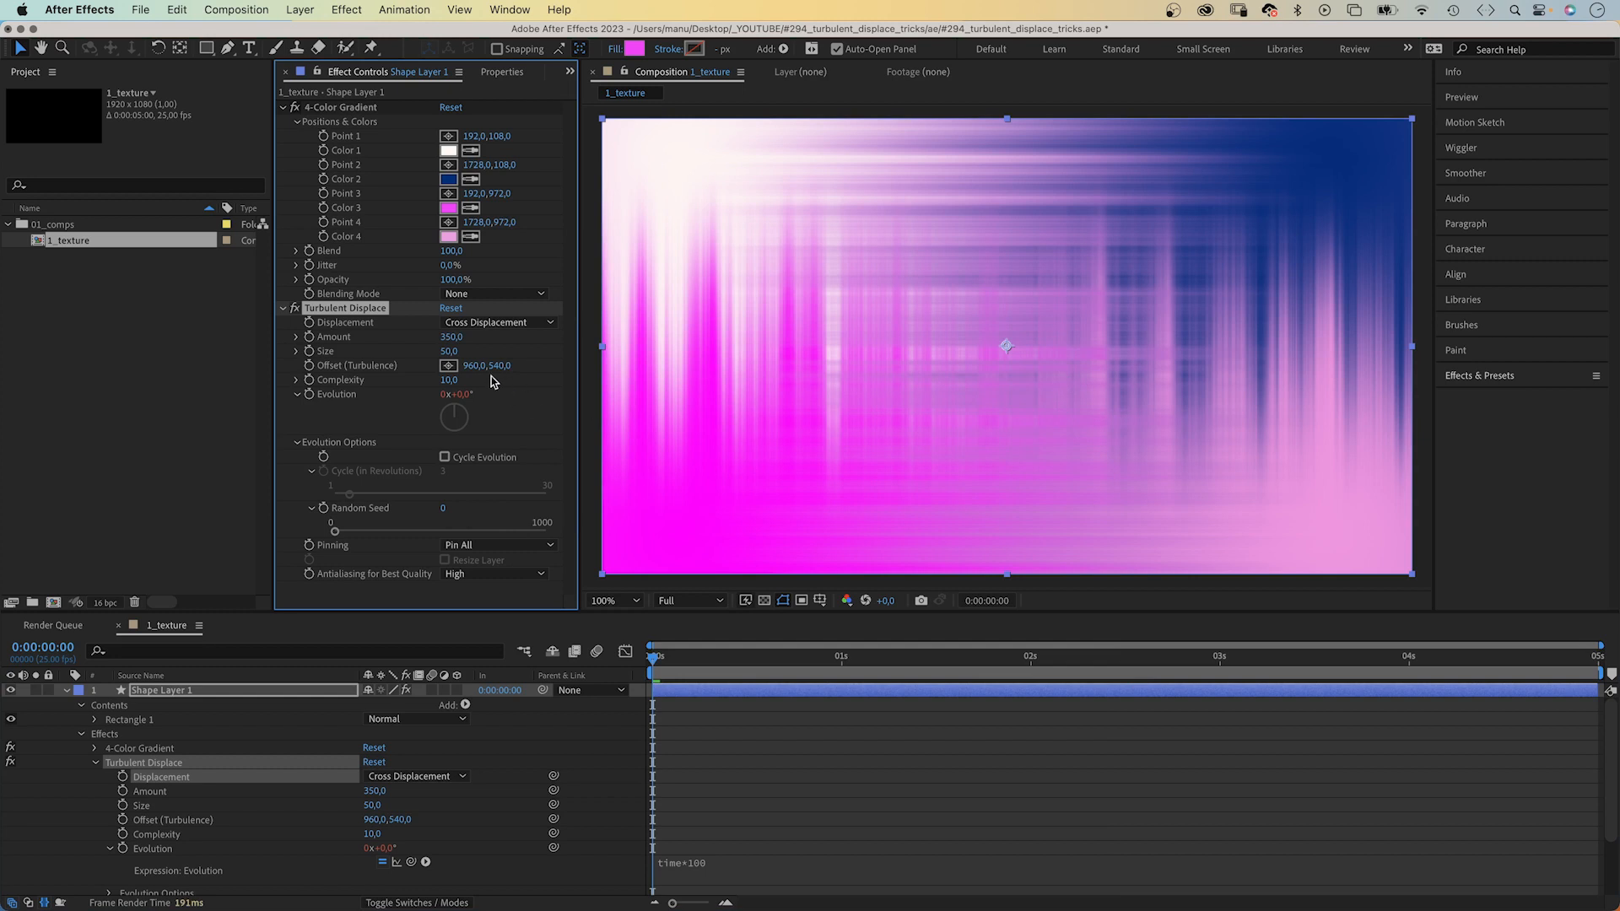
pyautogui.doubleClick(451, 351)
pyautogui.write('5')
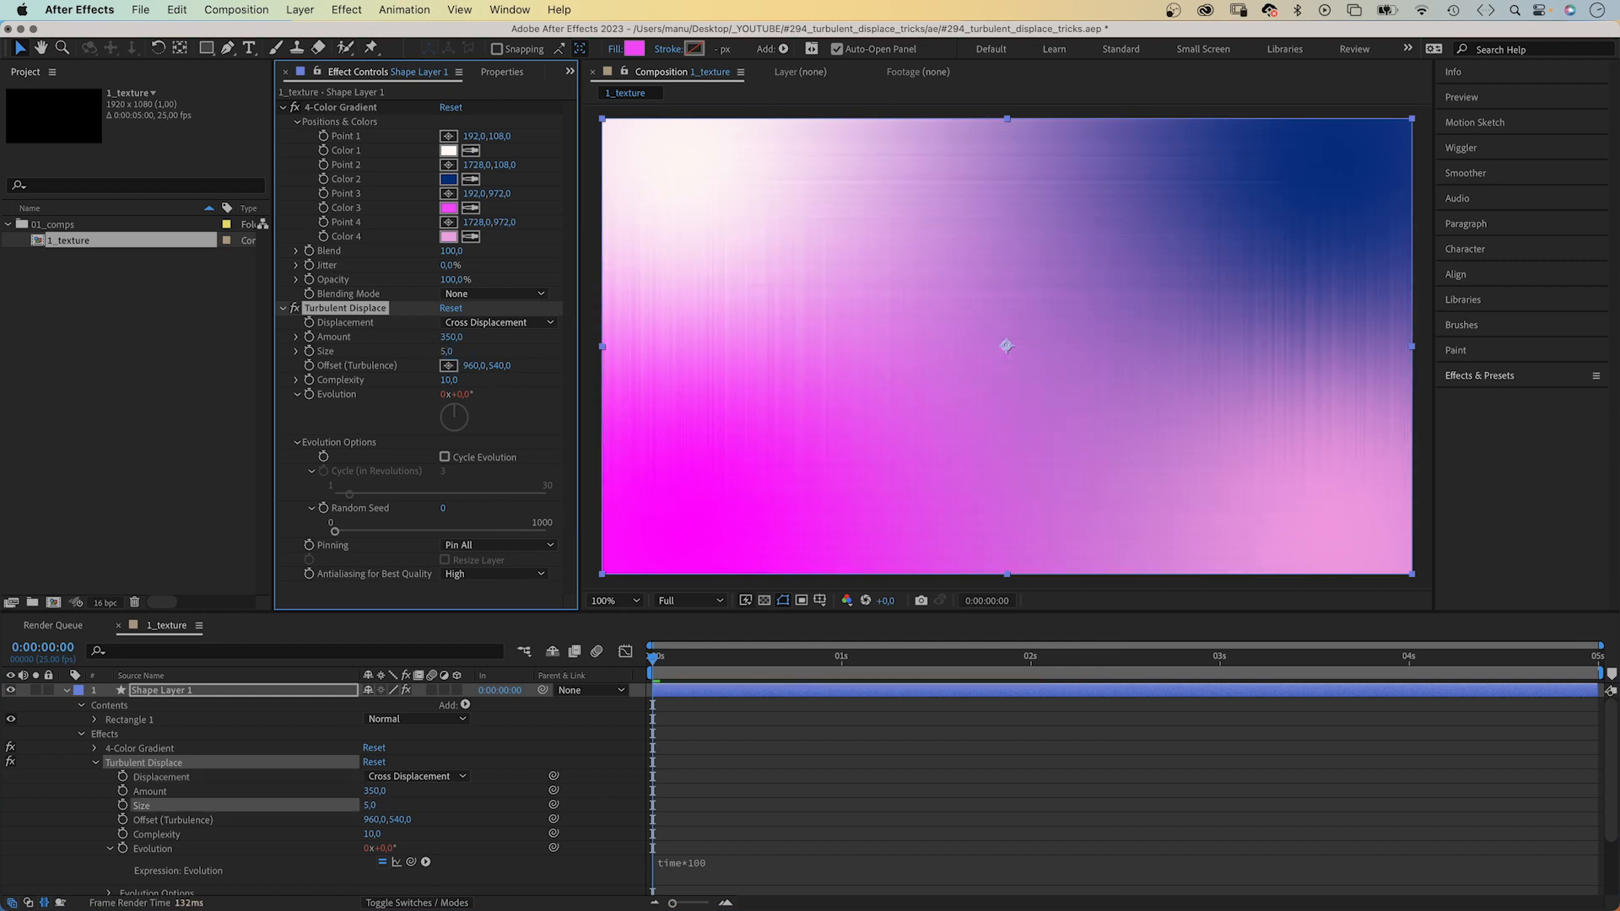
pyautogui.moveTo(1211, 312)
pyautogui.write('1000')
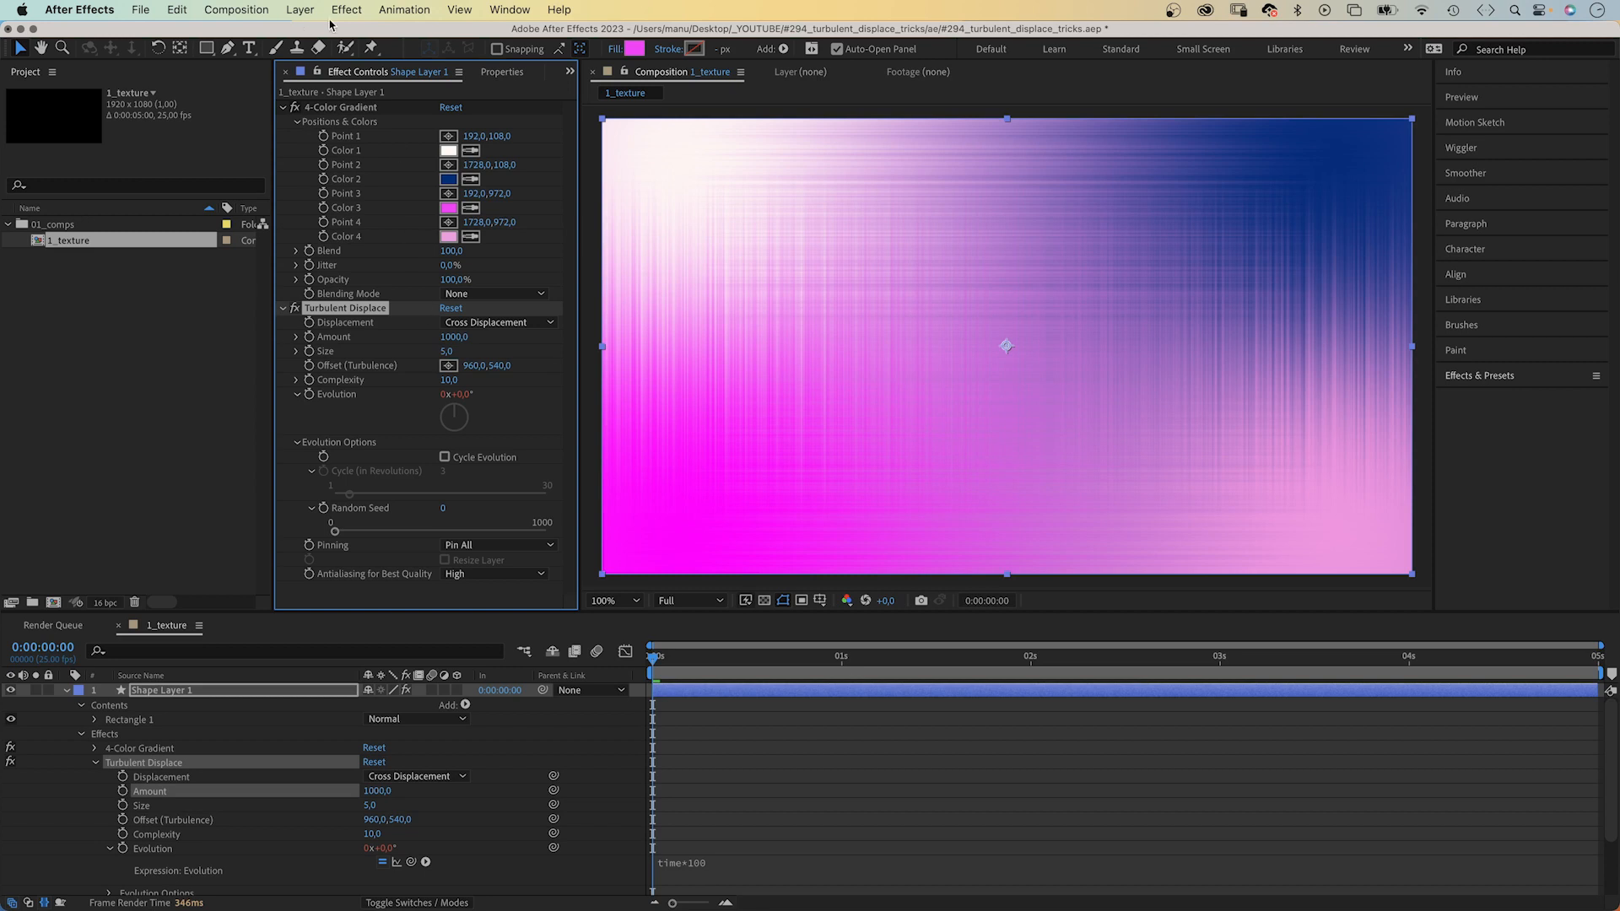
# Step: Apply a second Turbulent Displace to the texture layer with Amount 10 and Size 10
pyautogui.click(346, 10)
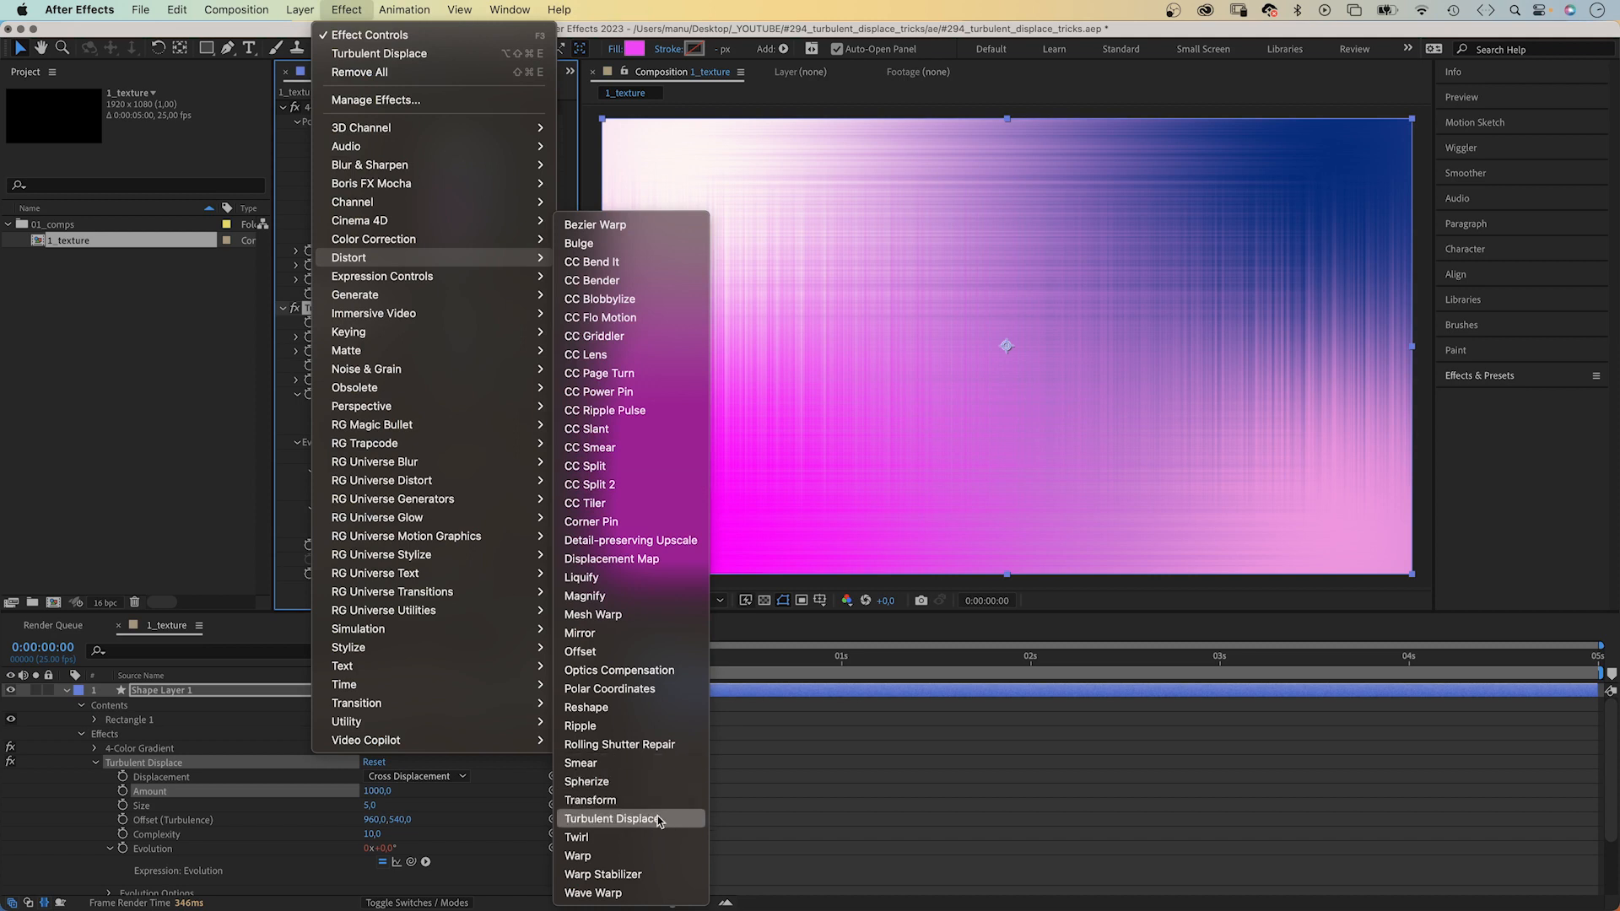
pyautogui.click(615, 818)
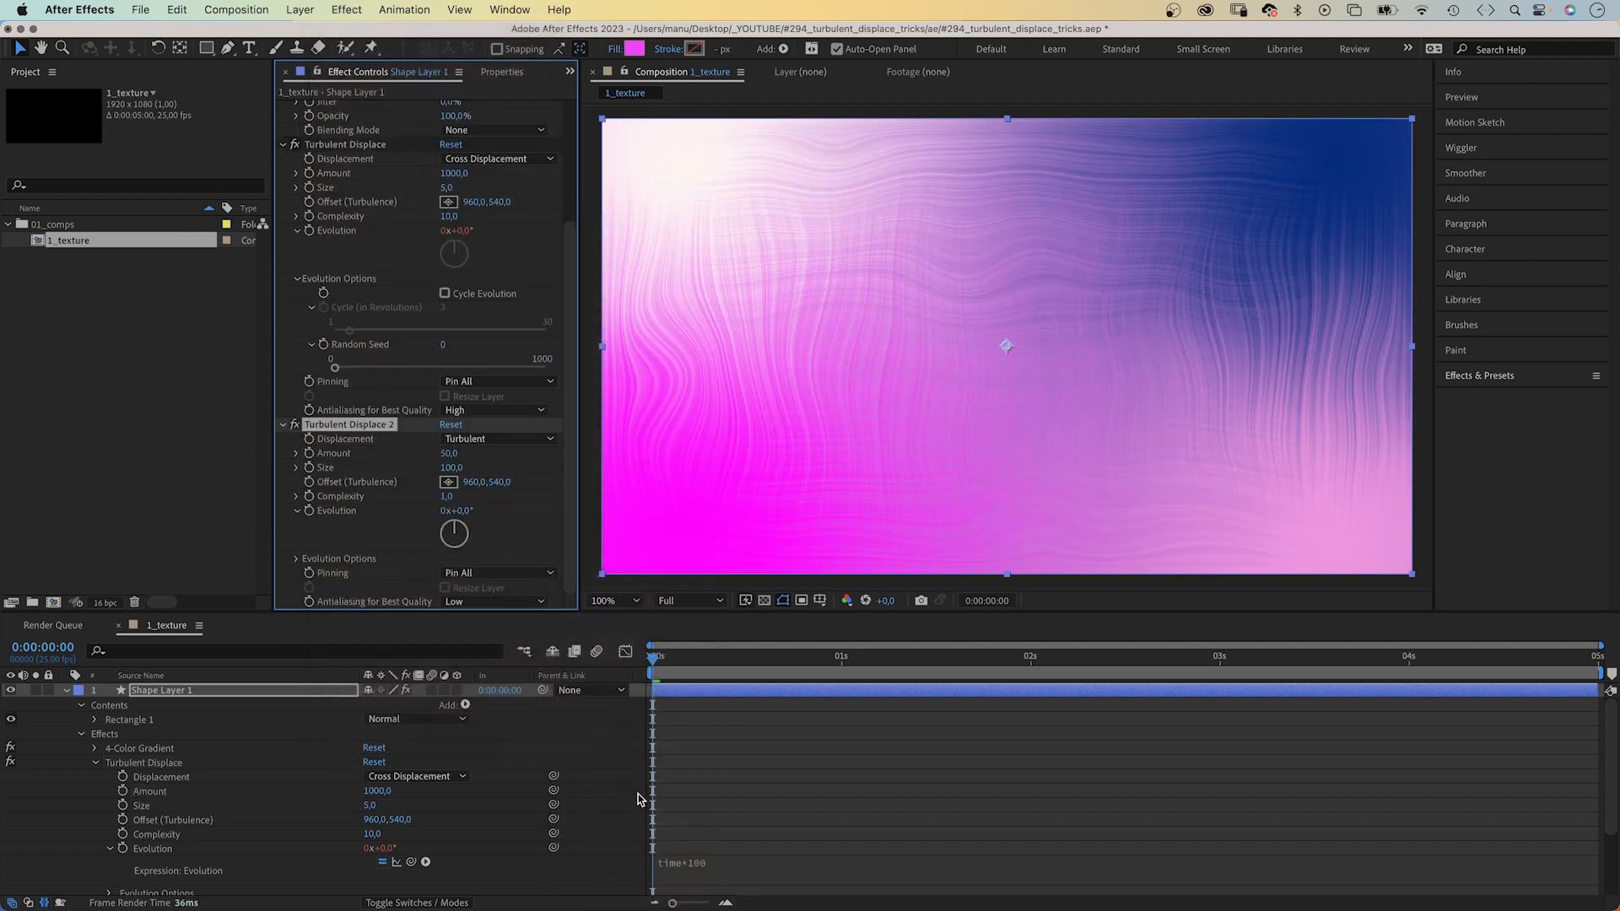
pyautogui.moveTo(992, 243)
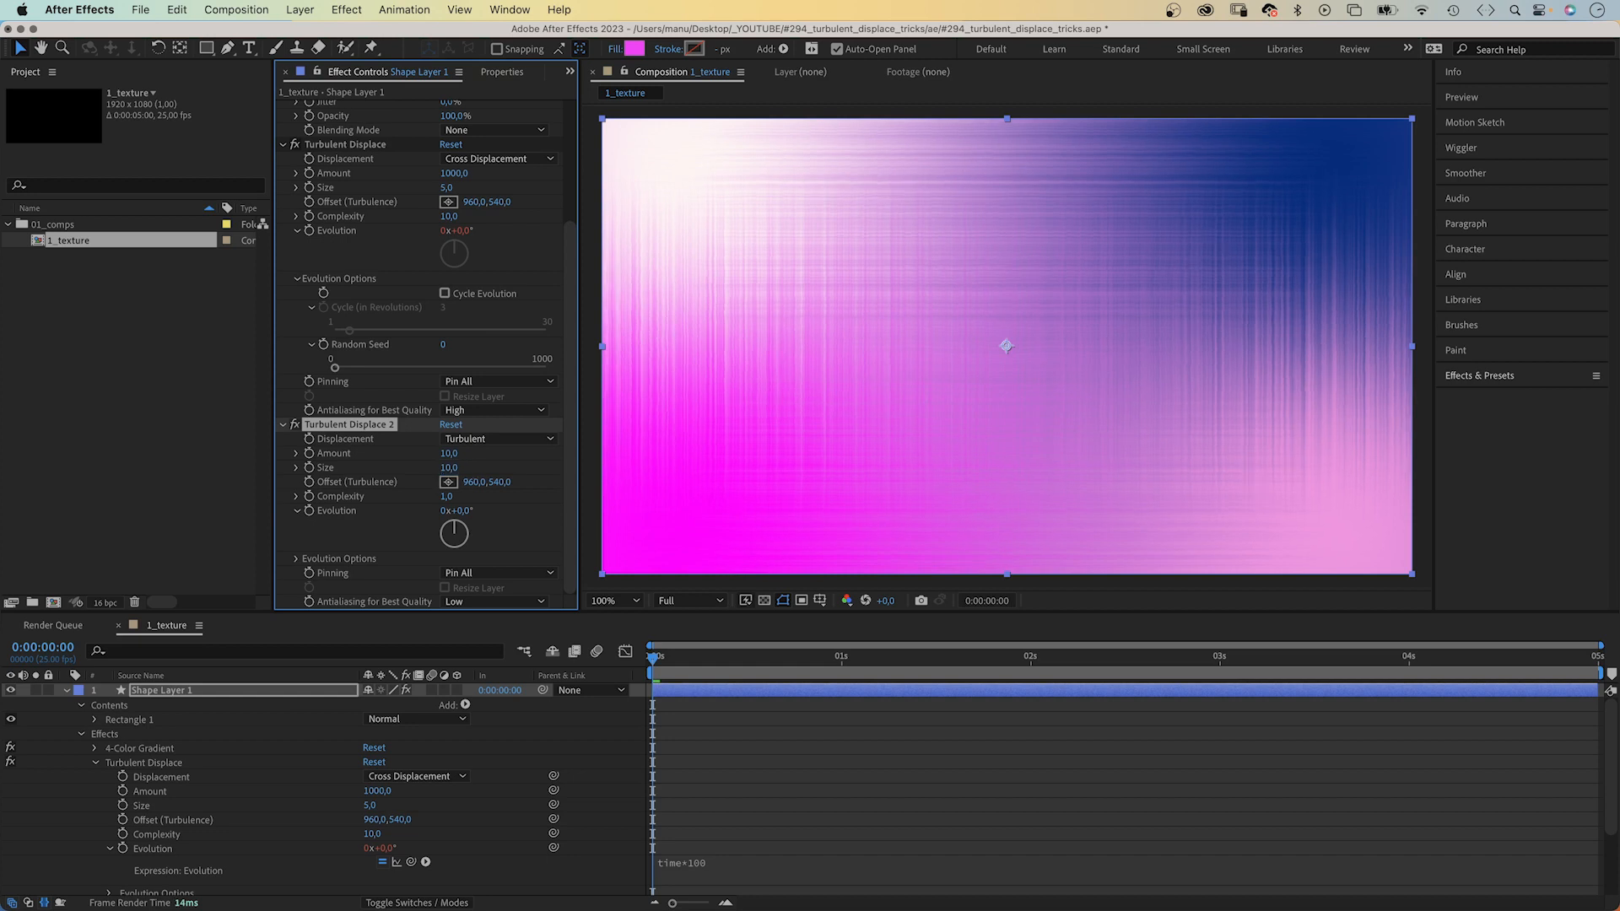
pyautogui.click(604, 600)
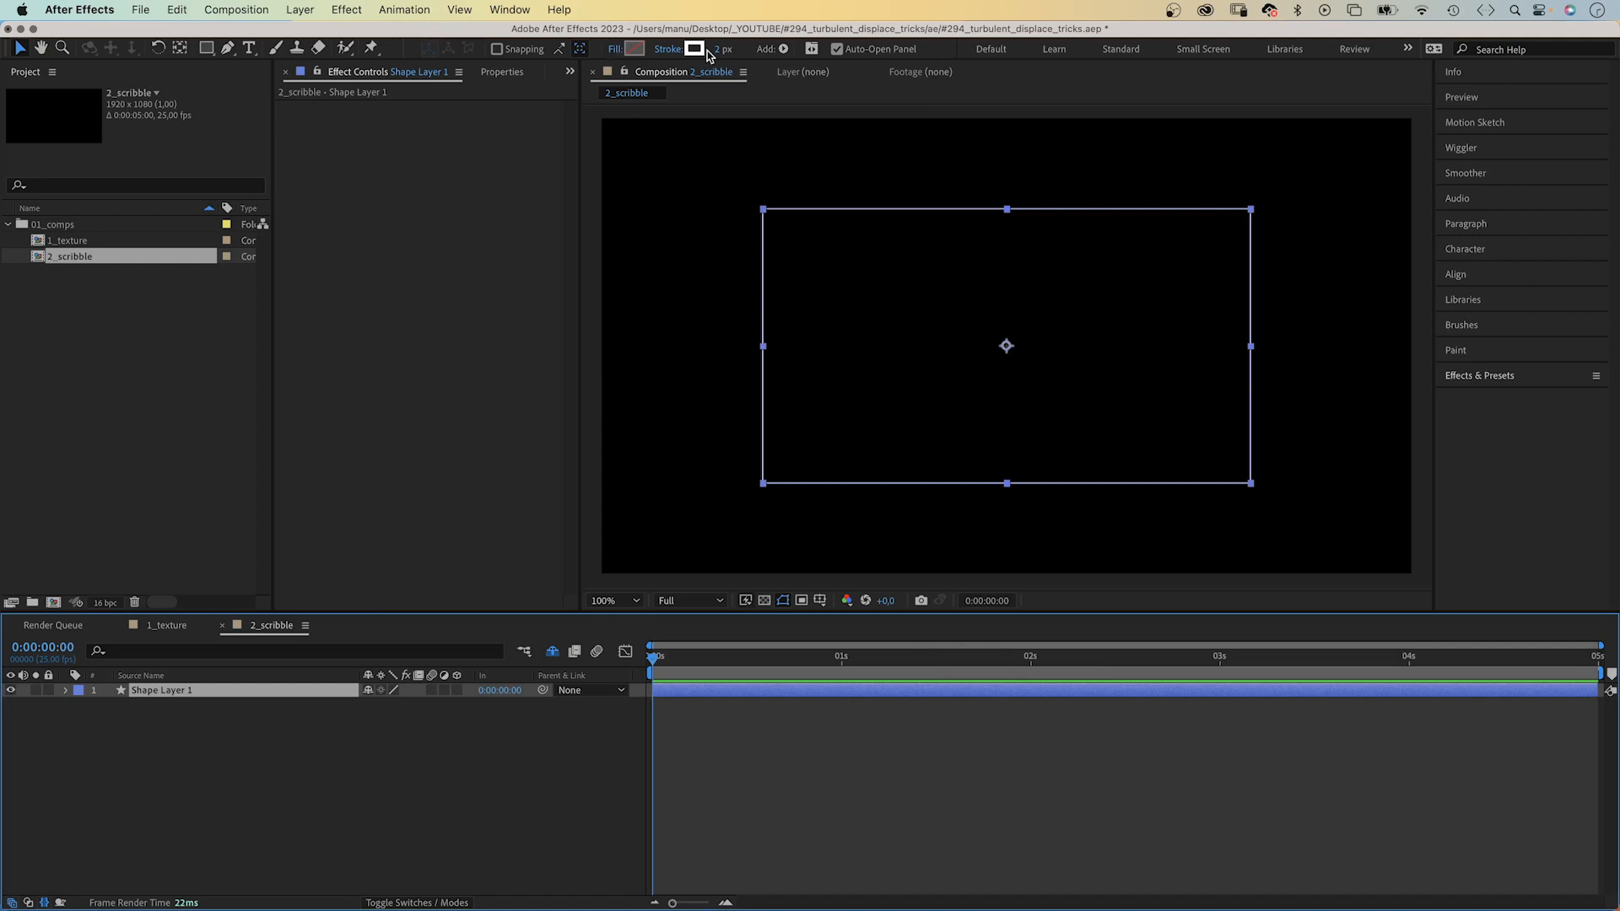
pyautogui.moveTo(667, 75)
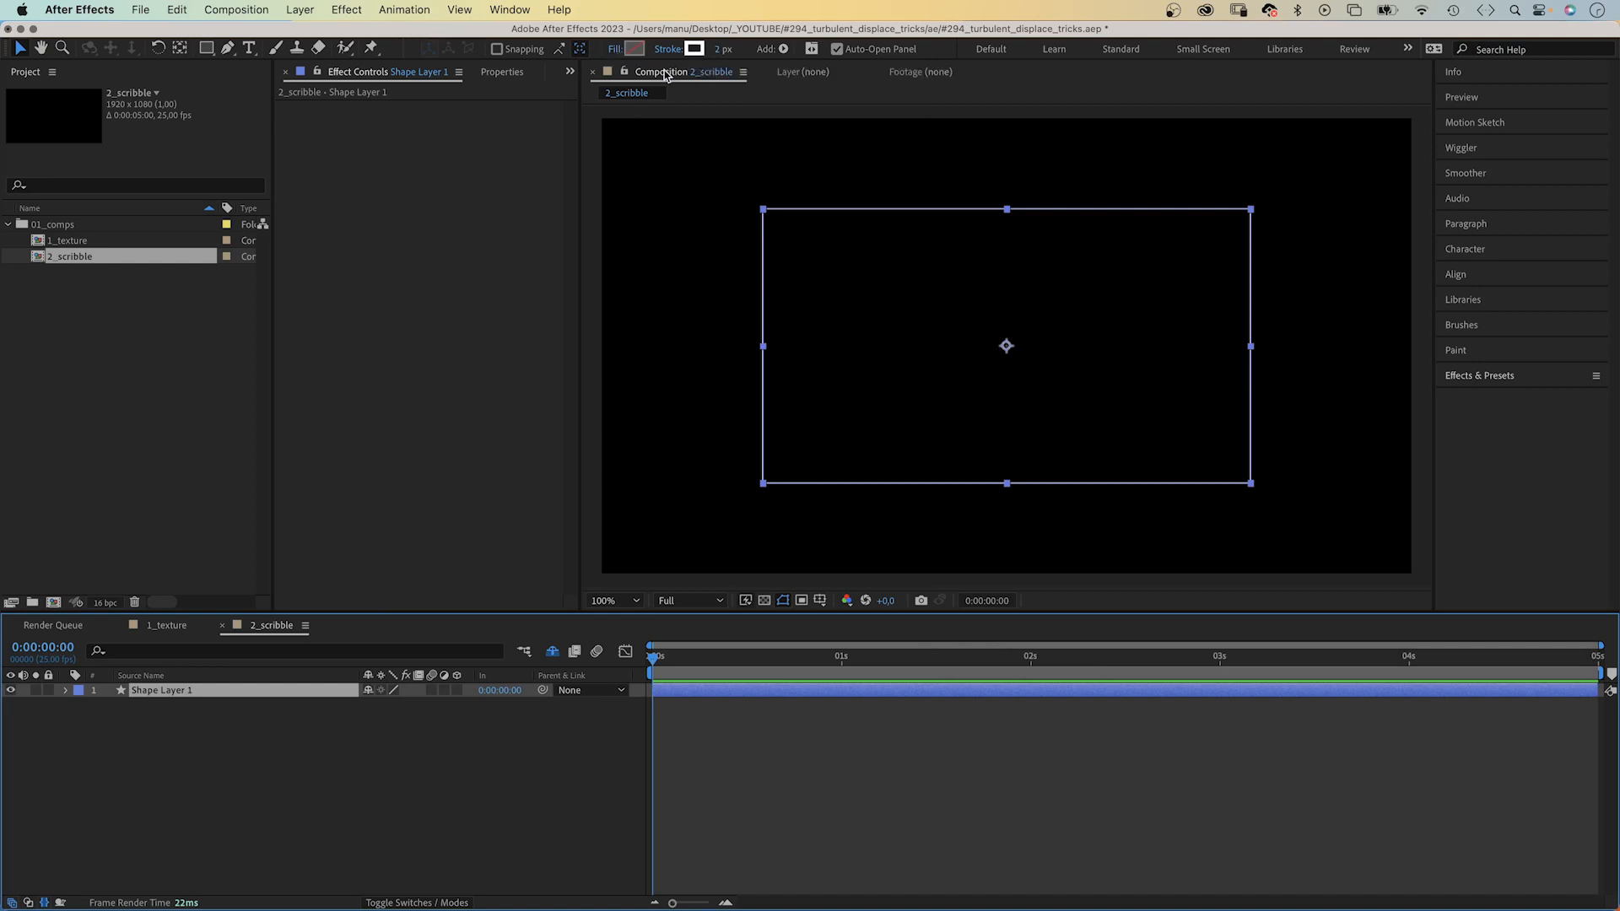
# Step: Apply Turbulent Displace to the 2_scribble rectangle and tune Amount, Size and Complexity
pyautogui.click(346, 9)
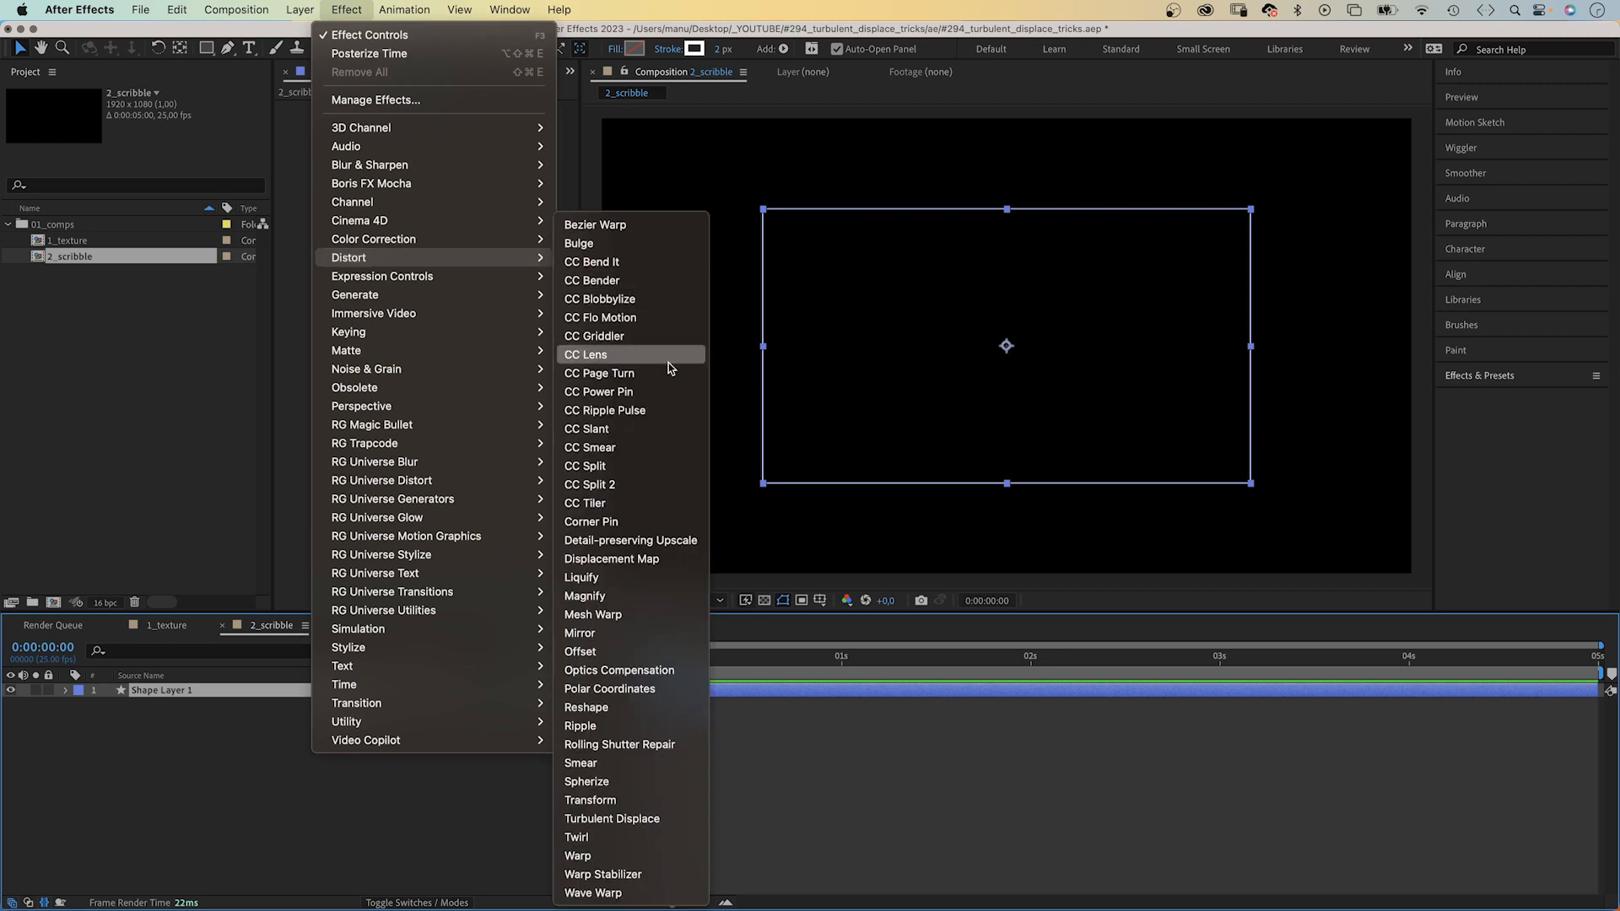
pyautogui.moveTo(612, 819)
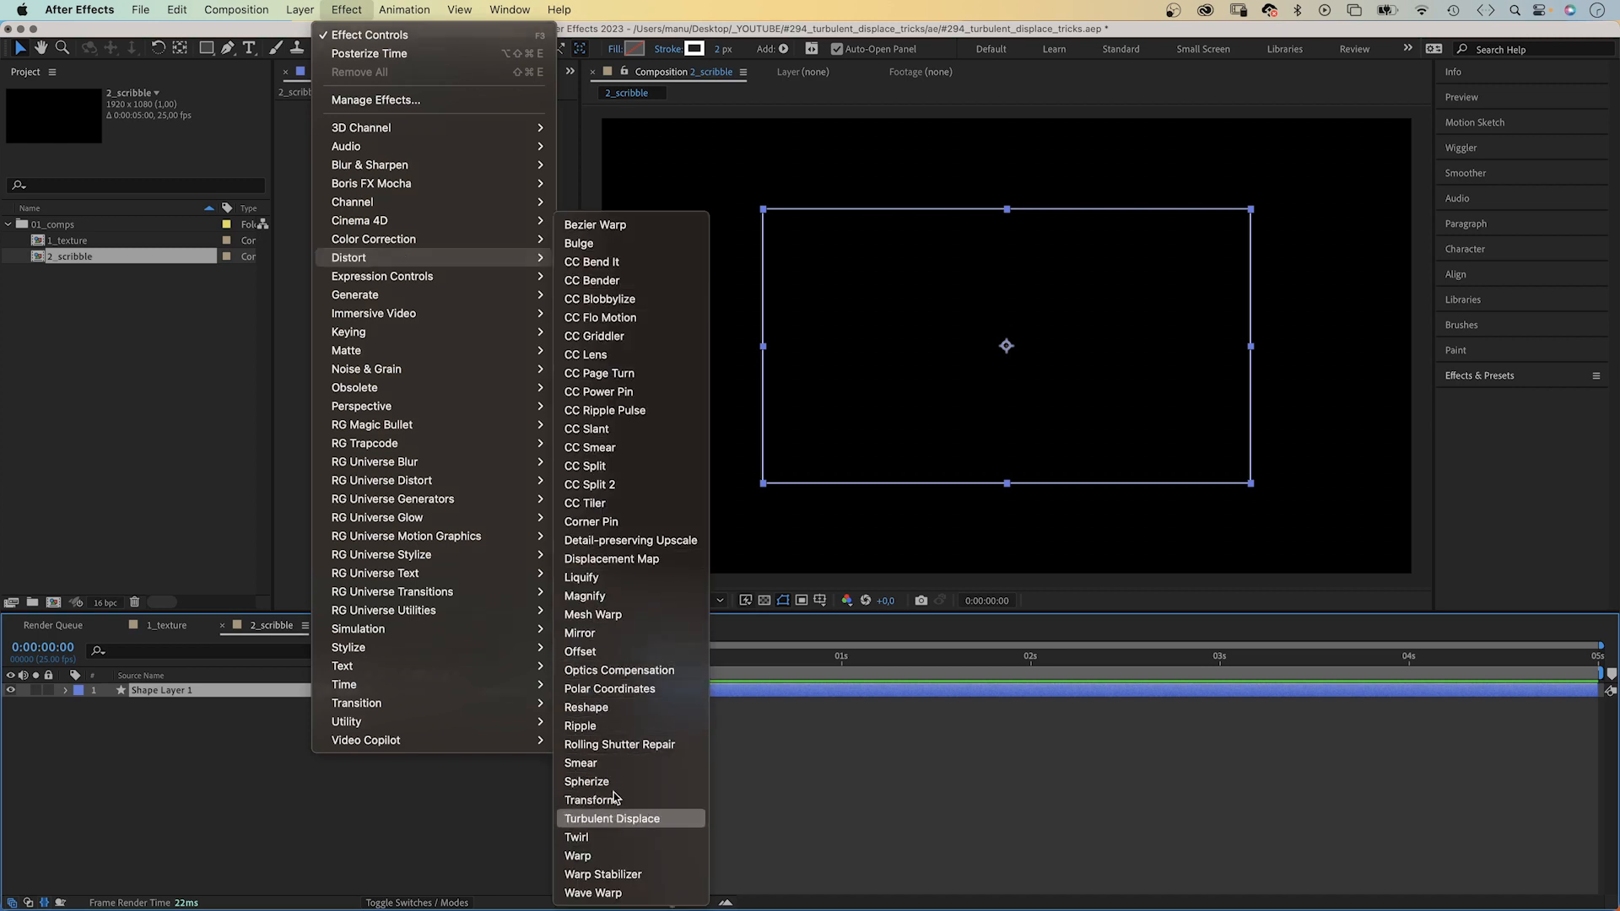
pyautogui.click(612, 818)
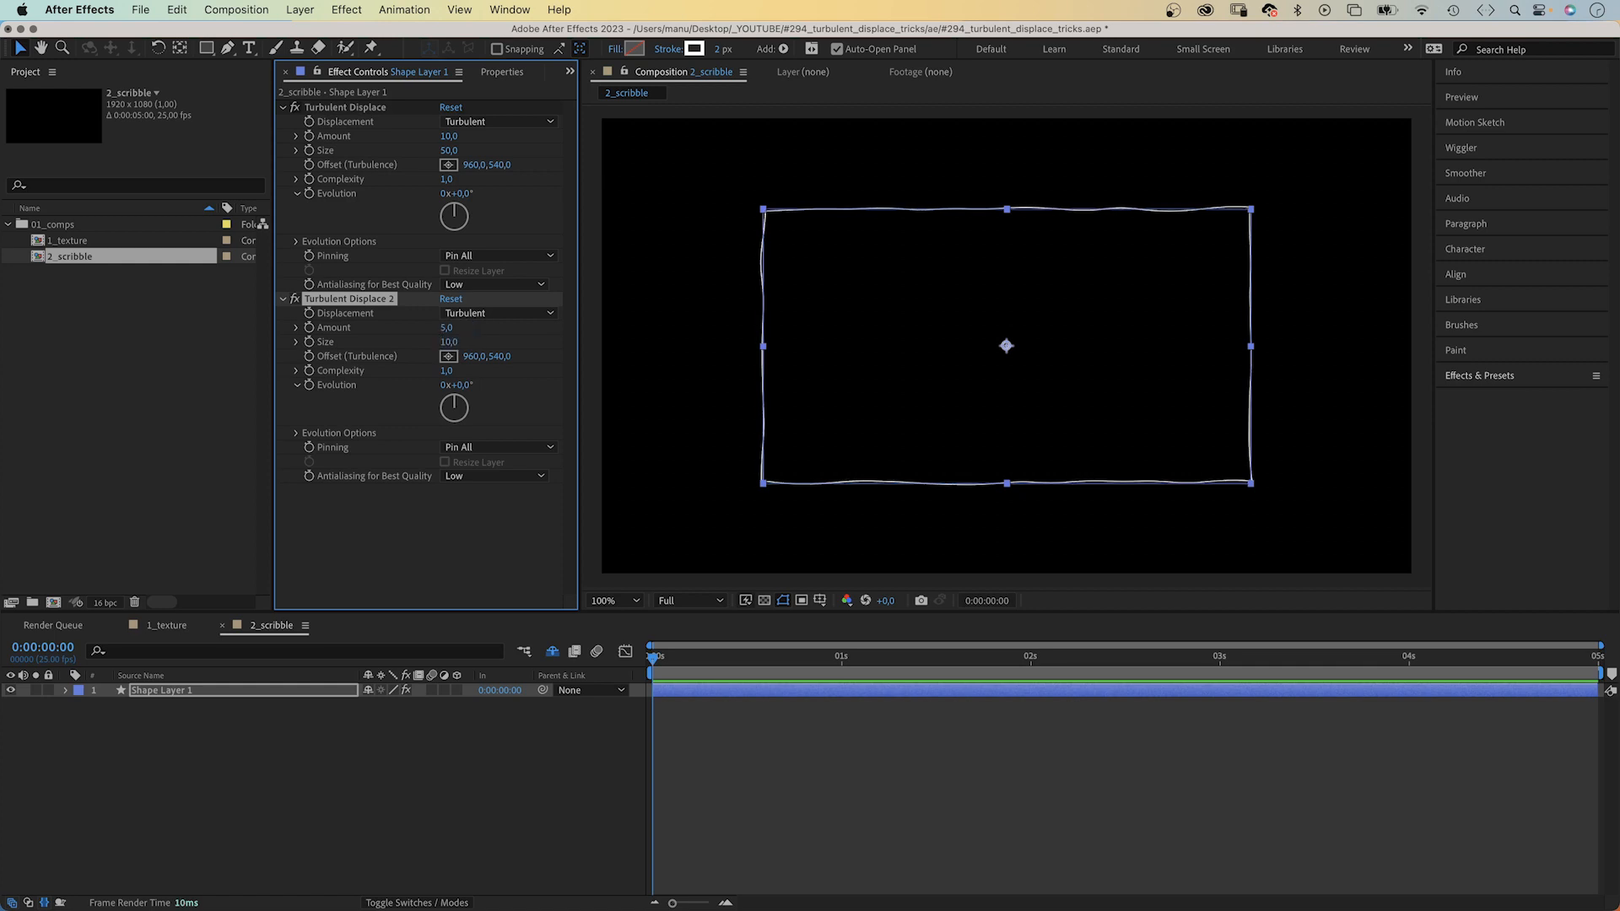
pyautogui.doubleClick(446, 370)
pyautogui.write('10')
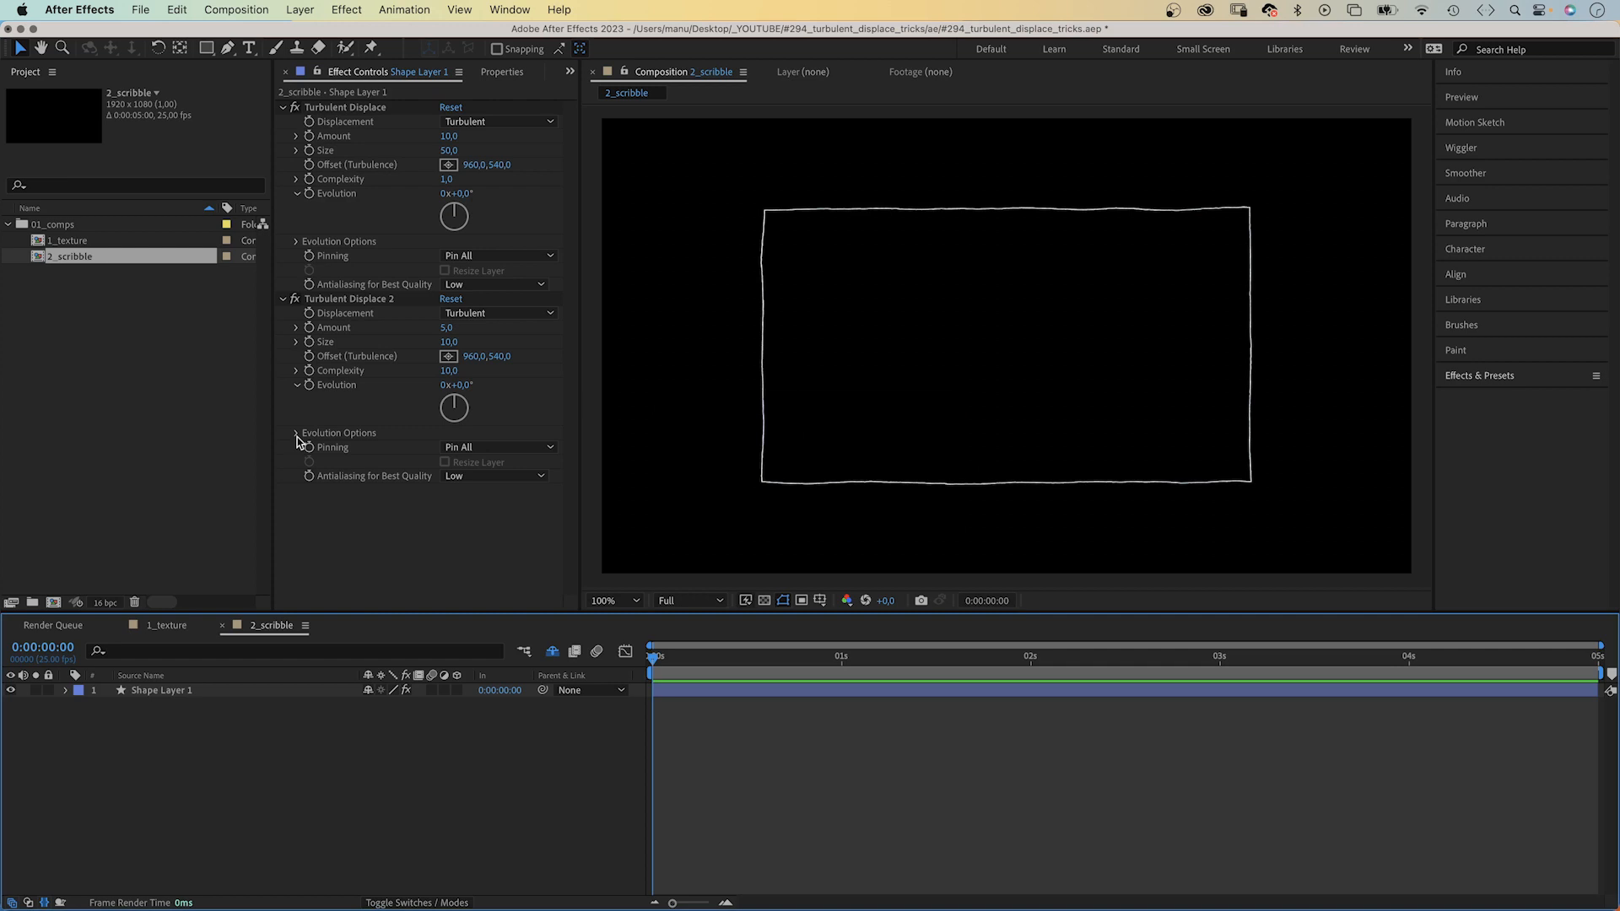
pyautogui.moveTo(315, 444)
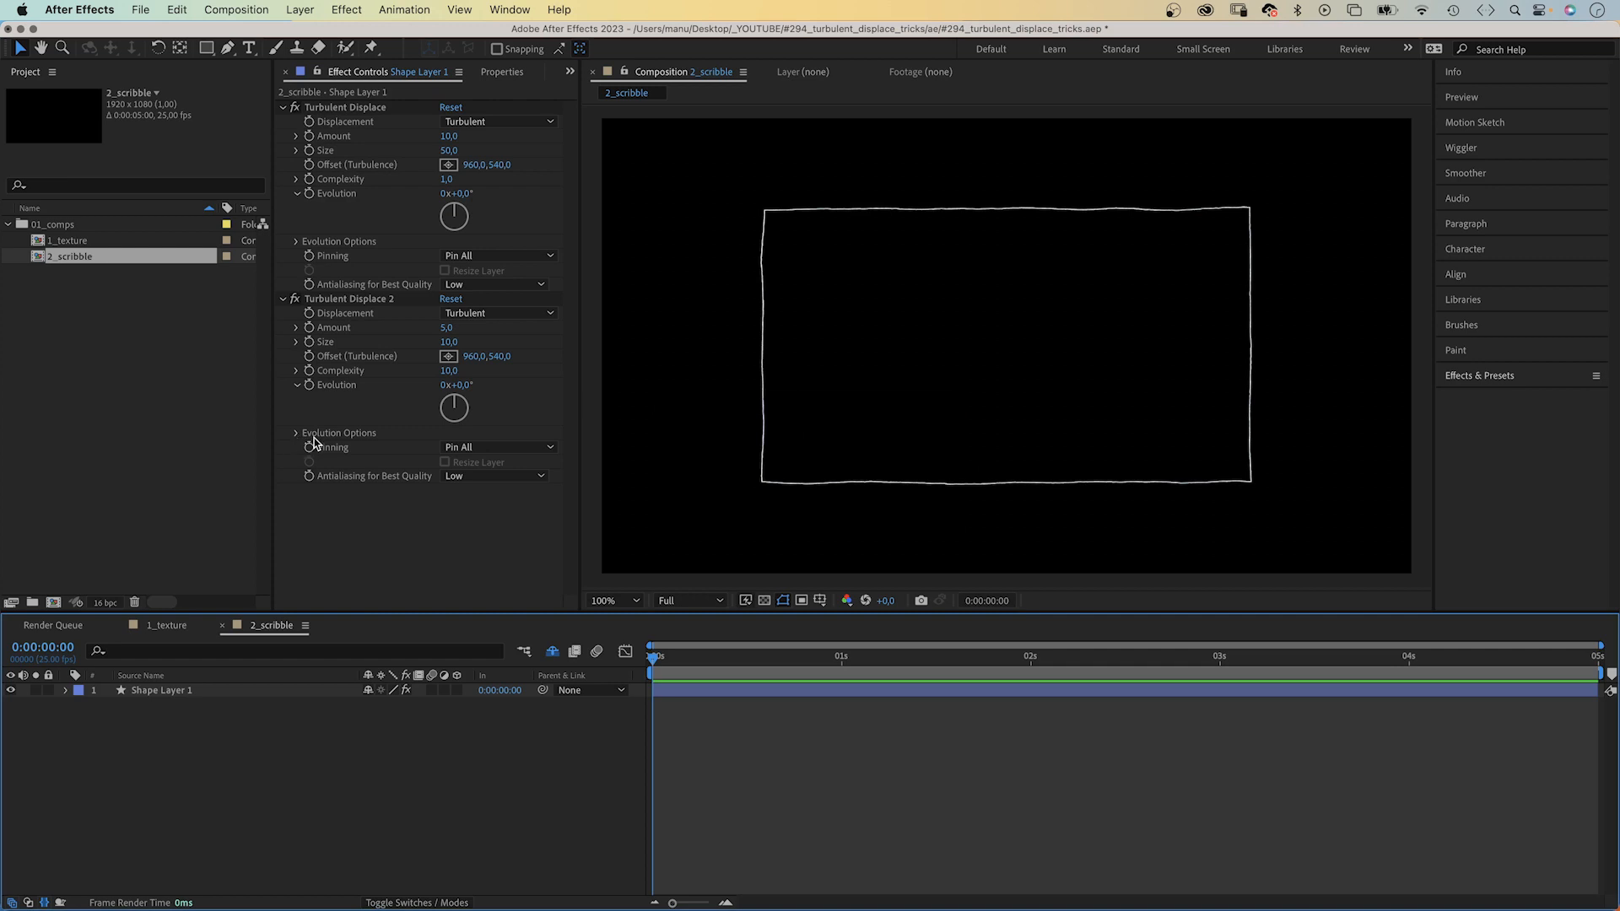
pyautogui.moveTo(317, 390)
pyautogui.write('time')
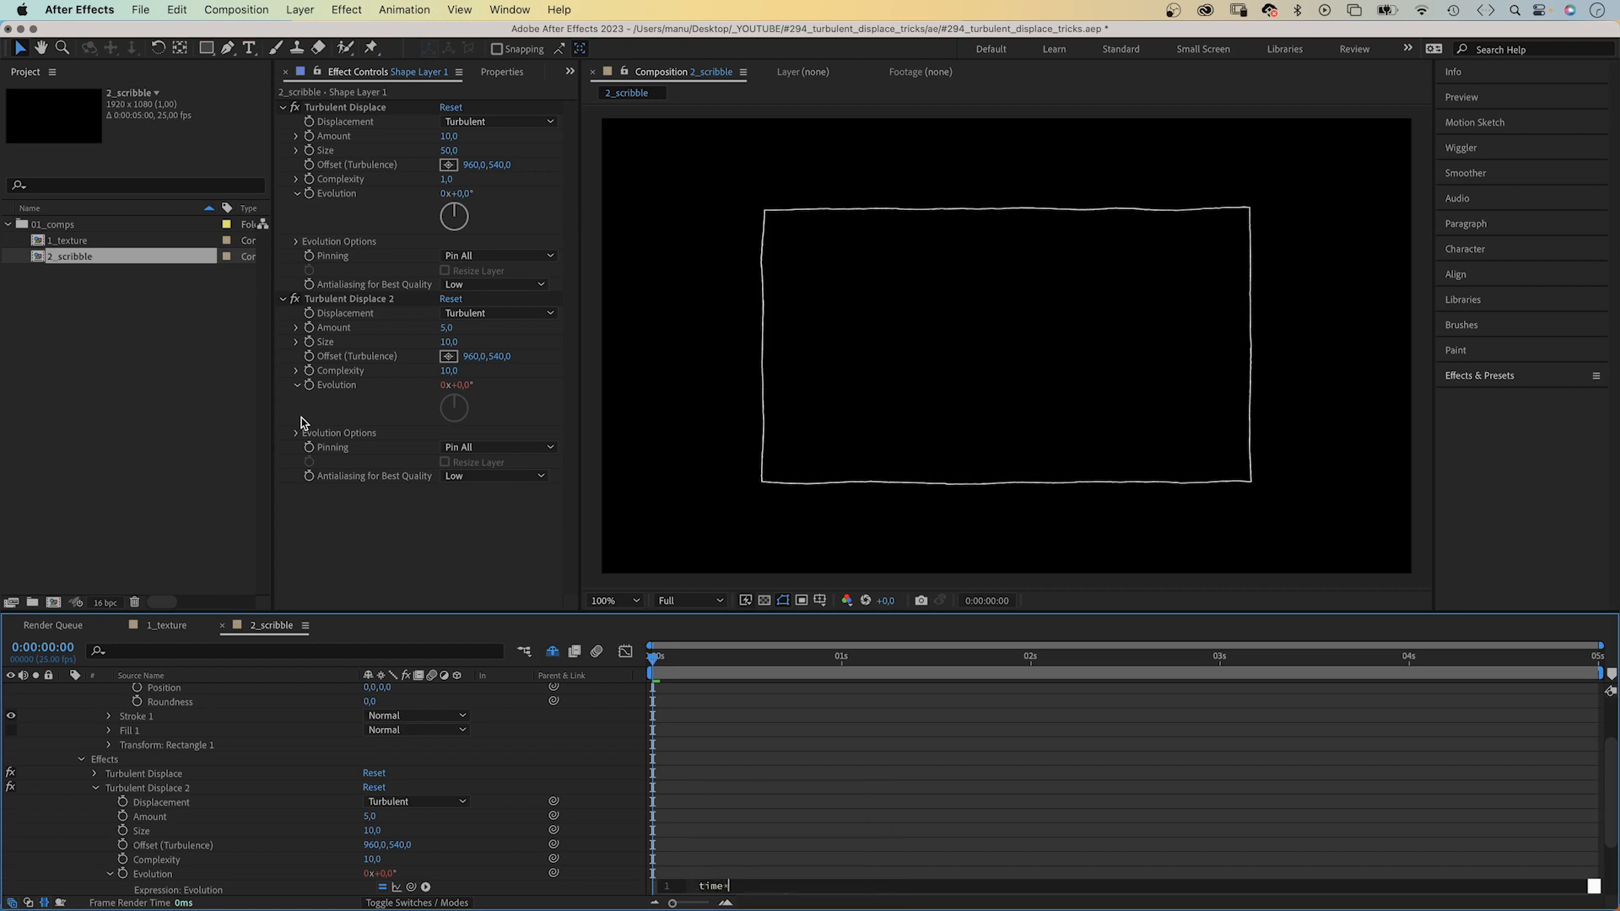
# Step: Enter time*500 as the Evolution expression of Turbulent Displace 2
pyautogui.write('*500')
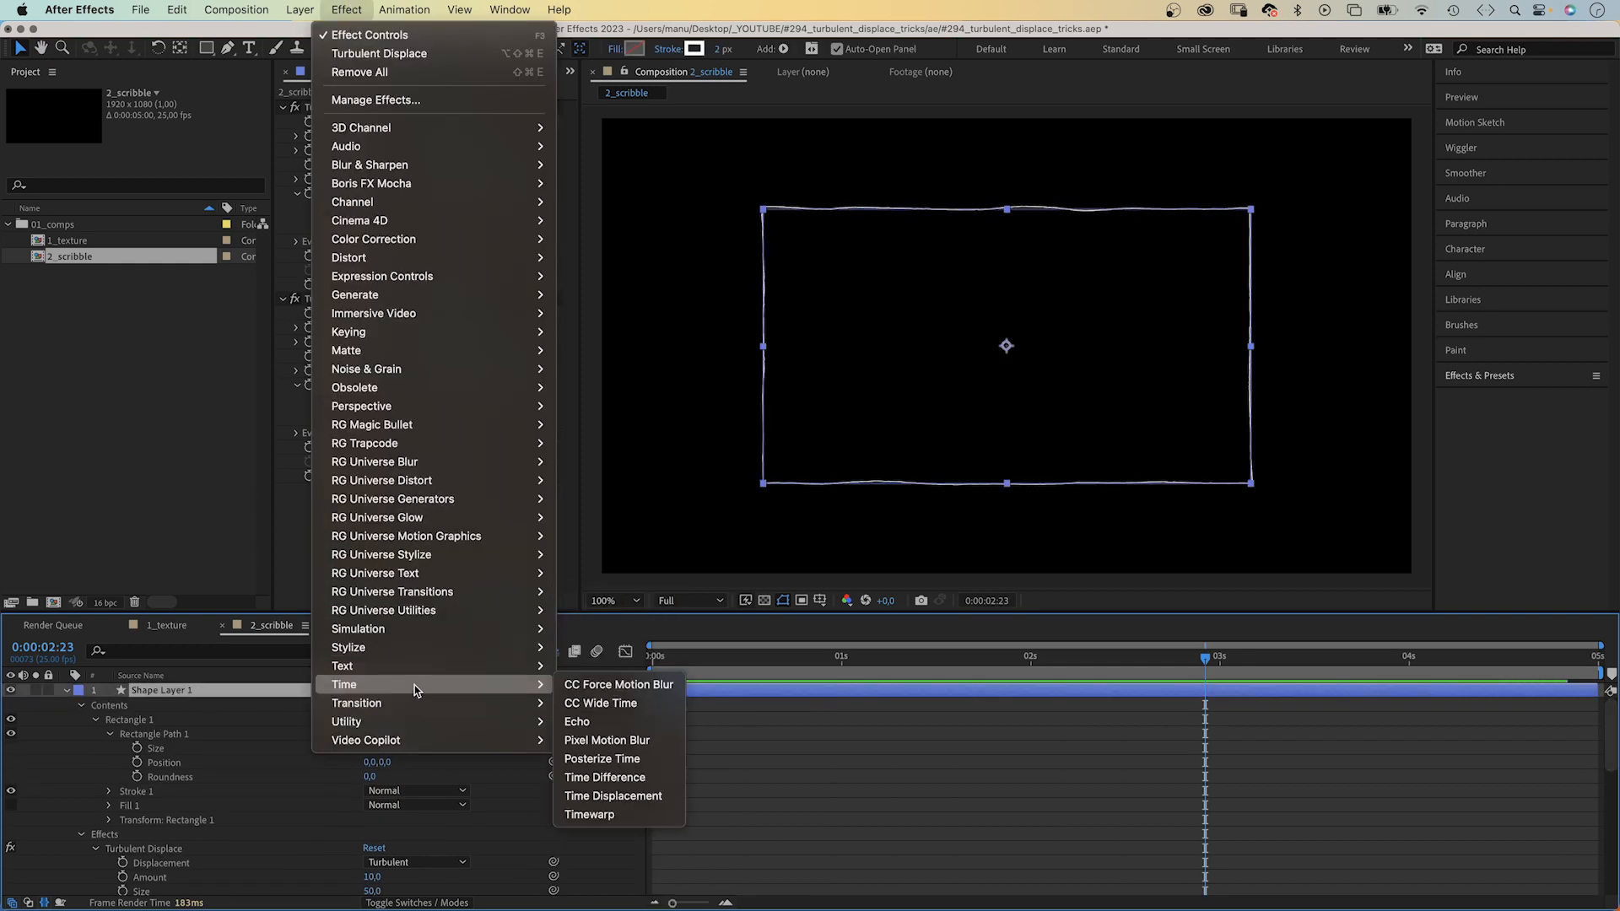
# Step: Apply Time > Posterize Time to the scribble layer with Frame Rate 8
pyautogui.click(602, 758)
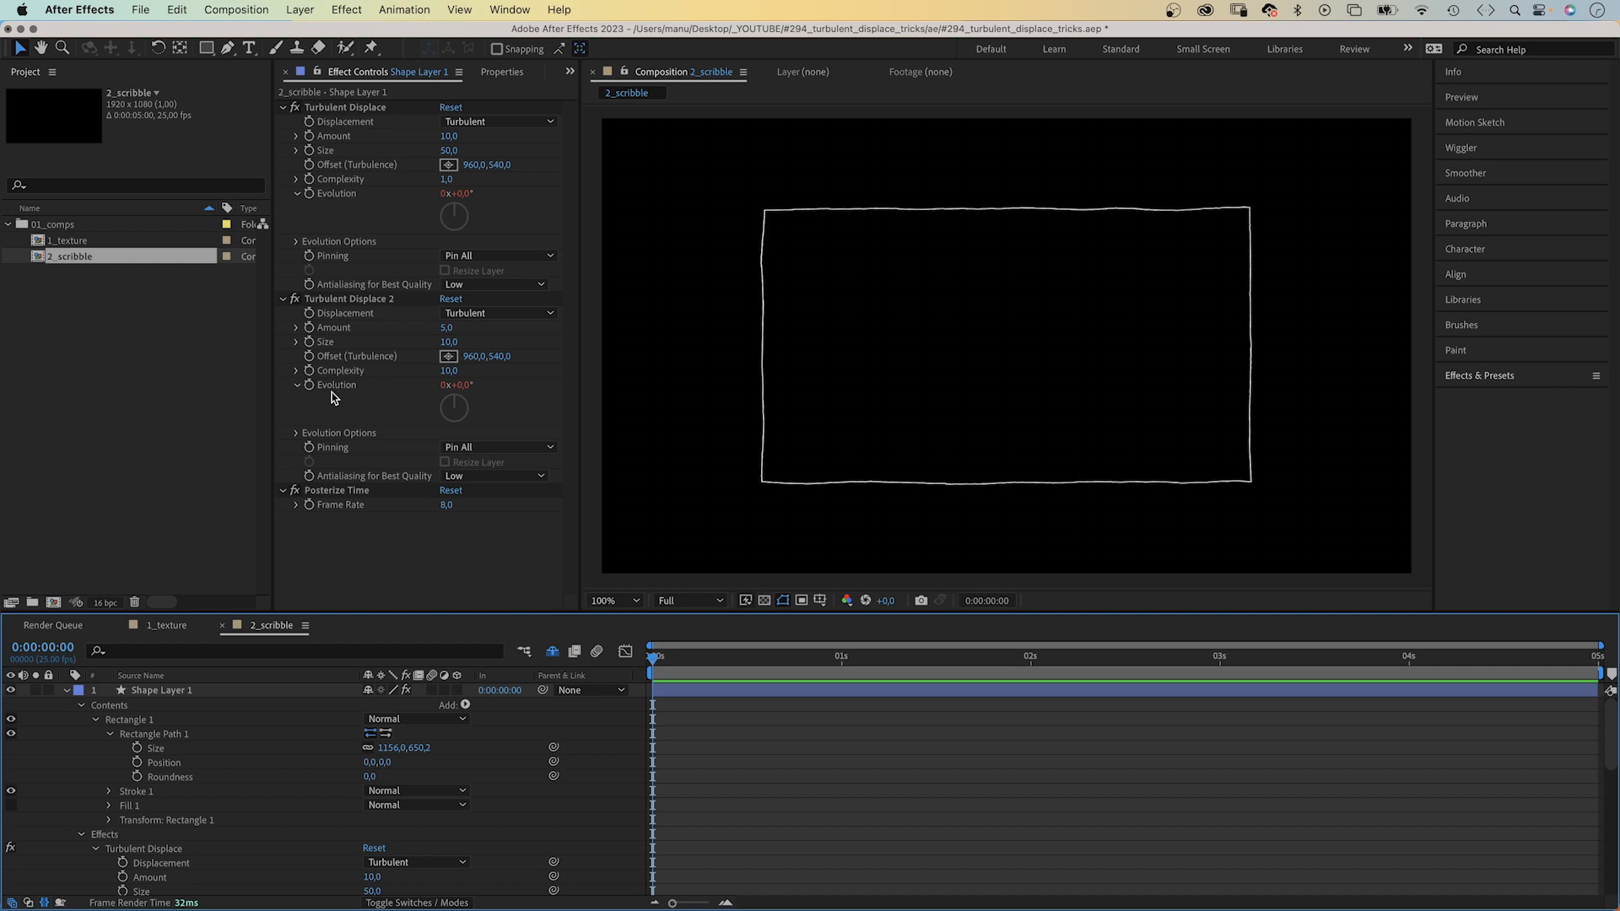
# Step: Remove the Posterize Time effect and start both Evolution expressions with posterizeTime(8);
pyautogui.click(160, 689)
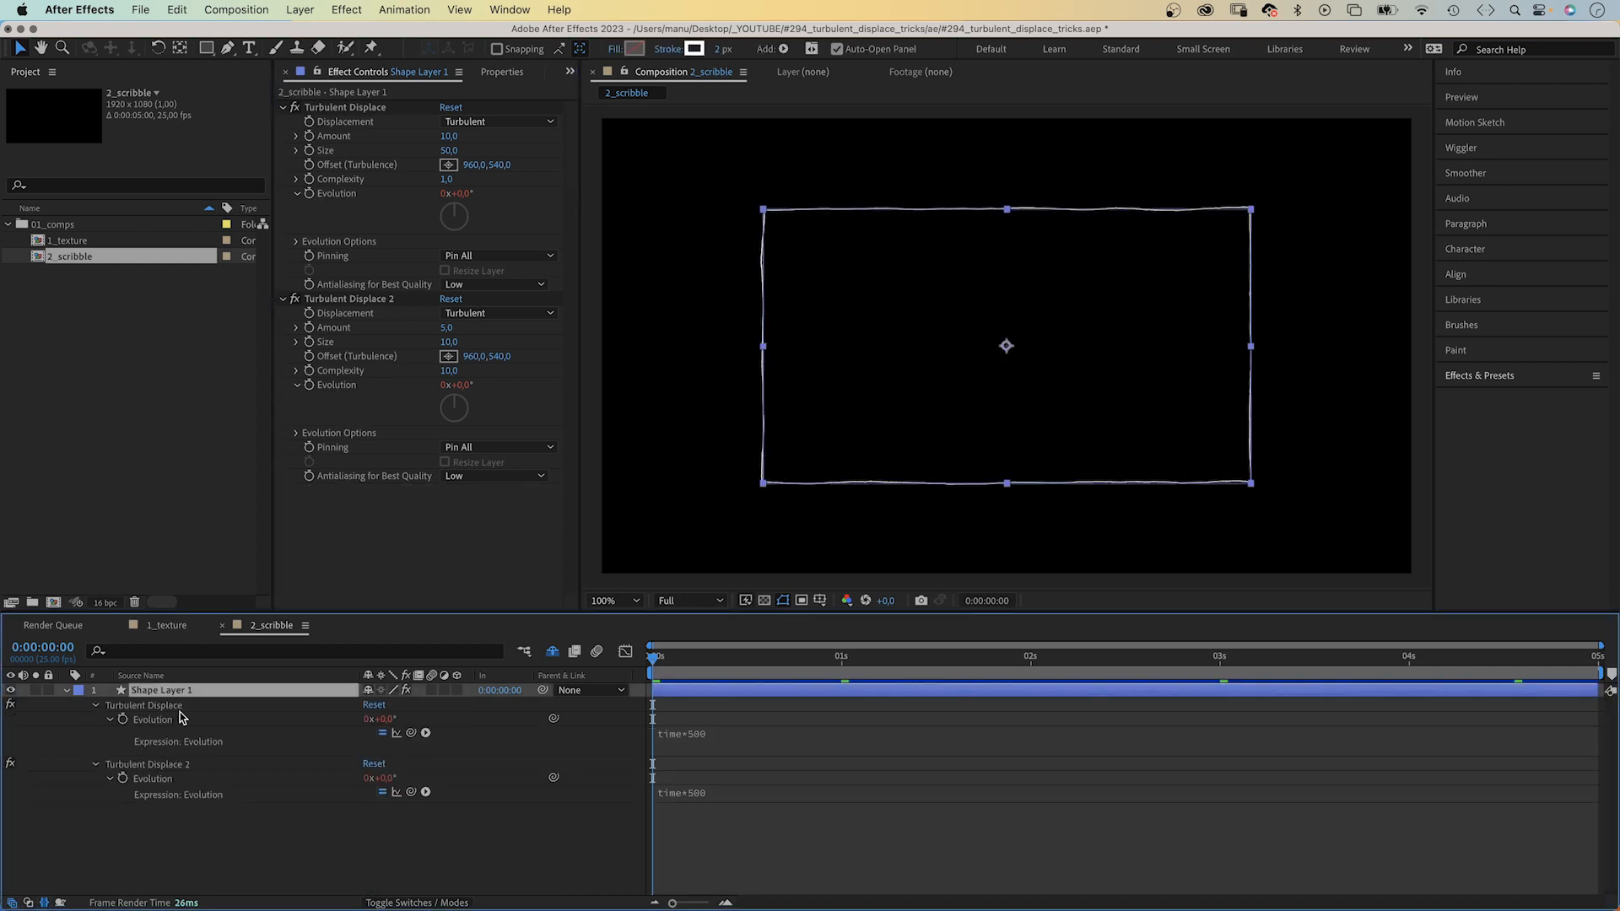
pyautogui.doubleClick(681, 733)
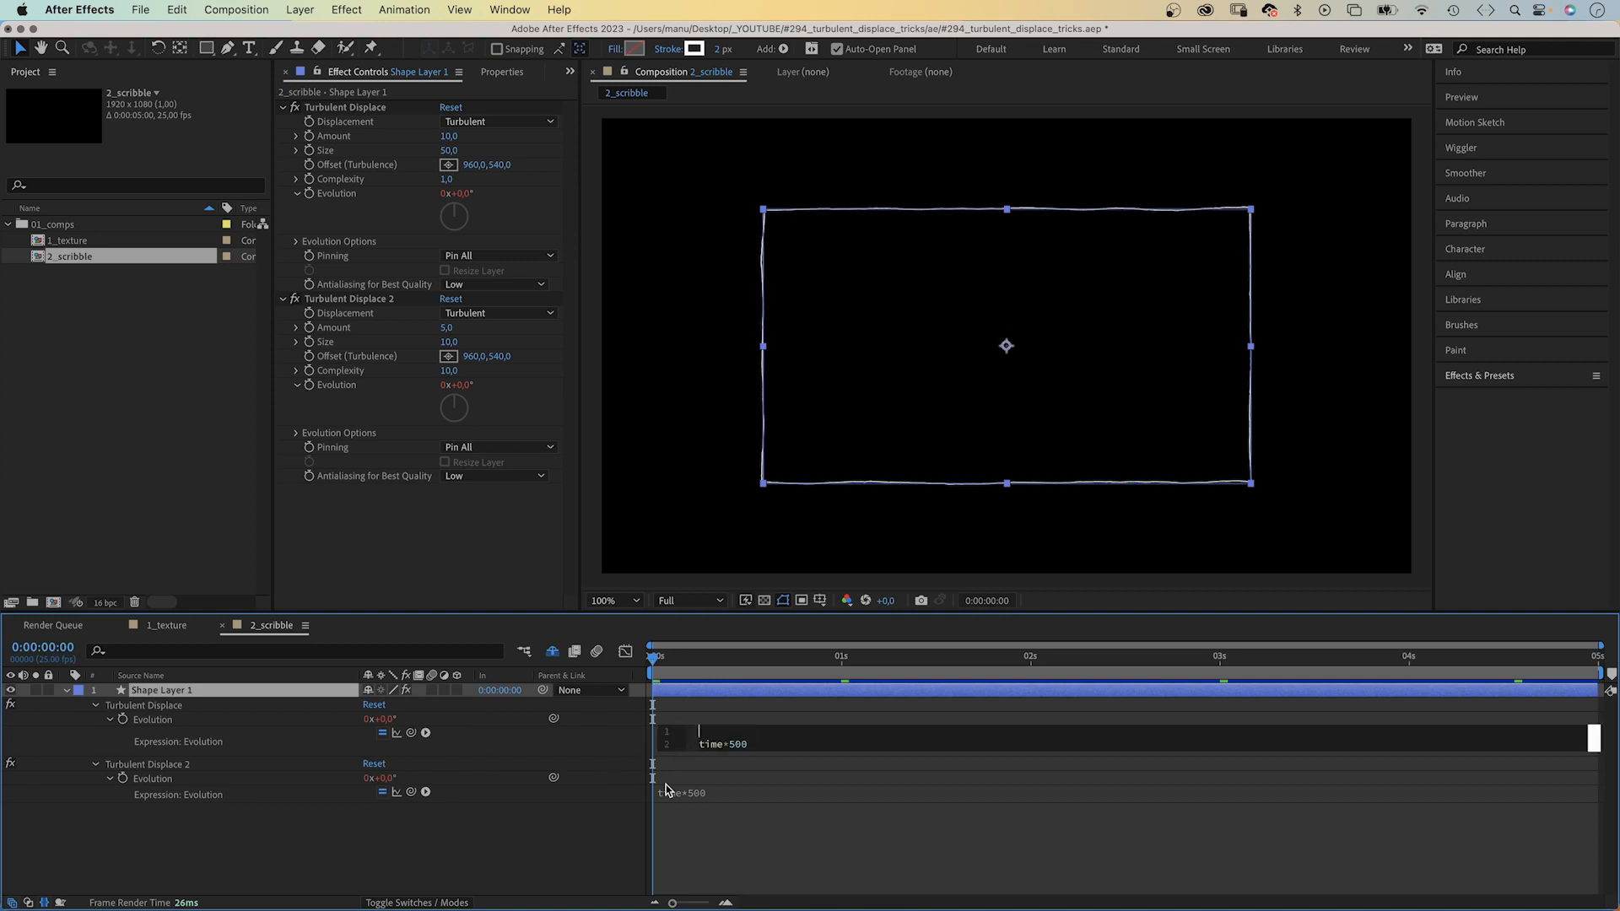
pyautogui.write('posterizeTime()')
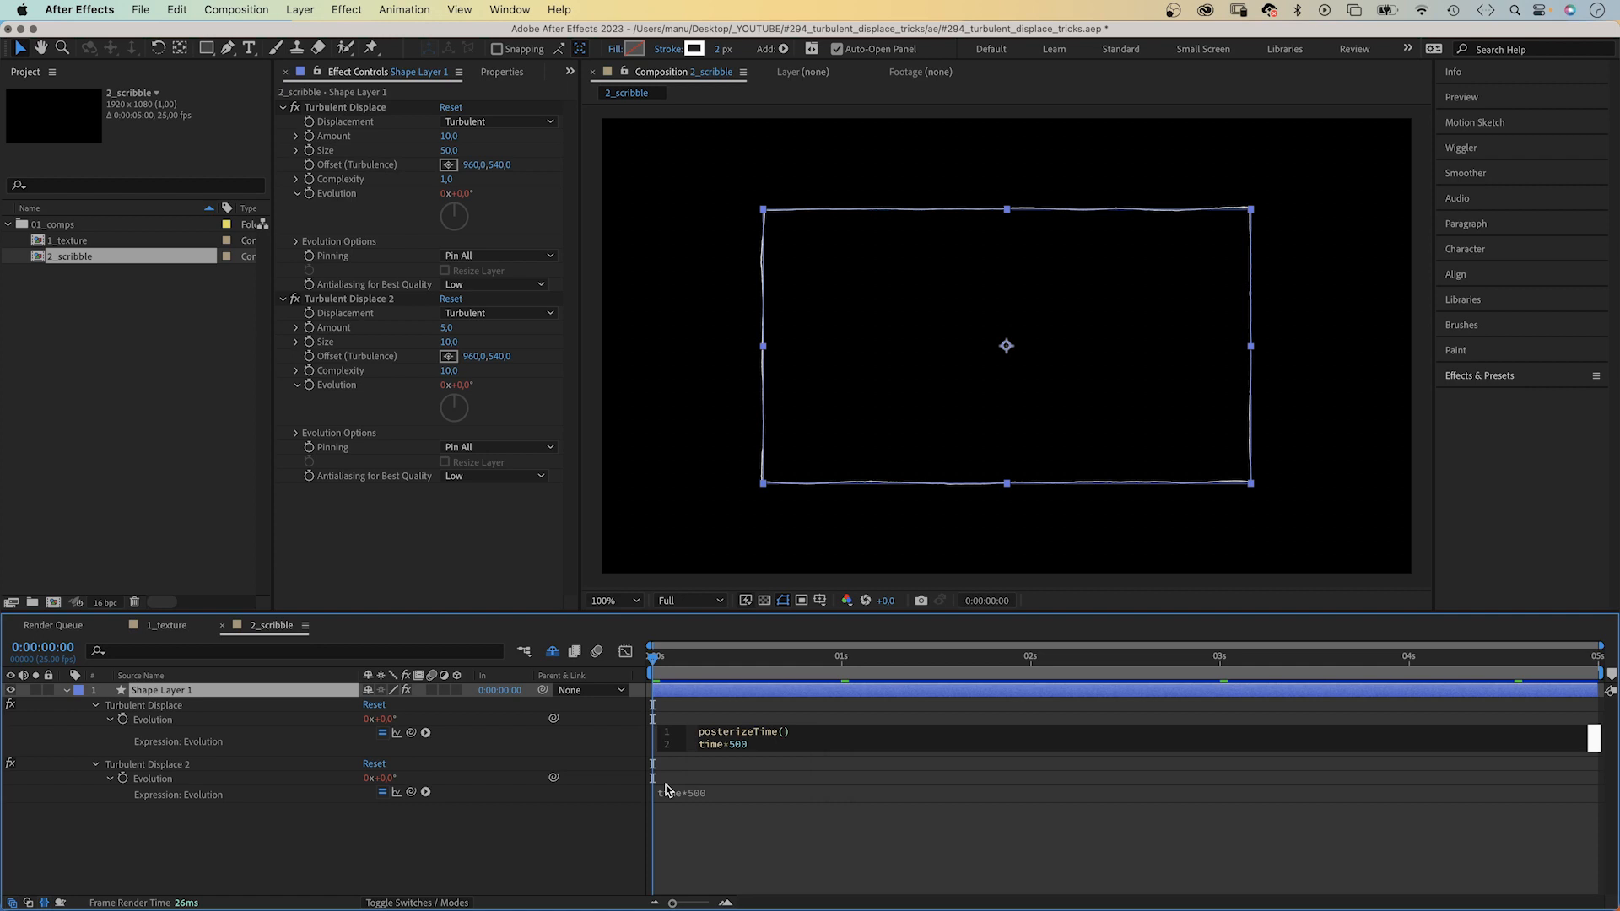
pyautogui.write('8);')
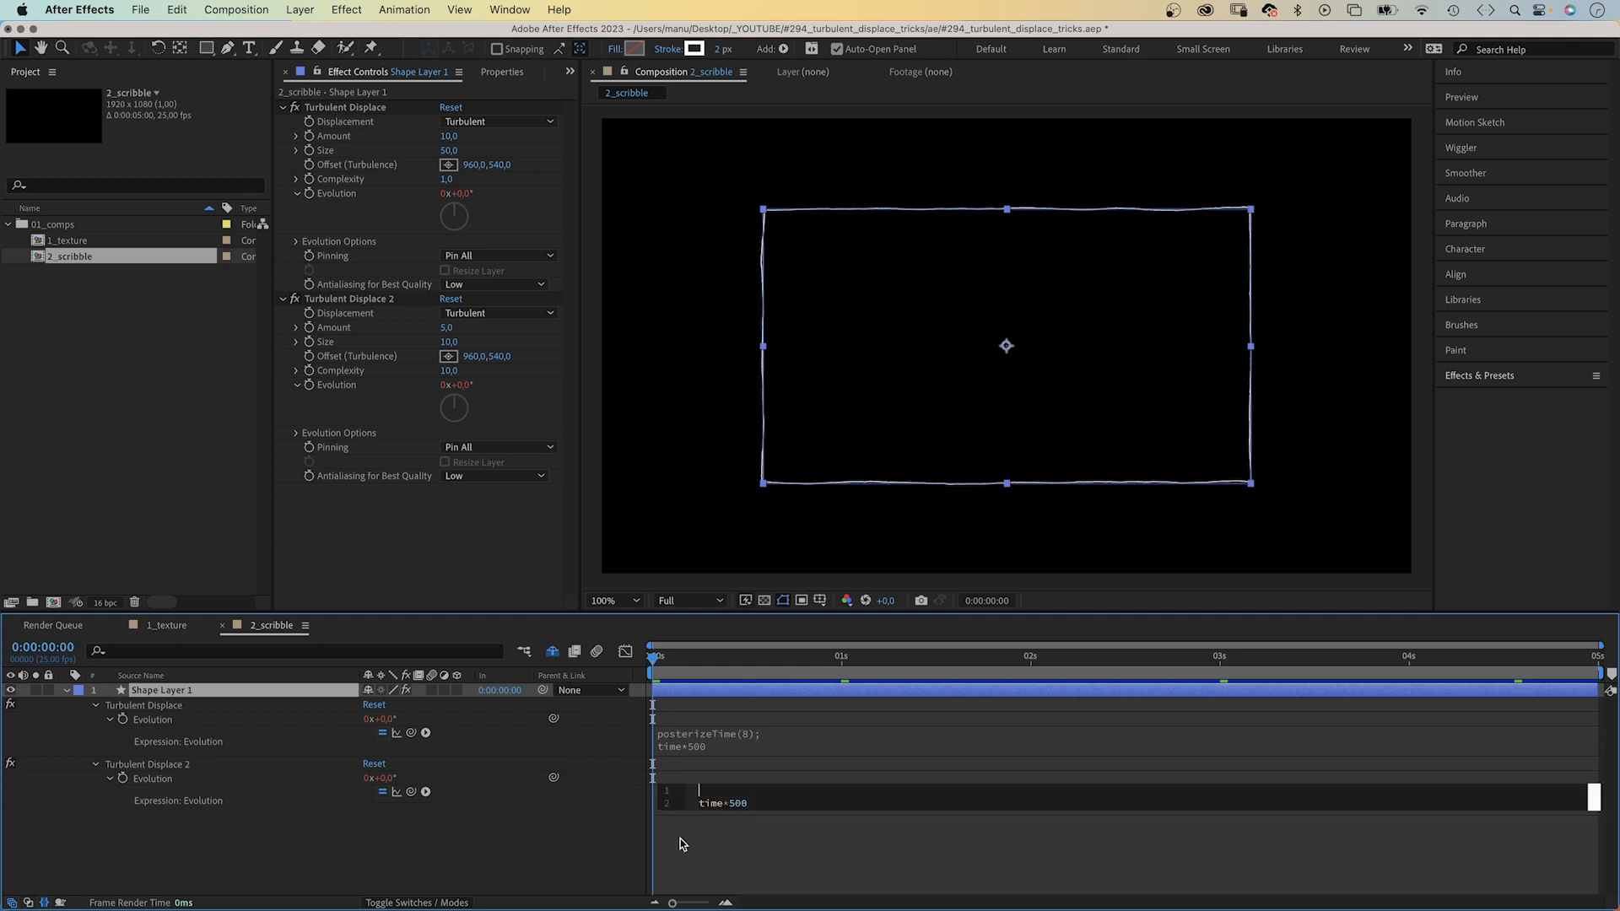
pyautogui.write('posterizeTime(8);')
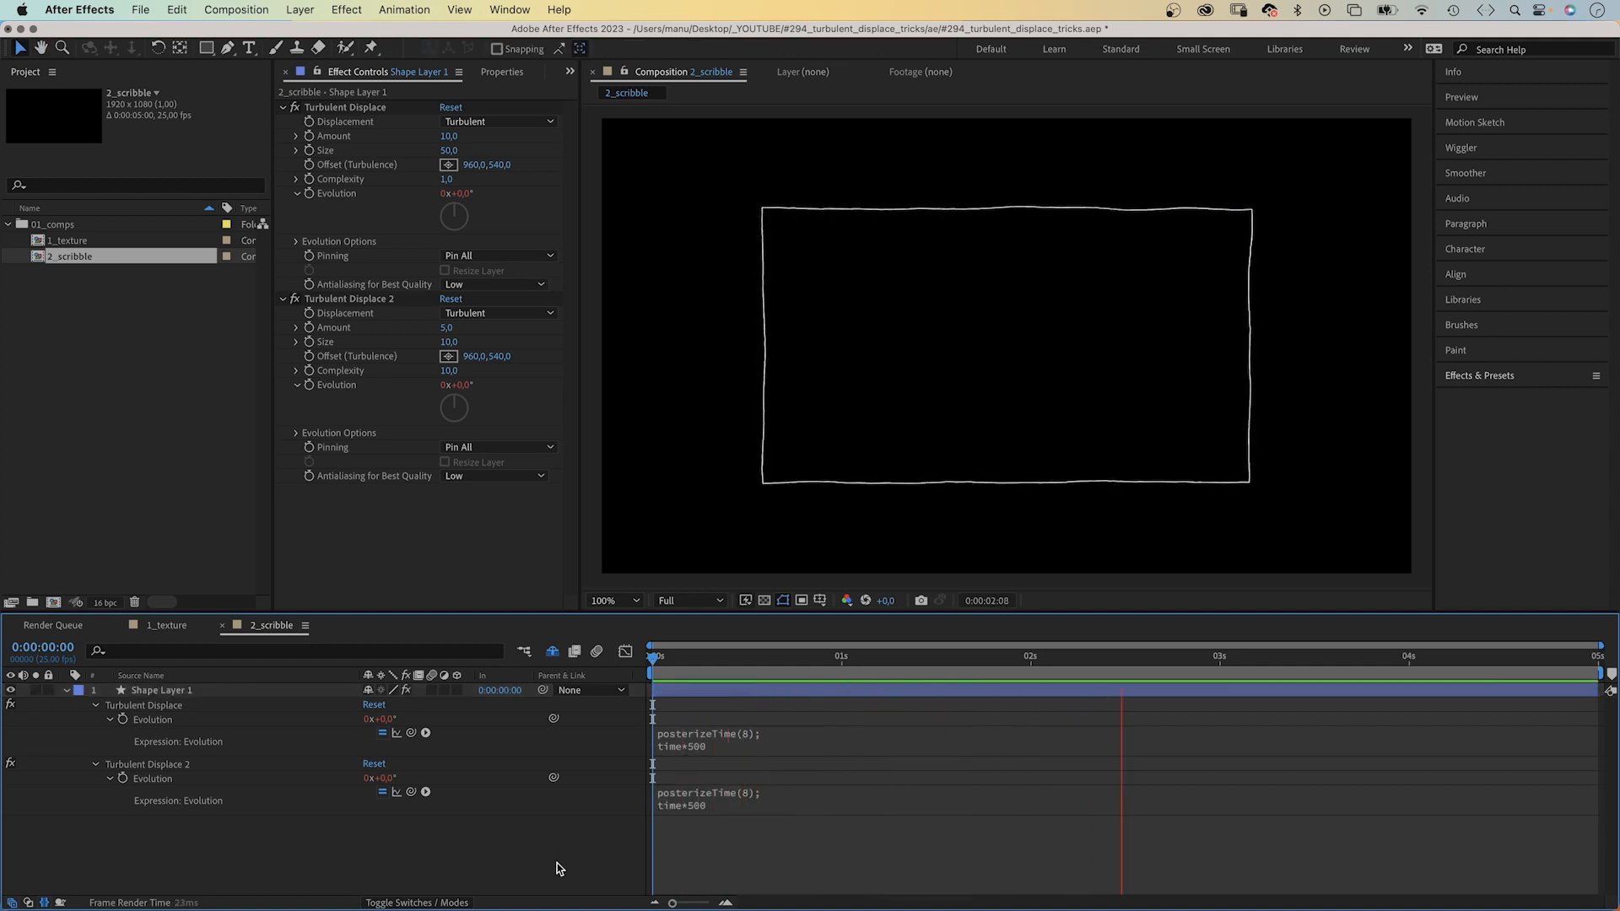
pyautogui.click(1446, 656)
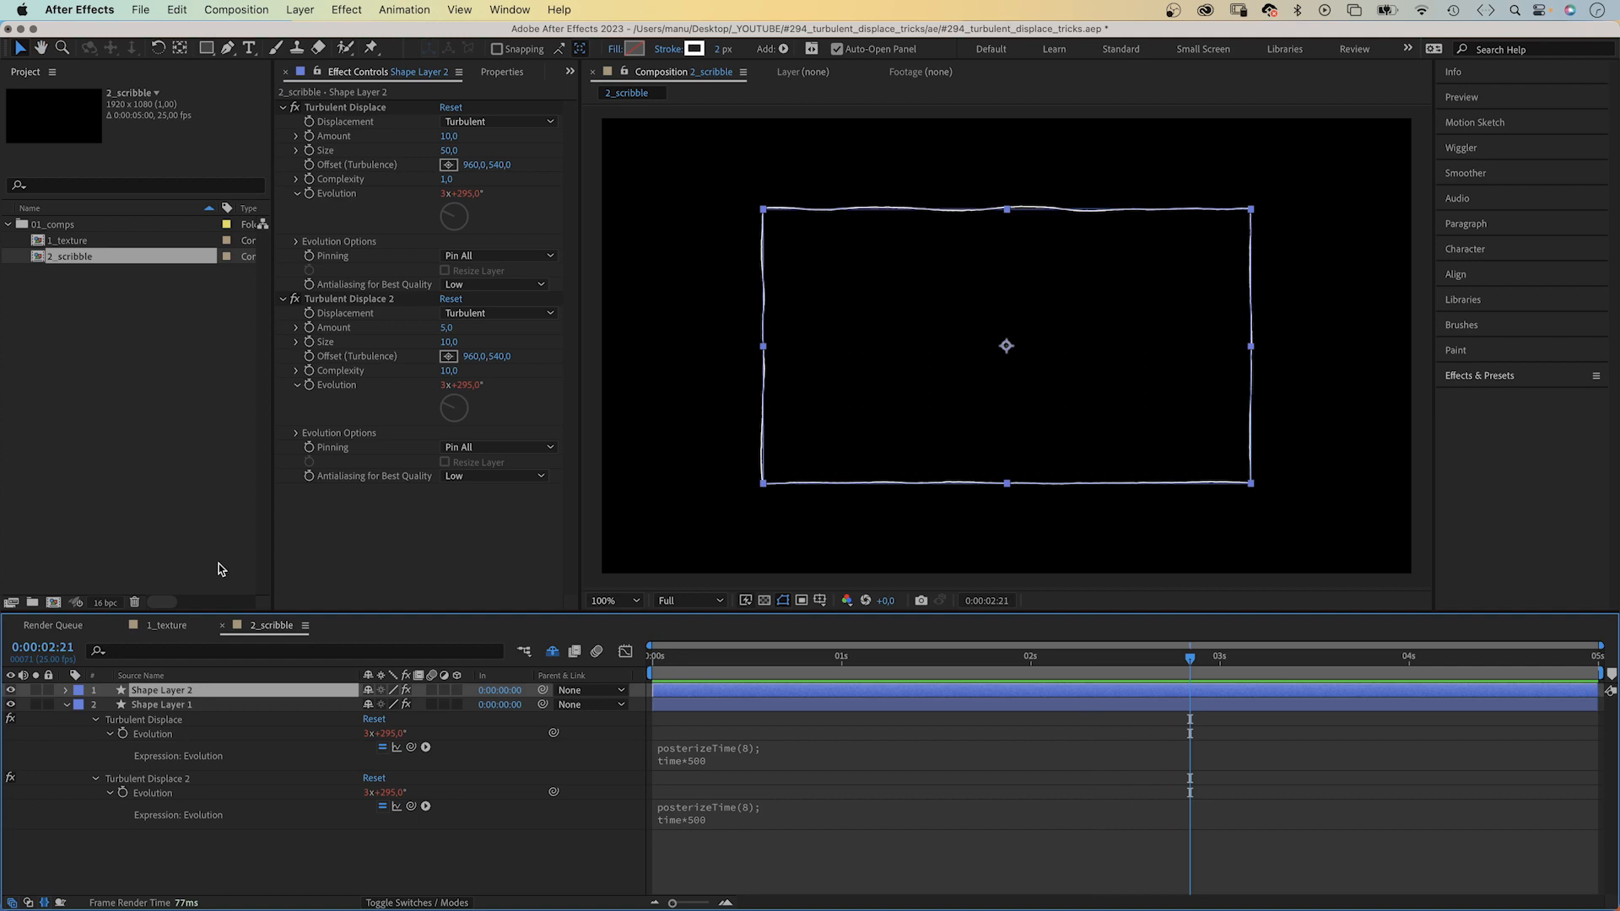
# Step: Expand Evolution Options in both Turbulent Displace effects and set each Random Seed to 1
pyautogui.click(295, 432)
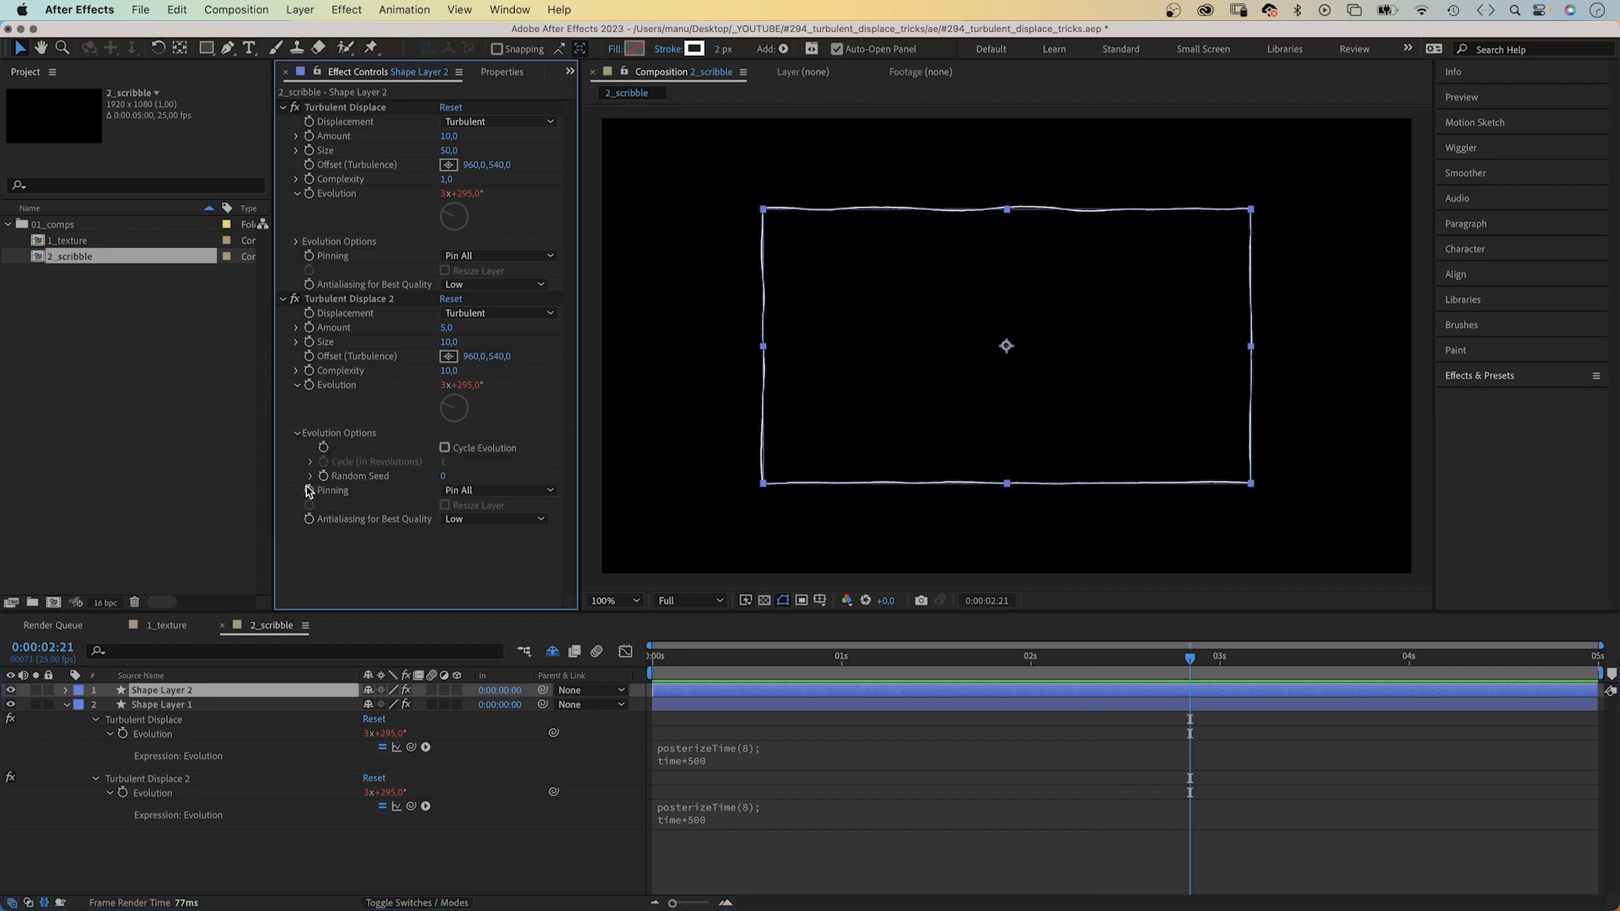
pyautogui.click(310, 475)
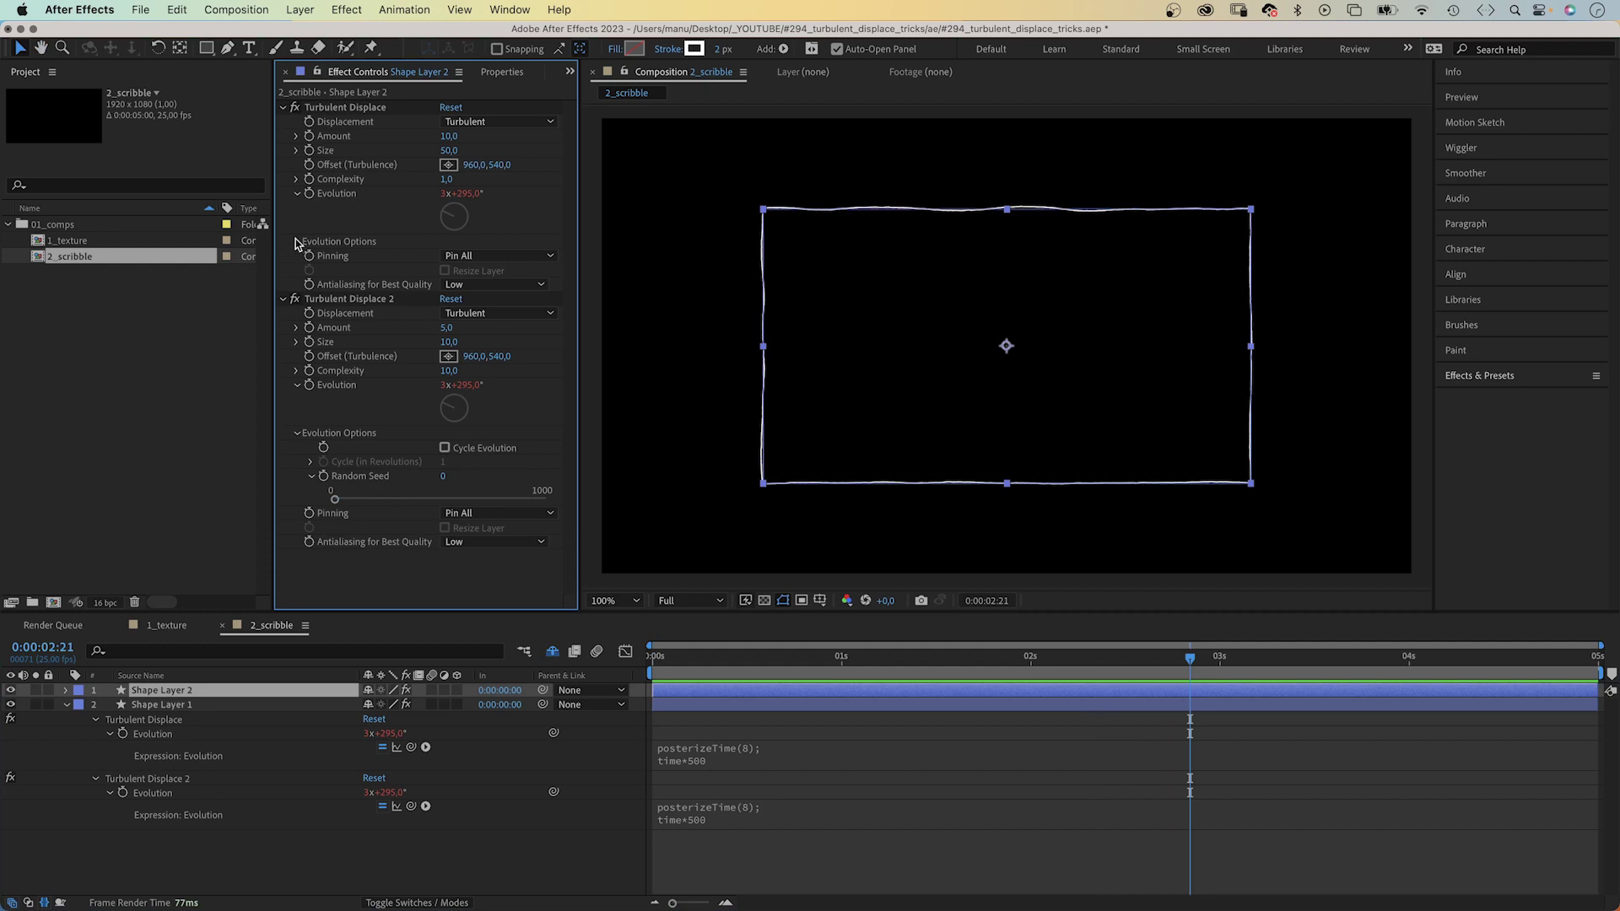
pyautogui.click(296, 242)
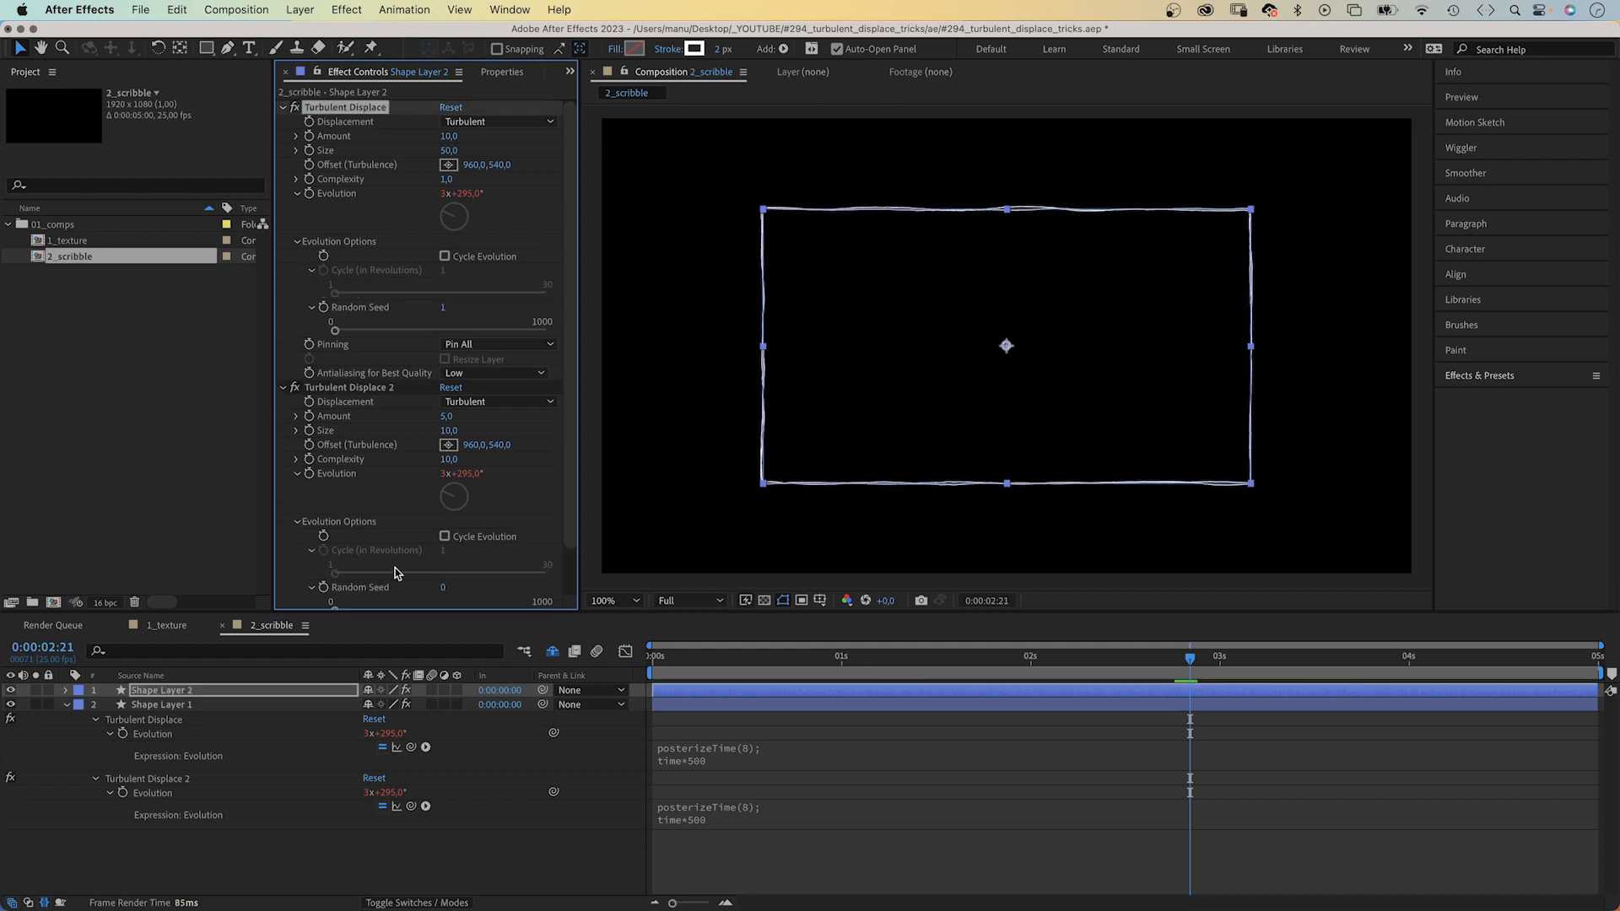
pyautogui.doubleClick(442, 587)
pyautogui.write('1')
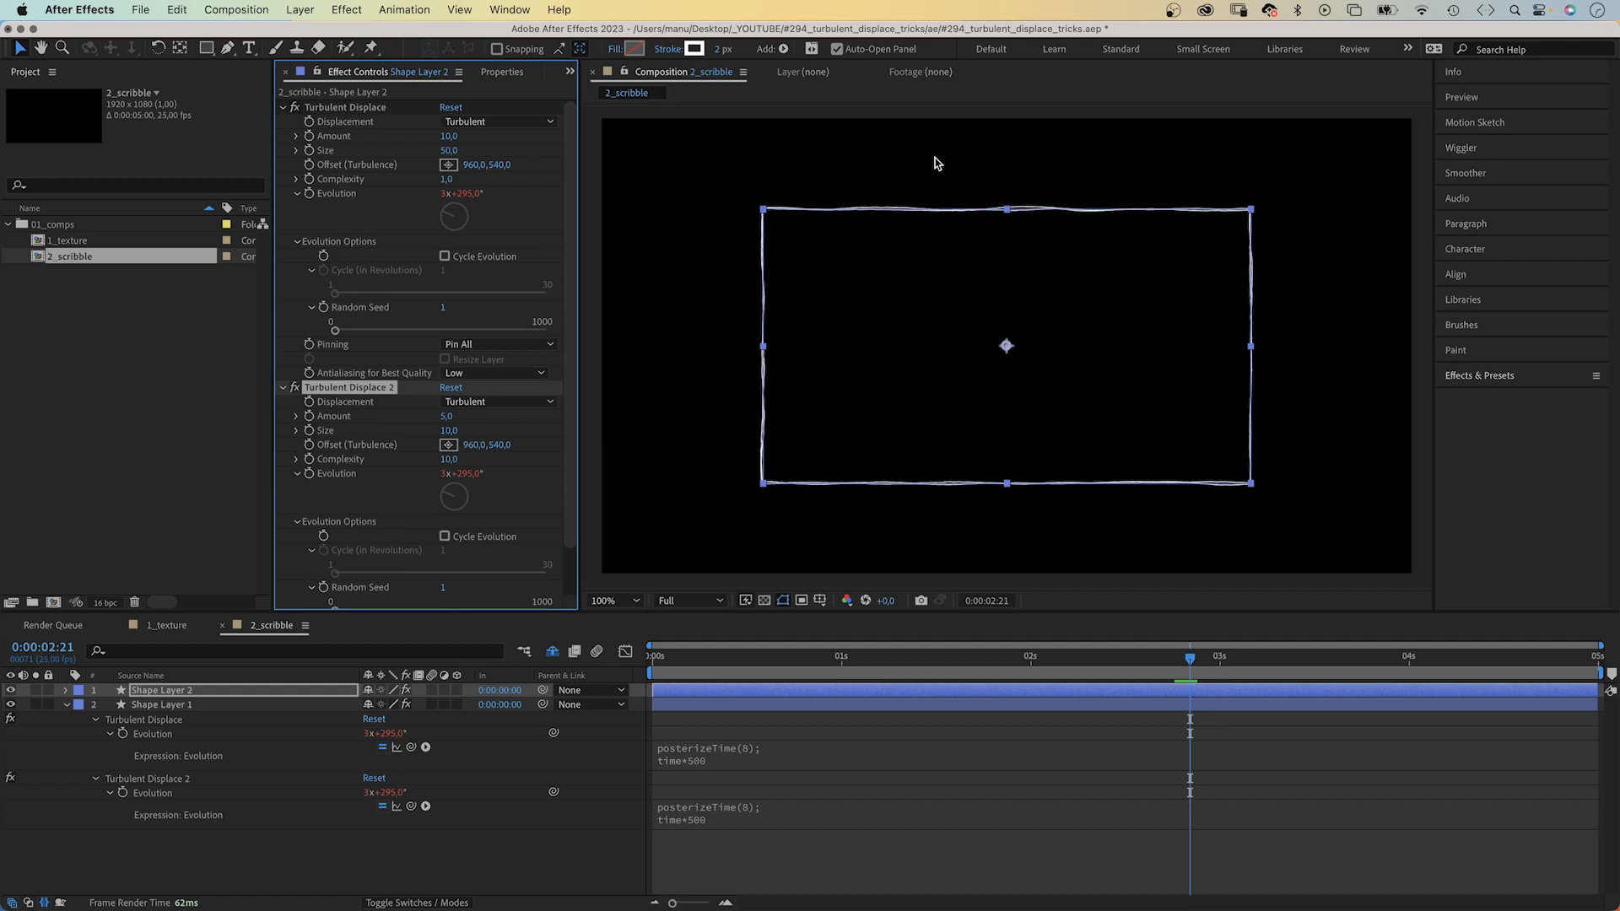
pyautogui.moveTo(593, 859)
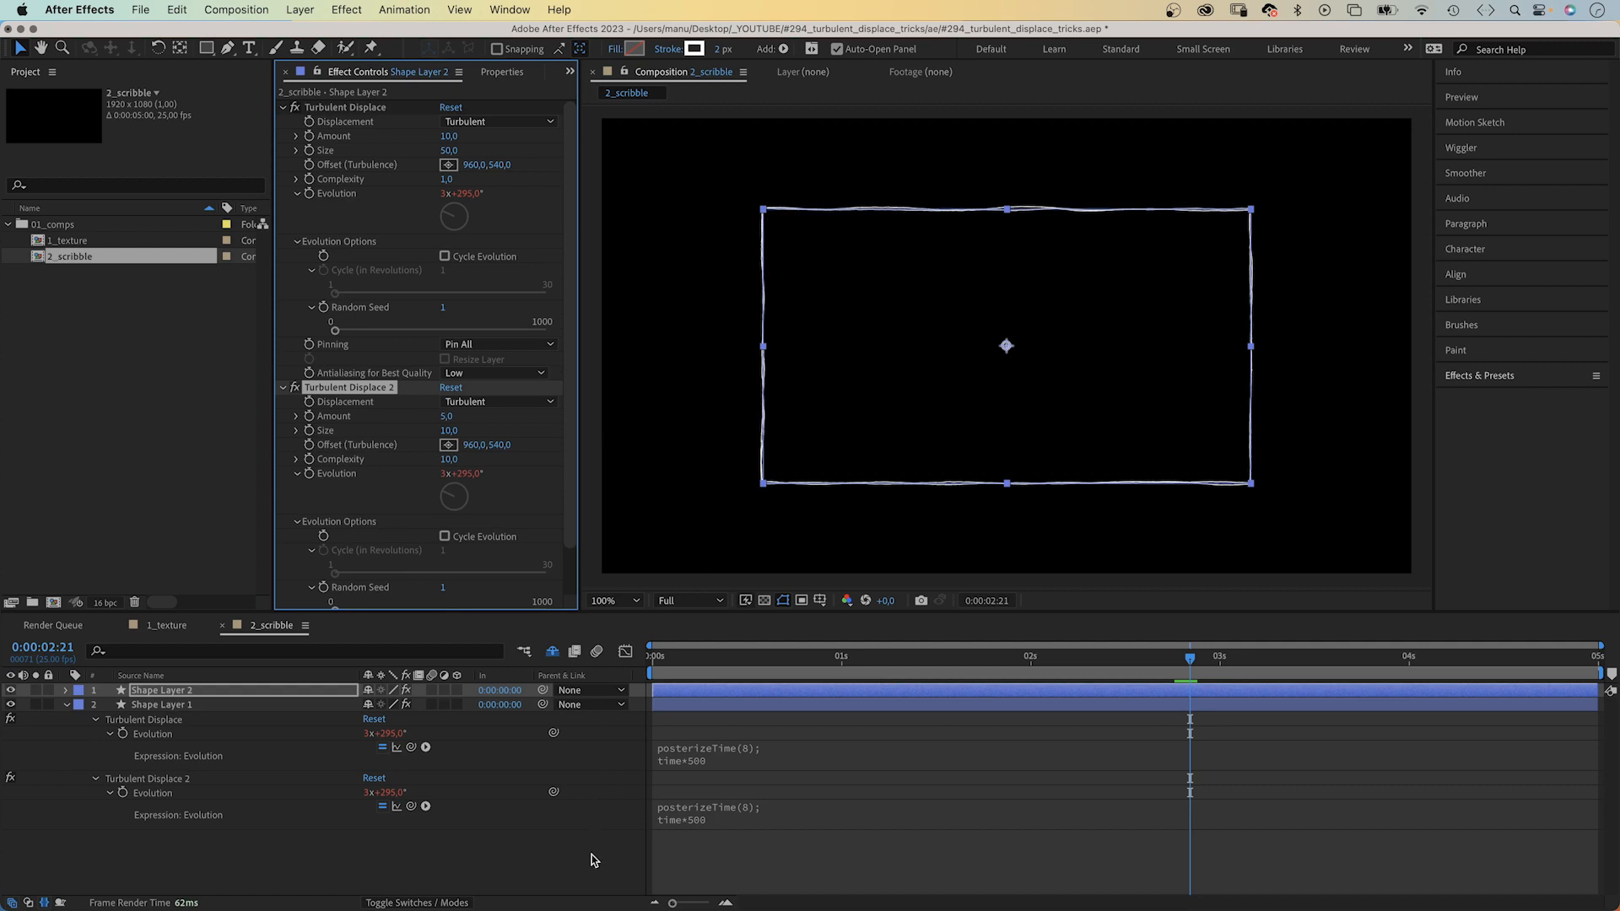
pyautogui.click(779, 657)
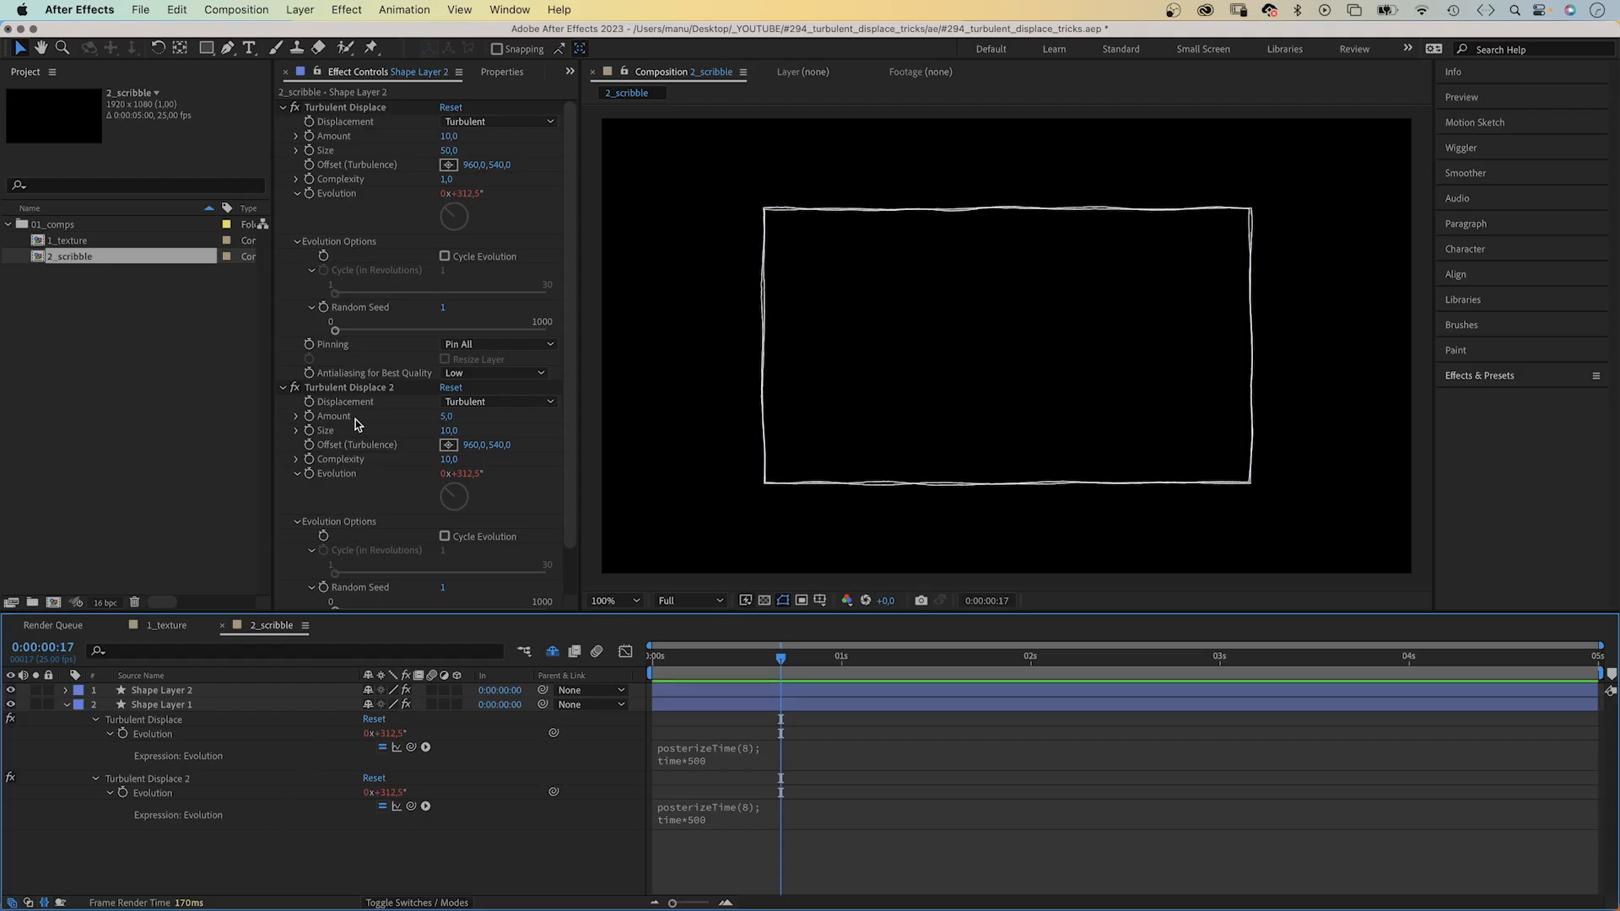
pyautogui.moveTo(334, 594)
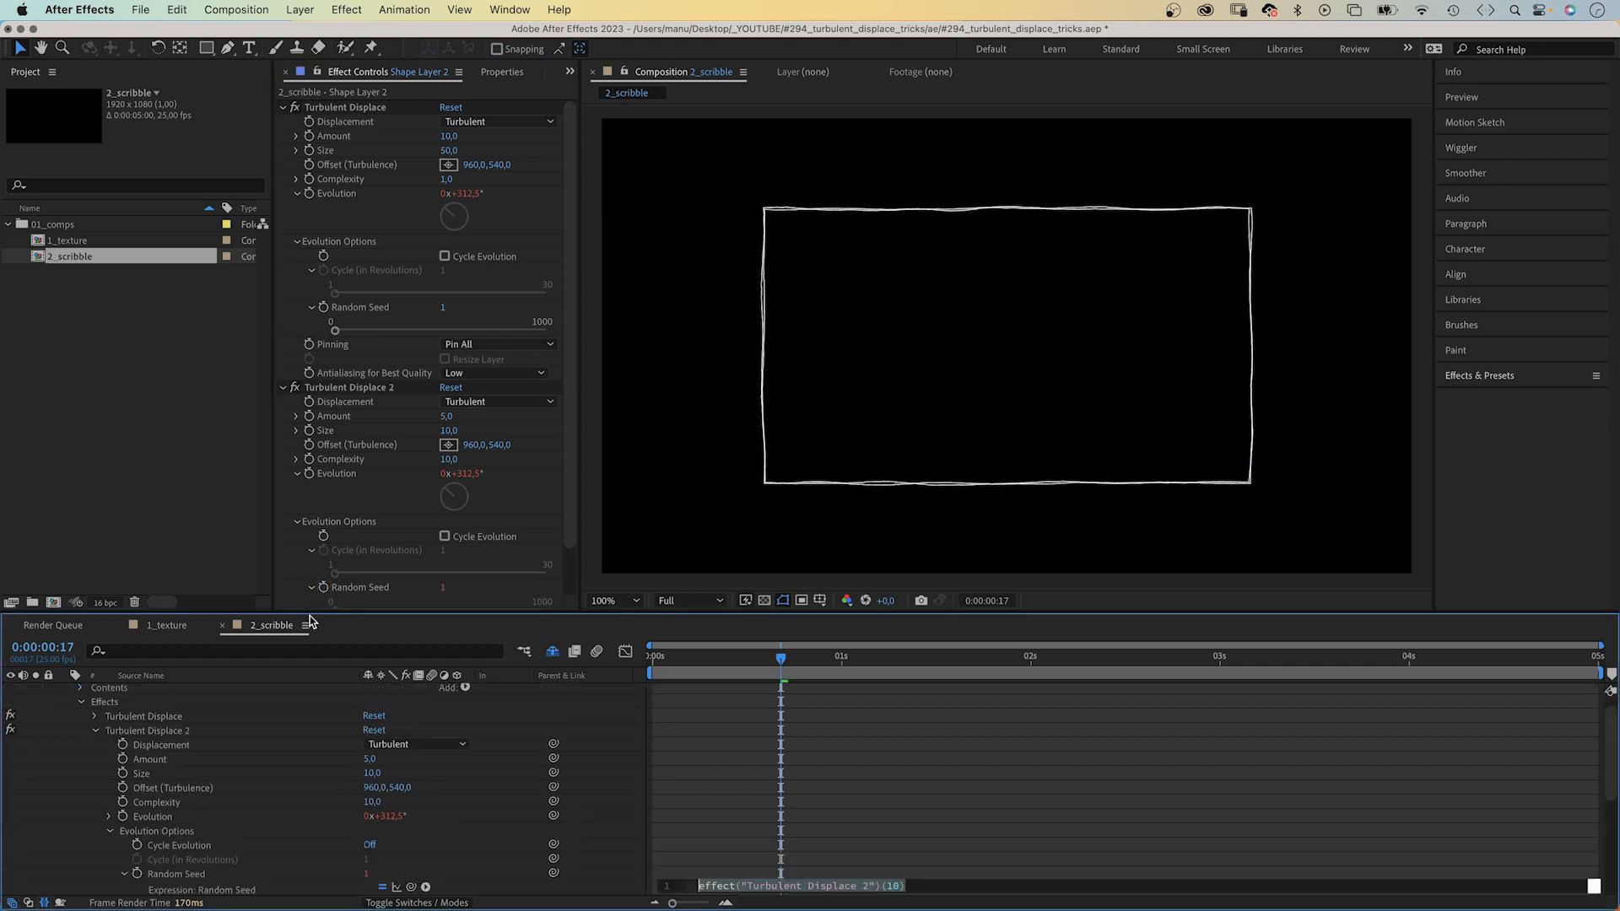
# Step: Enter index as the Random Seed expression on both effects, then collapse Shape Layer 2
pyautogui.write('index')
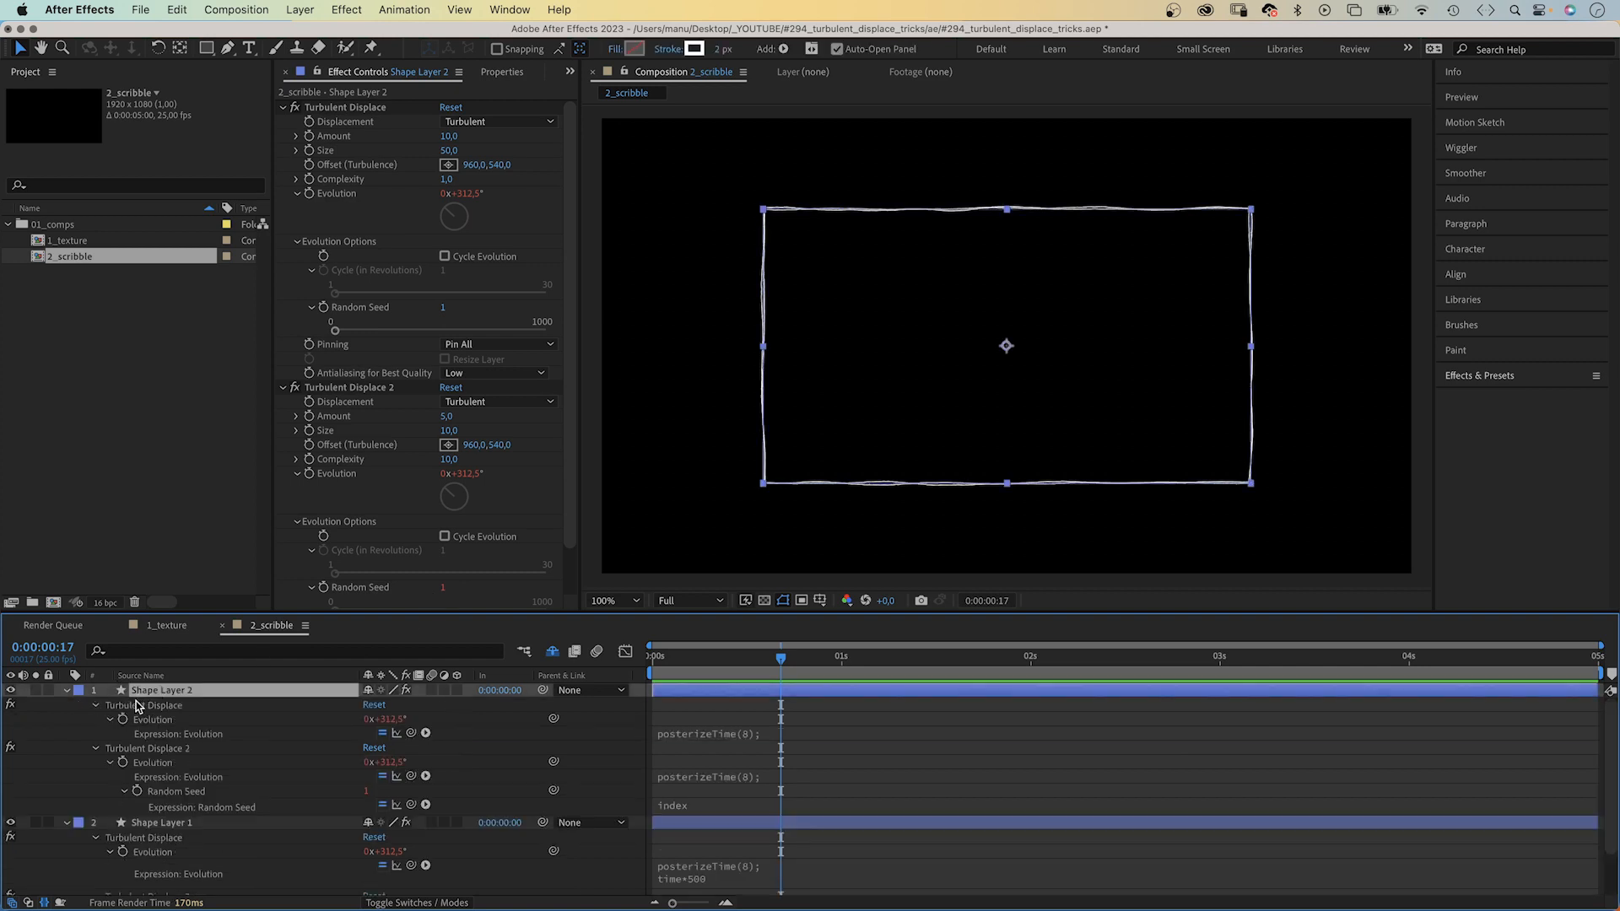
pyautogui.moveTo(335, 309)
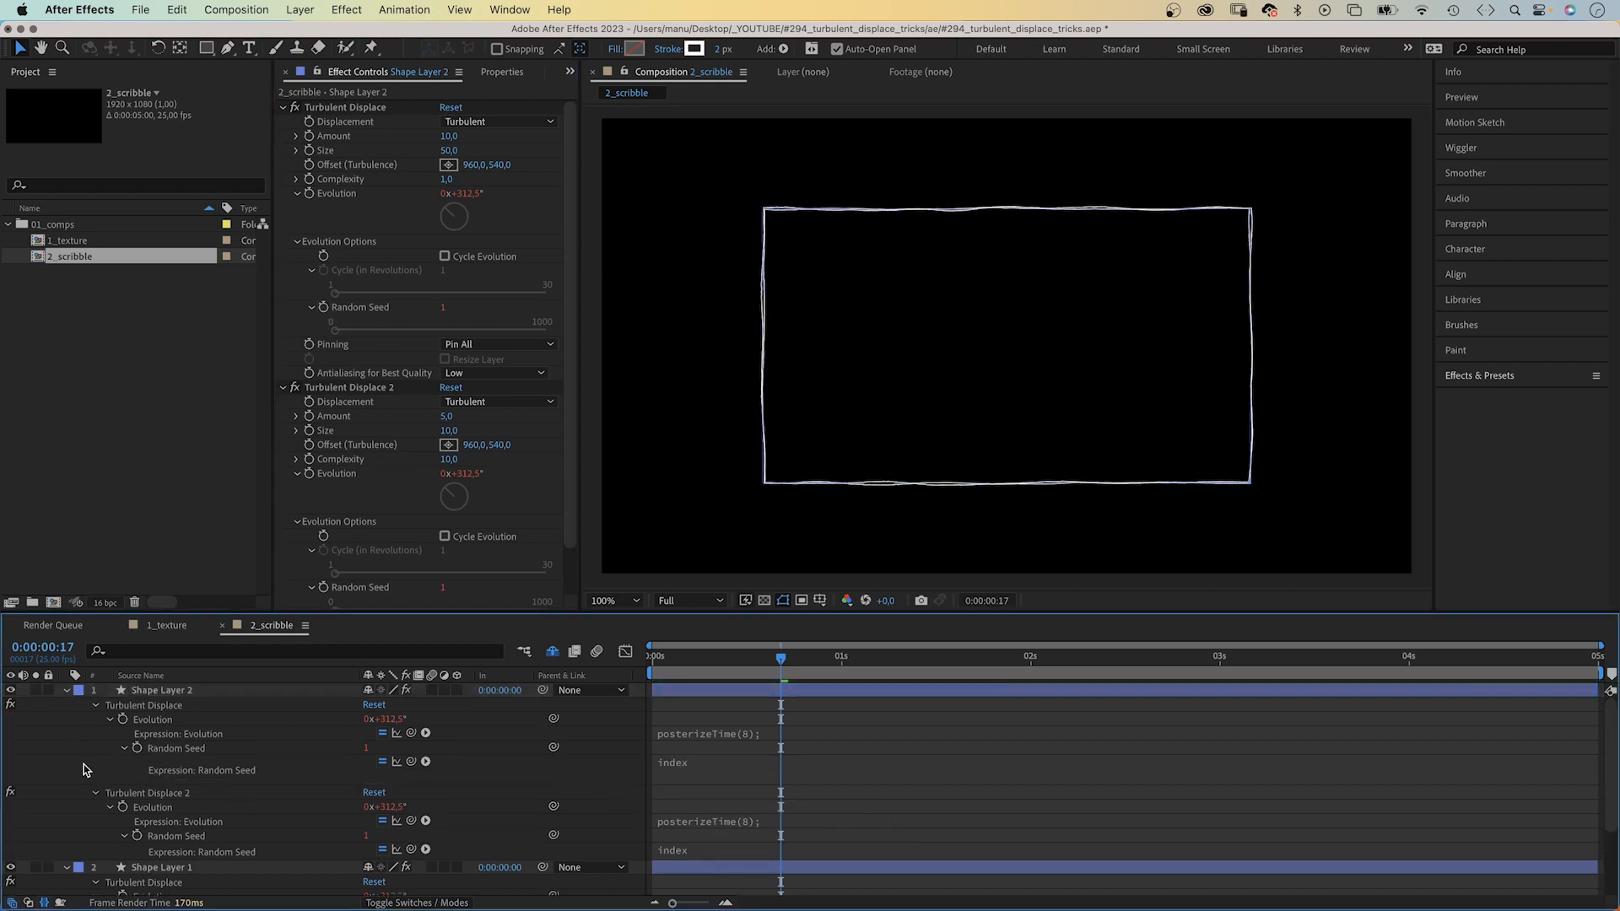
pyautogui.click(160, 690)
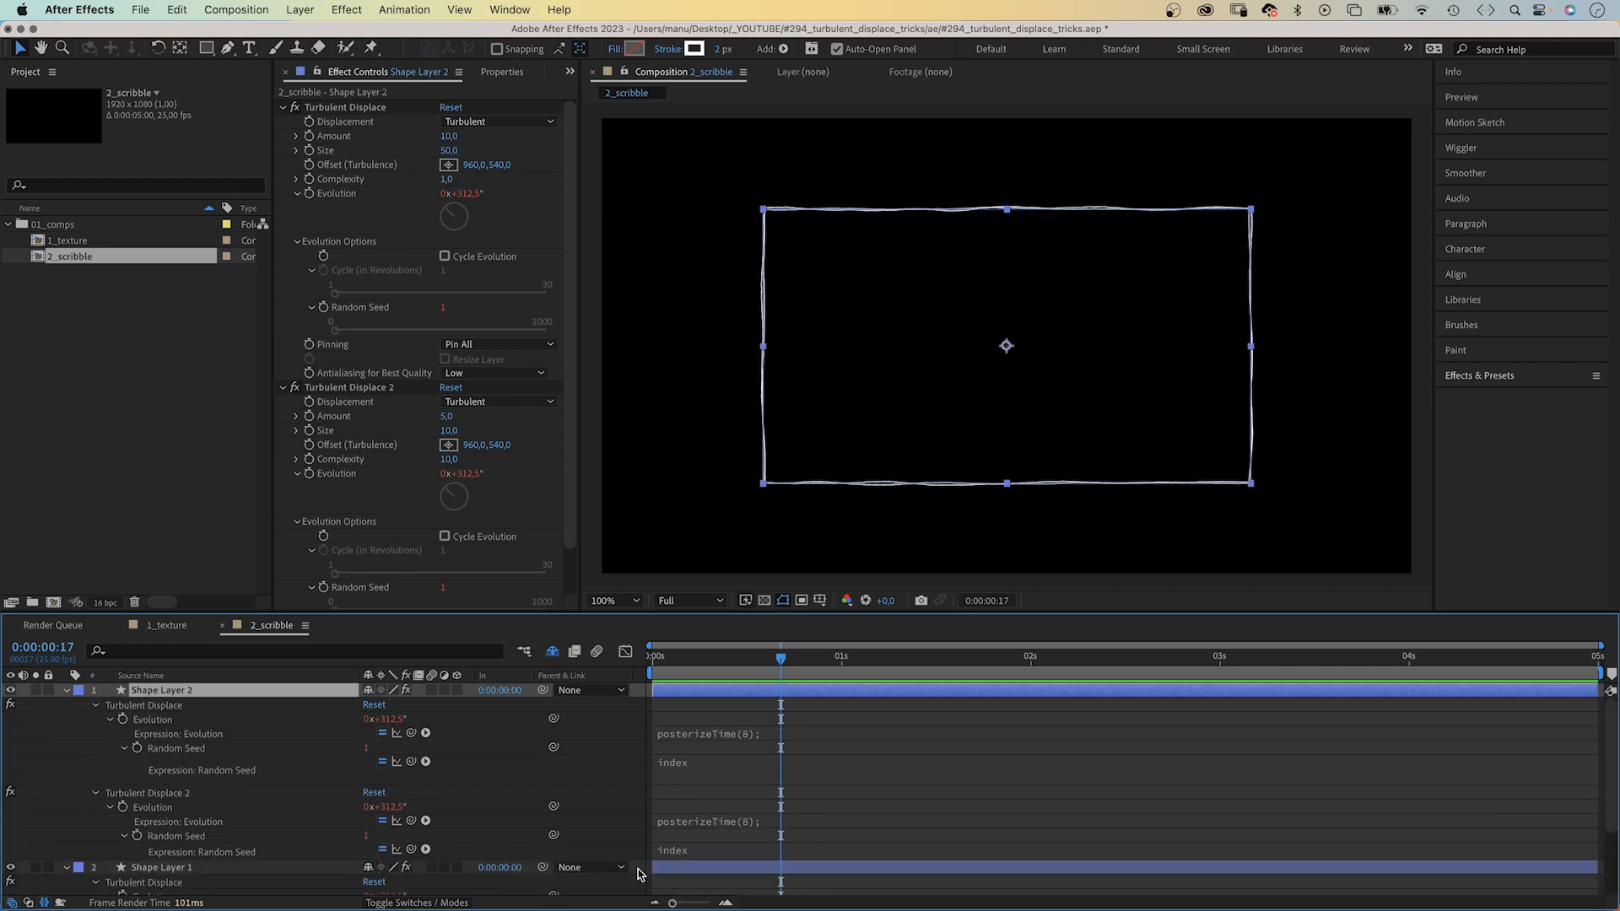
pyautogui.moveTo(346, 838)
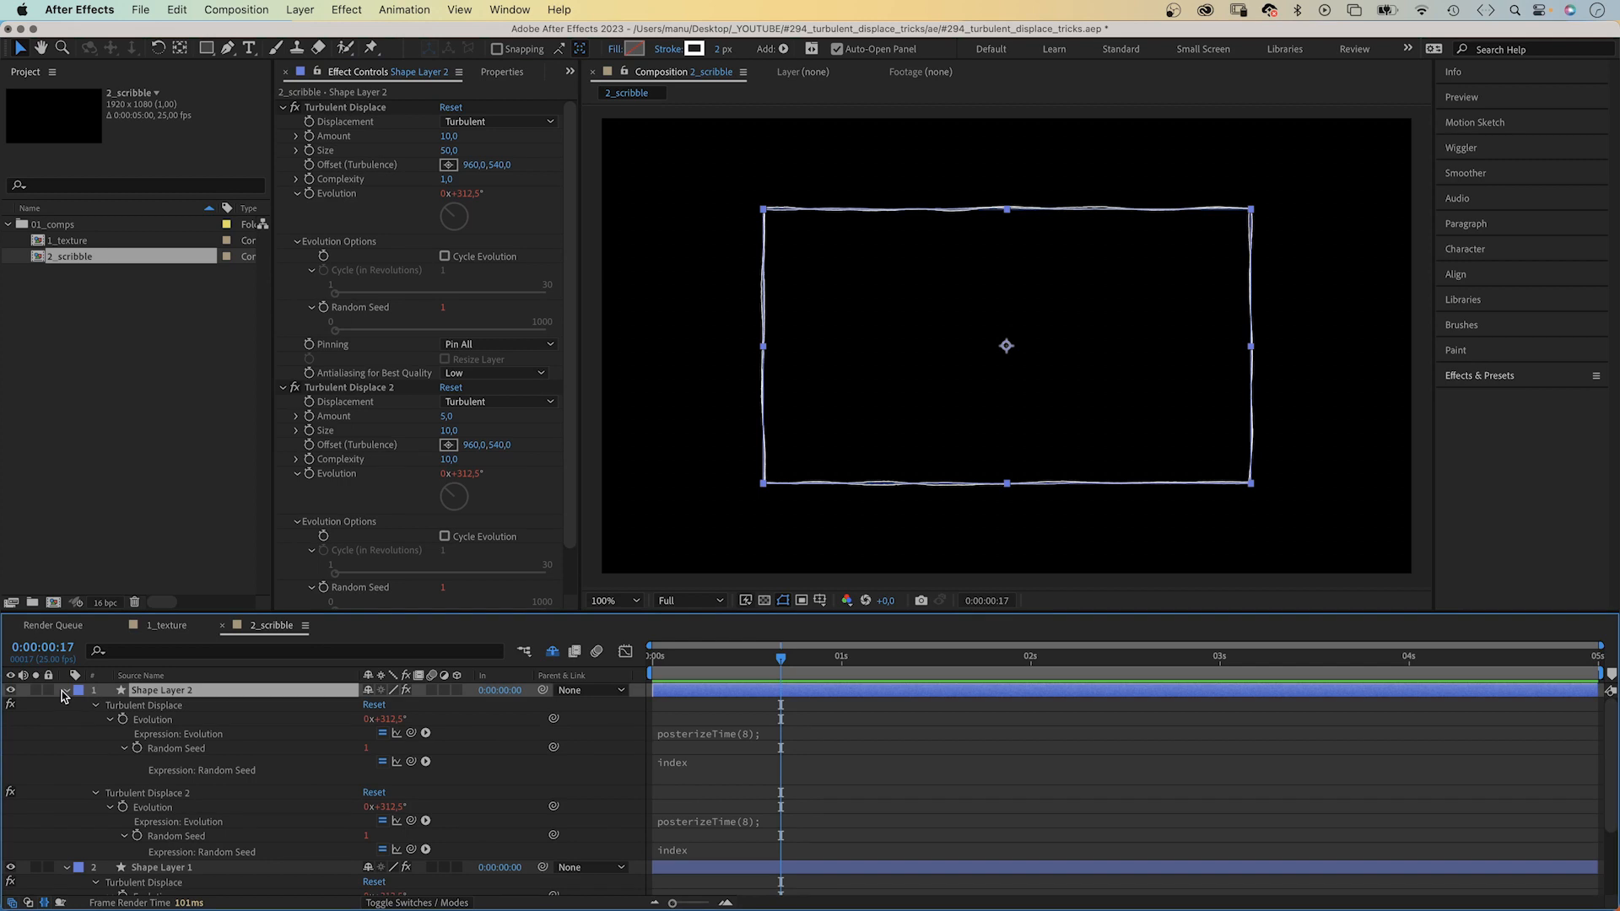
pyautogui.click(65, 690)
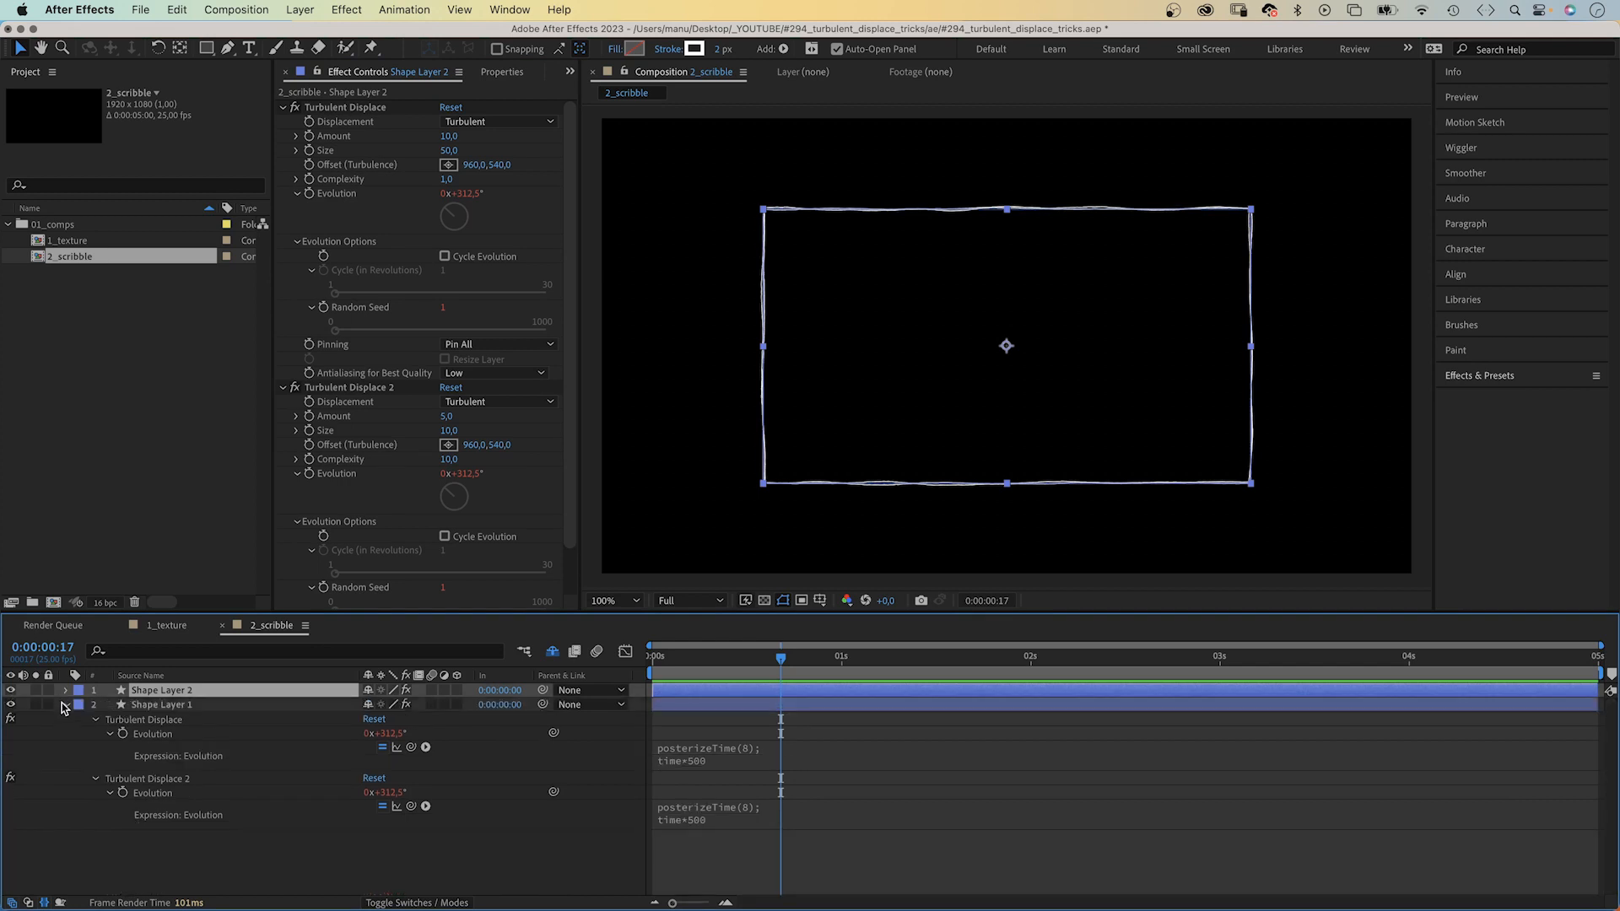
# Step: Duplicate Shape Layer 2 into Shape Layer 3, check its index-driven seeds, and collapse all layers
pyautogui.click(65, 690)
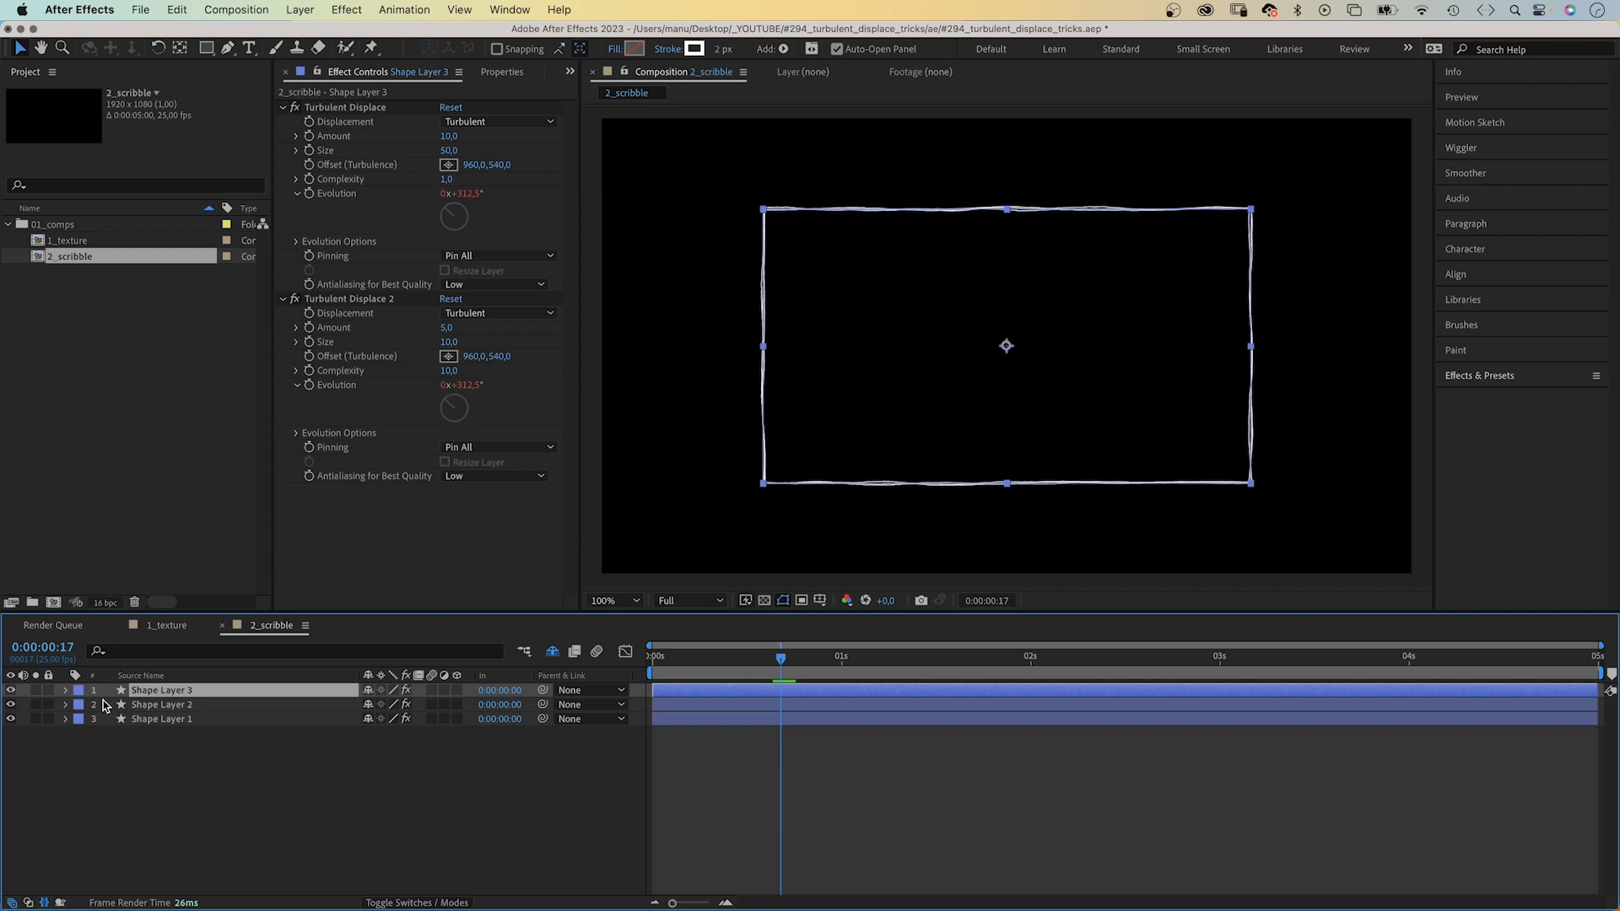
pyautogui.click(65, 690)
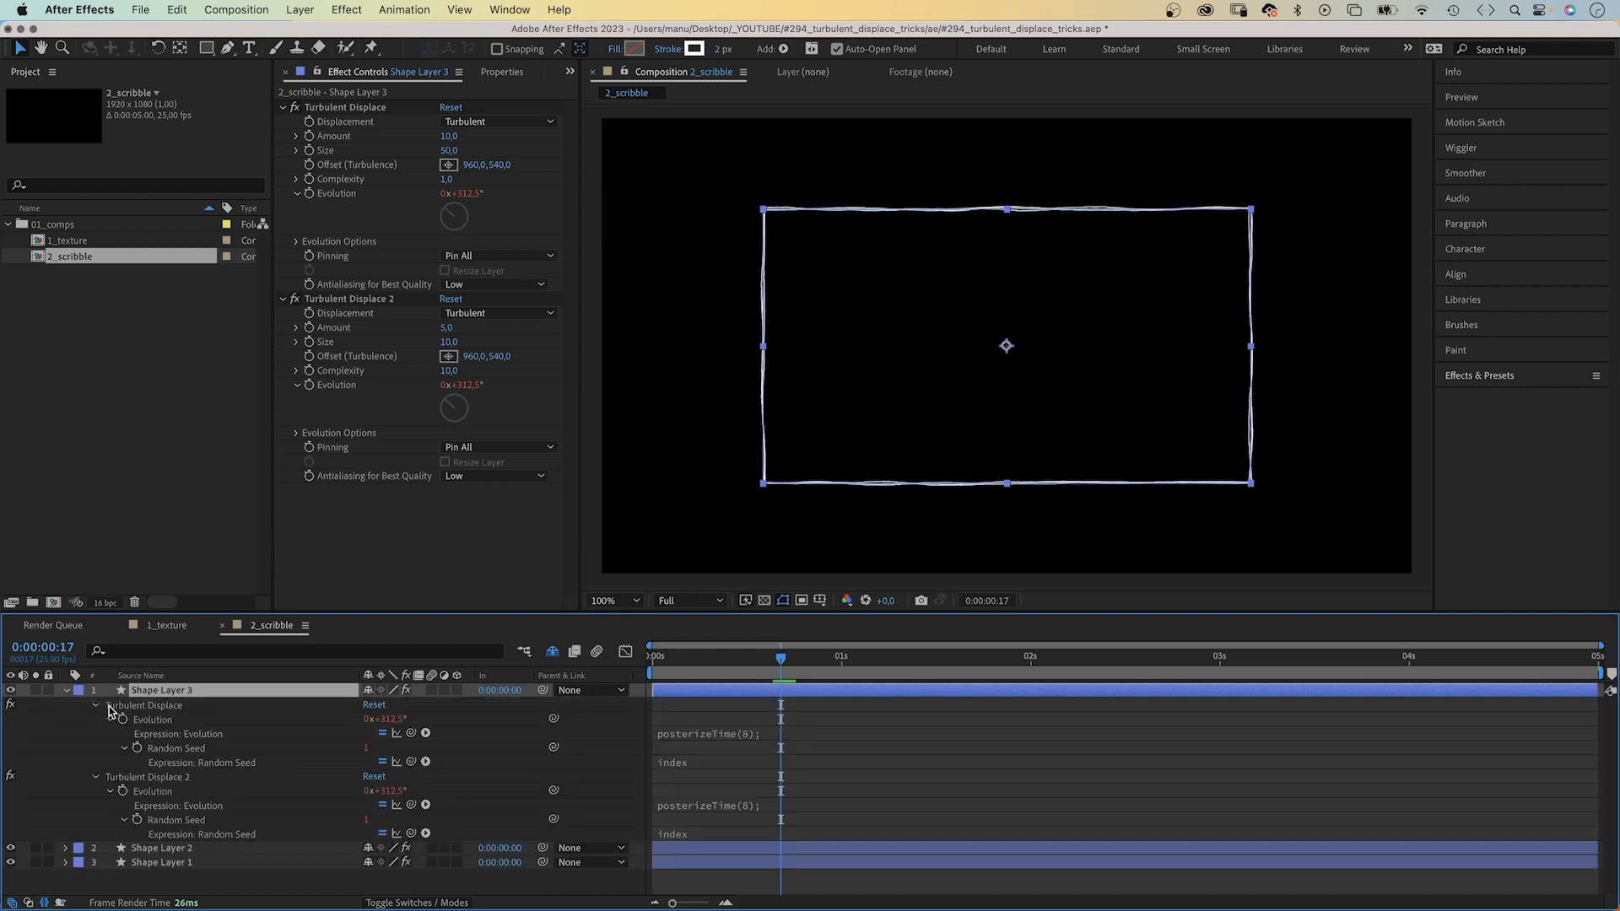
pyautogui.moveTo(327, 754)
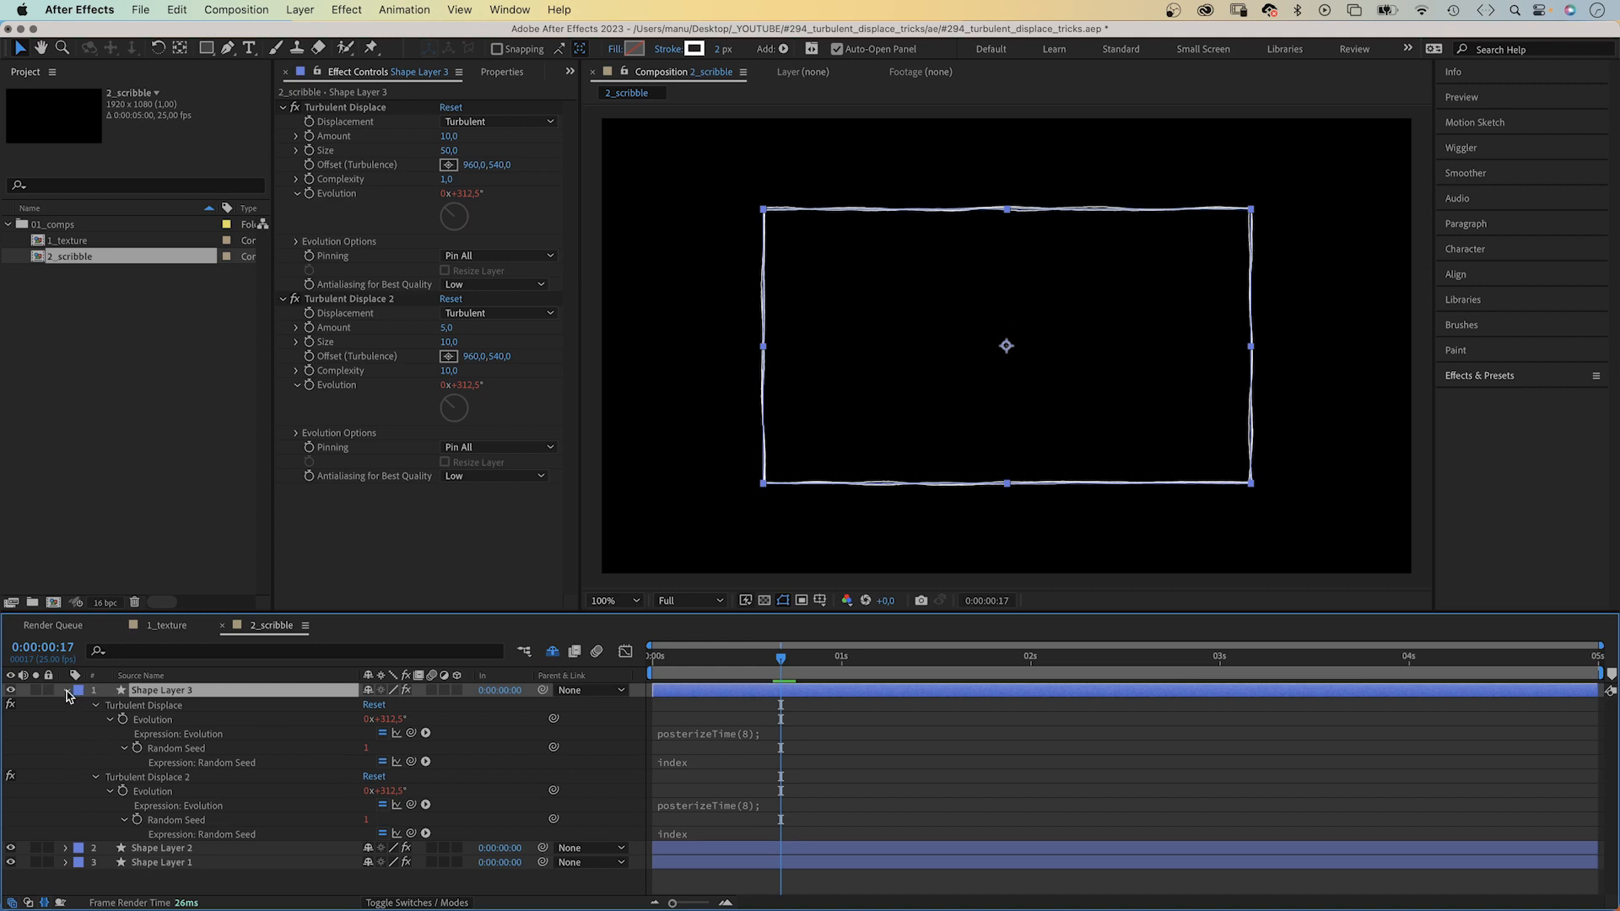
pyautogui.click(162, 704)
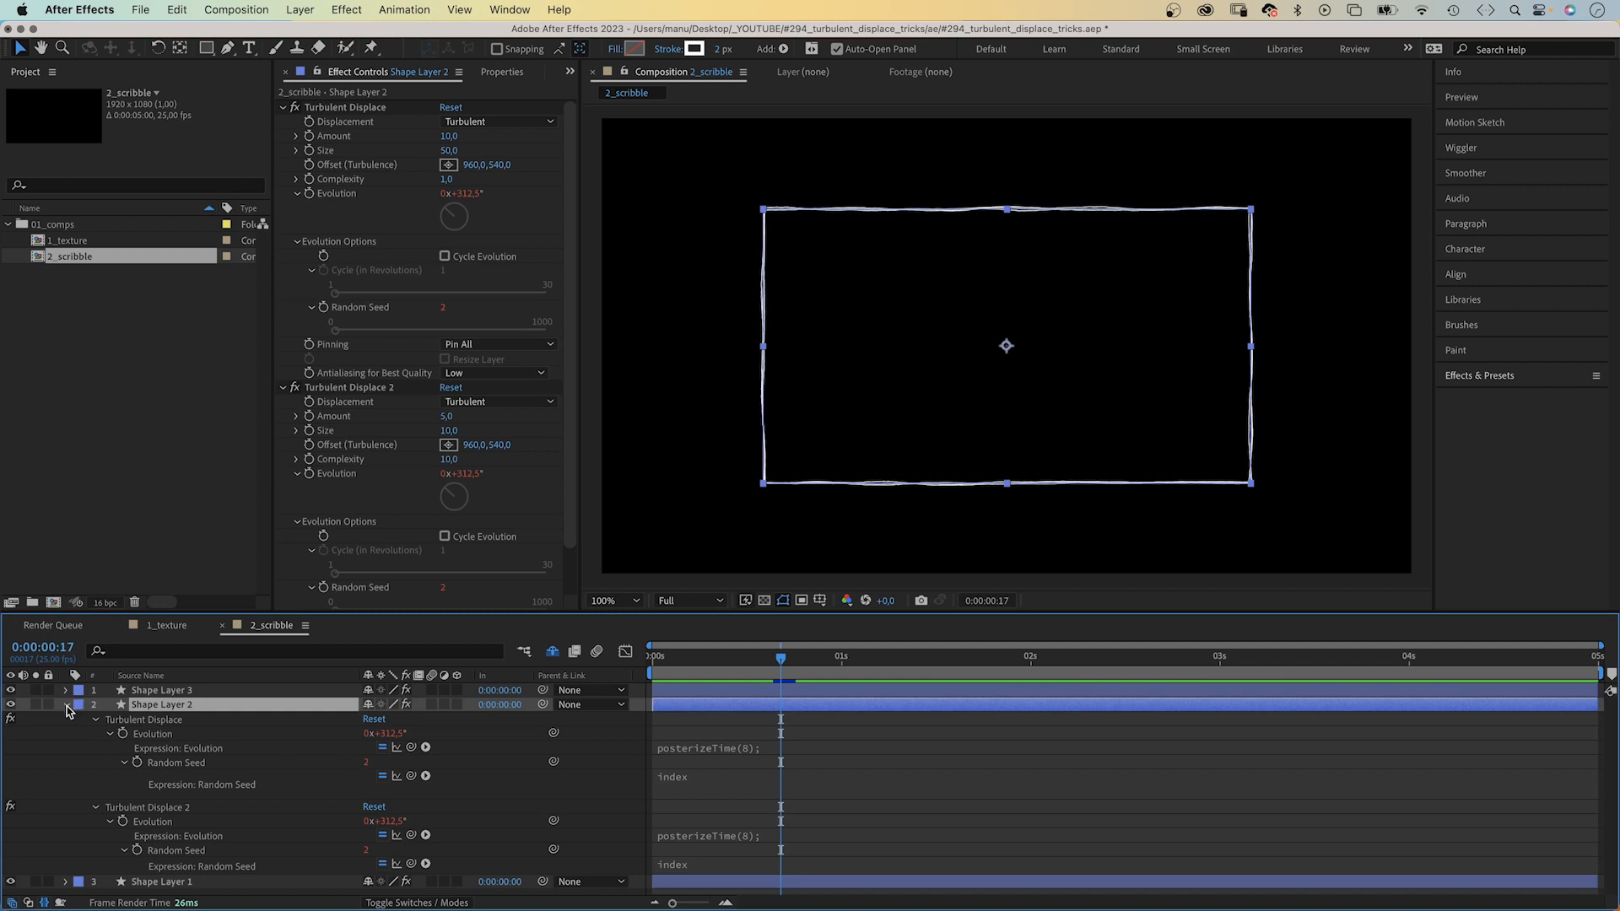
pyautogui.click(66, 704)
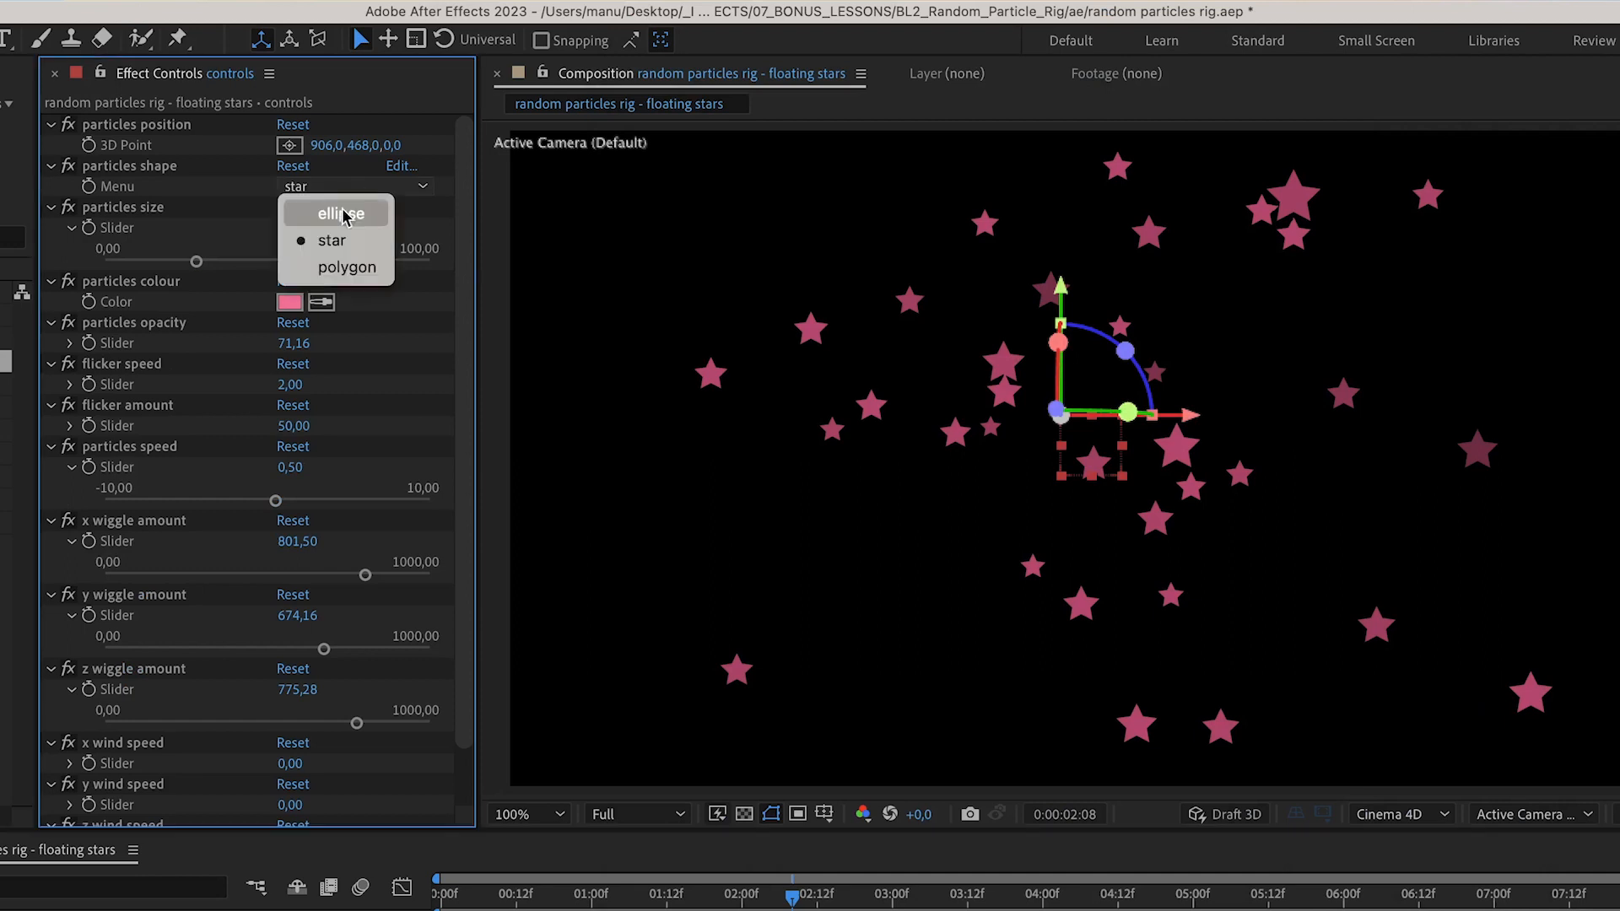
# Step: Switch the particle shape to ellipse, then set up the empty 3_fire composition
pyautogui.click(340, 214)
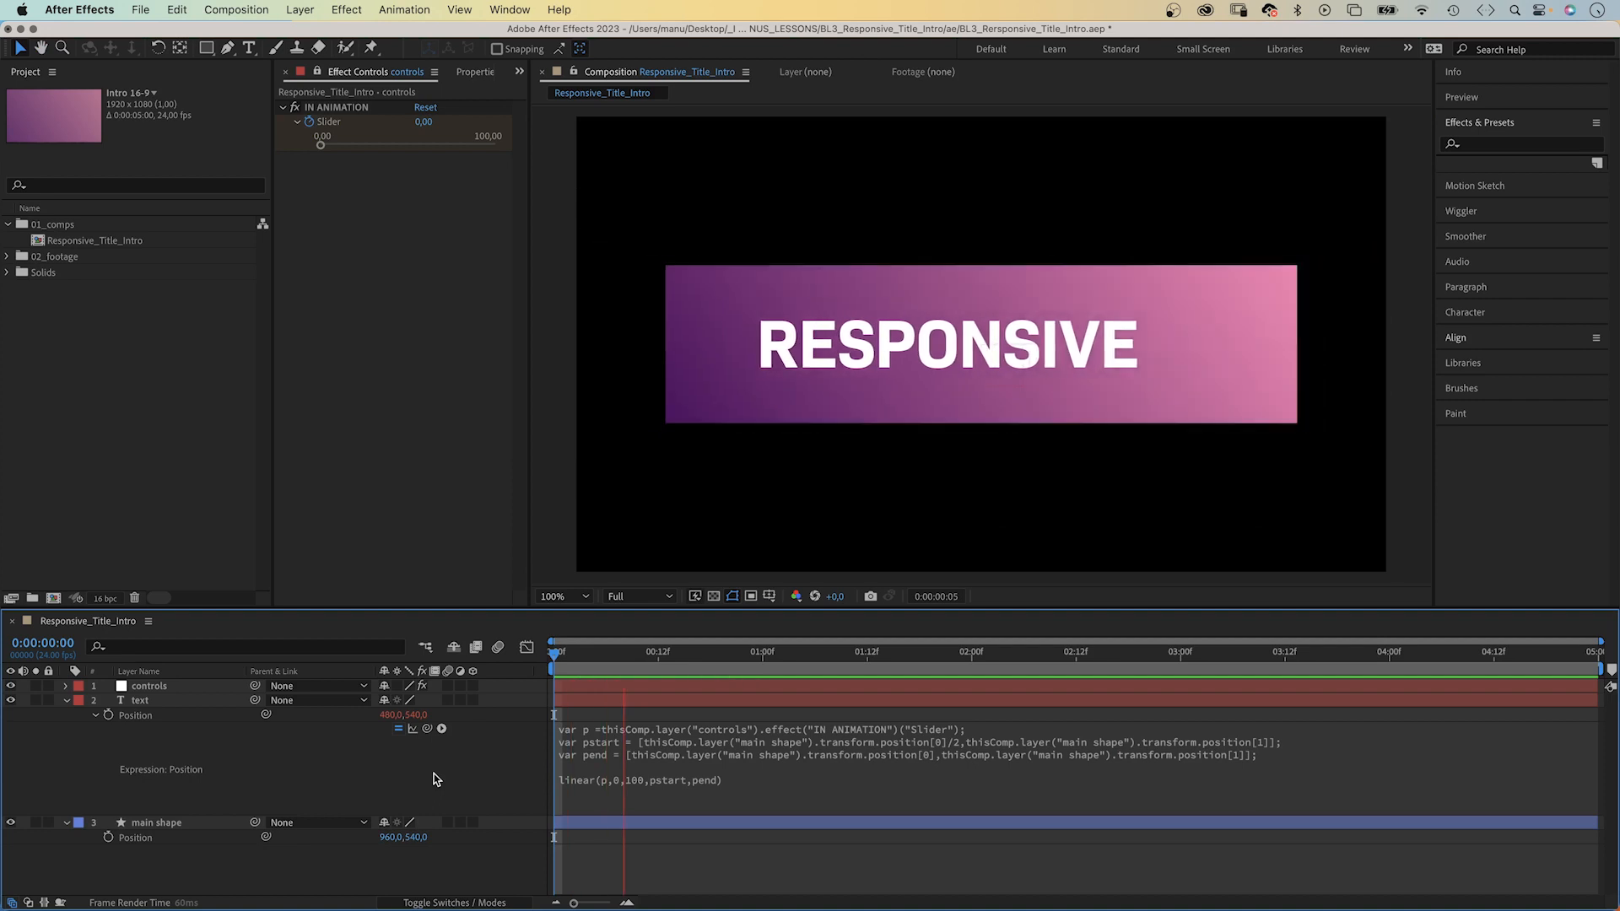
pyautogui.click(140, 700)
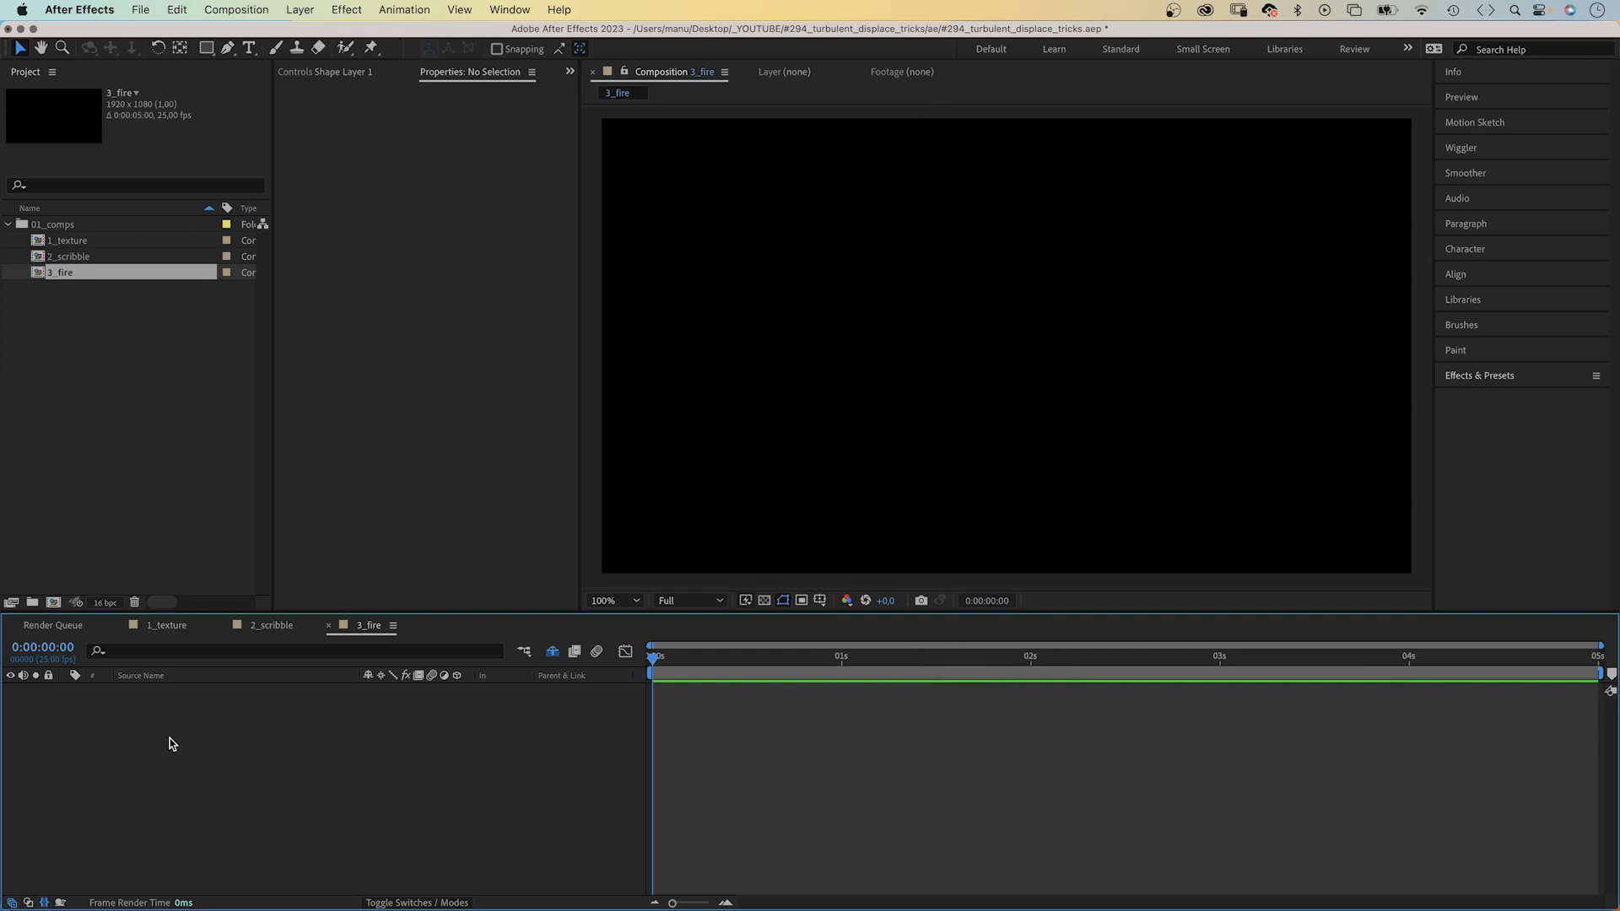
# Step: Draw a triangle and fill it with a red-to-pale-orange linear gradient
pyautogui.click(208, 49)
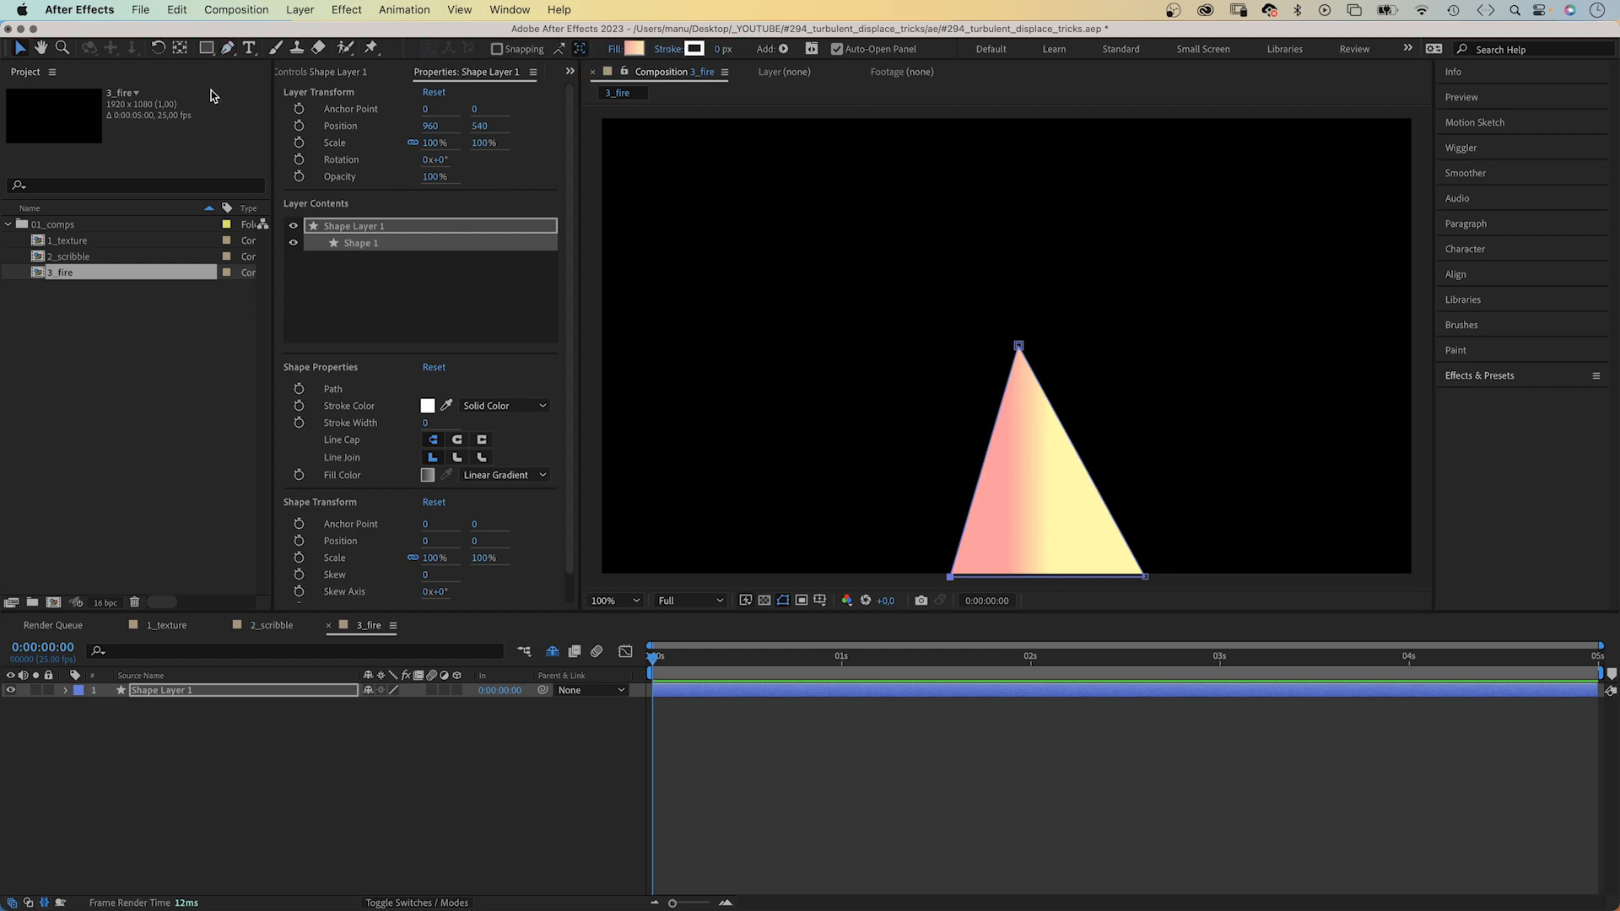
pyautogui.click(428, 474)
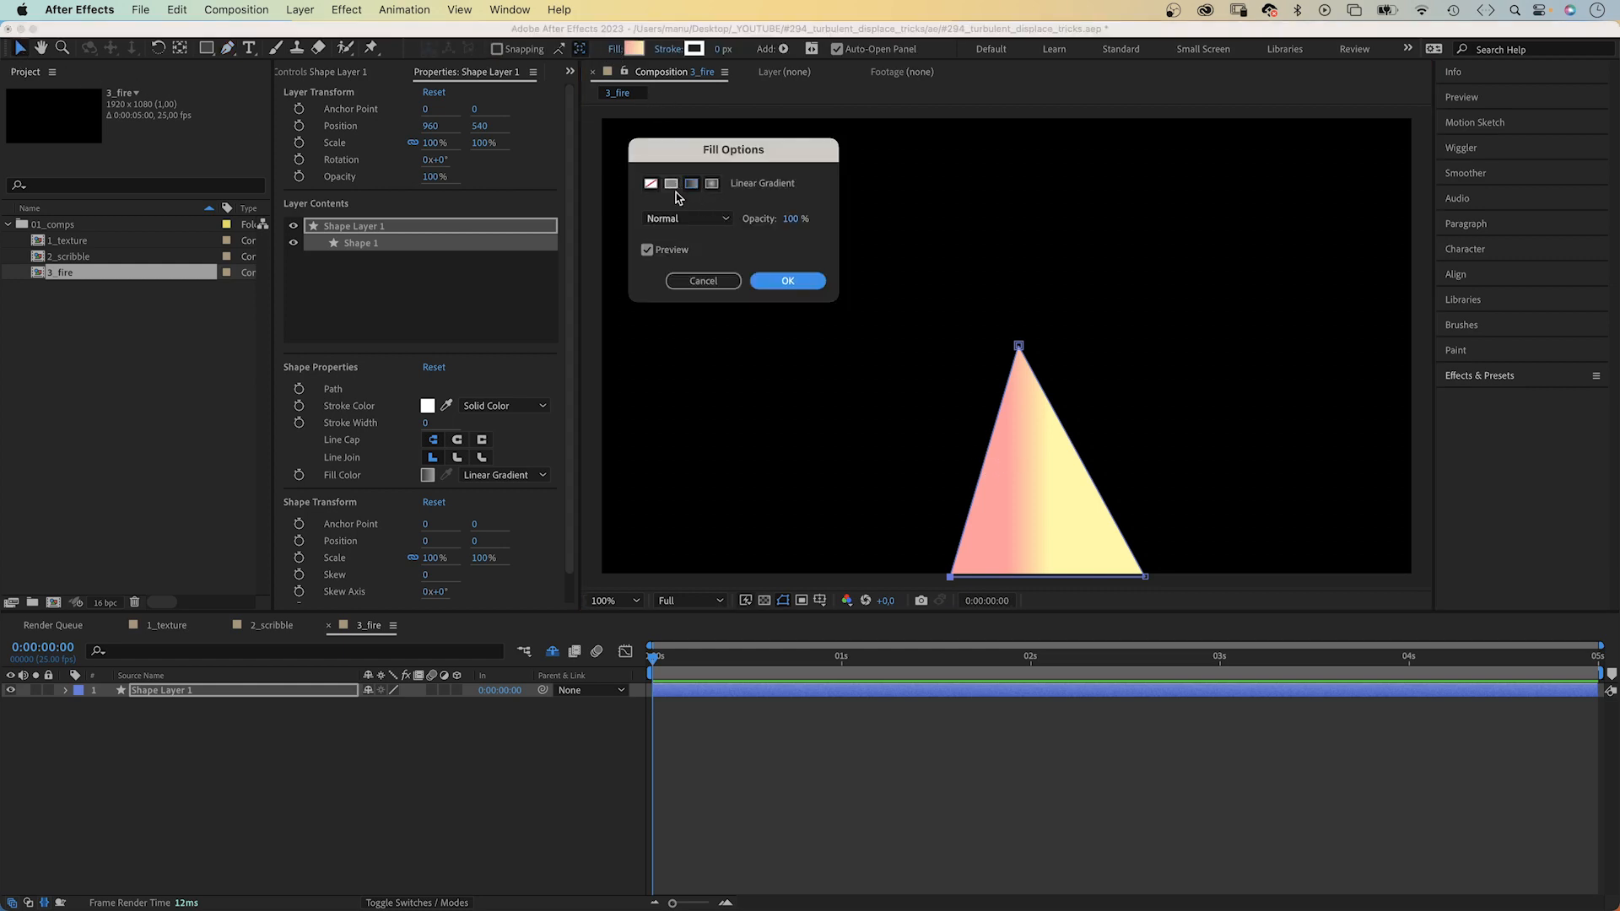
pyautogui.click(787, 281)
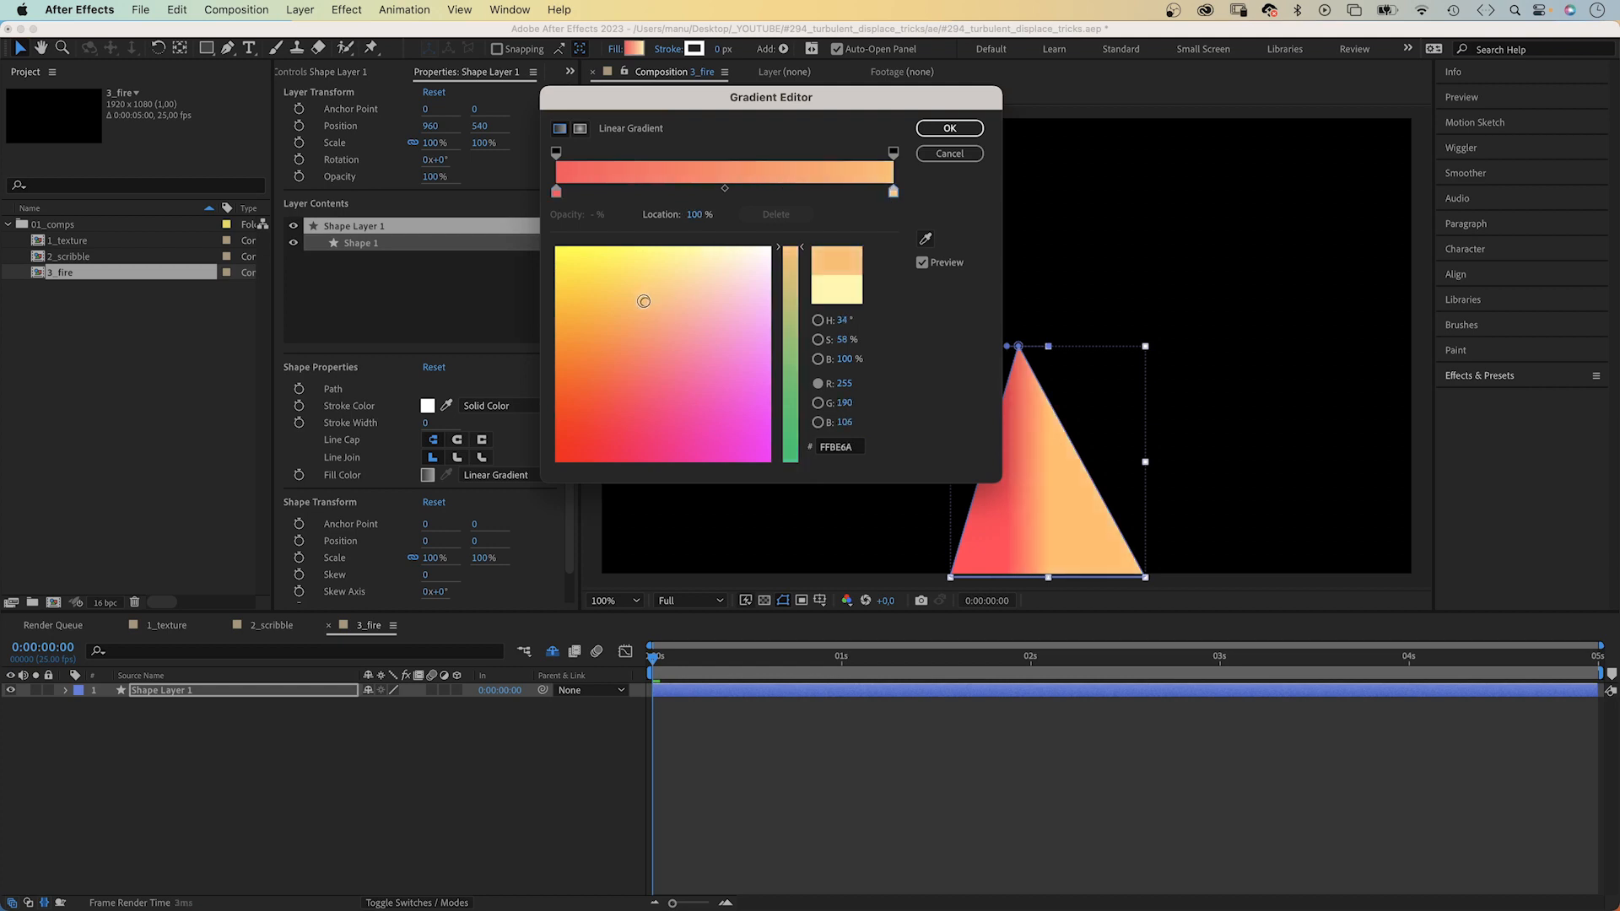
pyautogui.click(947, 128)
pyautogui.write('75')
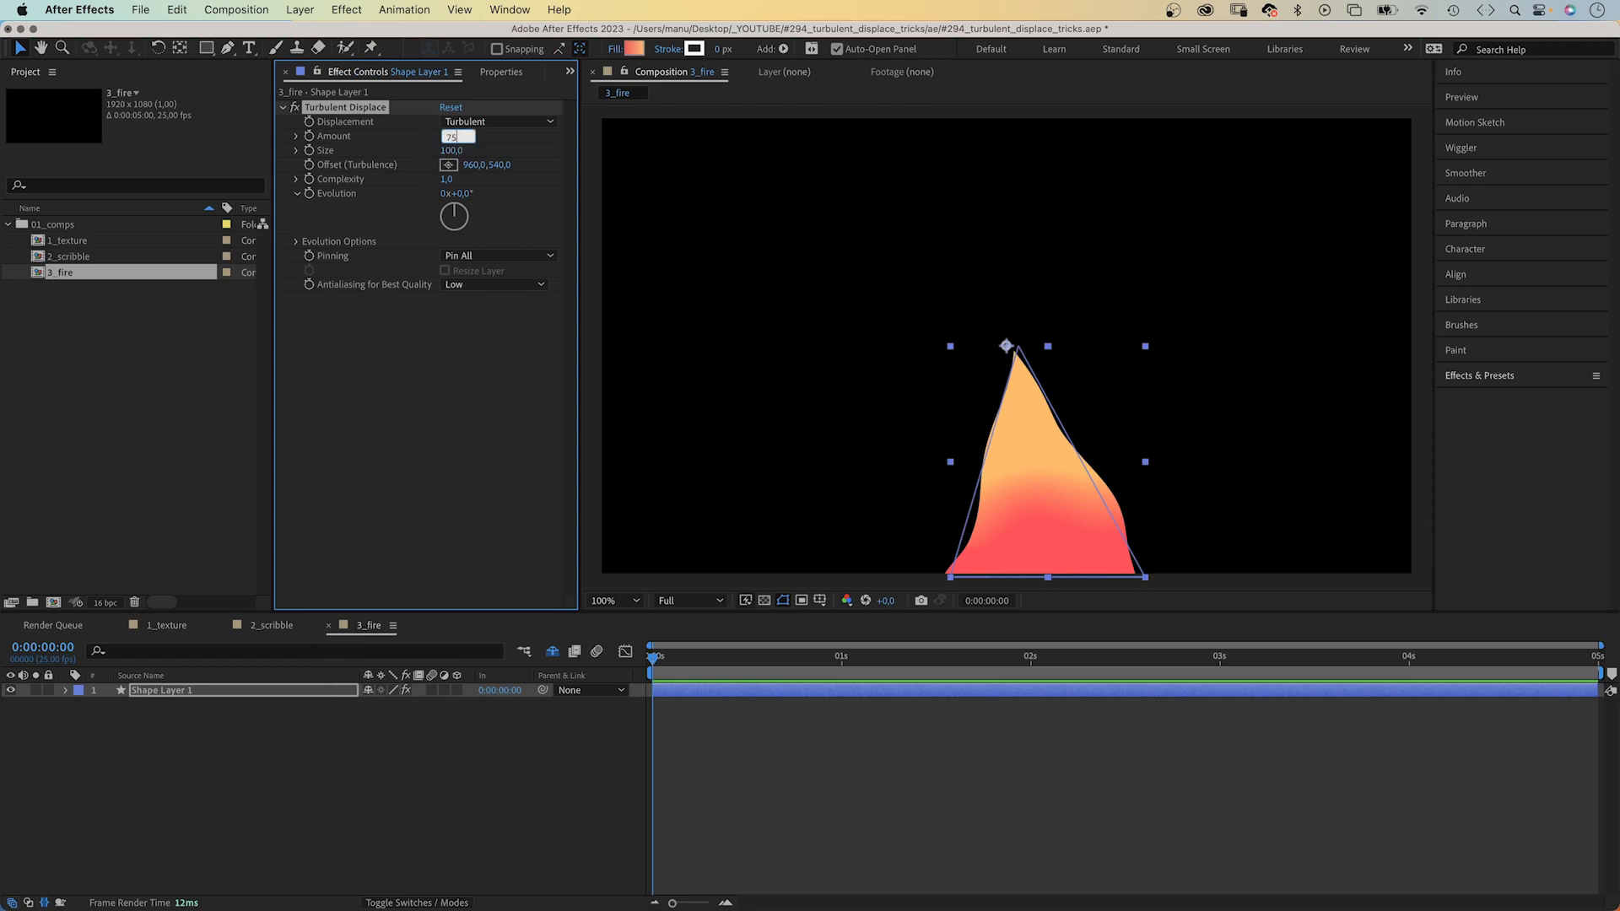
# Step: Edit turbulence Size, set pinning to Pin Bottom, and scrub the Offset (Turbulence) Y value
pyautogui.click(457, 151)
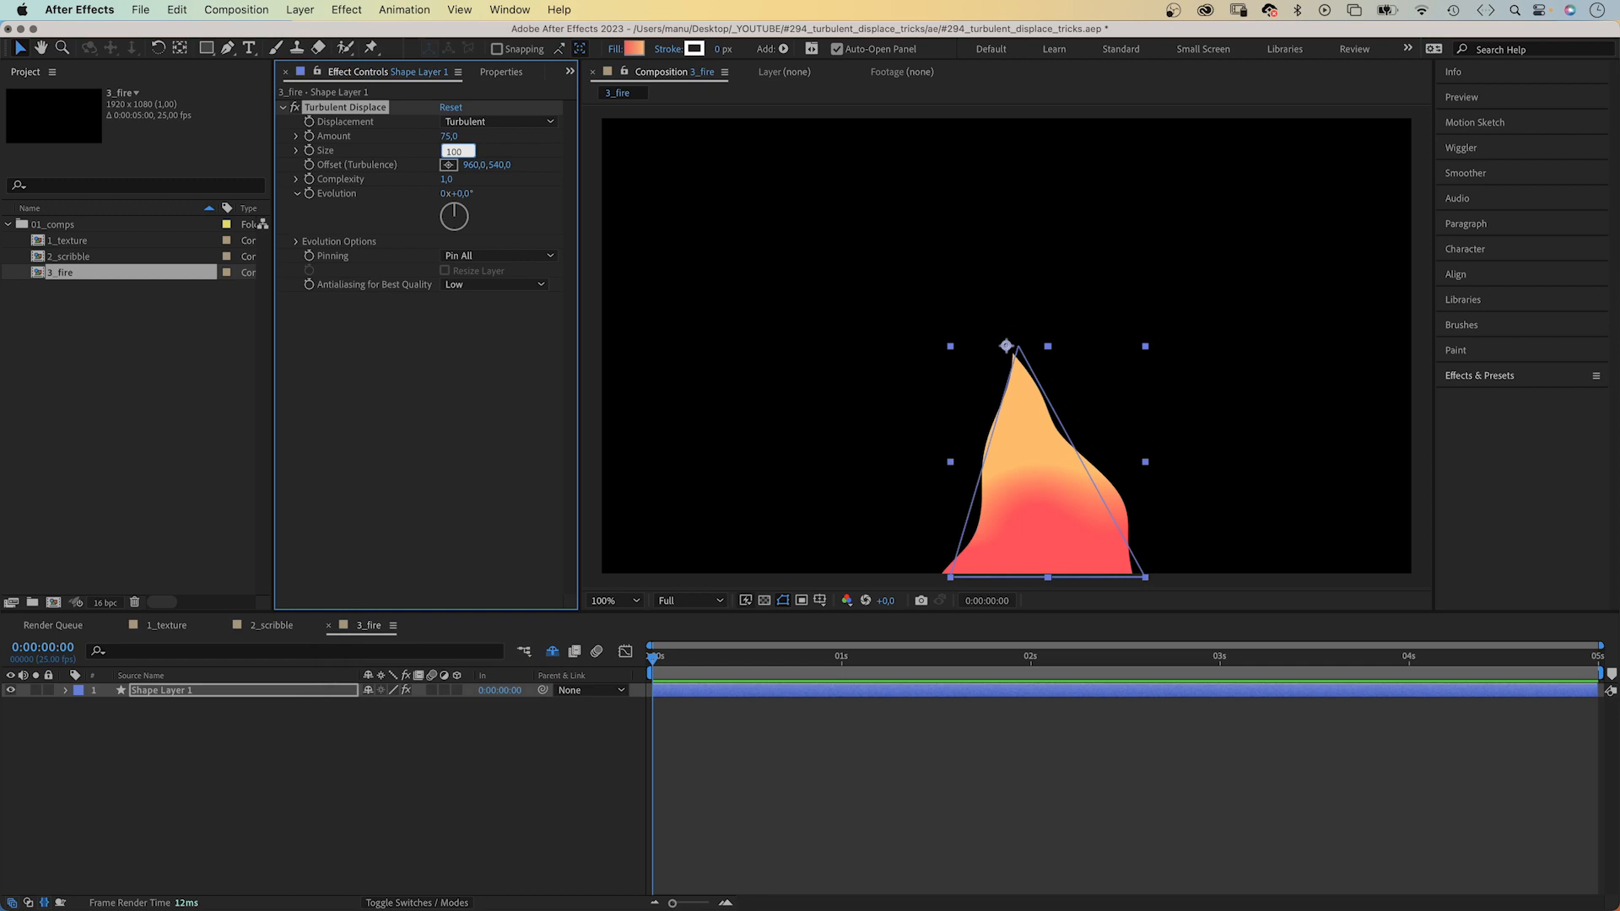
pyautogui.click(498, 255)
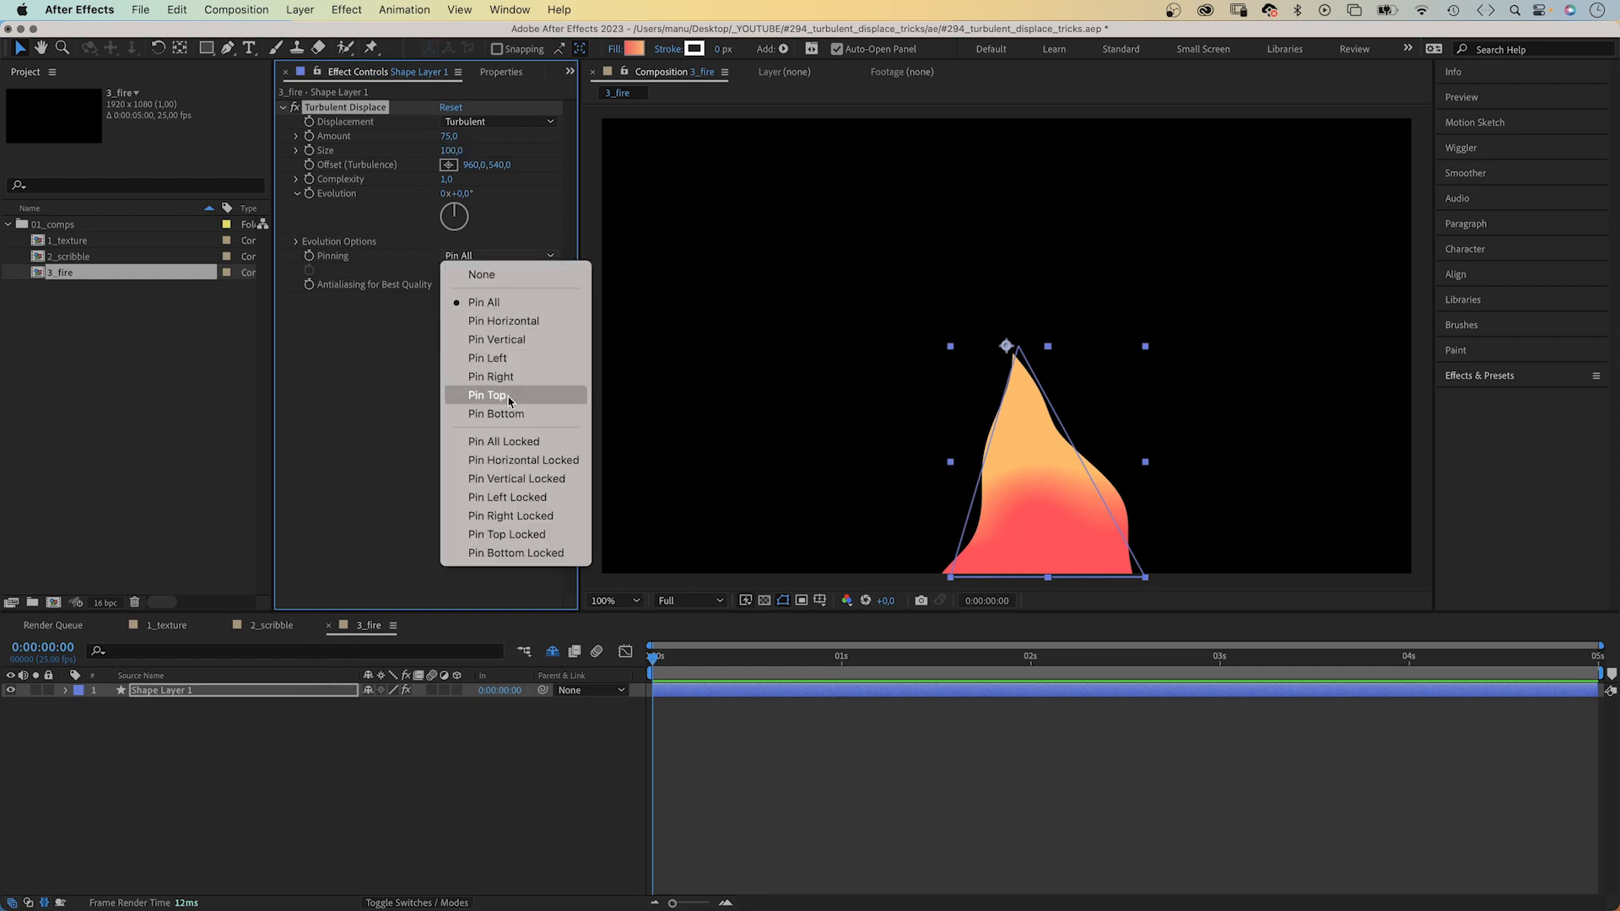
pyautogui.click(496, 413)
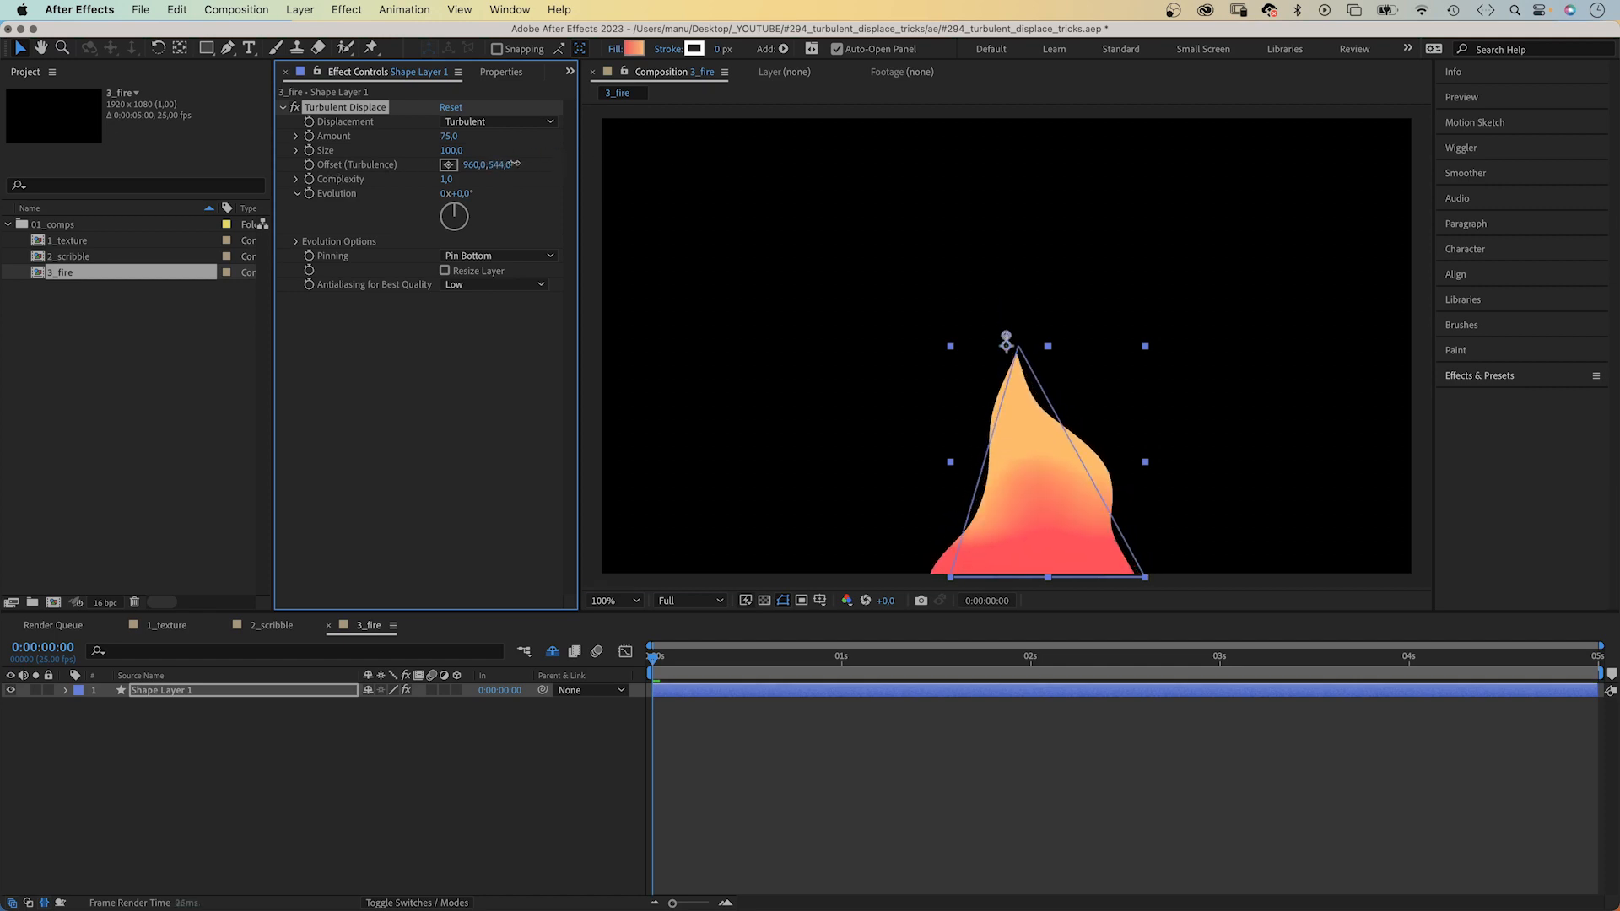
pyautogui.moveTo(484, 164); pyautogui.dragTo(500, 169)
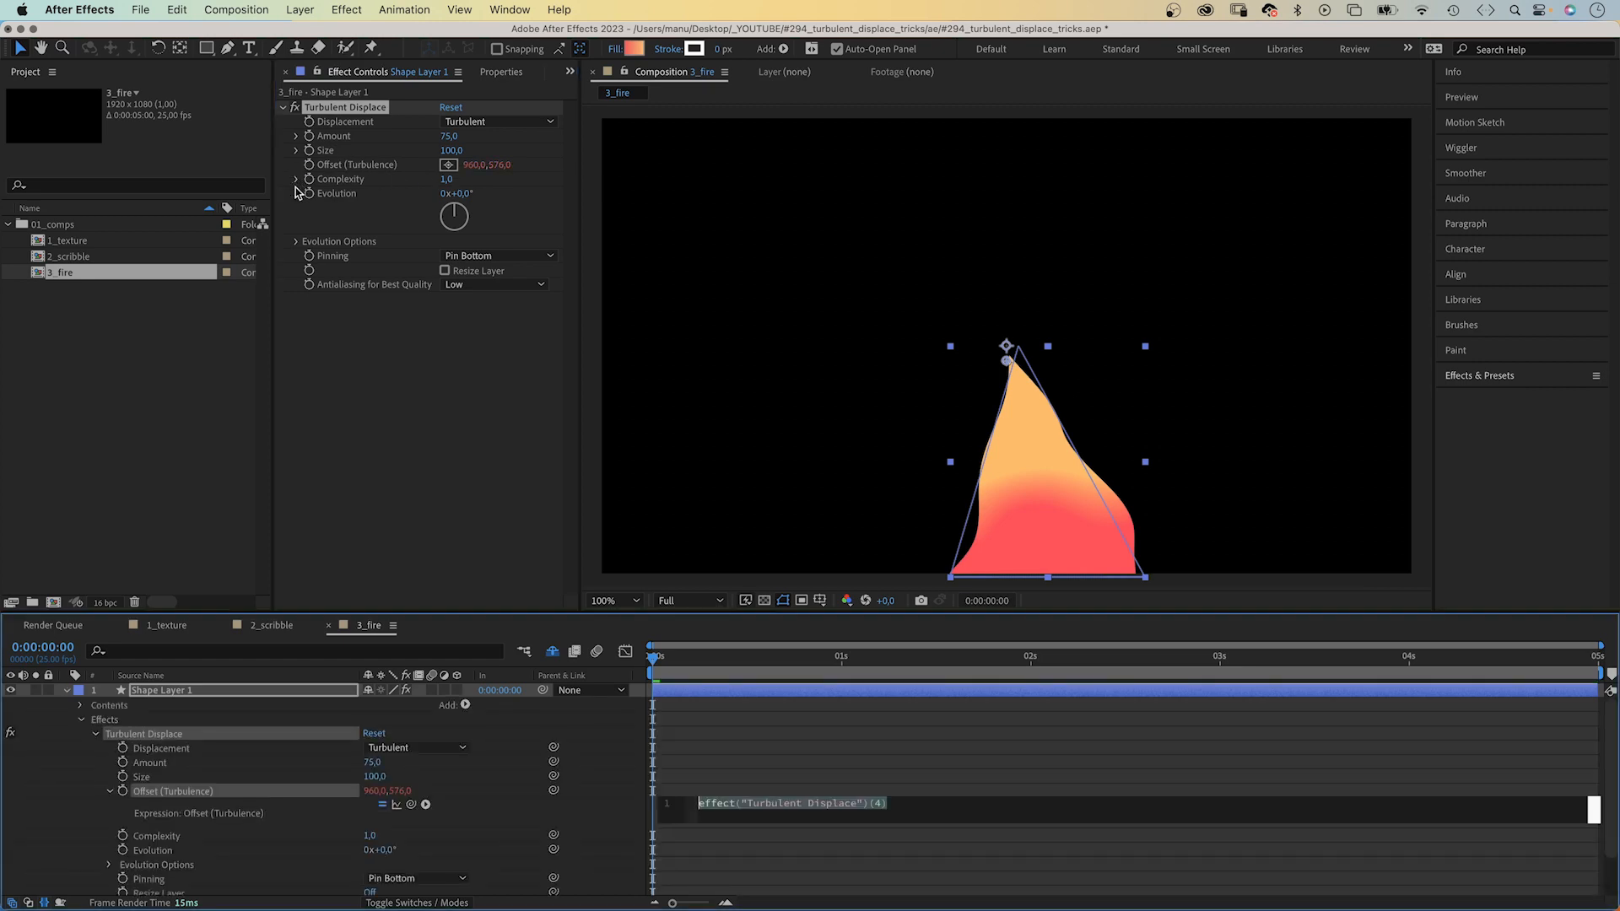
# Step: Write the Offset expression: var x = ...[0]; var y = time*-600; [x, y]
pyautogui.write('var')
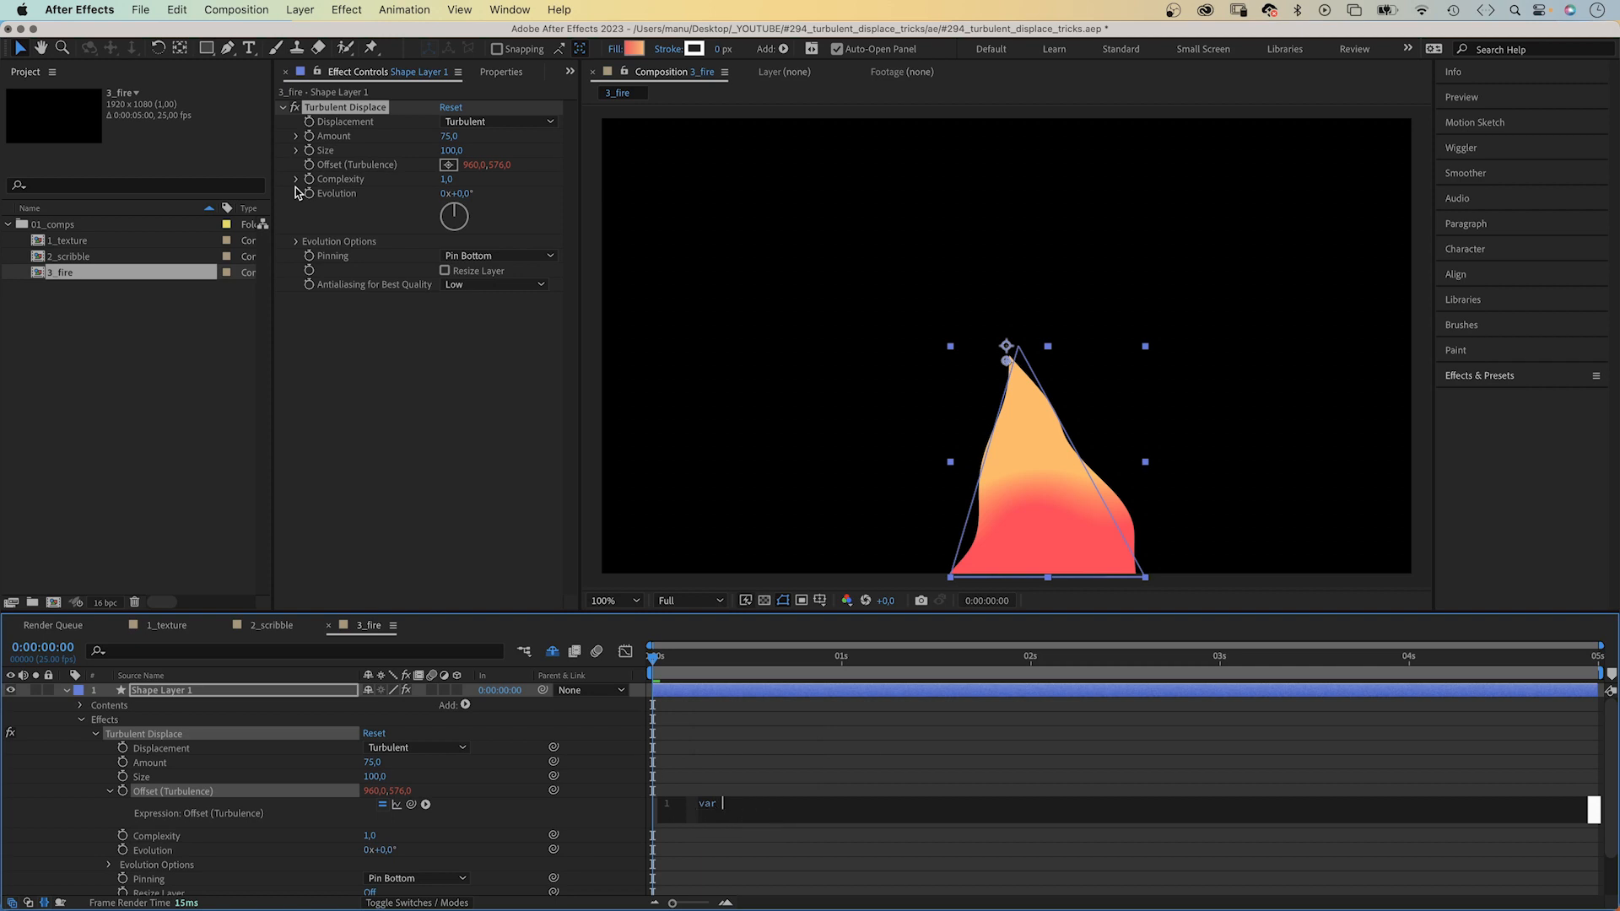
pyautogui.write('x =')
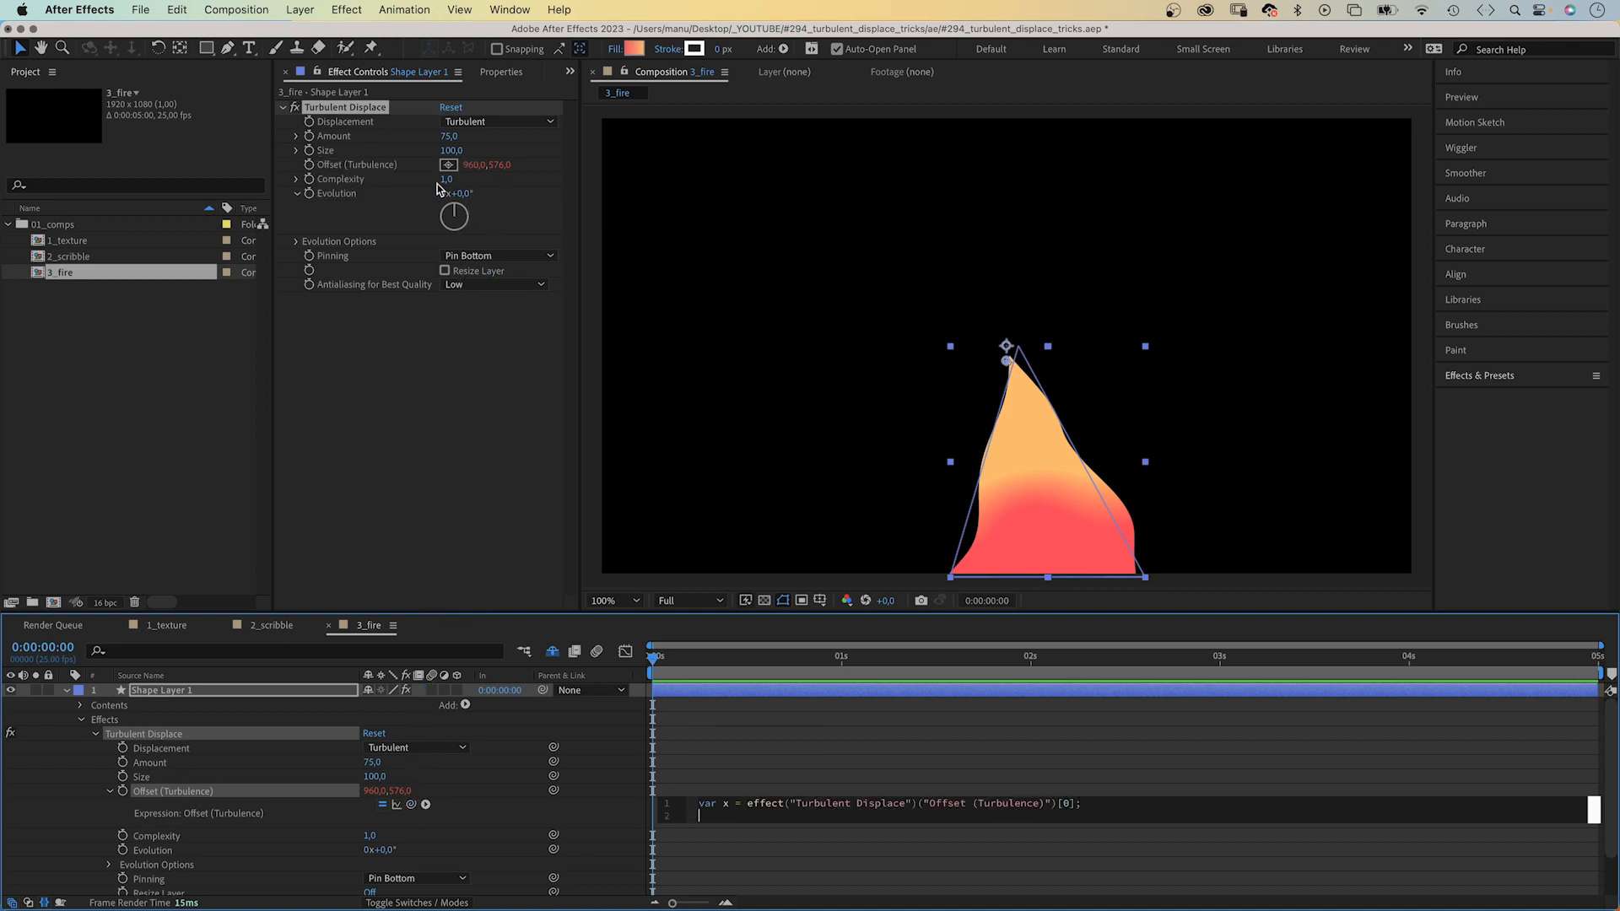
pyautogui.write('var y')
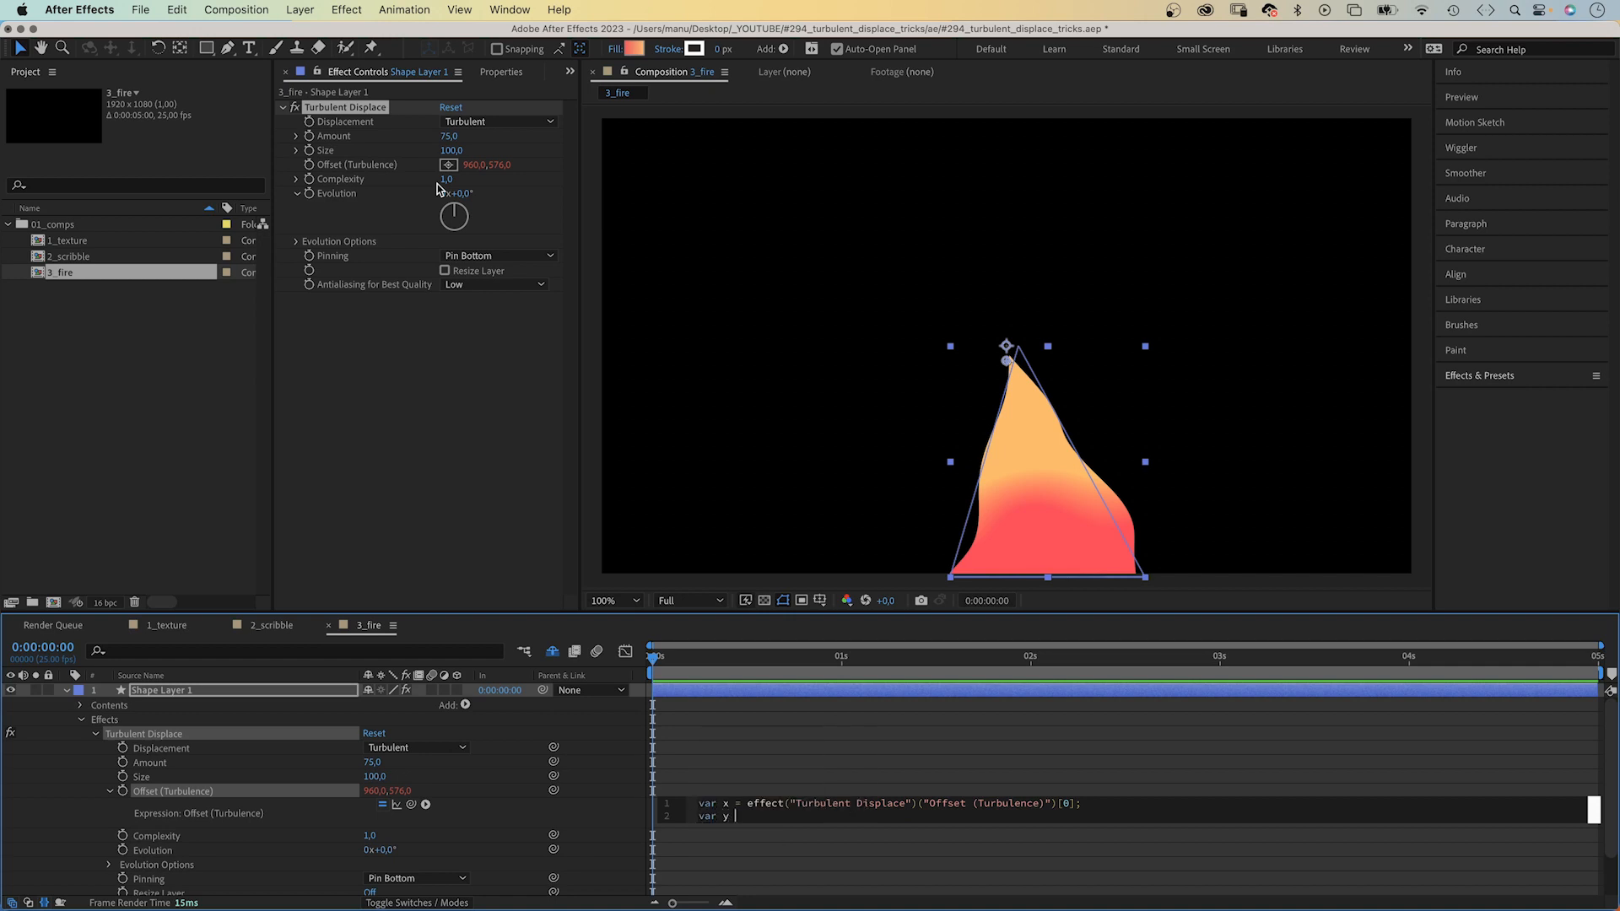
pyautogui.write('=')
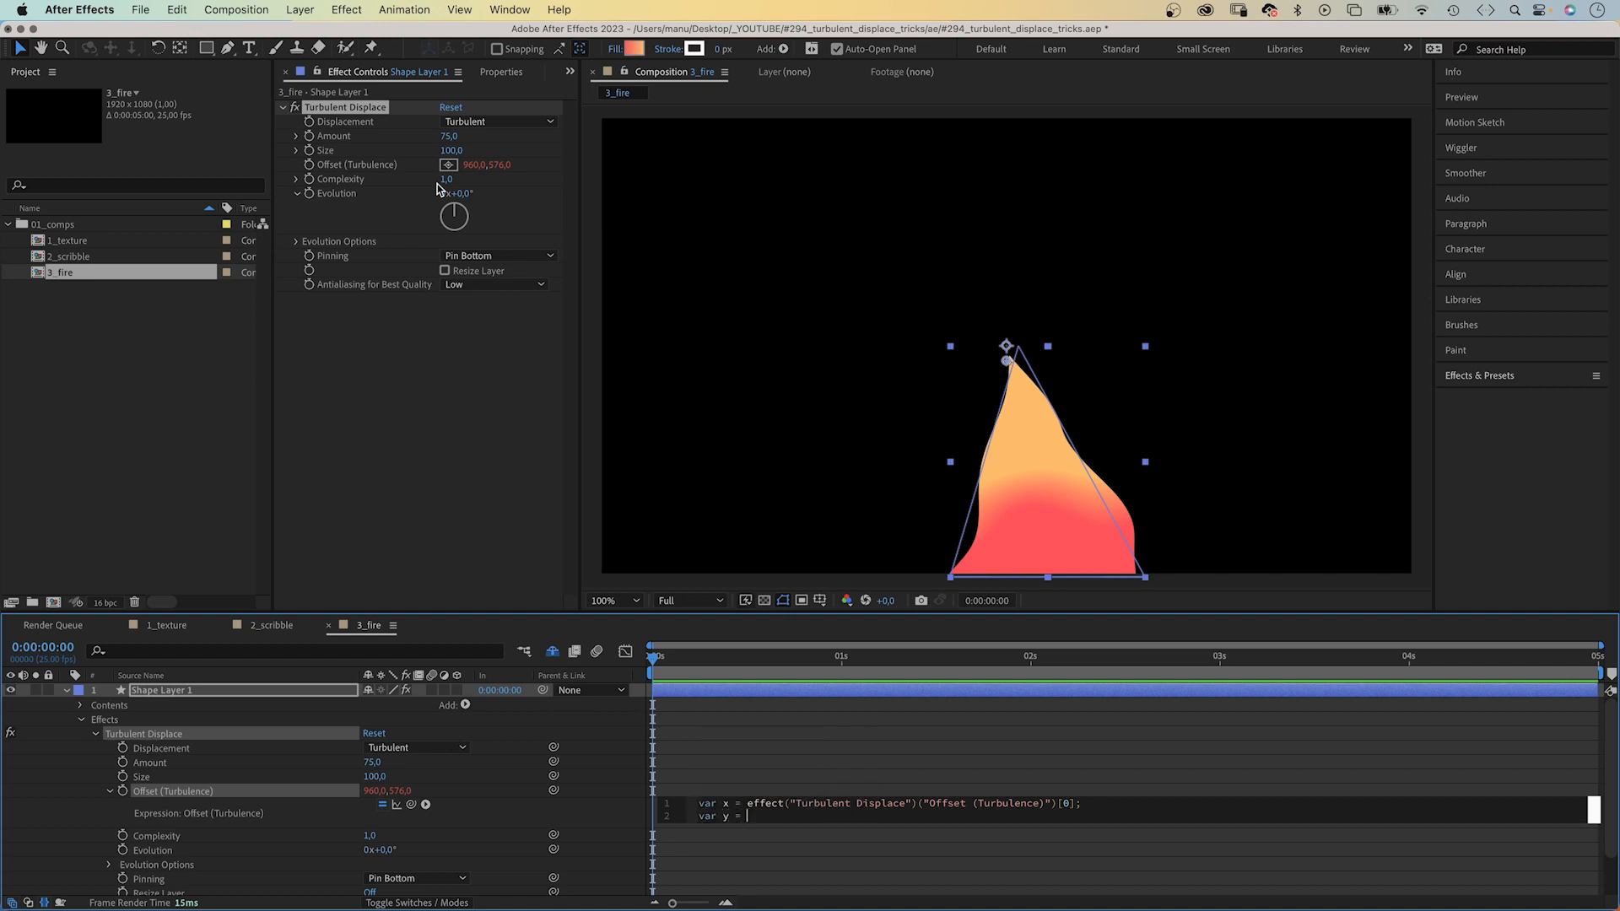
pyautogui.write('time')
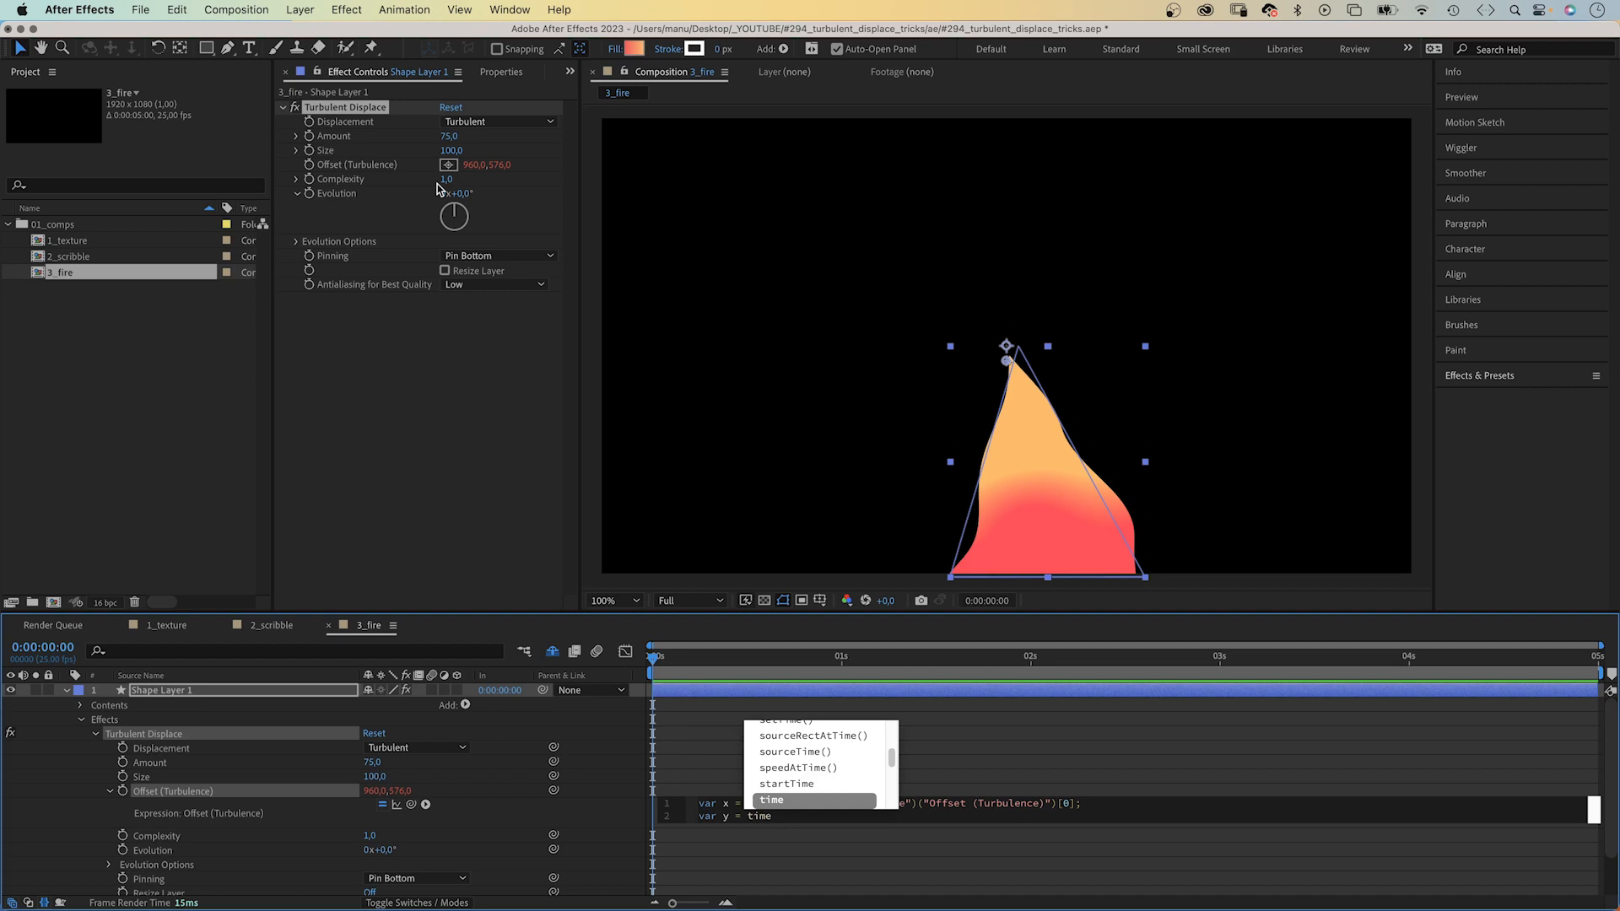
pyautogui.write('*-60')
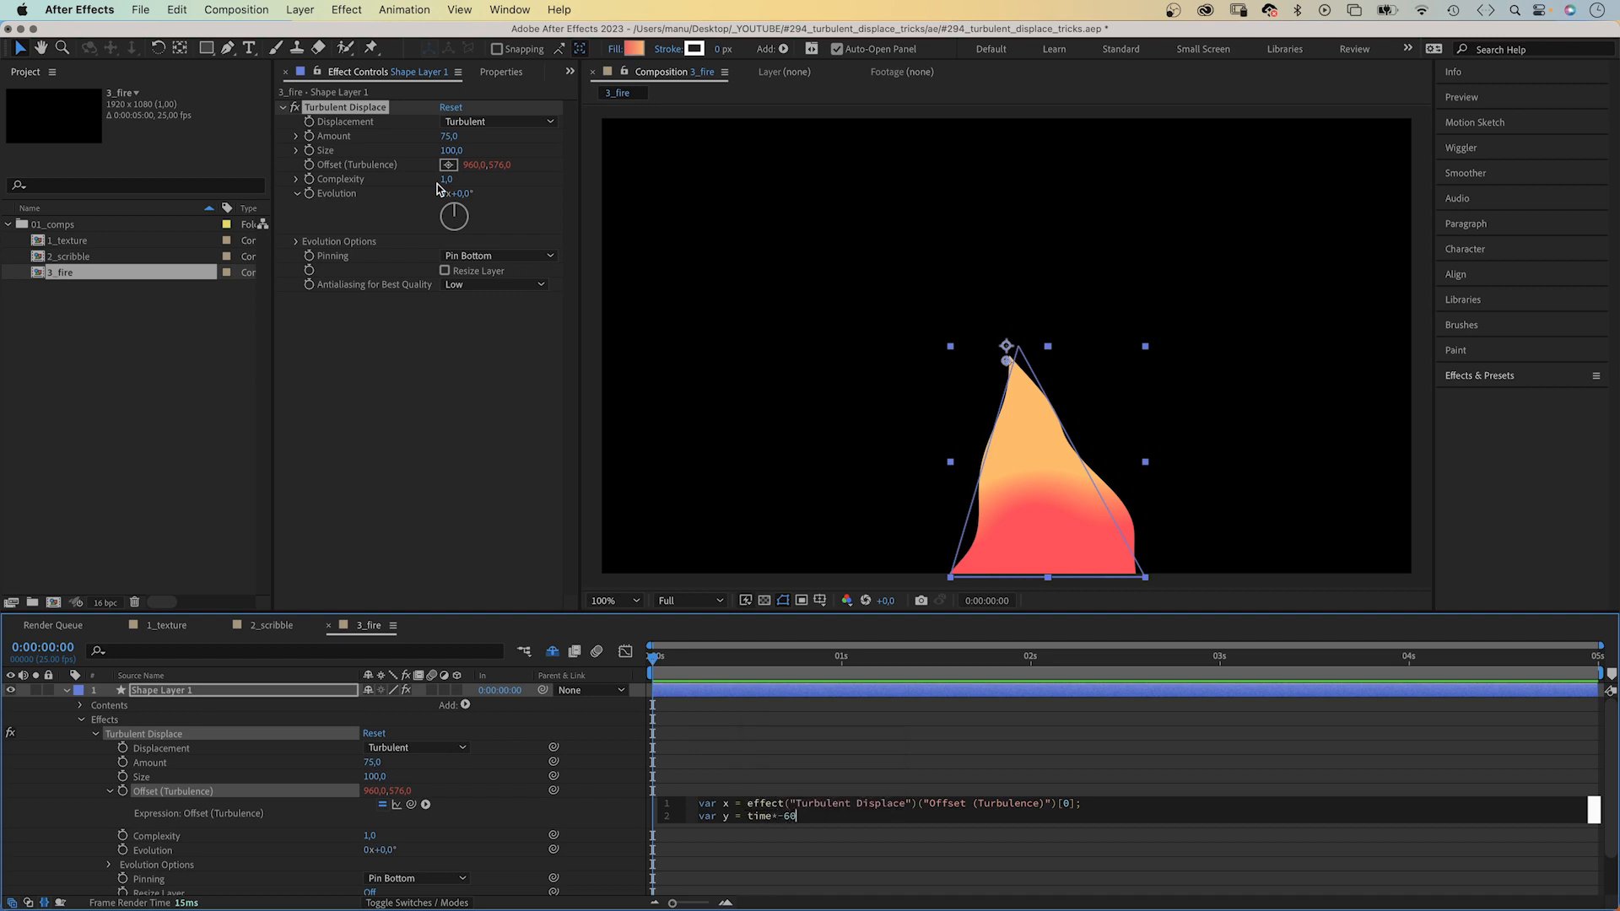
pyautogui.write('0')
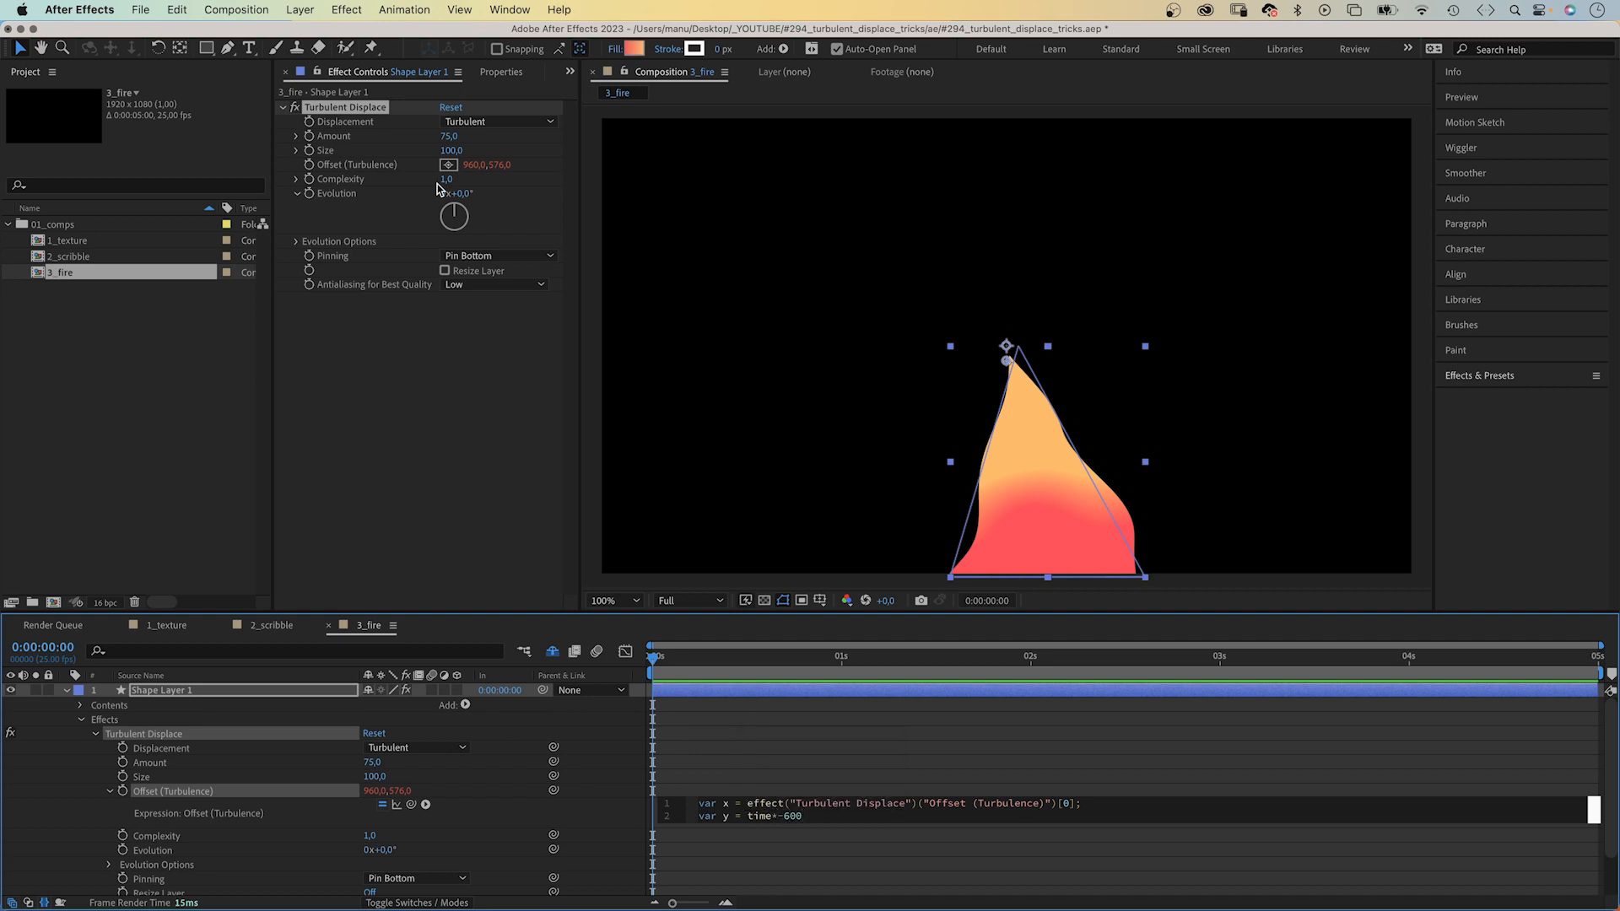
pyautogui.write(';')
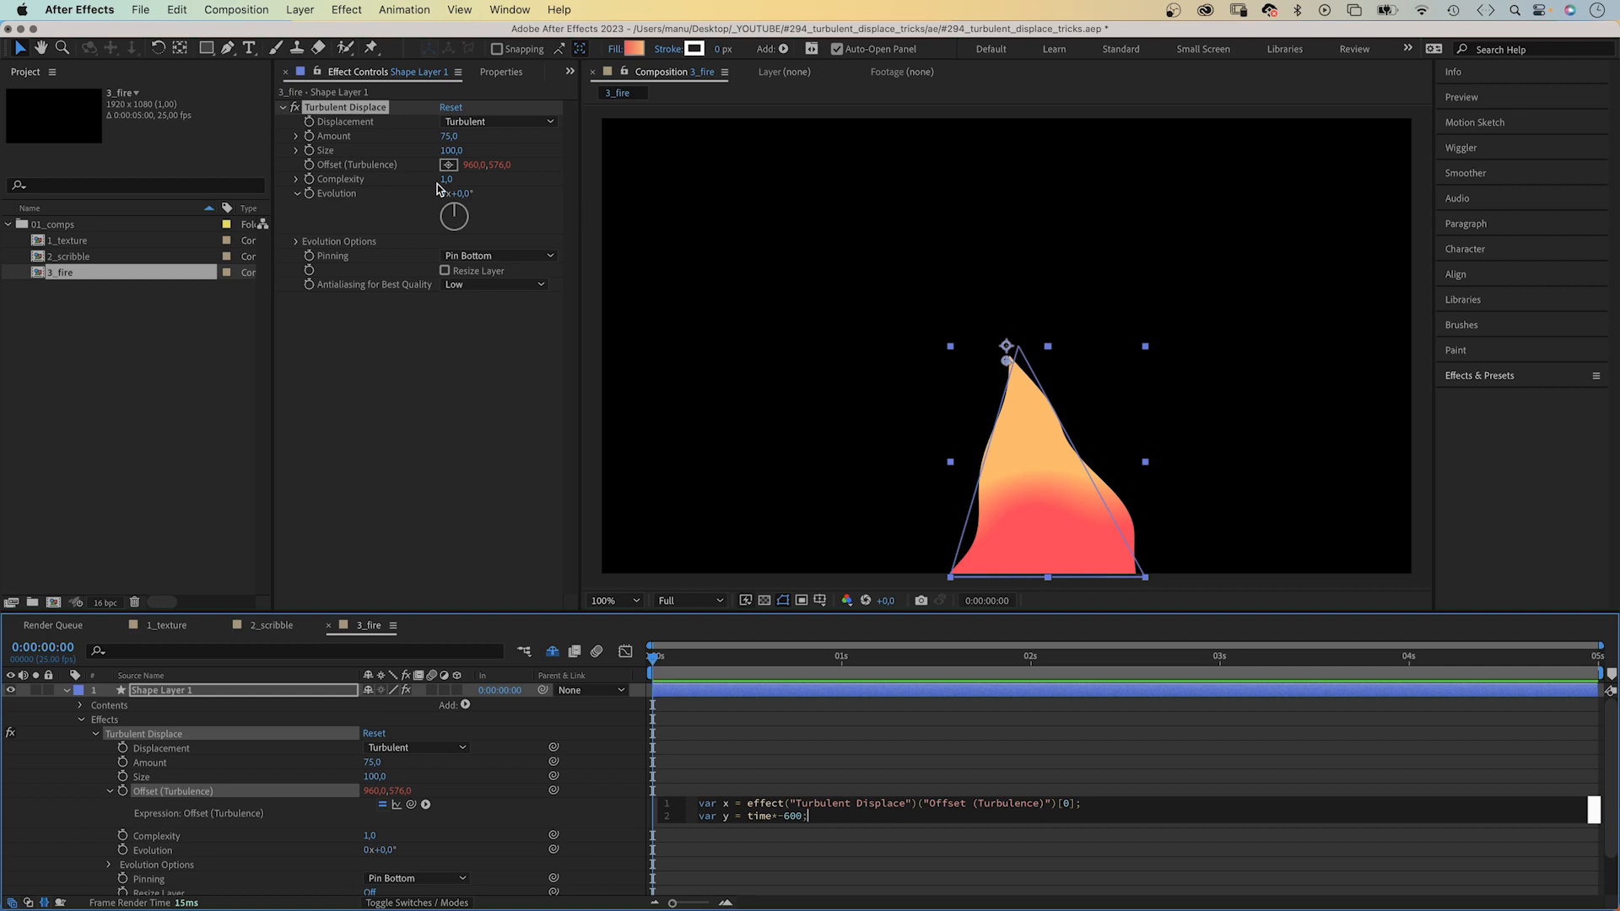
pyautogui.press('return')
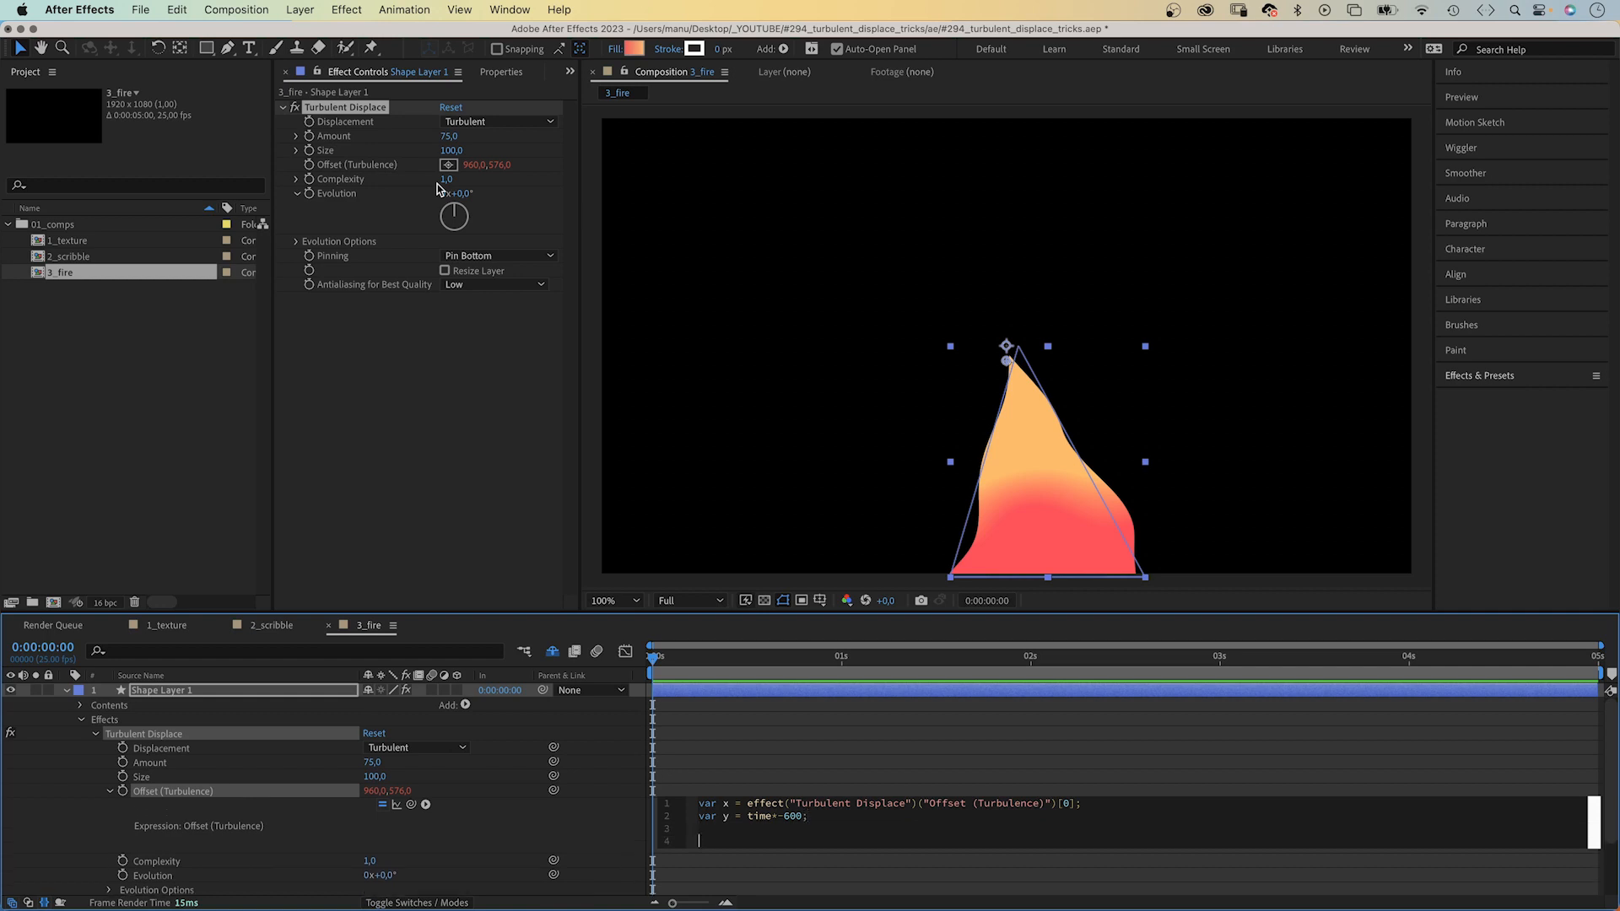
pyautogui.write('[x,')
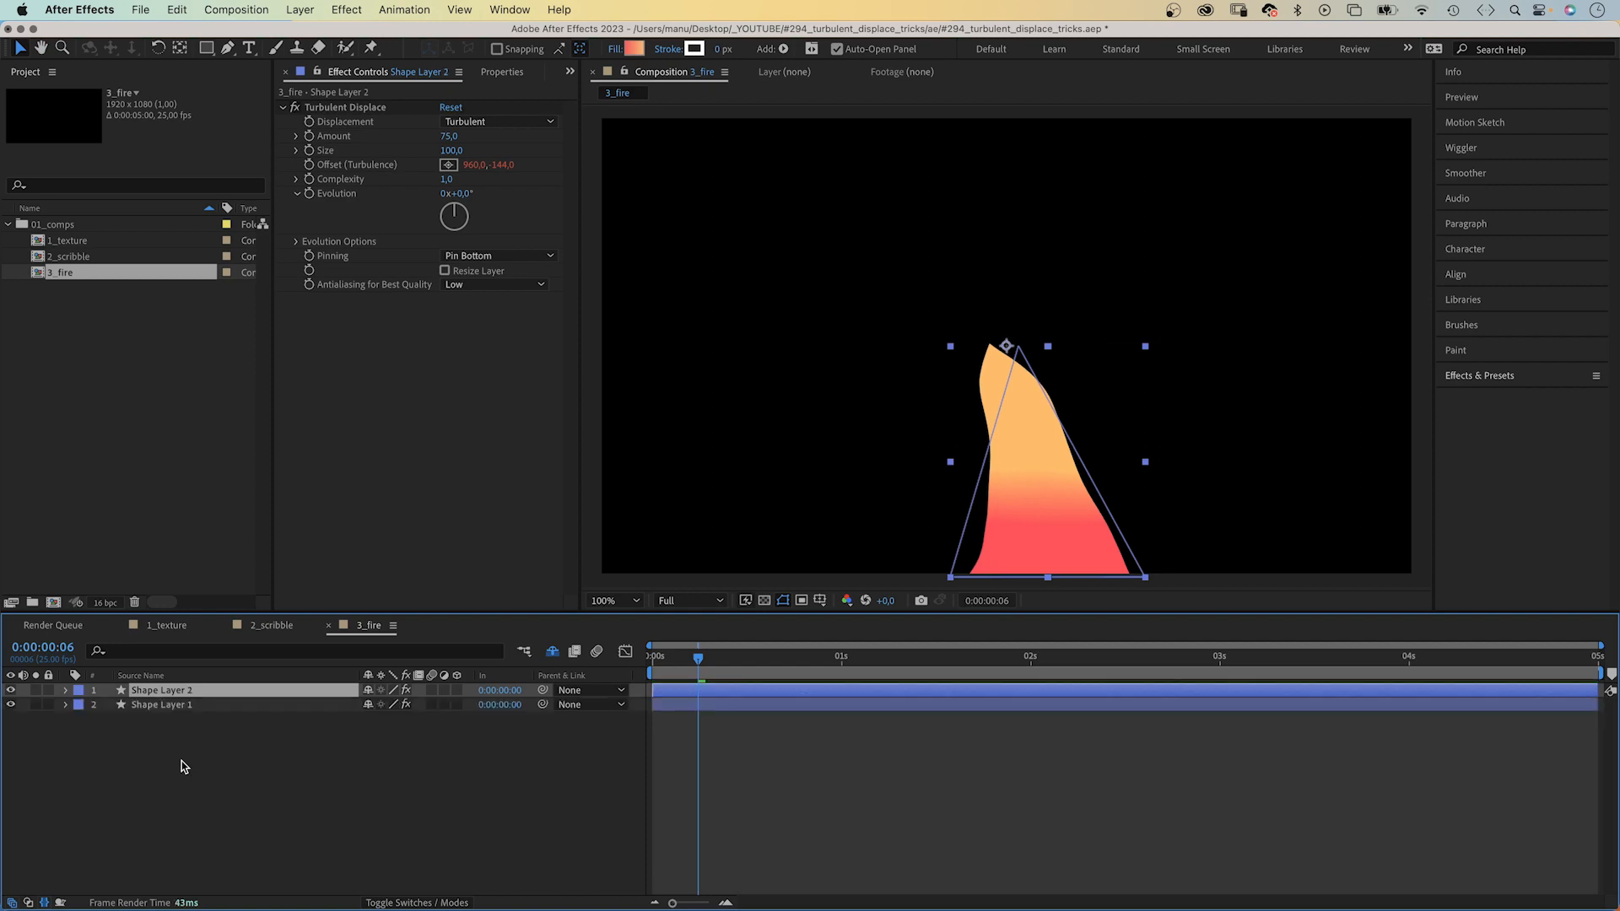
# Step: Give Shape Layer 2 a paler gradient, narrower path, Amount 200 and Random Seed 2
pyautogui.click(65, 689)
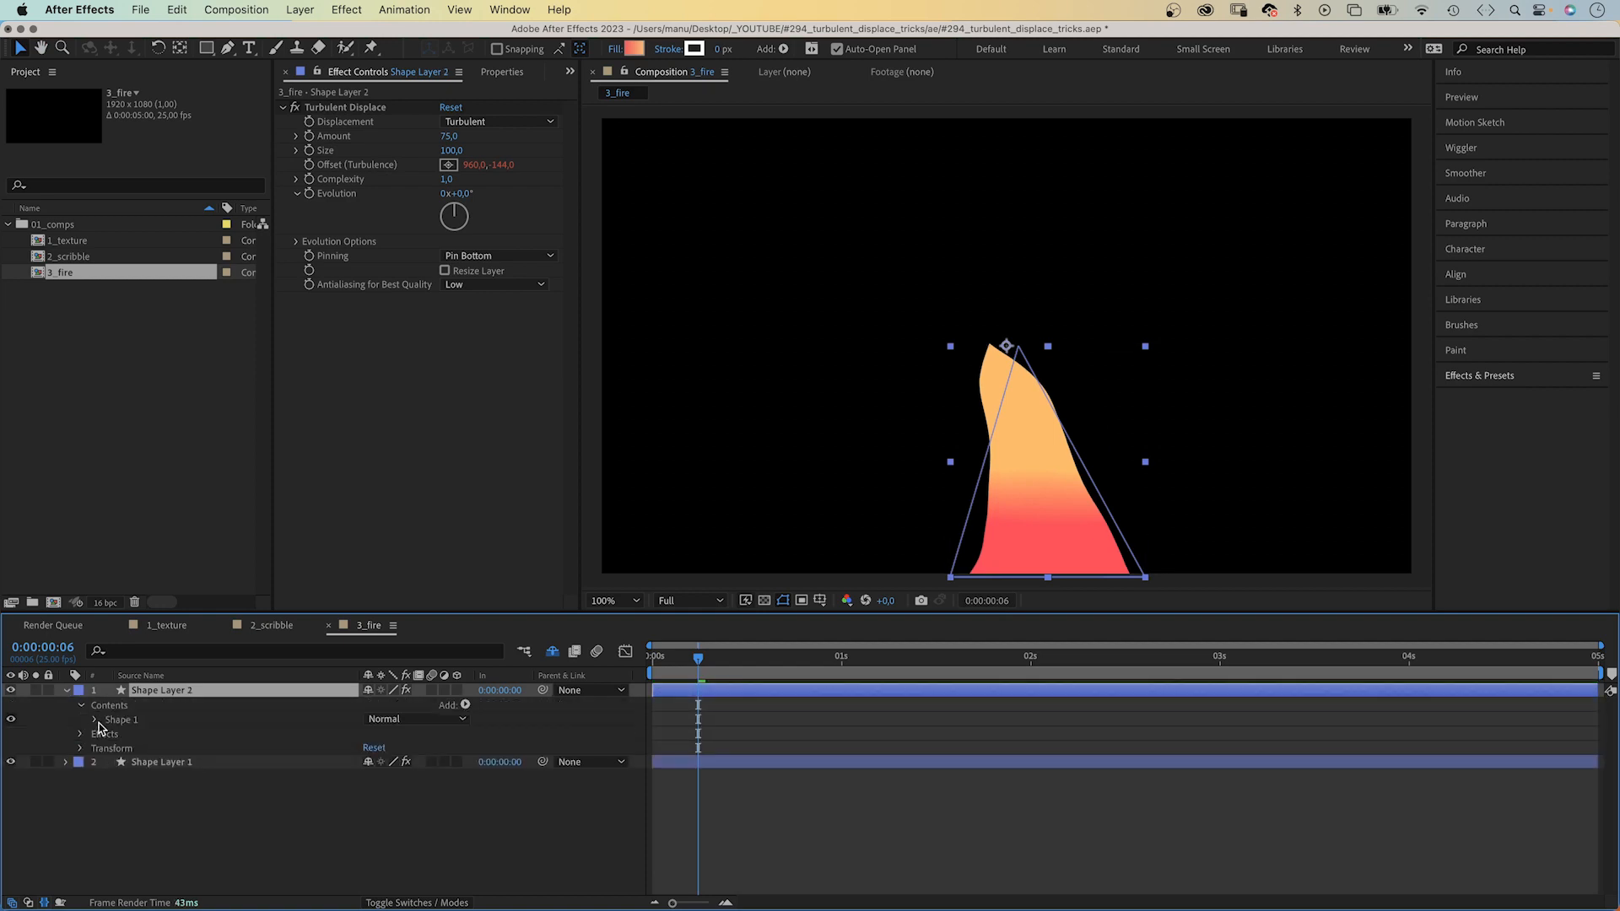
pyautogui.click(81, 719)
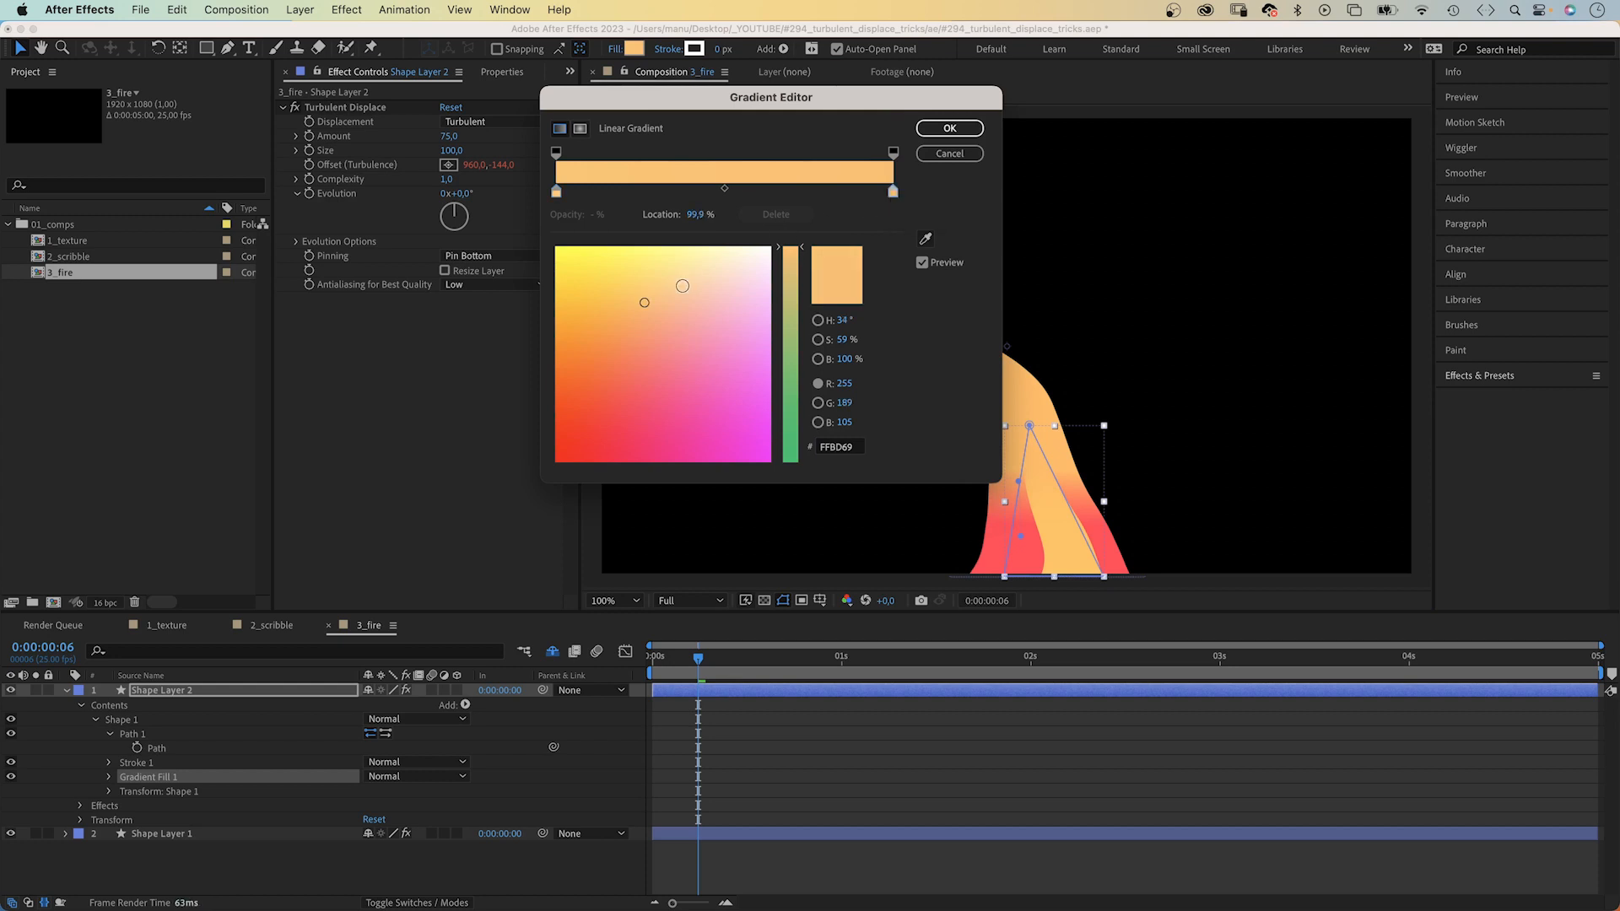
pyautogui.click(947, 128)
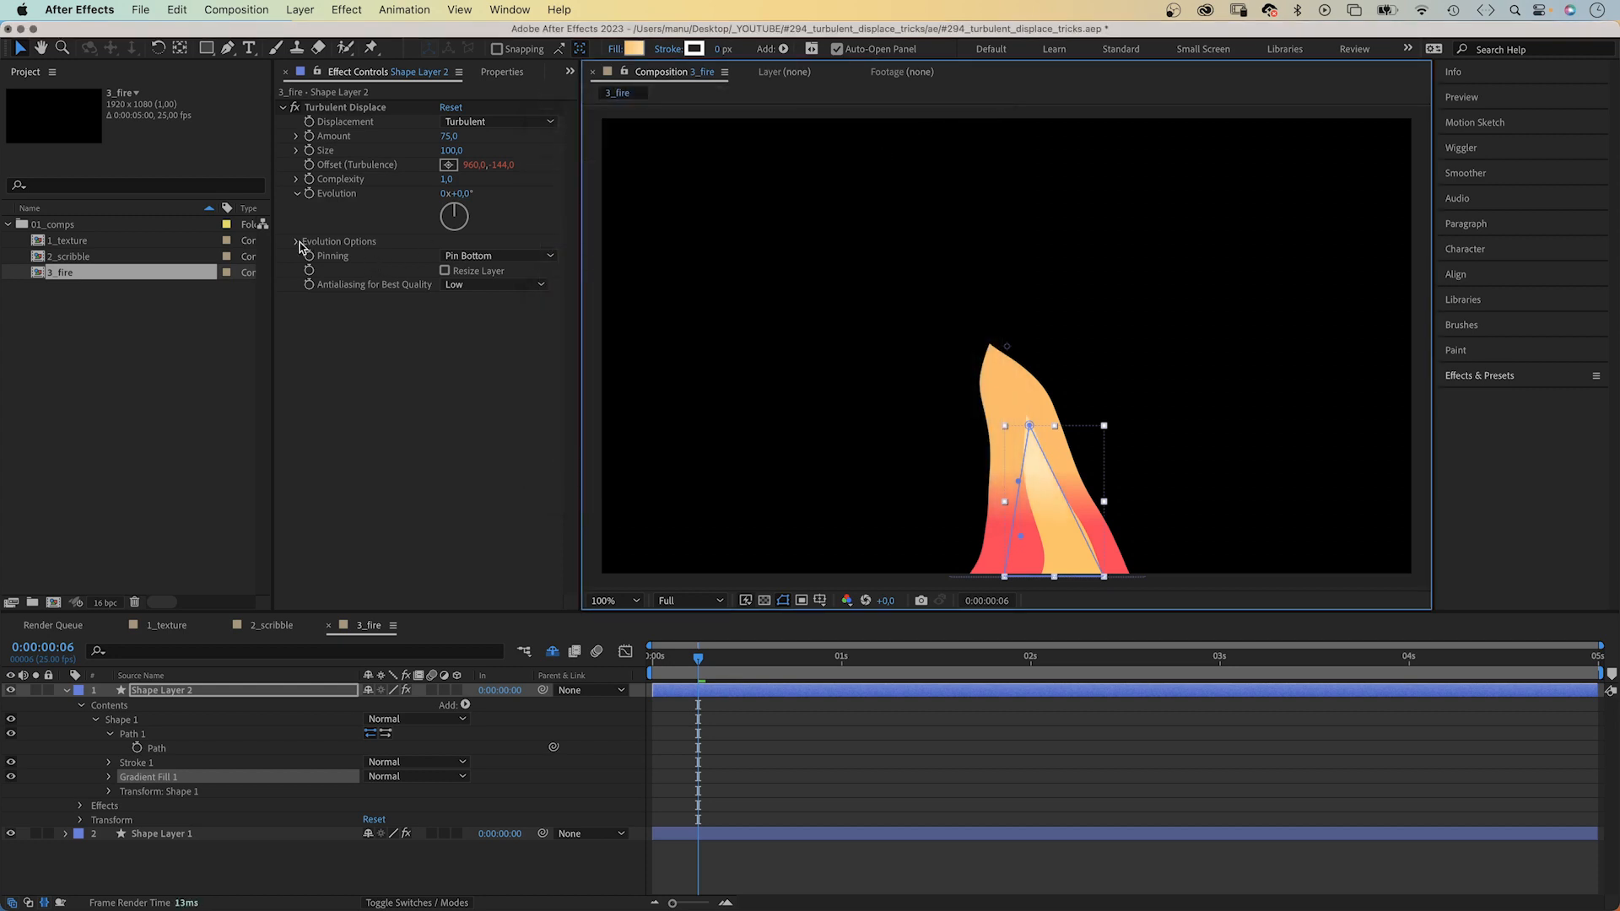
pyautogui.click(296, 241)
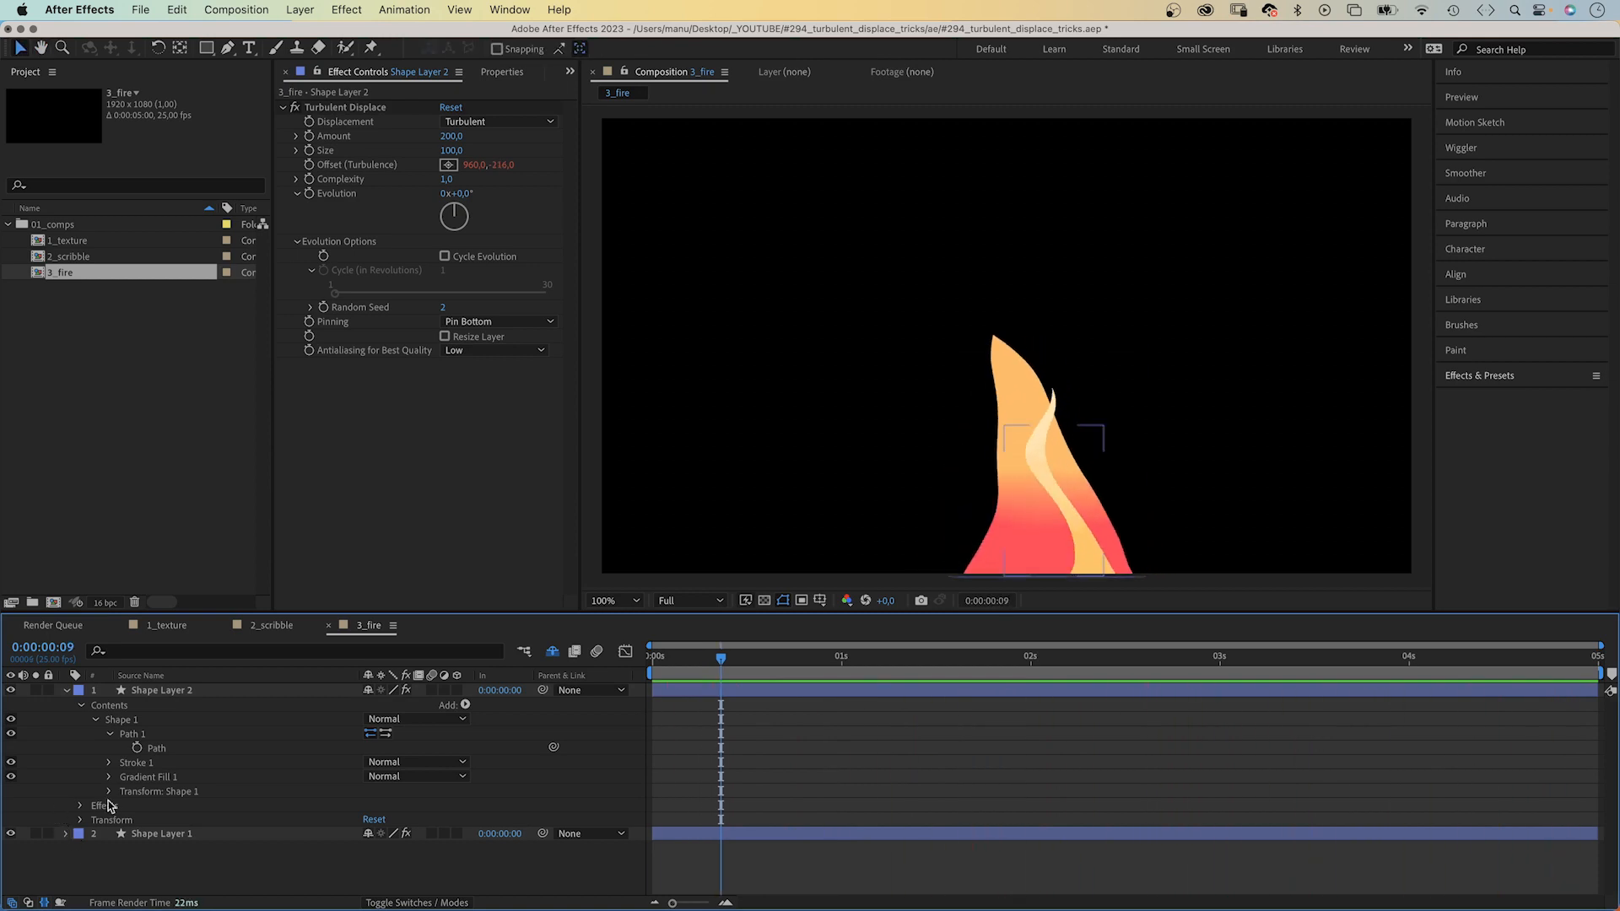
# Step: Shape the third layer into a thin wisp with a pale cream gradient and Random Seed 6
pyautogui.click(65, 690)
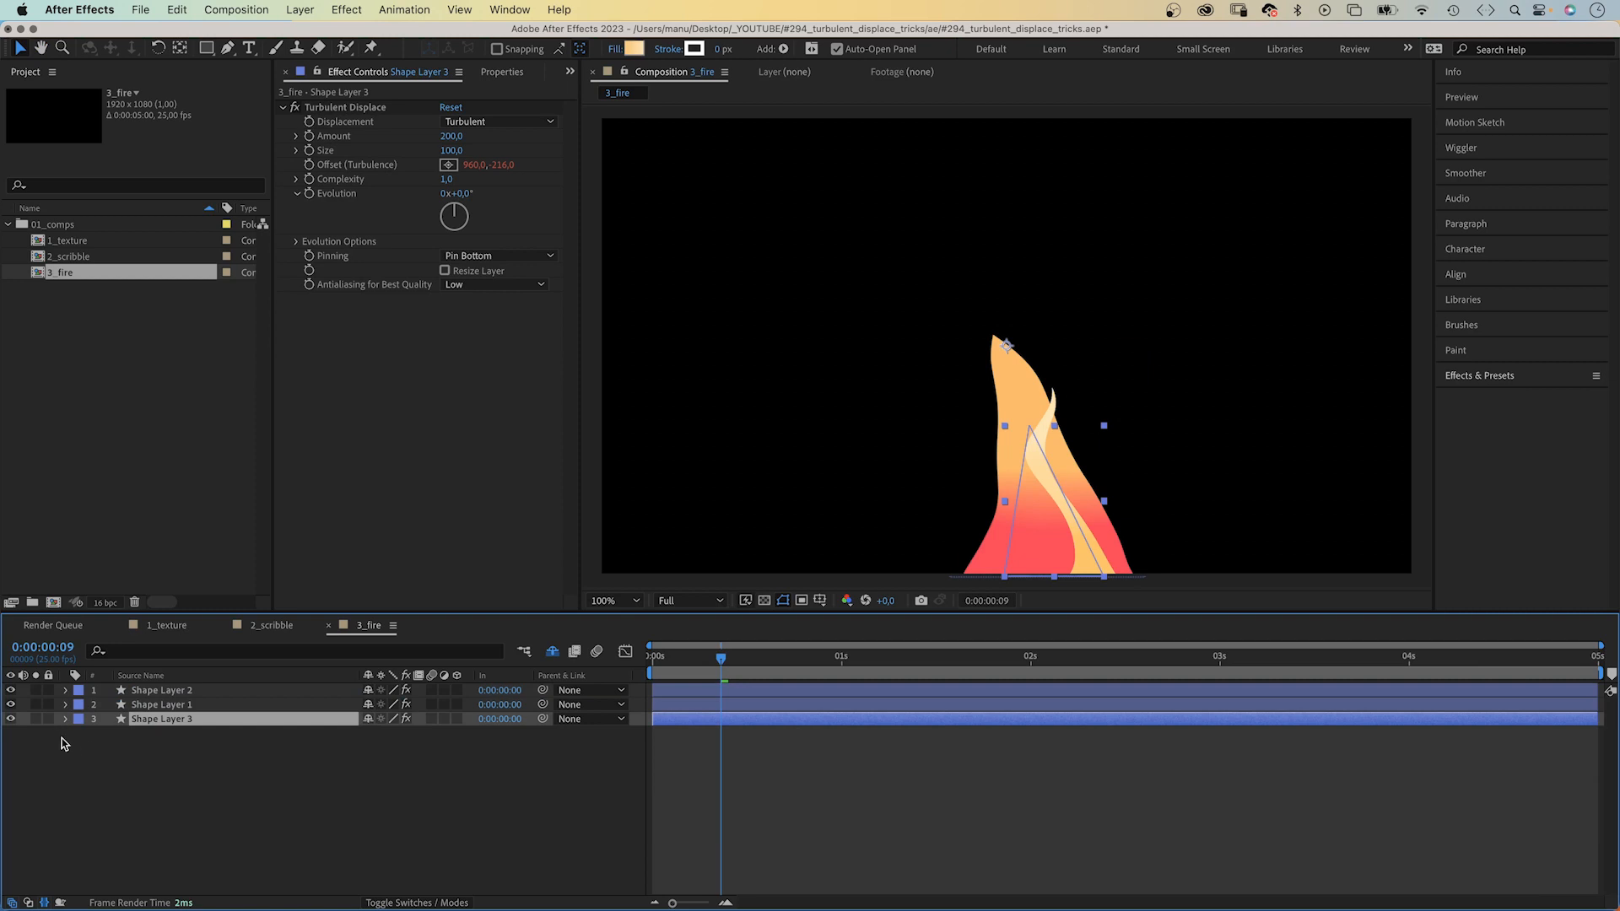
pyautogui.click(68, 719)
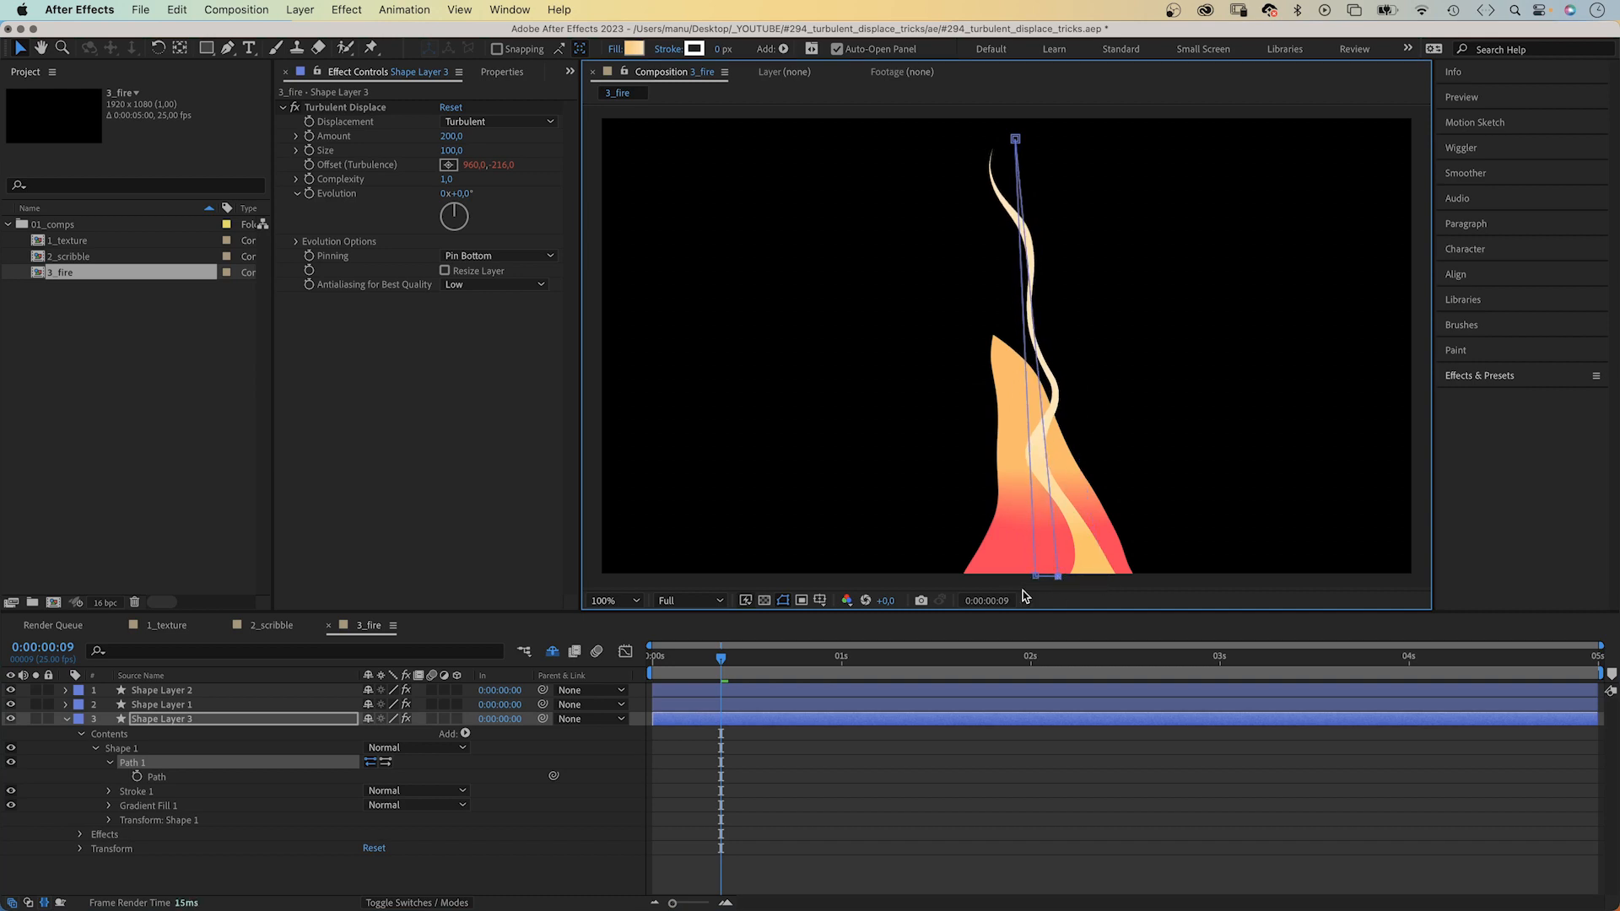
pyautogui.moveTo(628, 64)
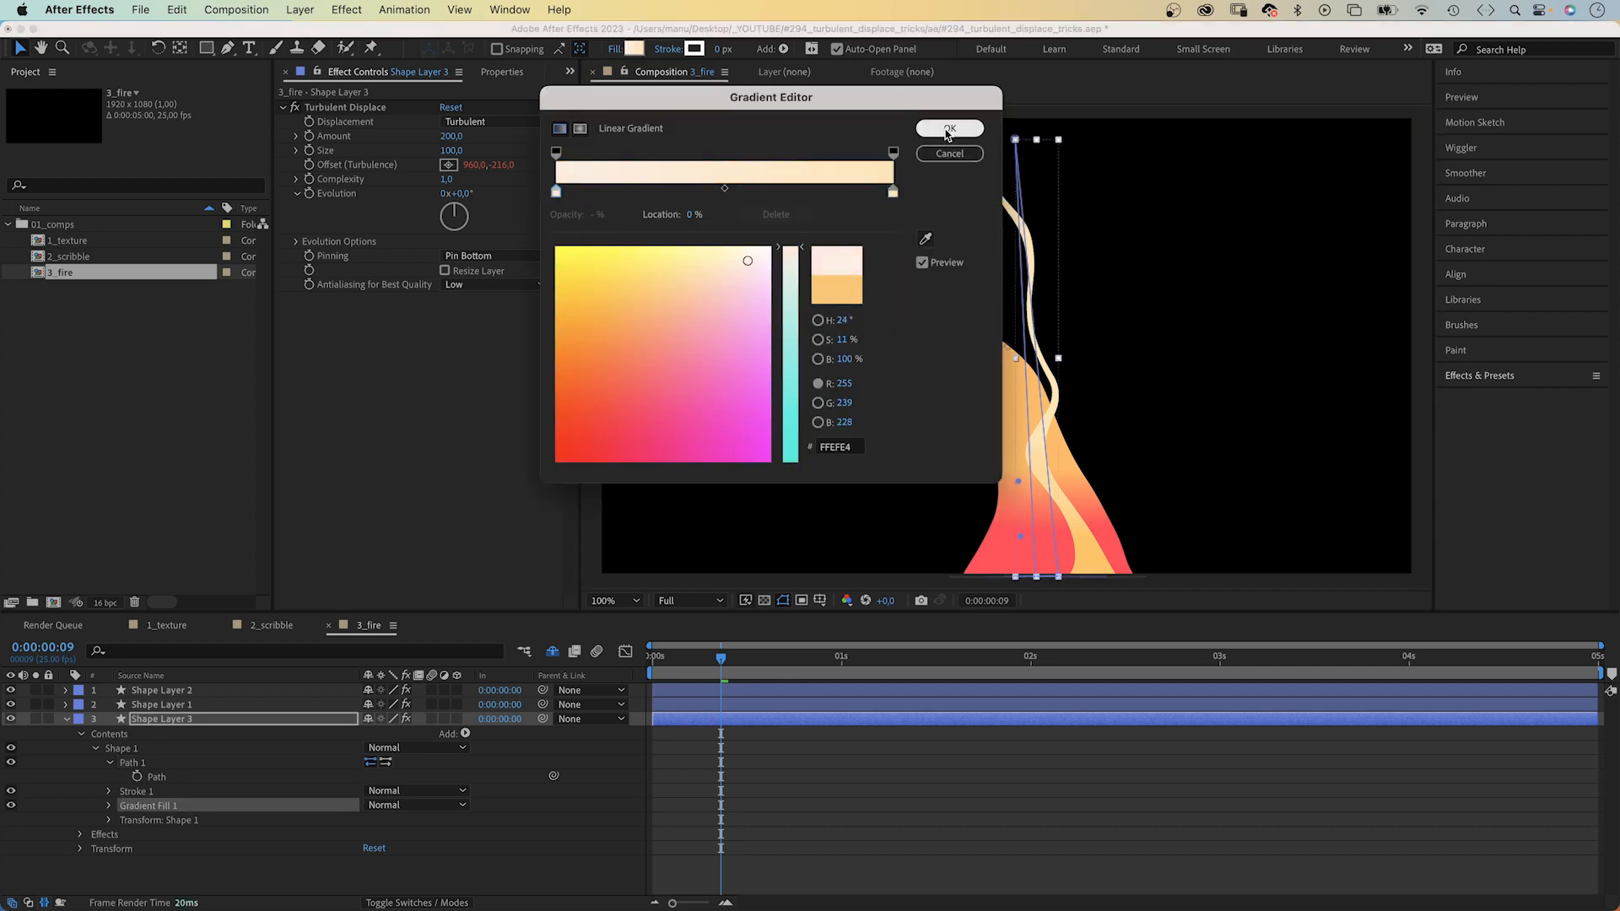
pyautogui.click(947, 128)
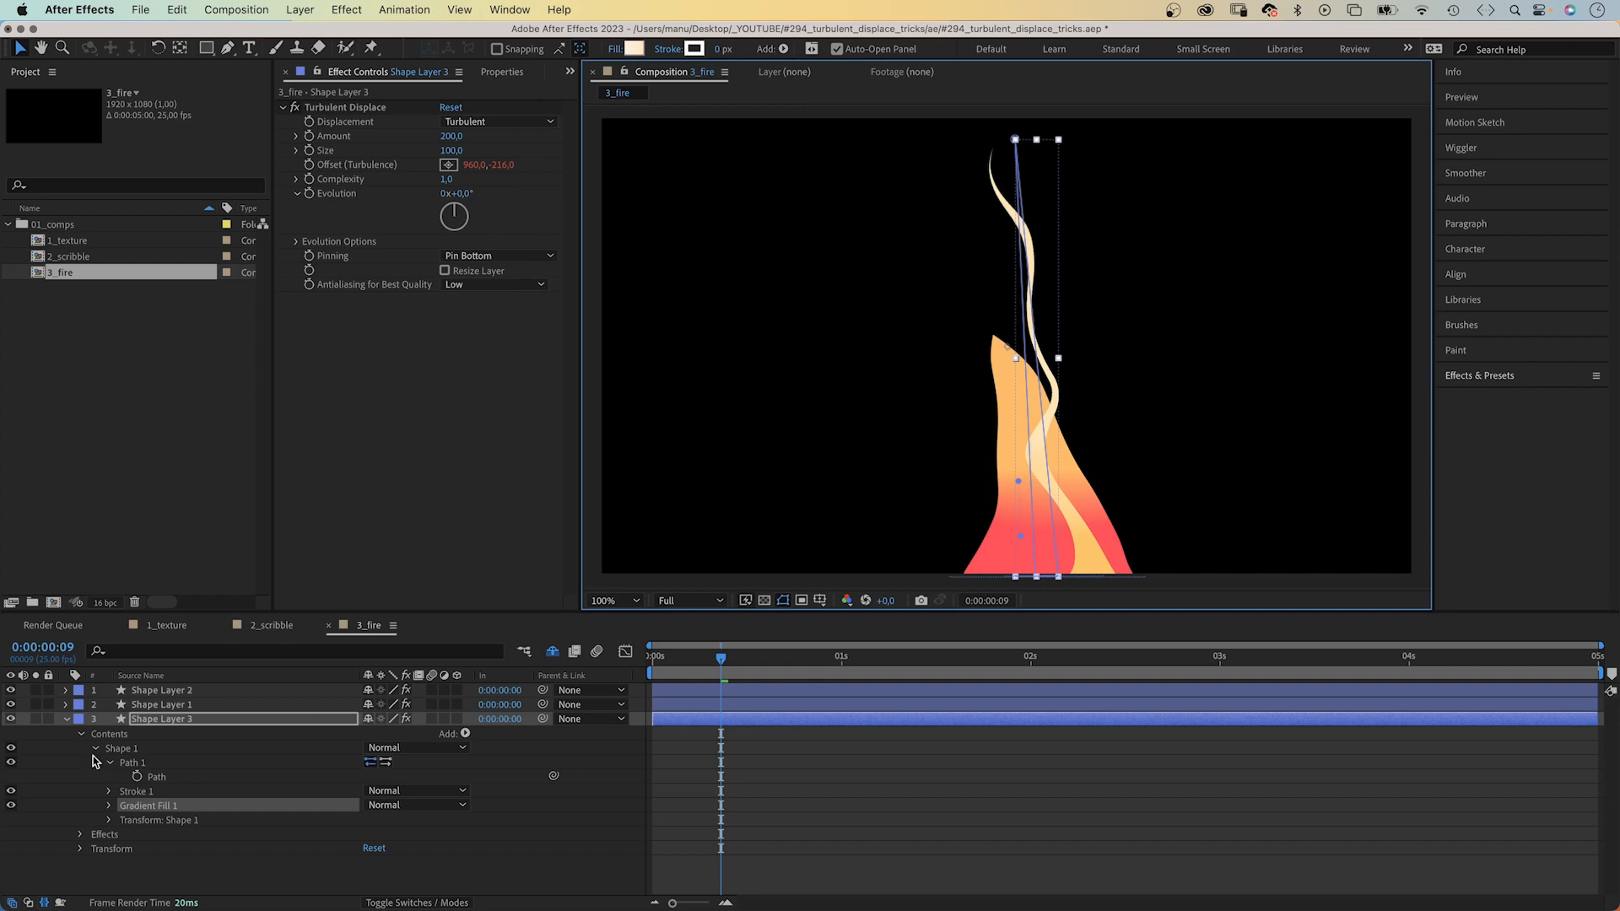
pyautogui.click(65, 718)
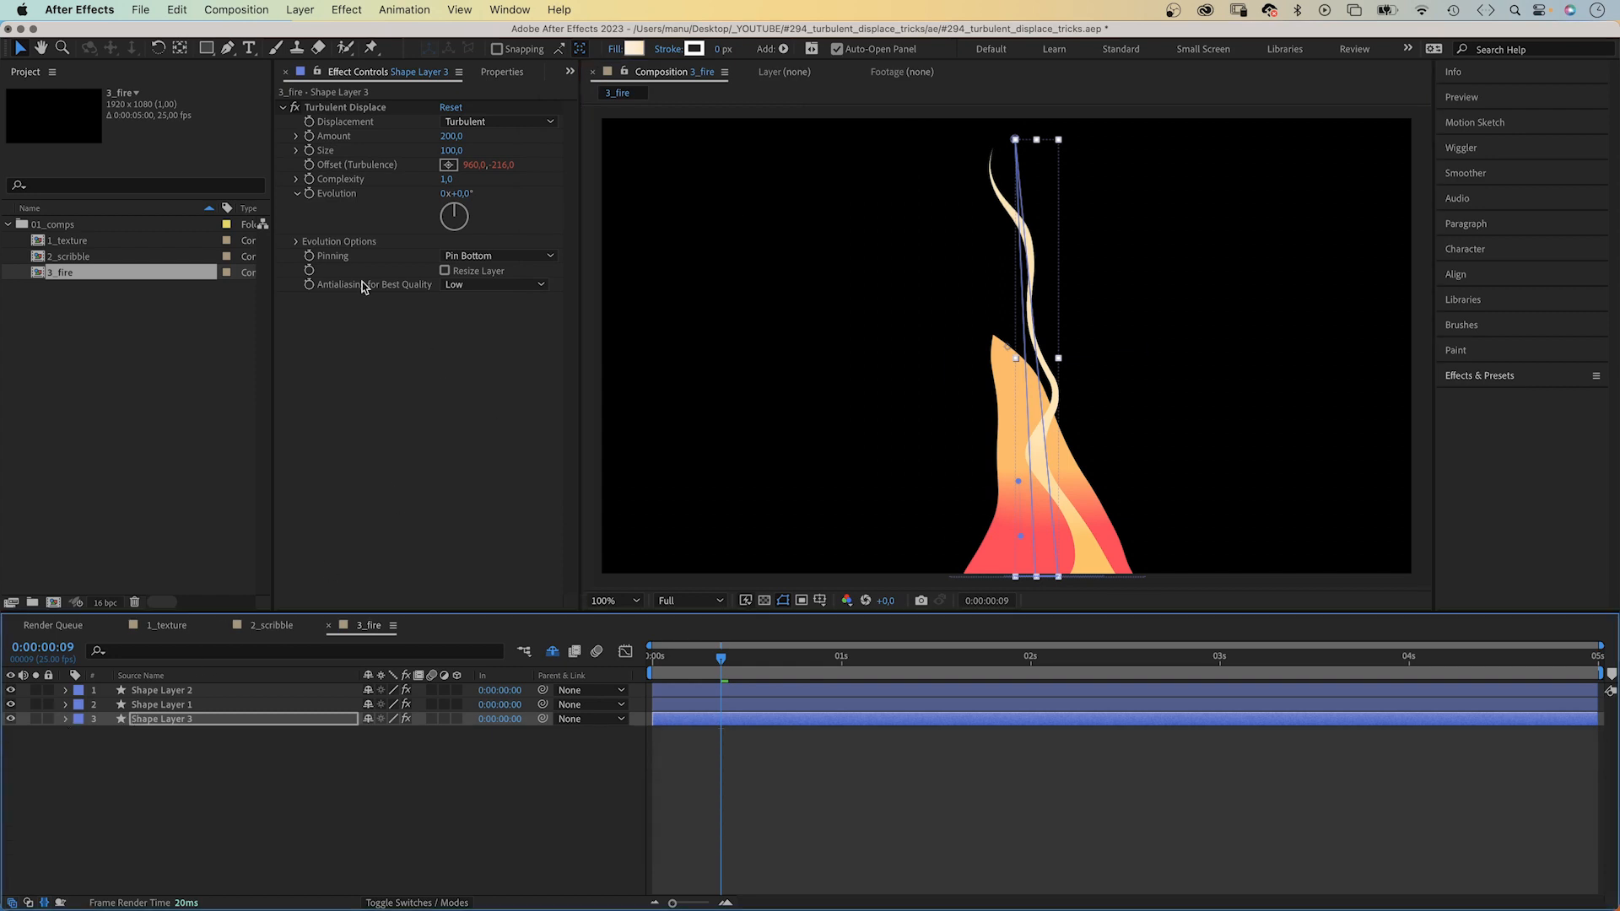
pyautogui.click(296, 240)
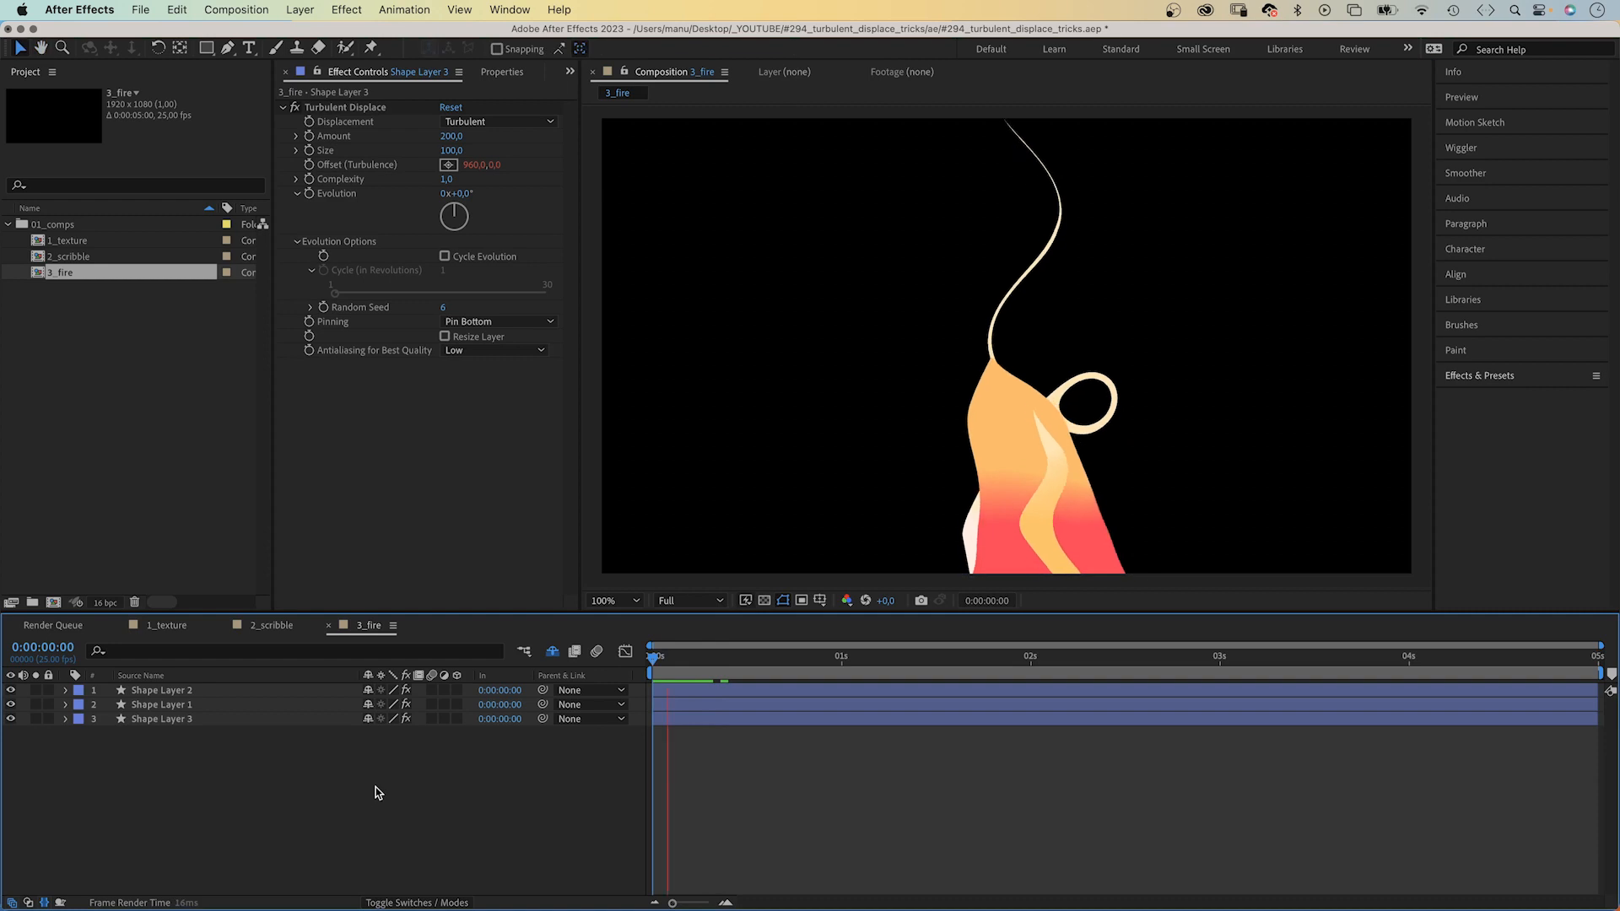
# Step: Preview the flame animation, then lower the wisp's Turbulent Displace Amount to 100
pyautogui.click(1007, 657)
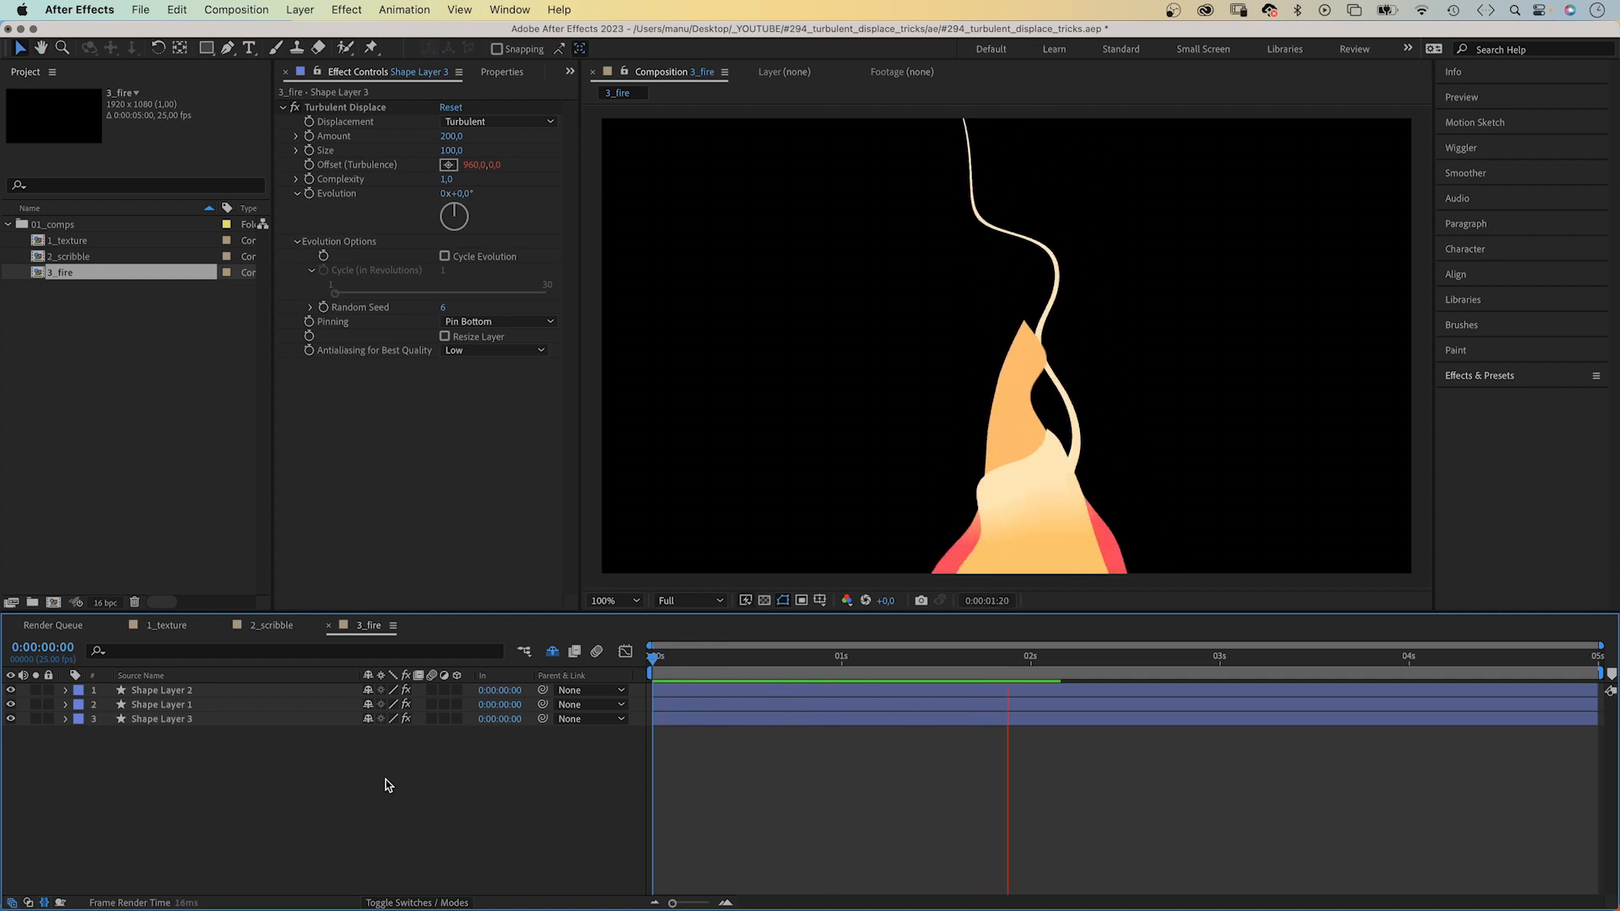
pyautogui.click(1226, 656)
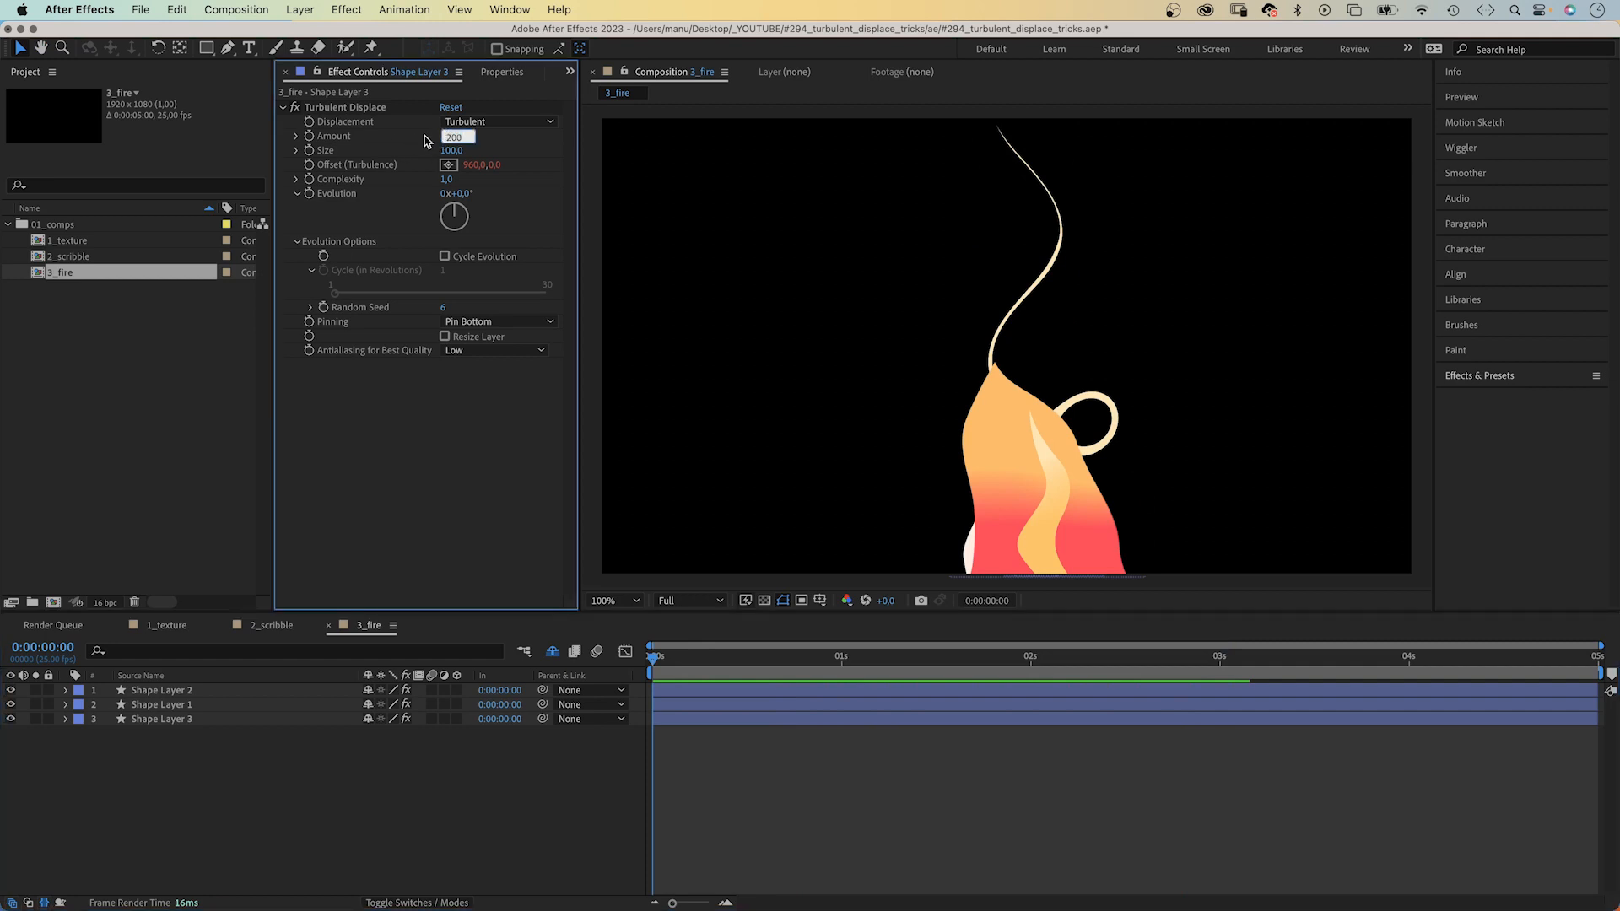
pyautogui.click(162, 718)
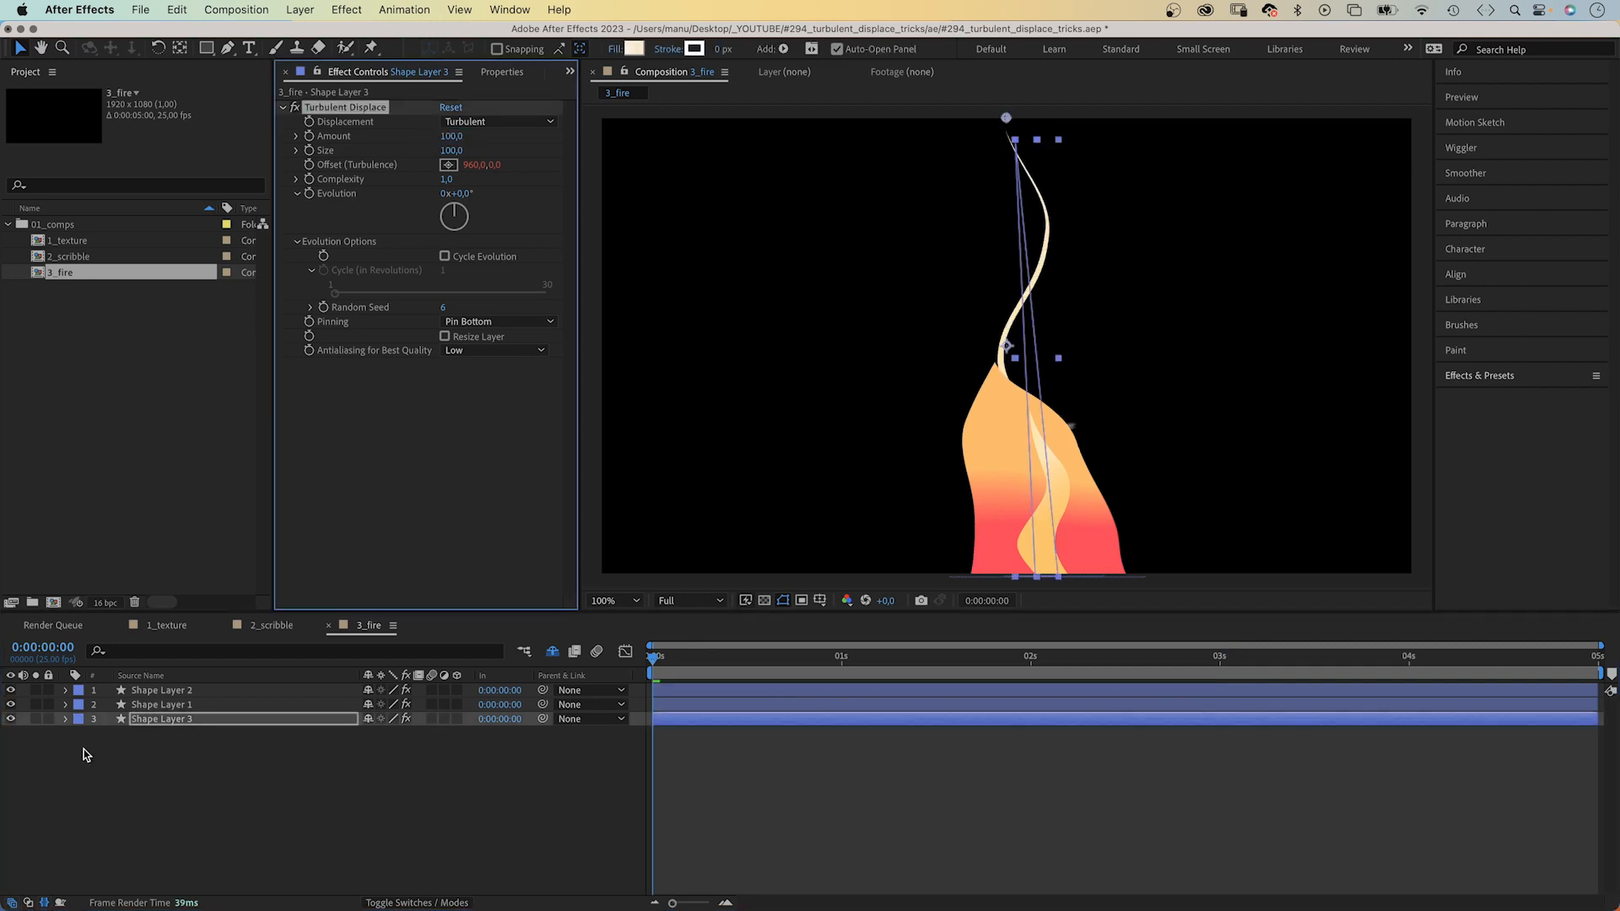